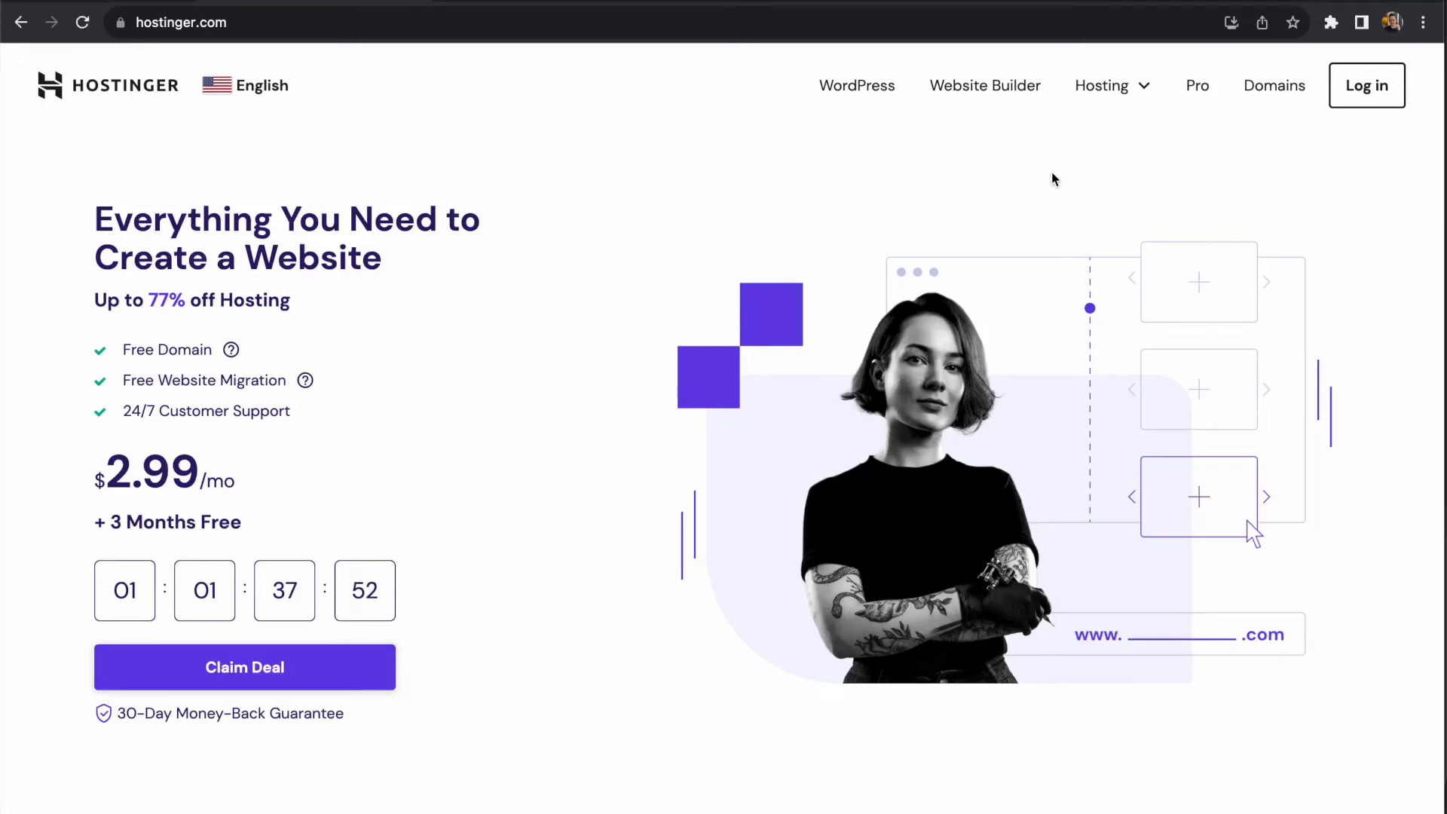
mouse_move(1066, 179)
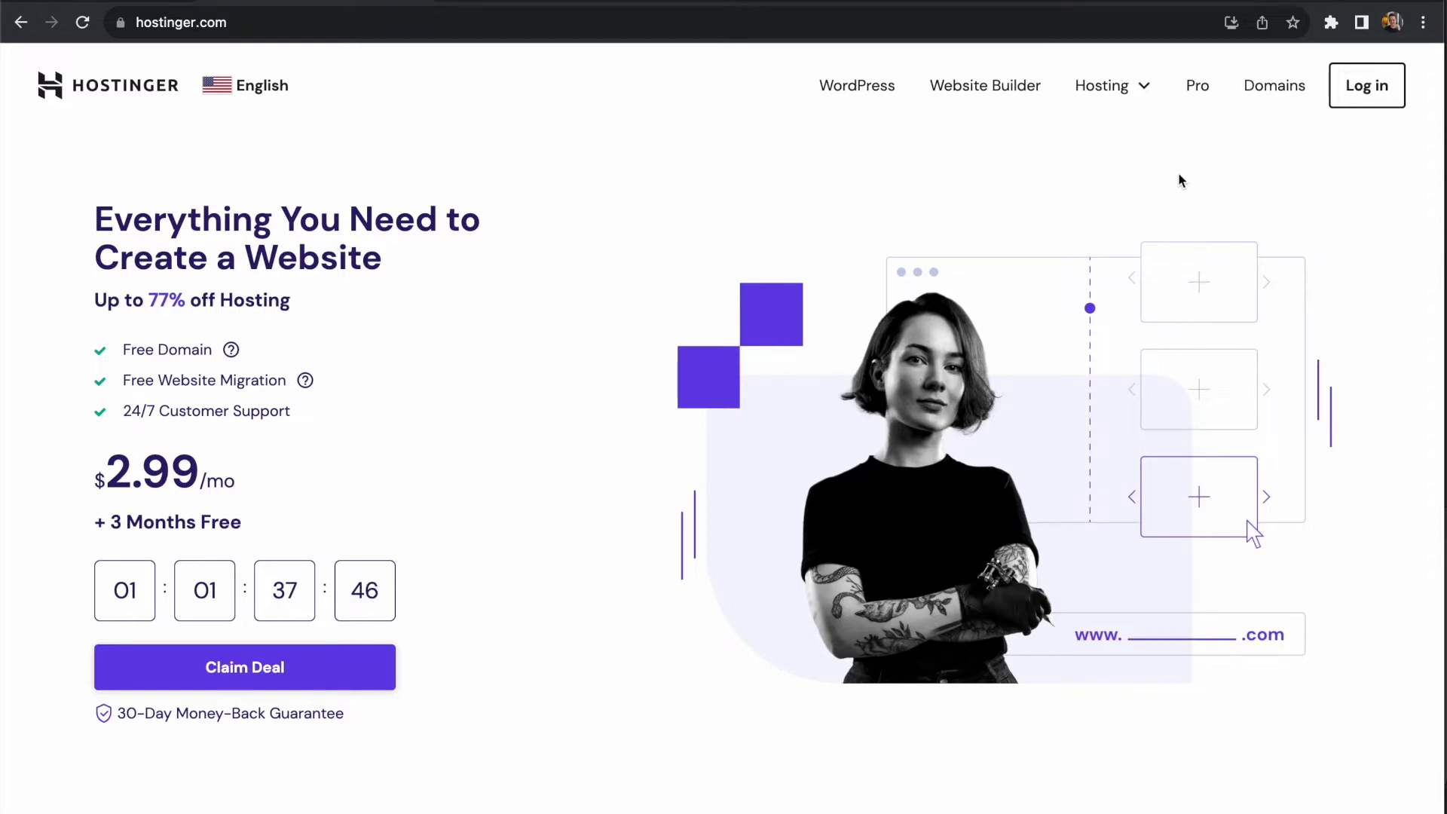
mouse_move(852, 90)
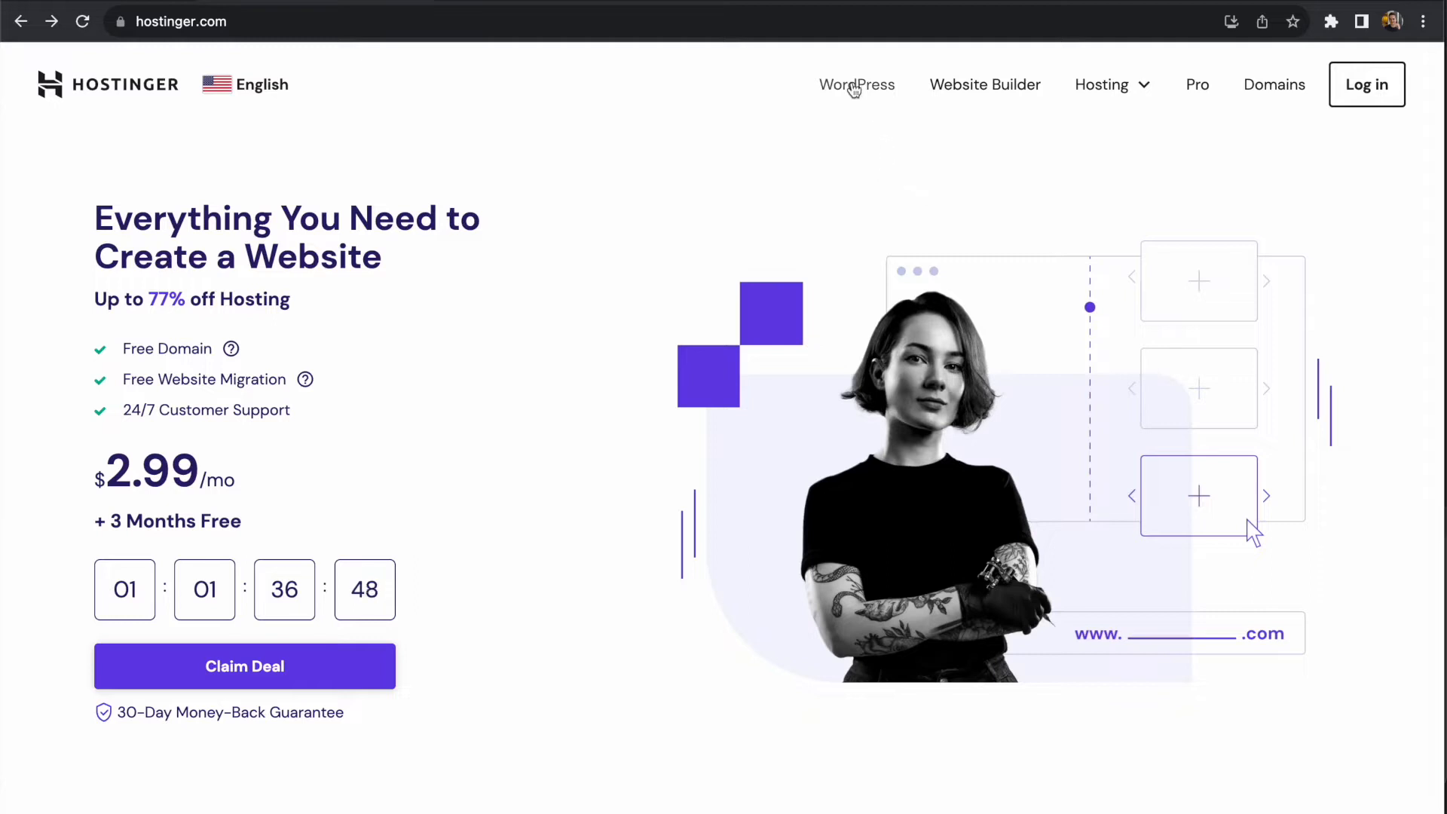
- Open the WordPress hosting page and show the Web, Cloud and VPS Hosting options
left_click(857, 85)
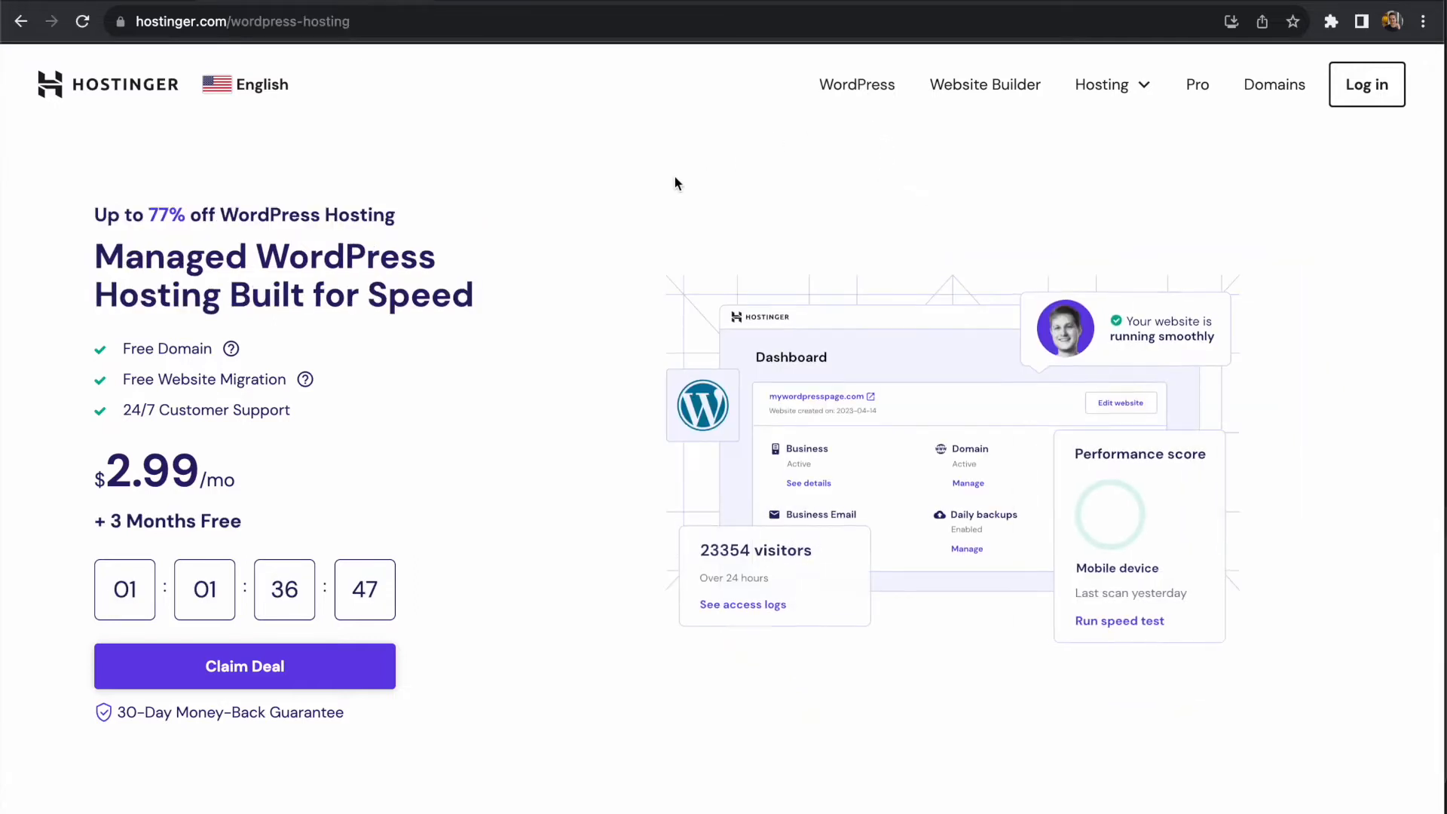
mouse_move(654, 456)
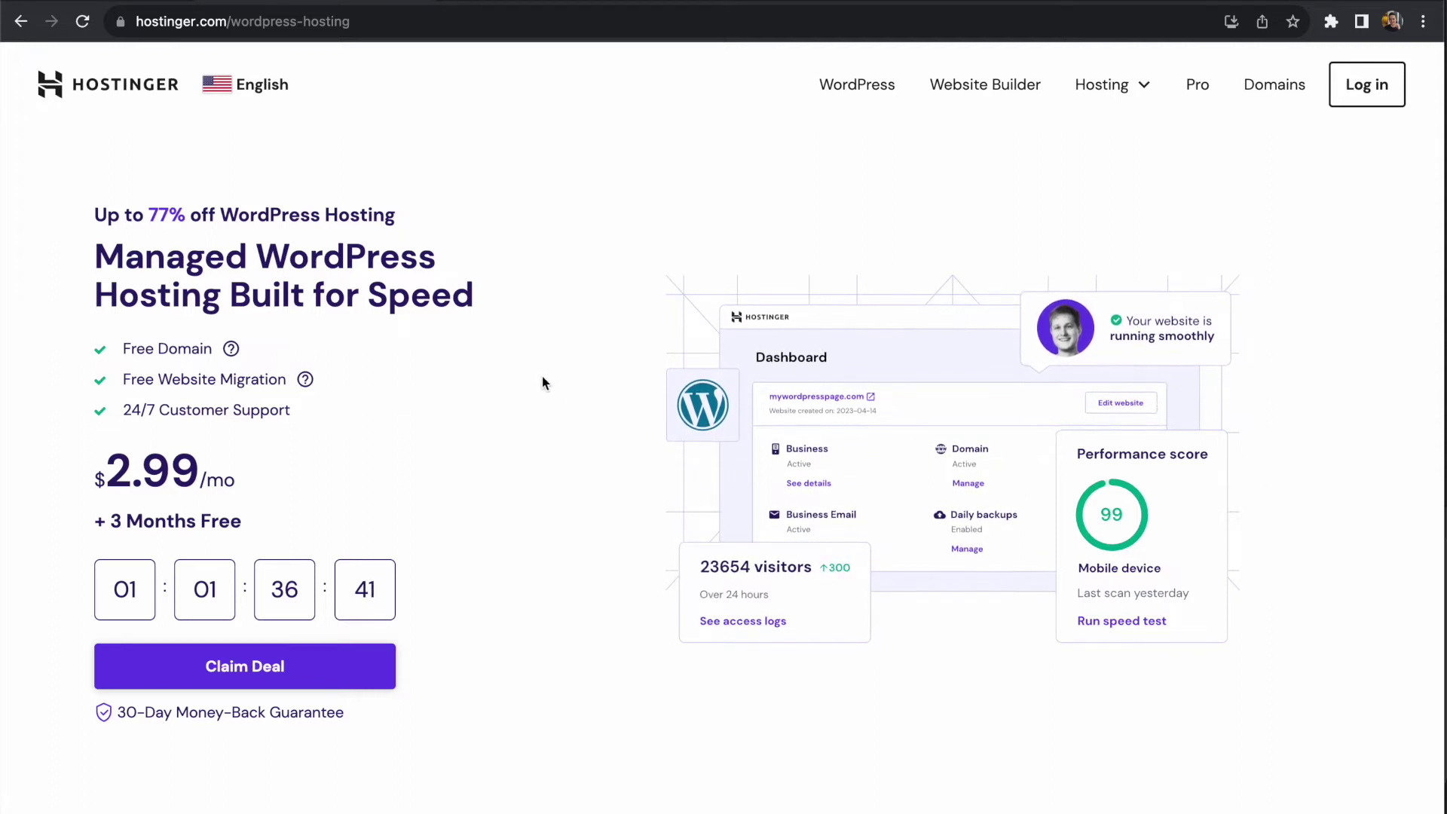
mouse_move(378, 348)
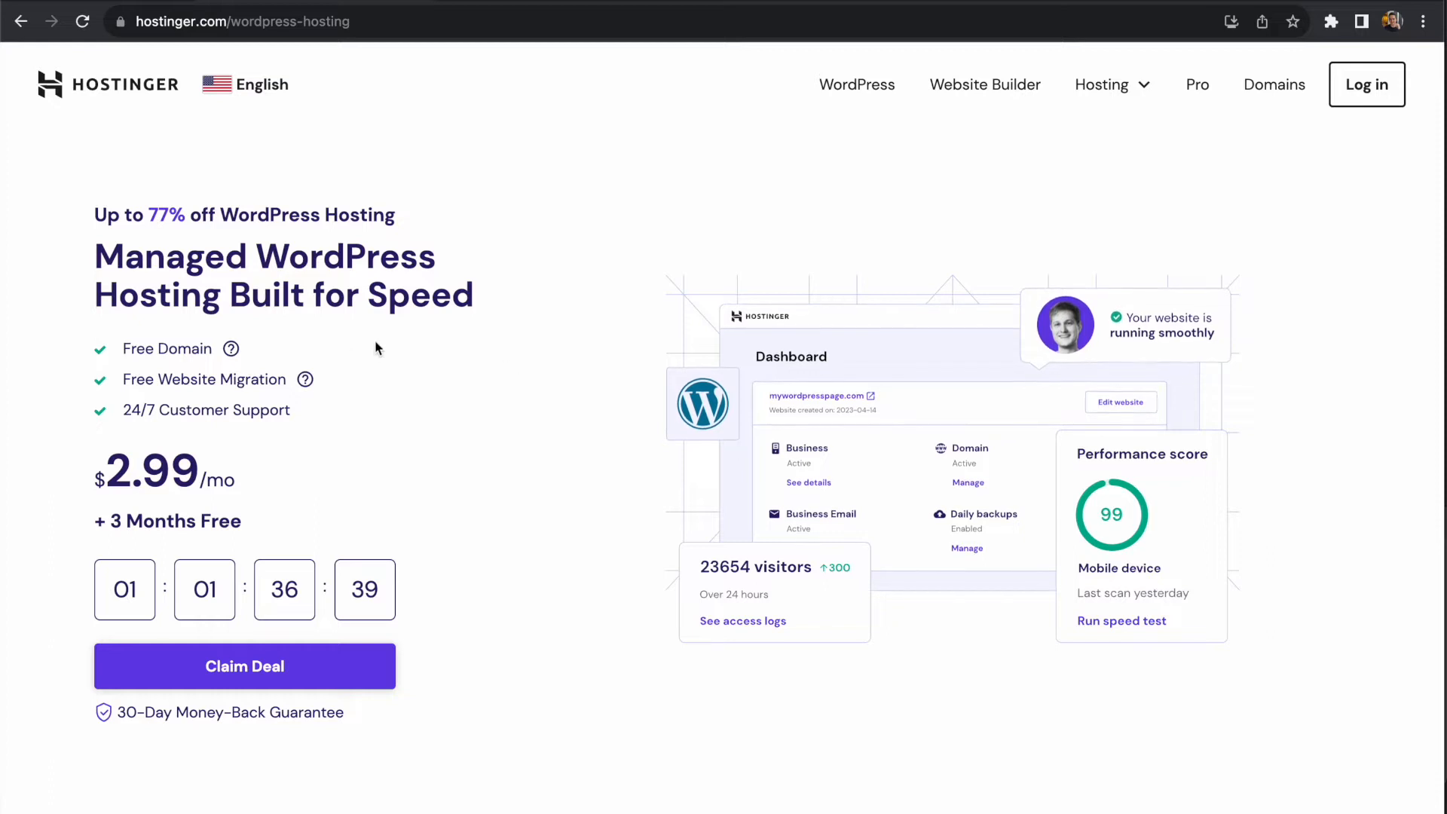
mouse_move(409, 334)
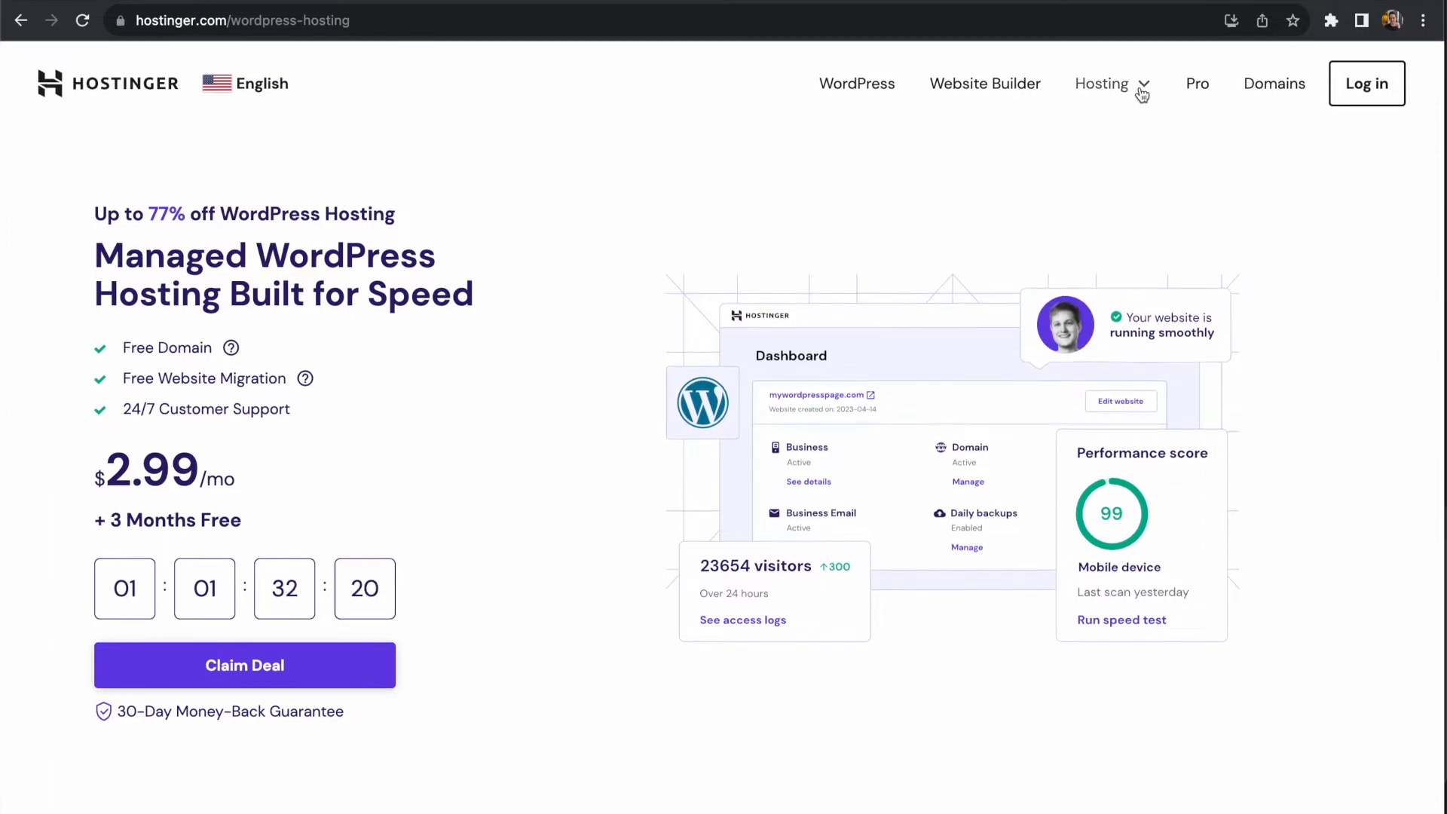
left_click(1102, 84)
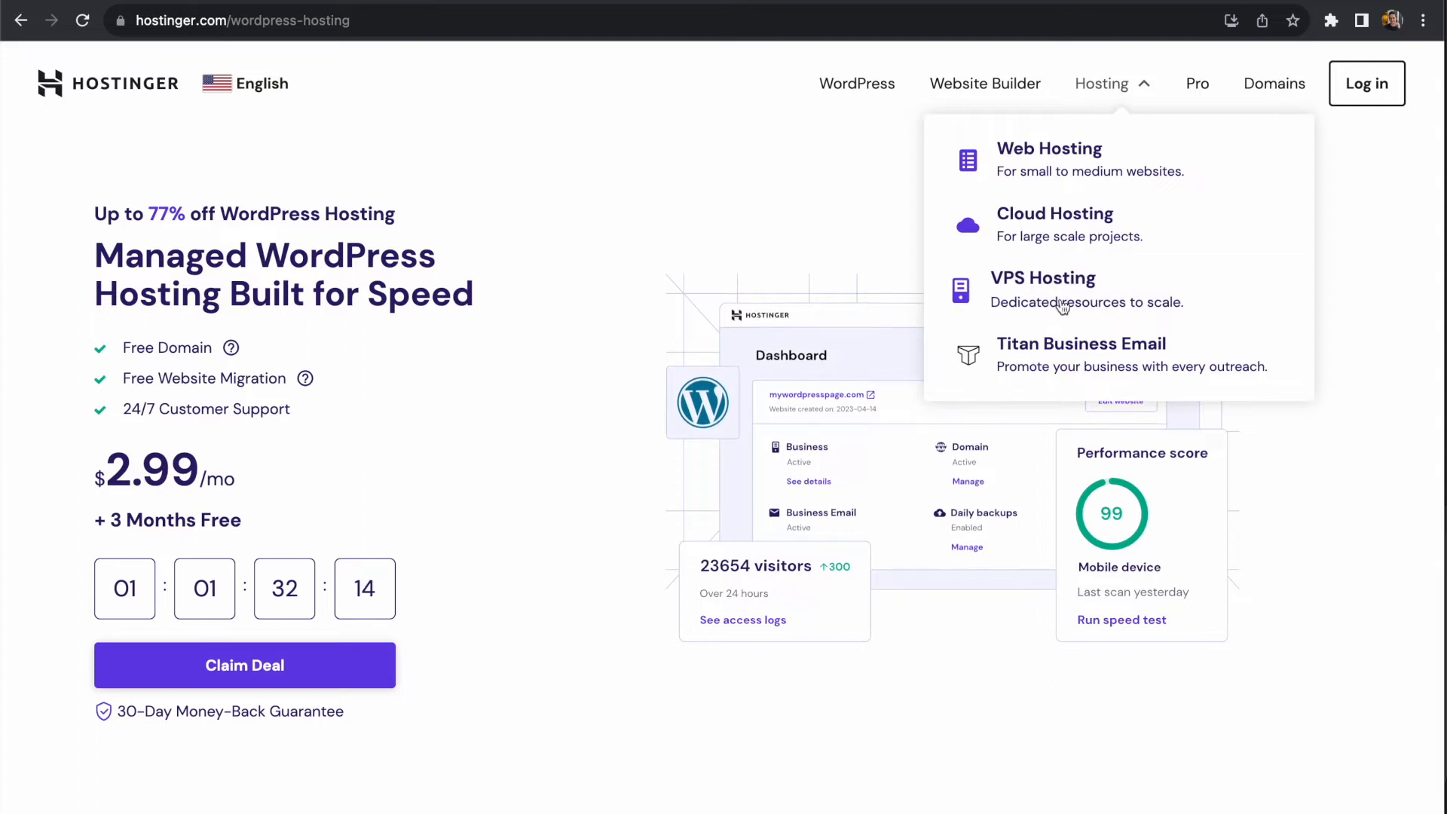
- Open the VPS Hosting page advertising plans from $5.99 a month
left_click(1043, 278)
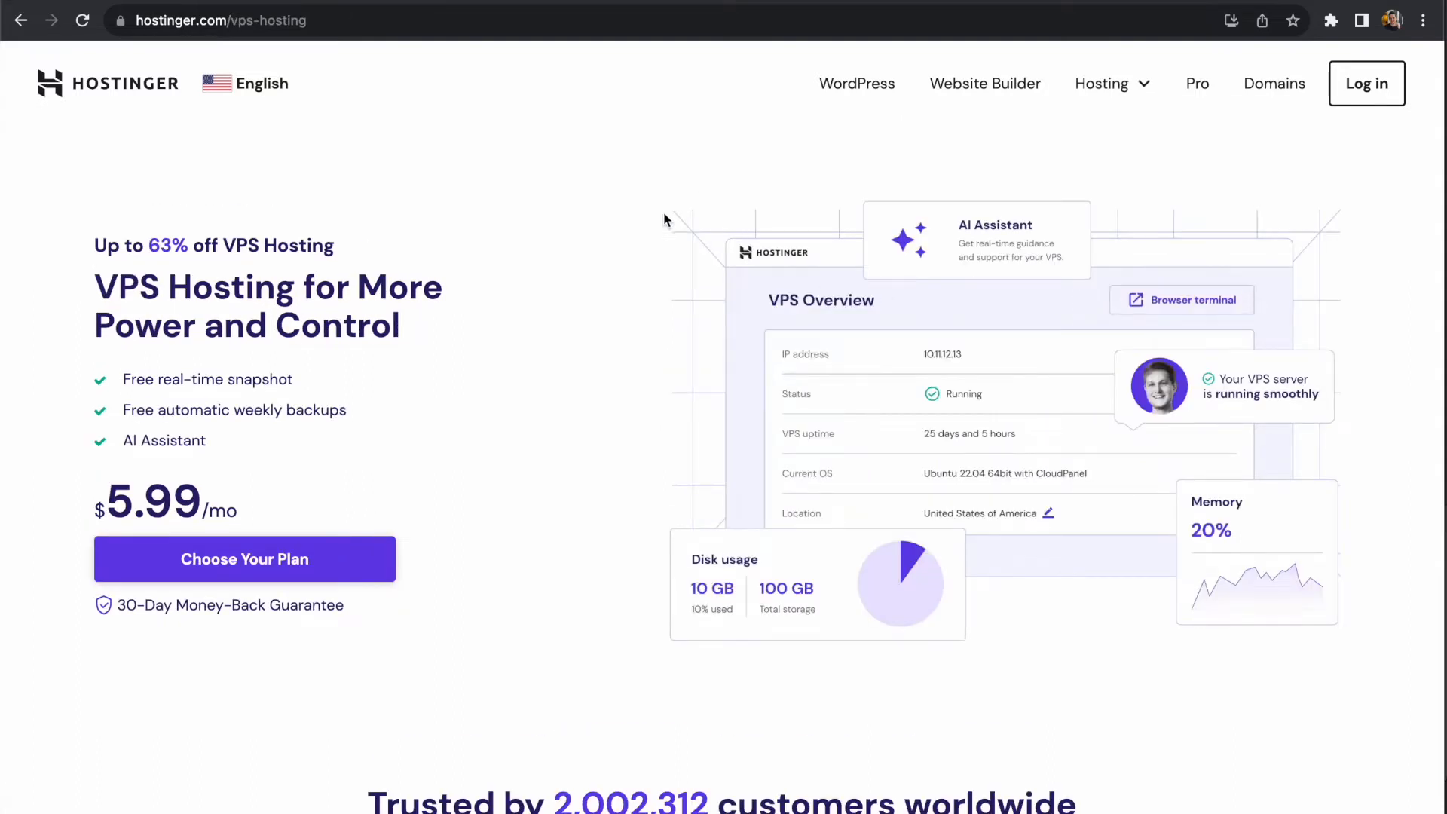
mouse_move(530, 421)
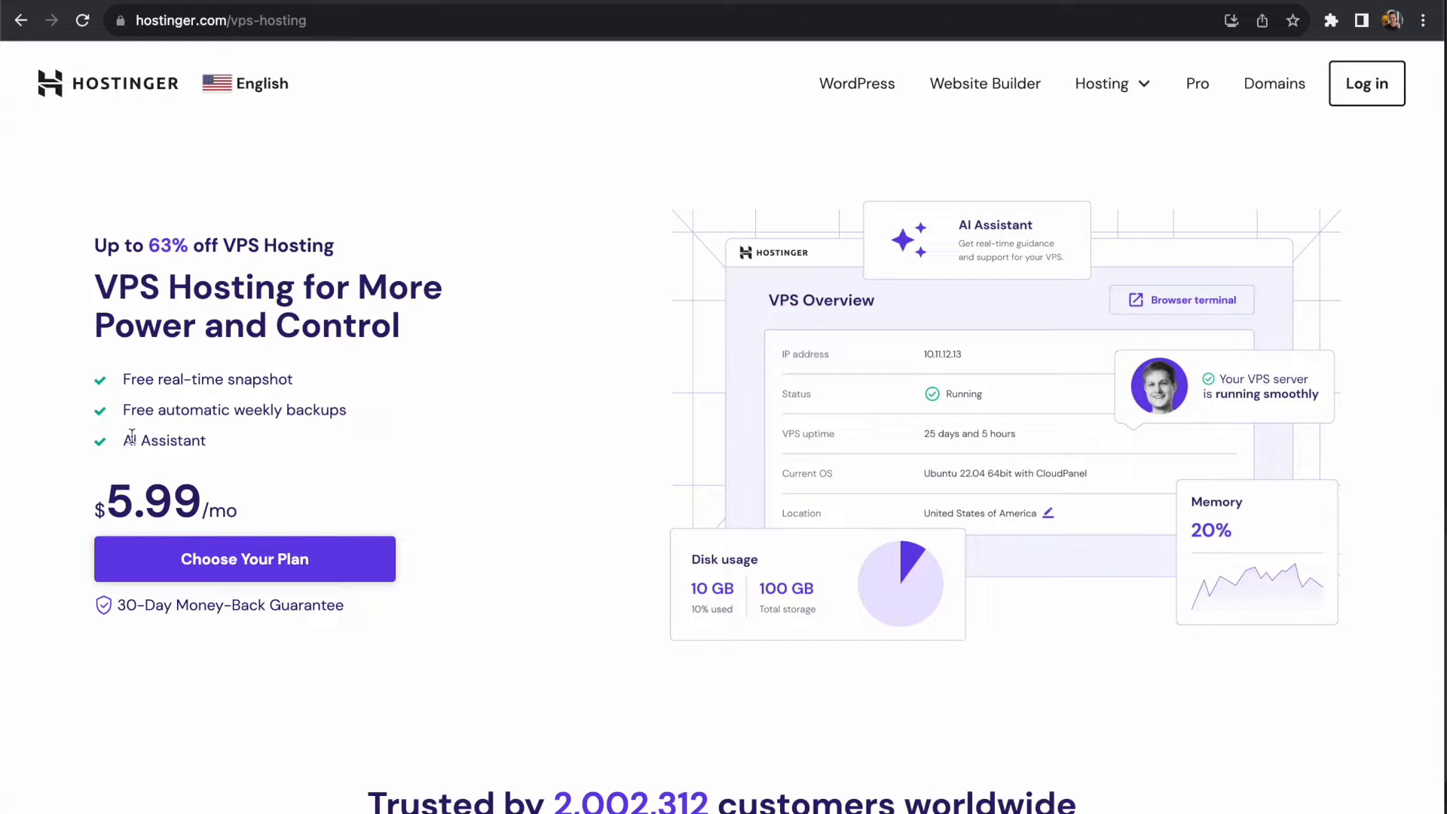
mouse_move(295, 569)
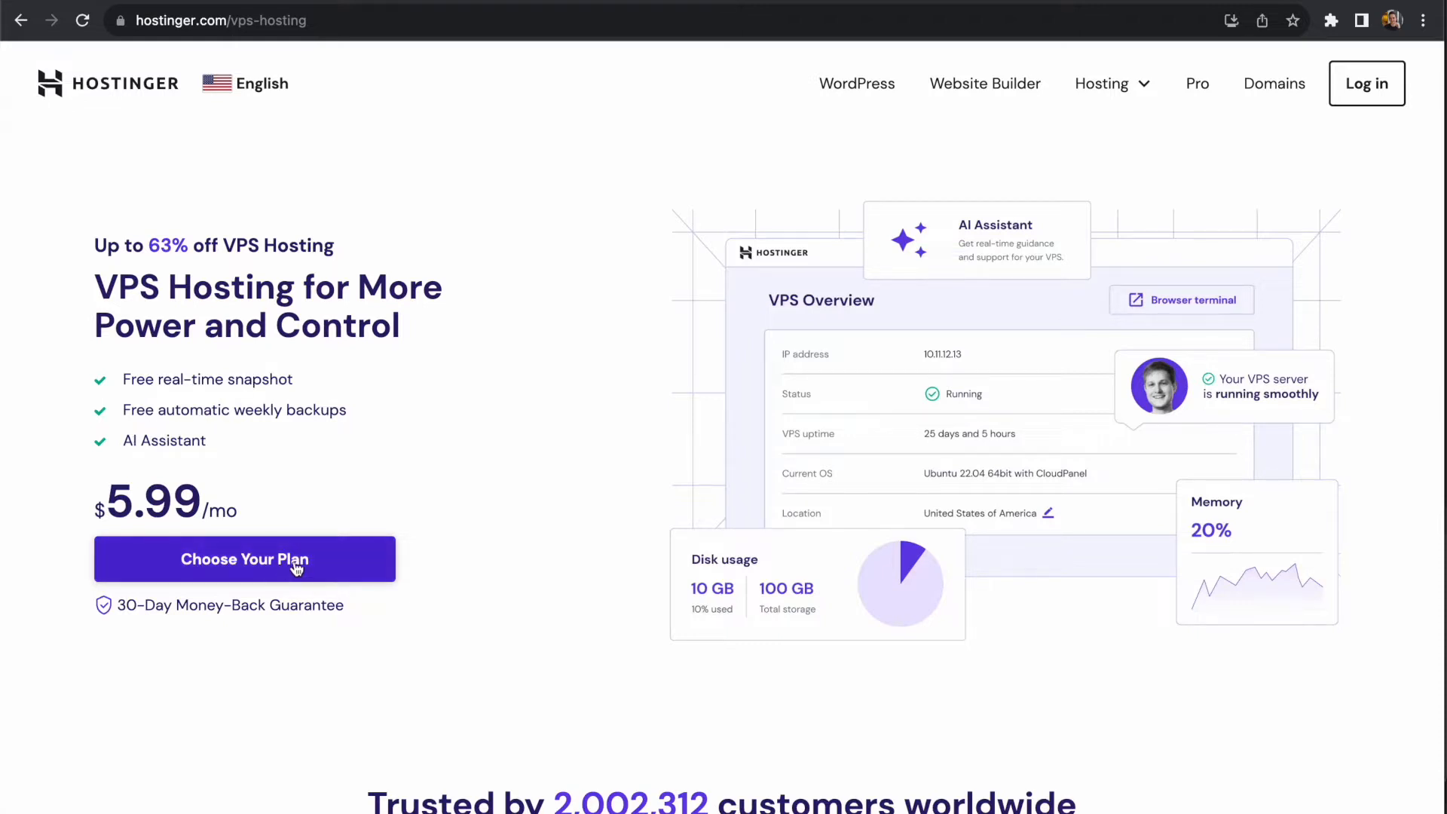
mouse_move(317, 621)
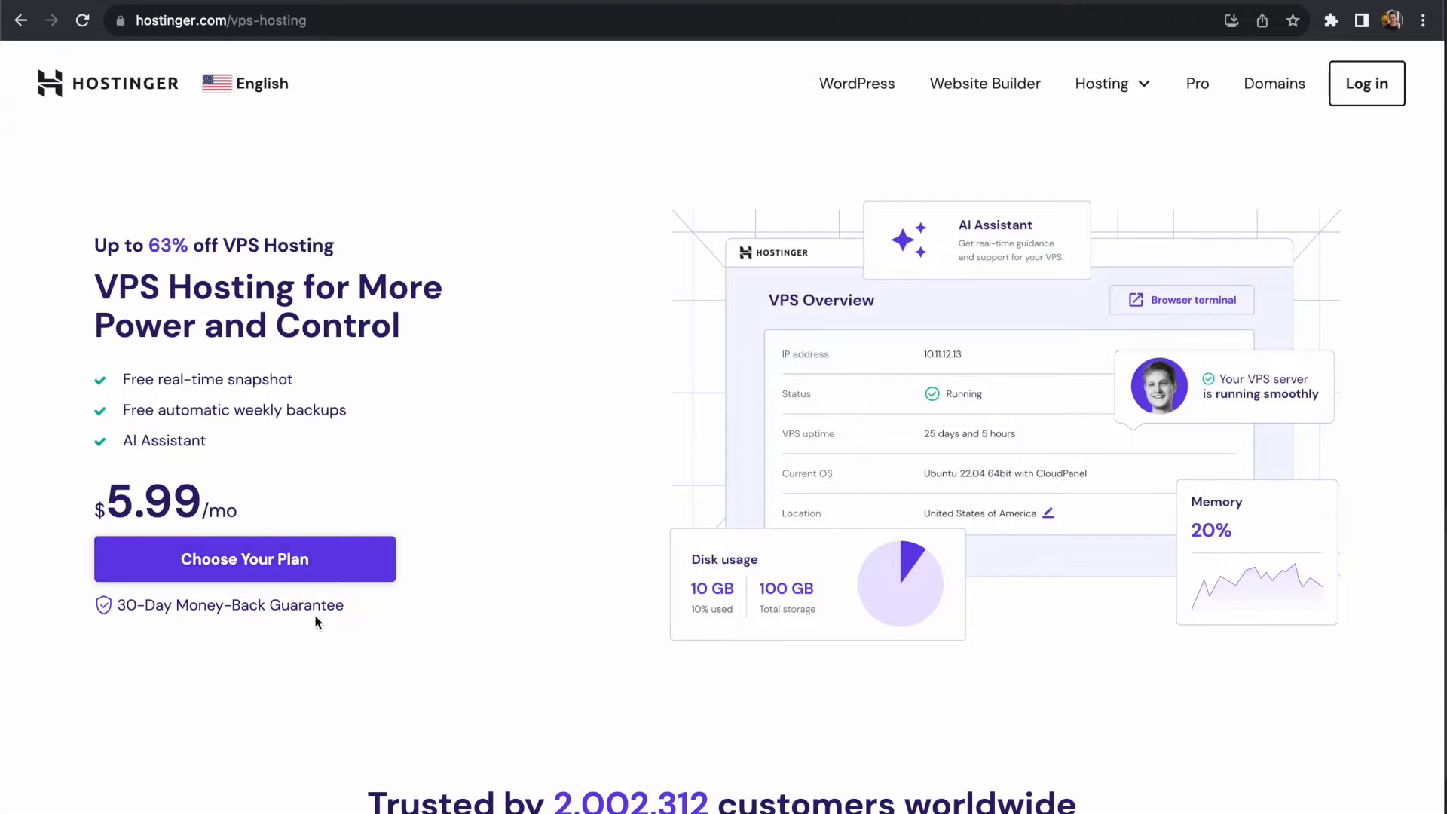
mouse_move(282, 575)
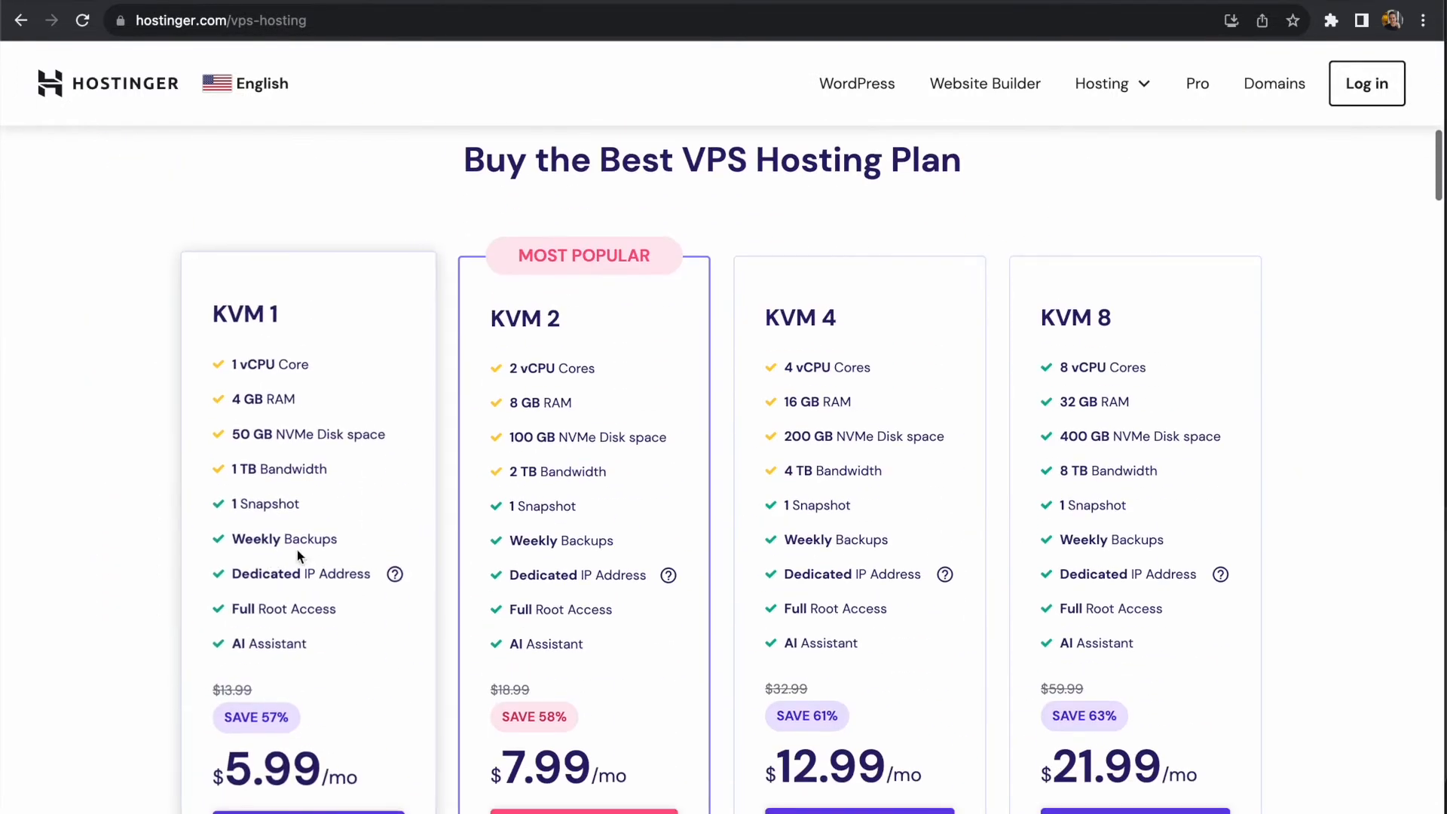
scroll("down", 3)
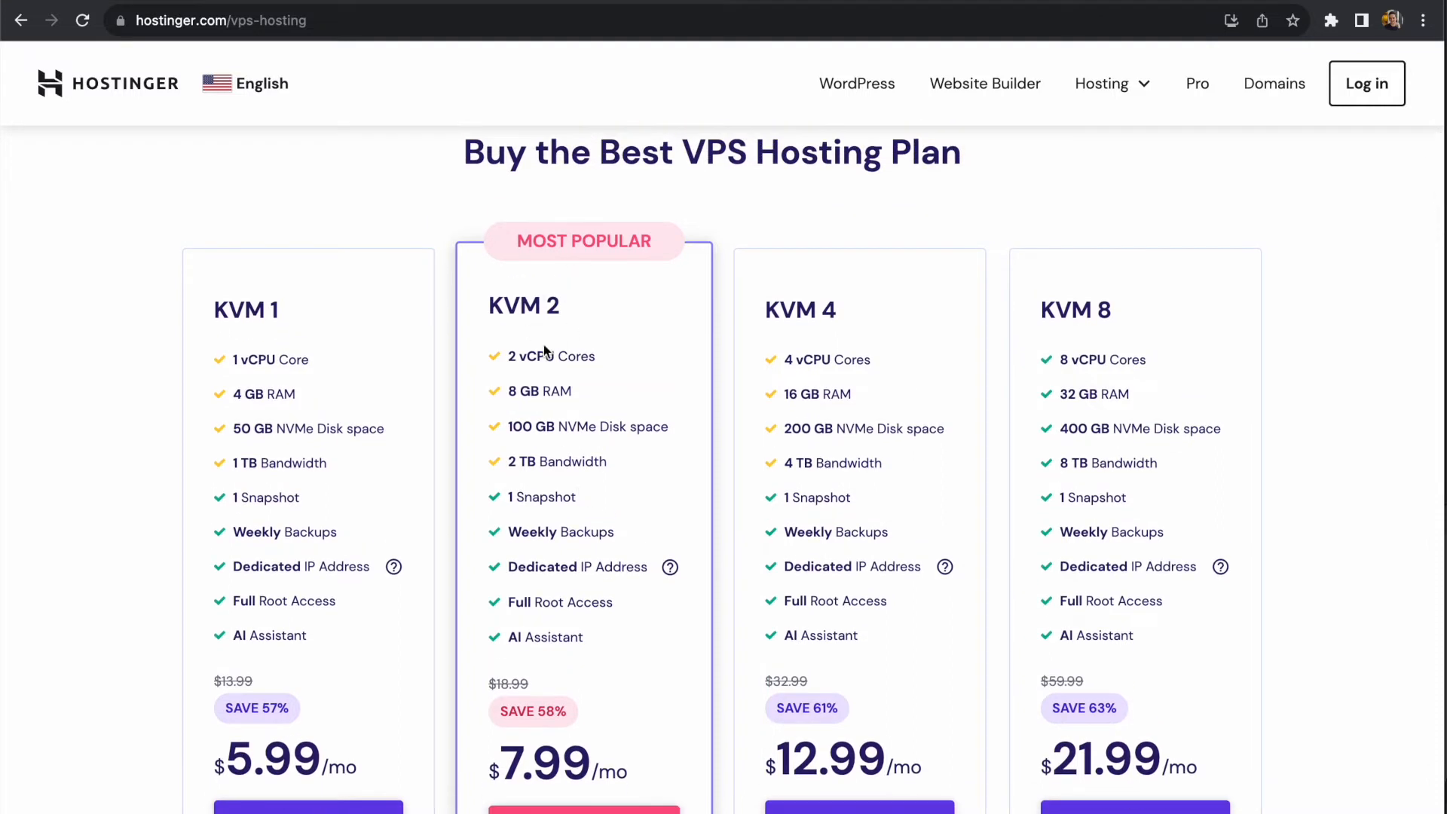
scroll("down", 3)
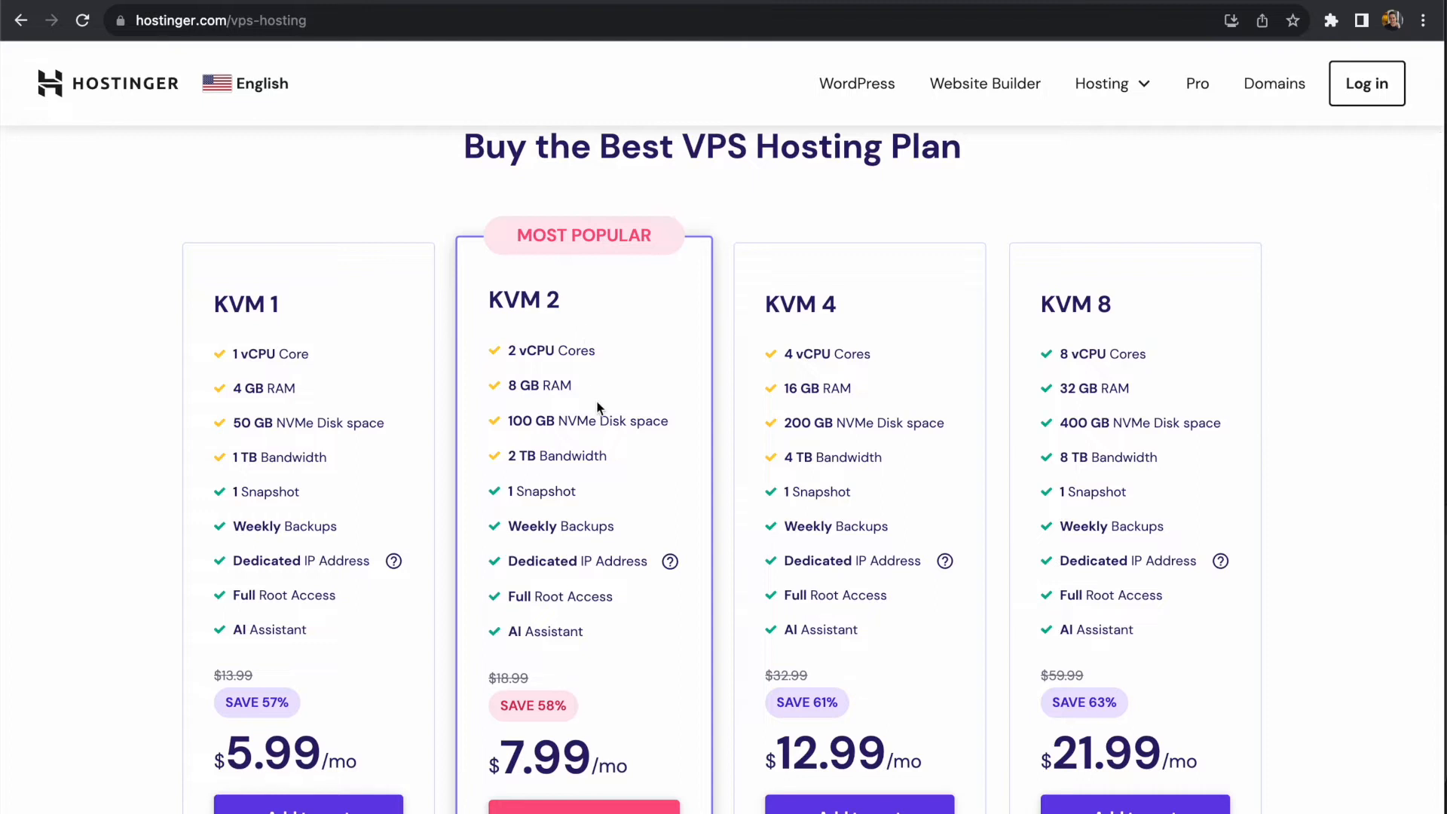
mouse_move(598, 530)
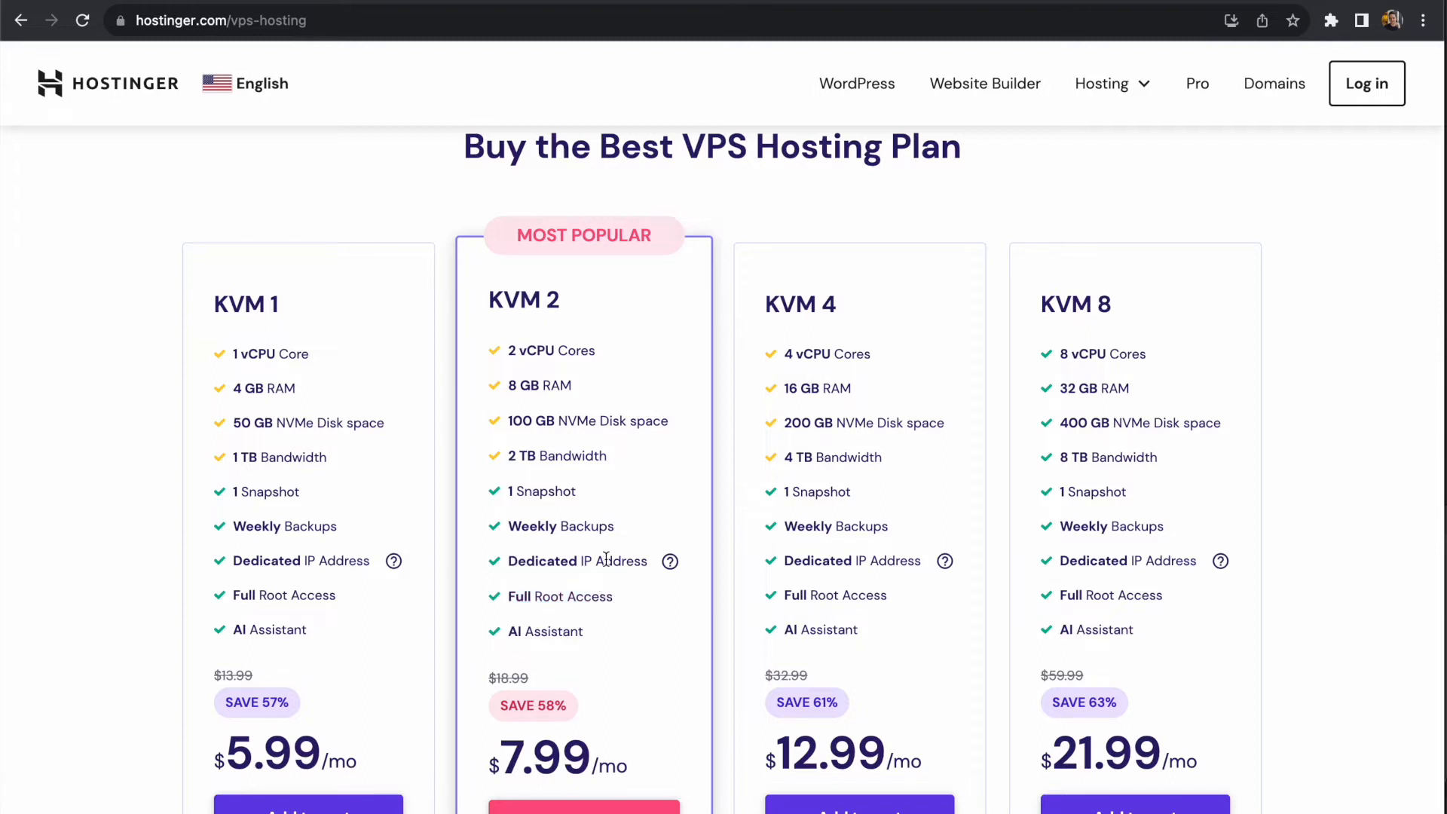
mouse_move(521, 495)
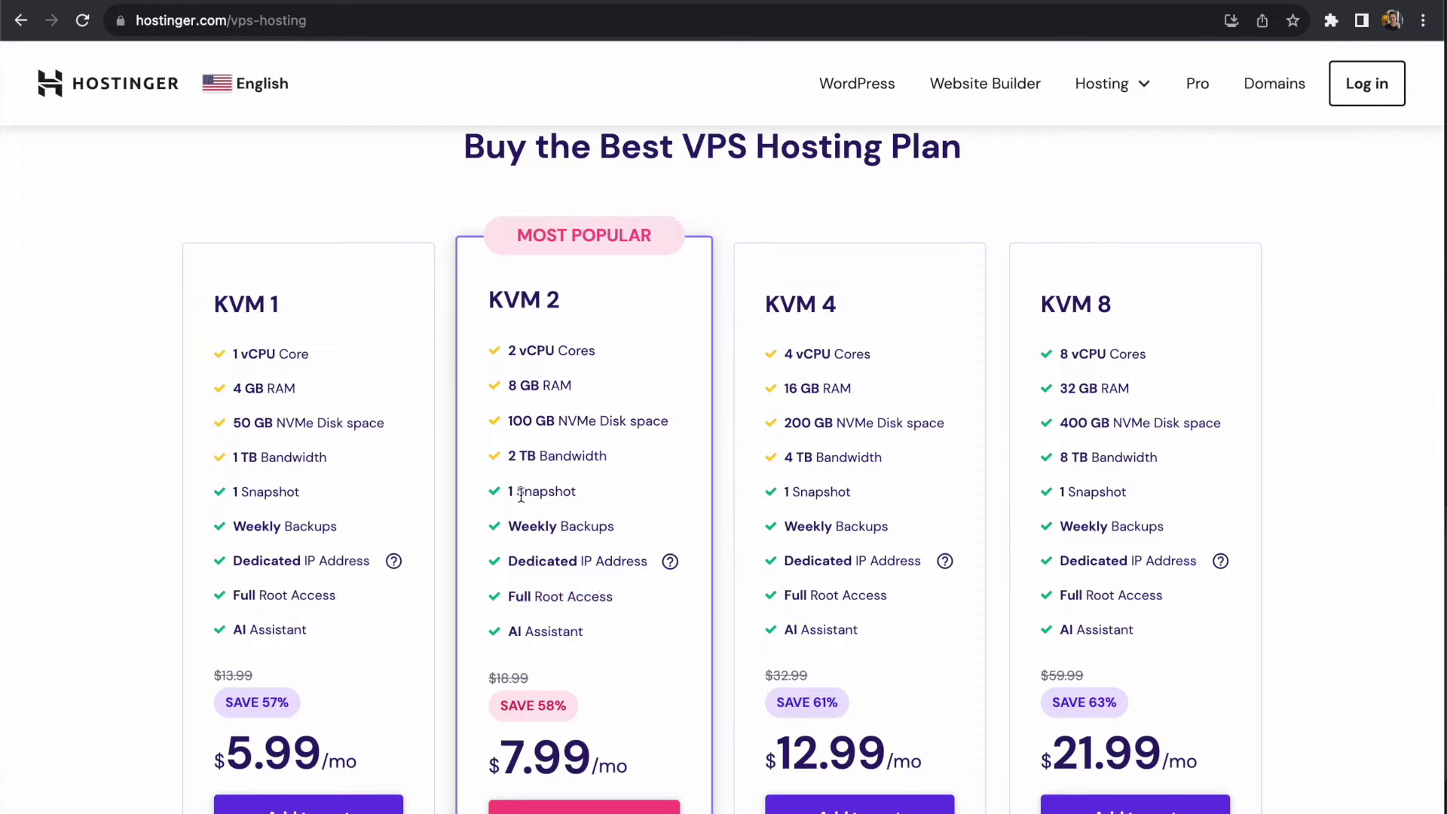
mouse_move(562, 653)
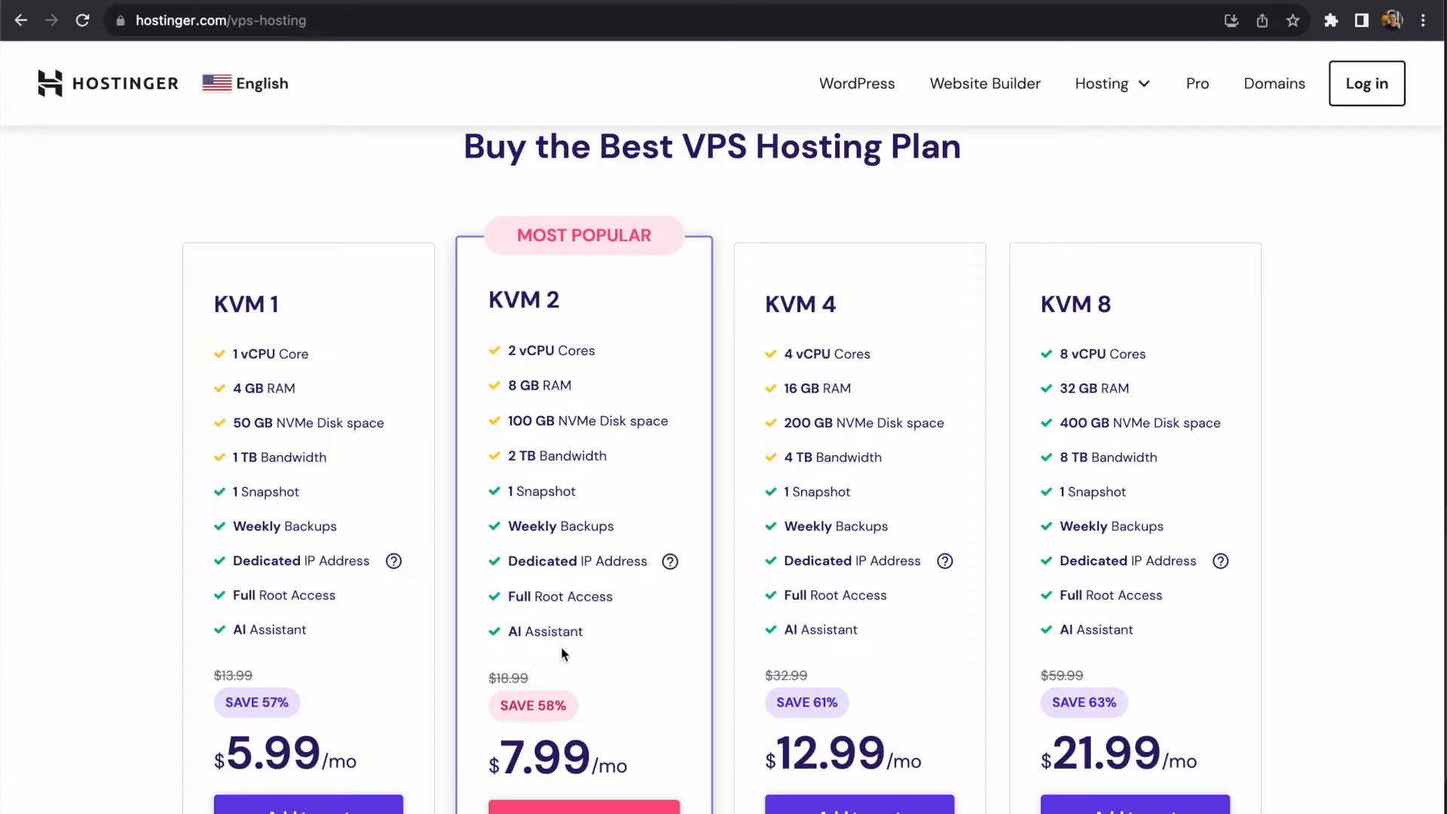
mouse_move(517, 462)
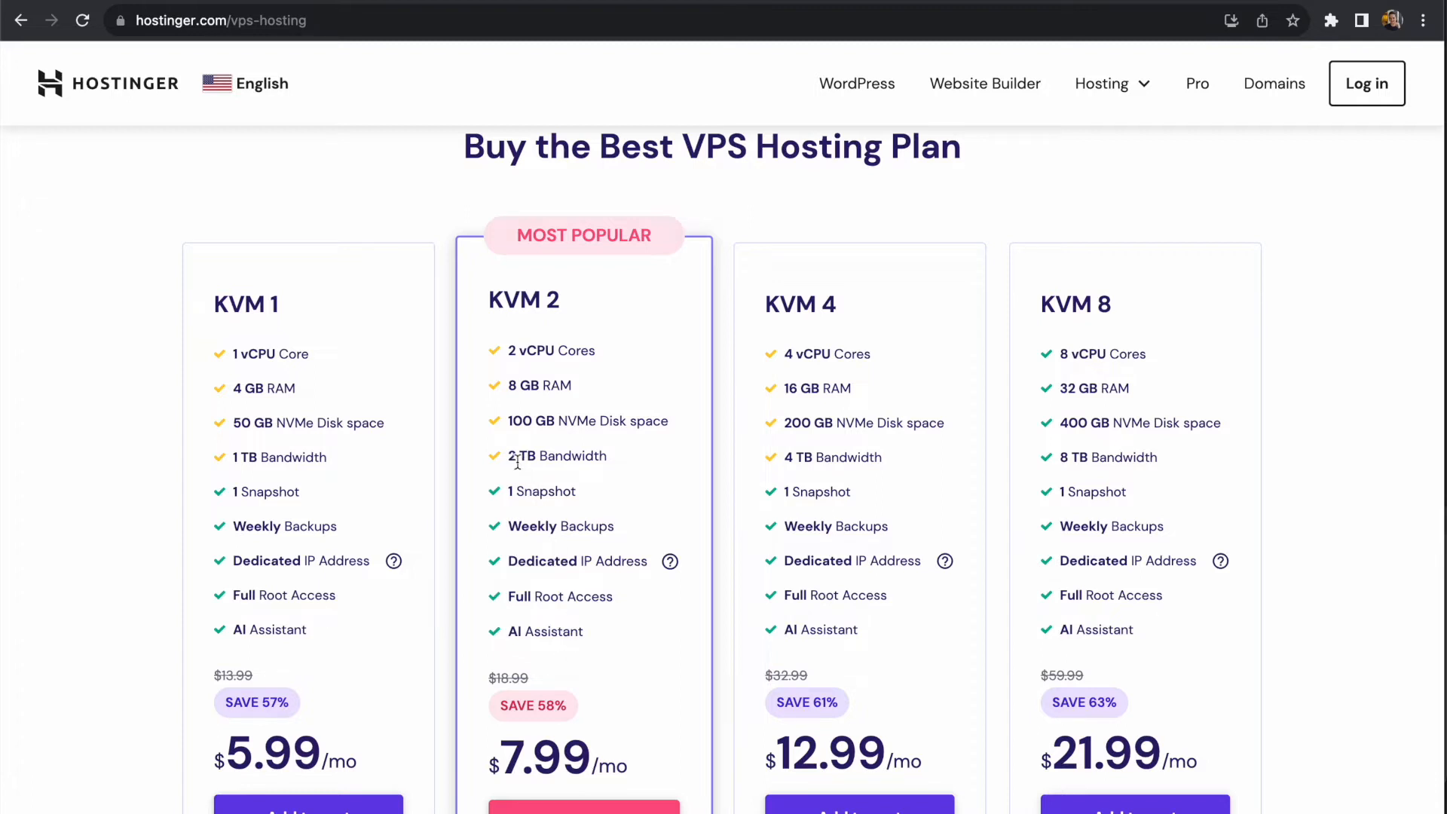
mouse_move(562, 583)
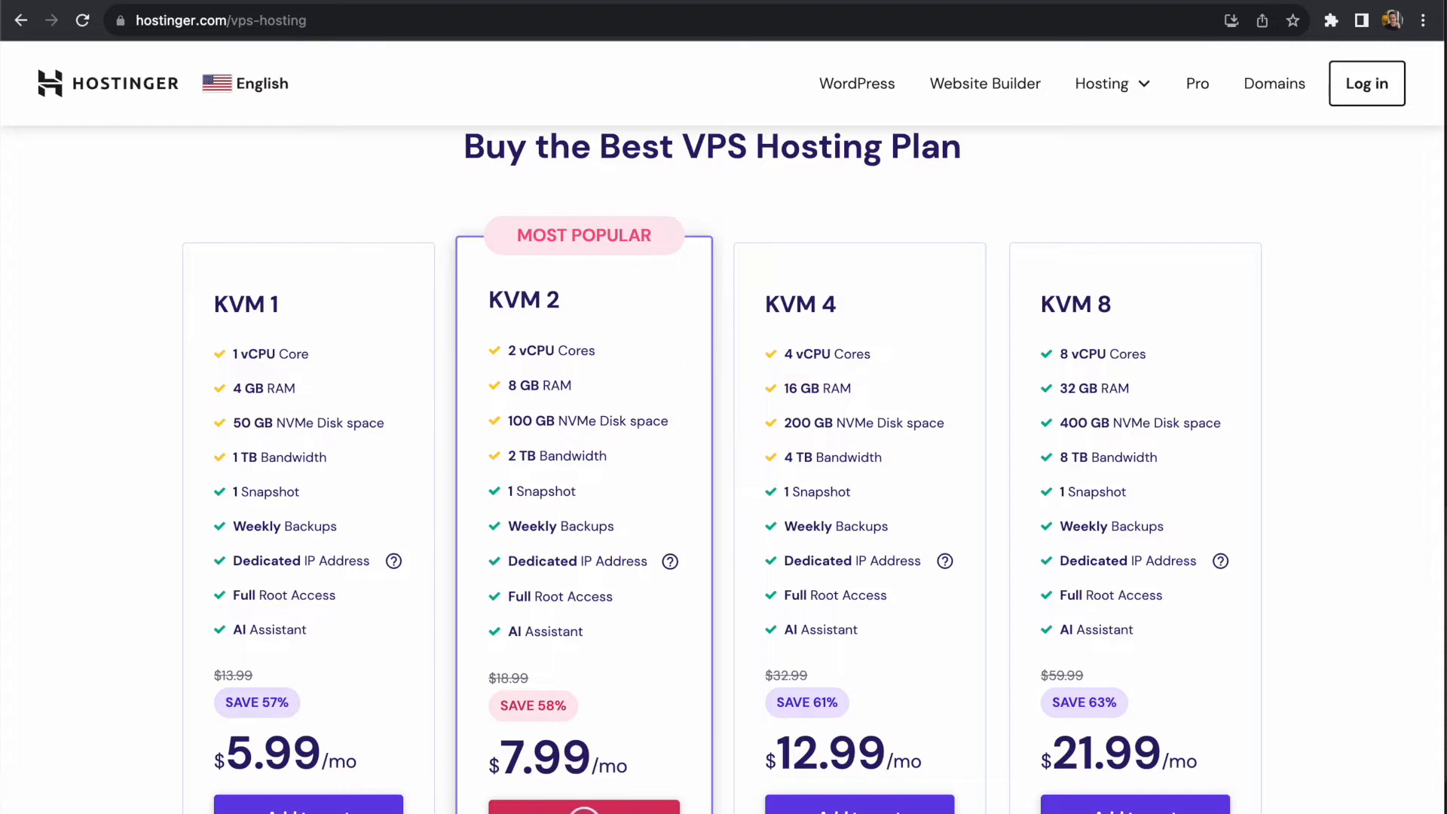
- Add the KVM 2 plan to the cart on a 12-month period at $7.99/month
left_click(584, 813)
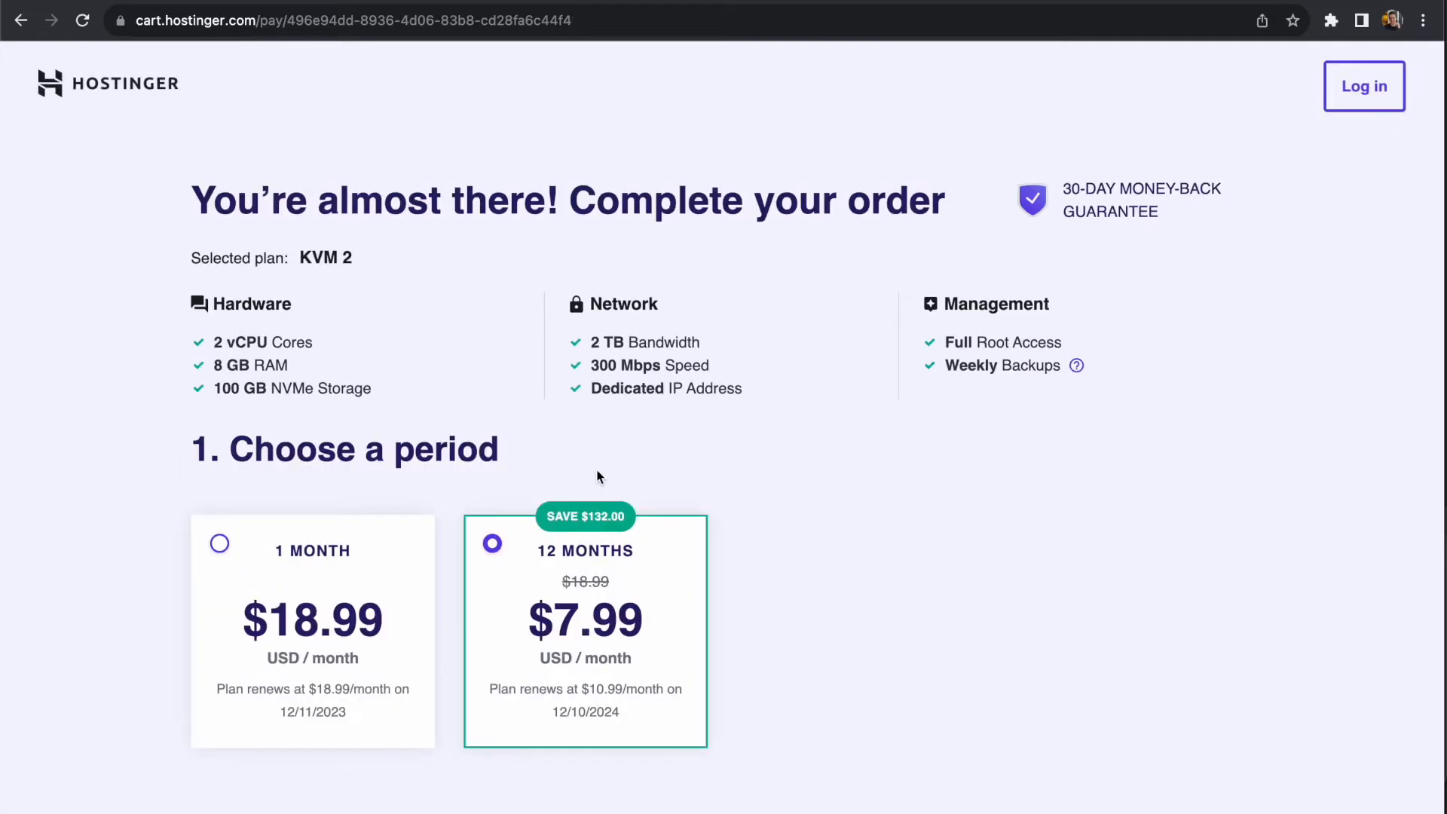
mouse_move(637, 468)
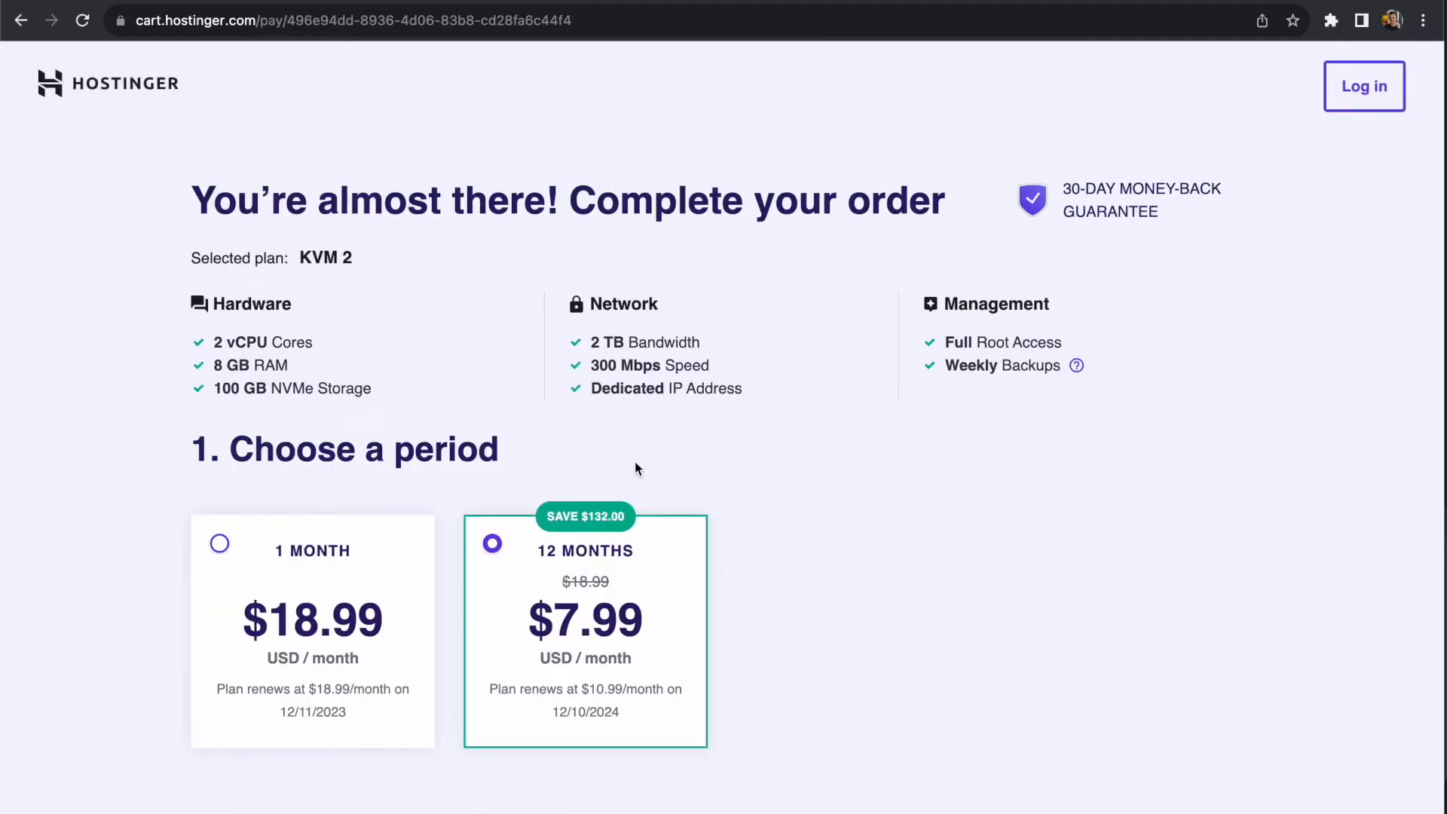
mouse_move(731, 703)
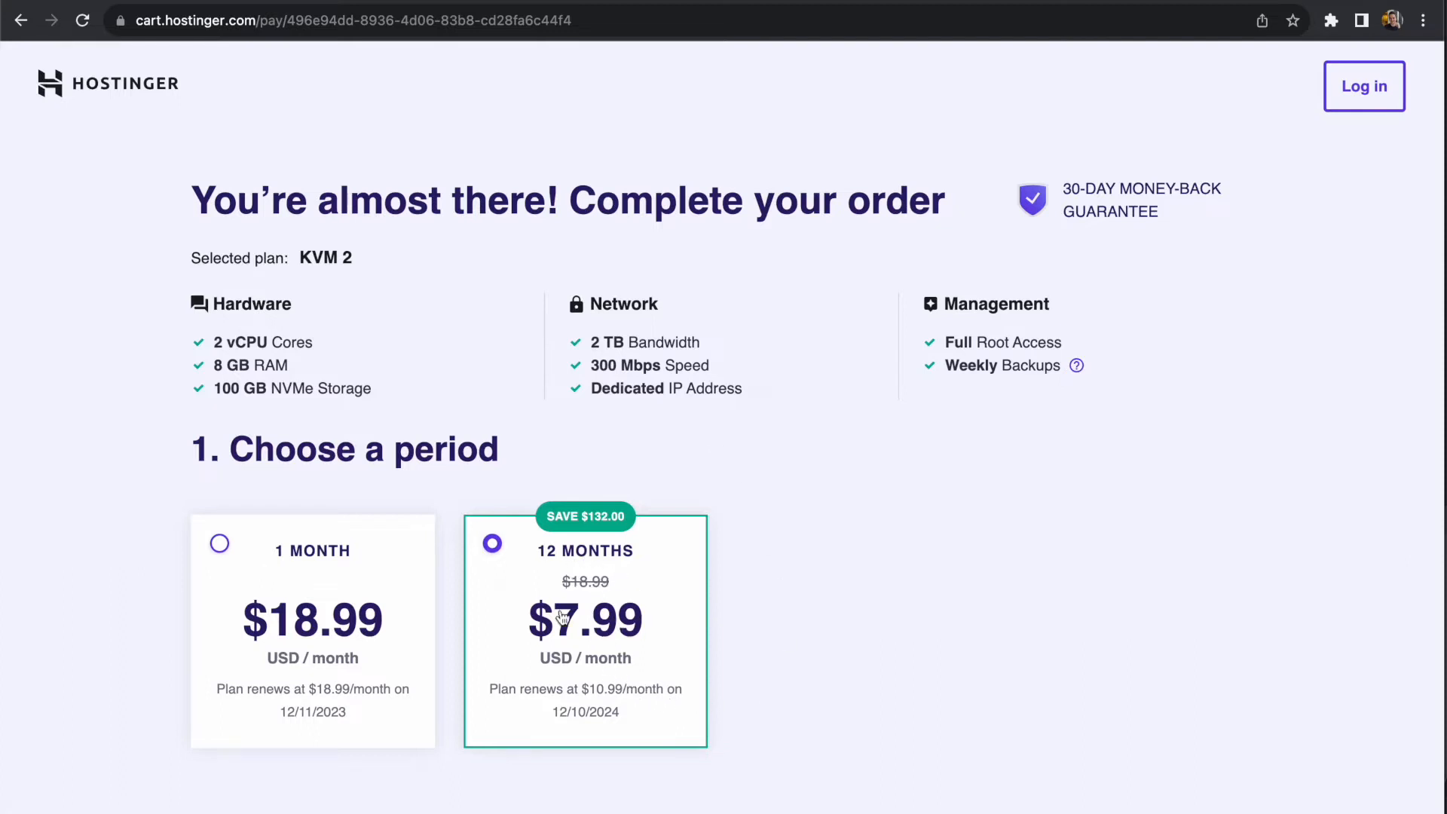
mouse_move(596, 581)
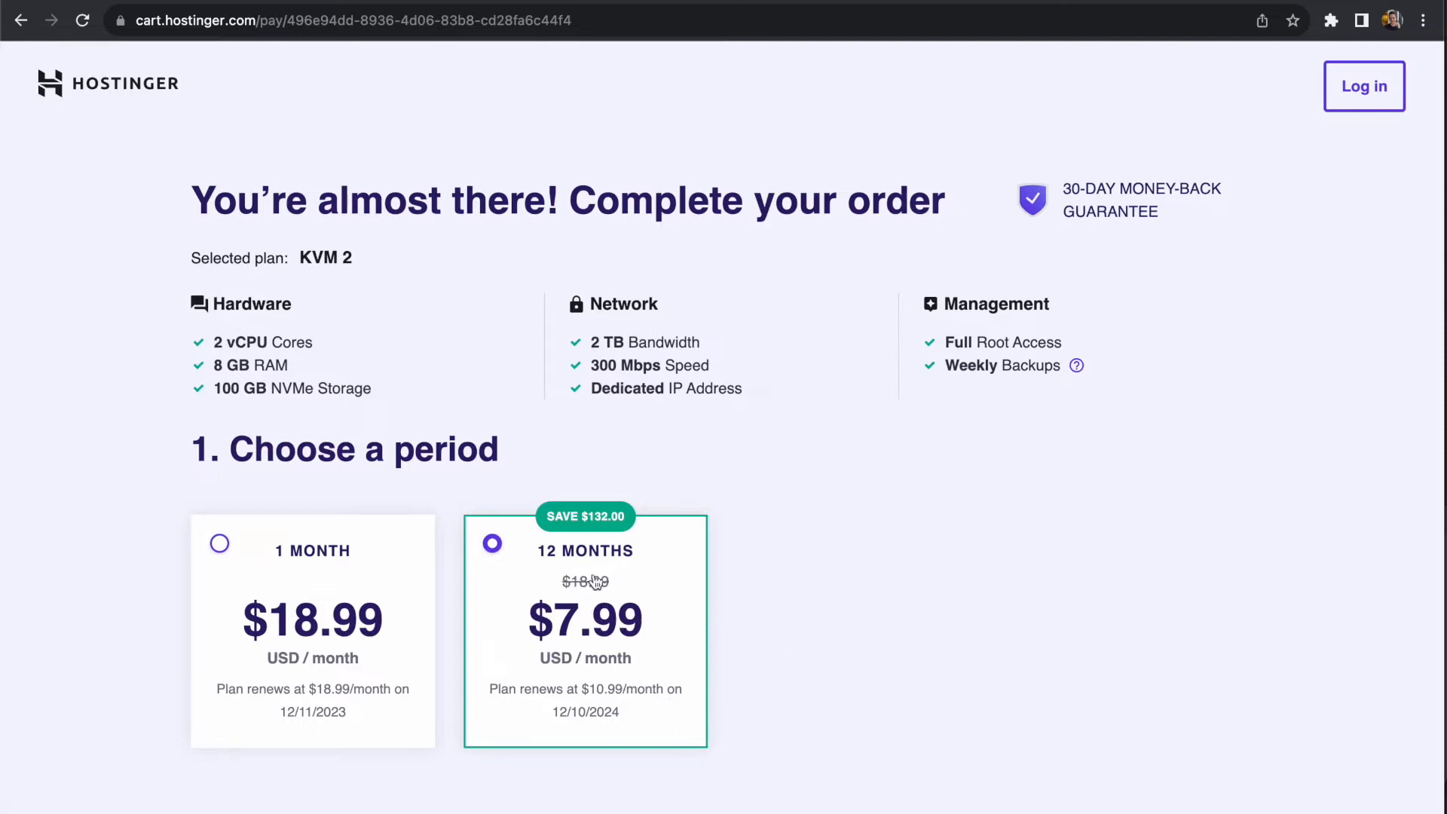
mouse_move(661, 380)
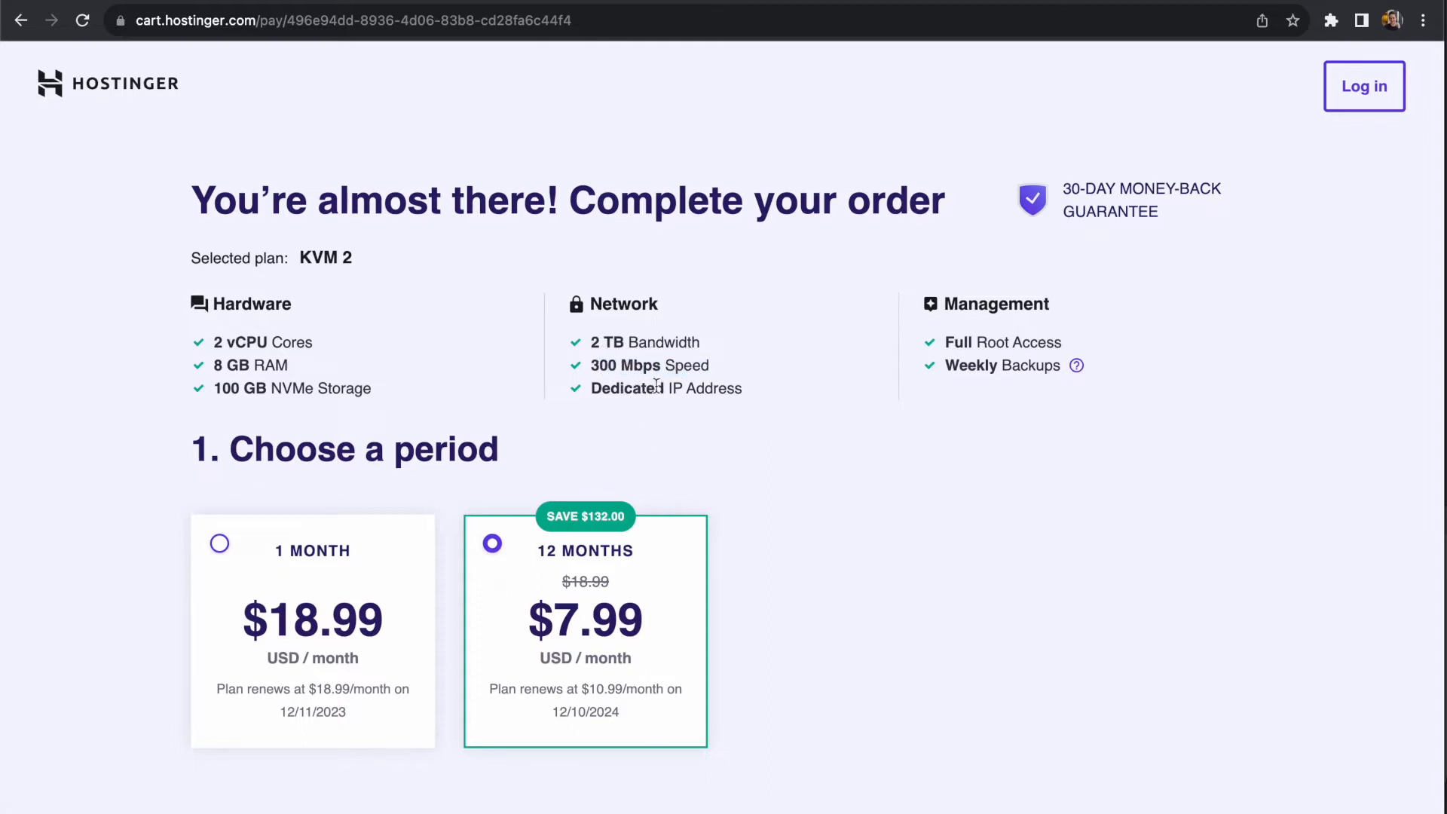
mouse_move(213, 369)
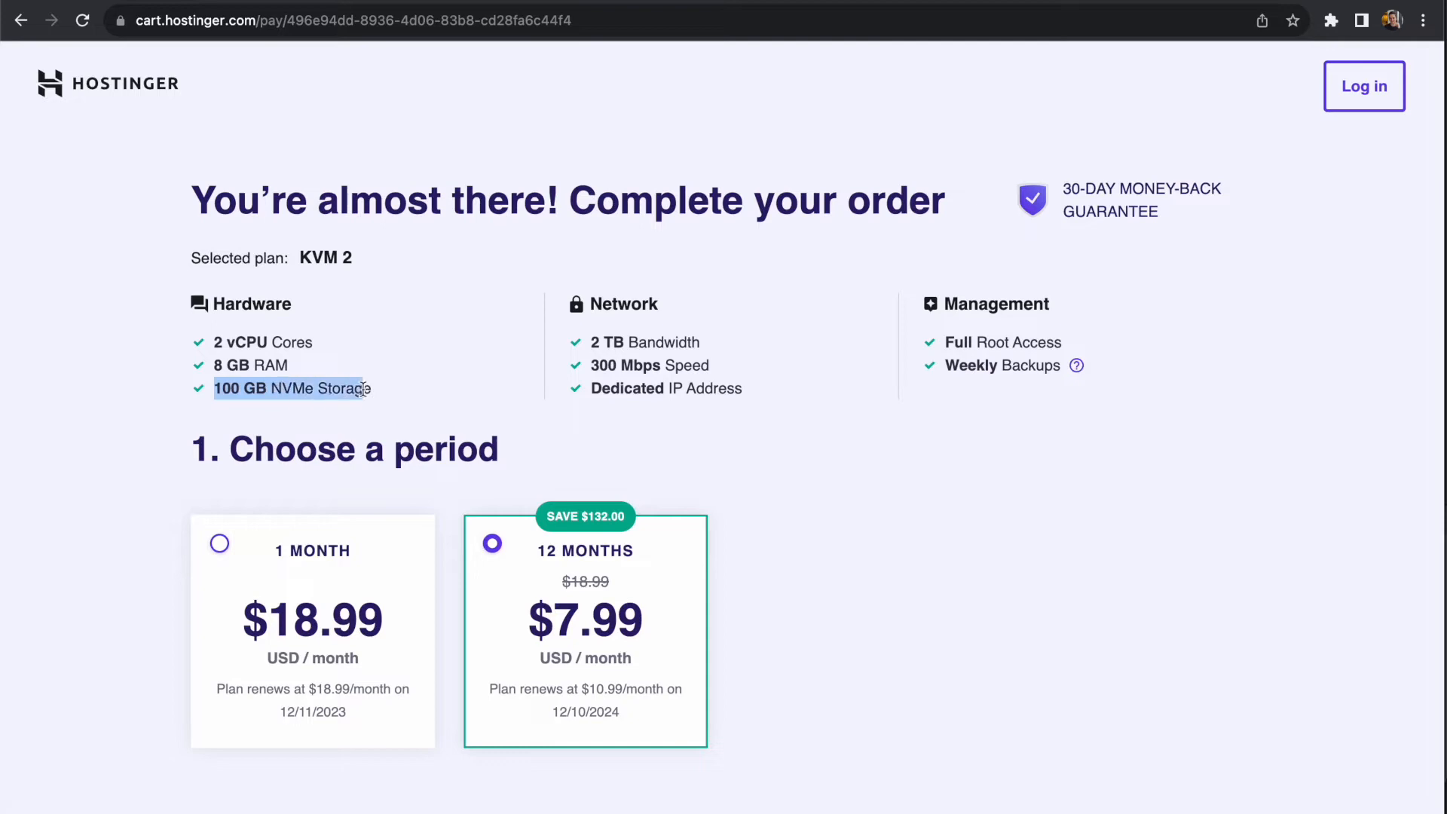
scroll("down", 3)
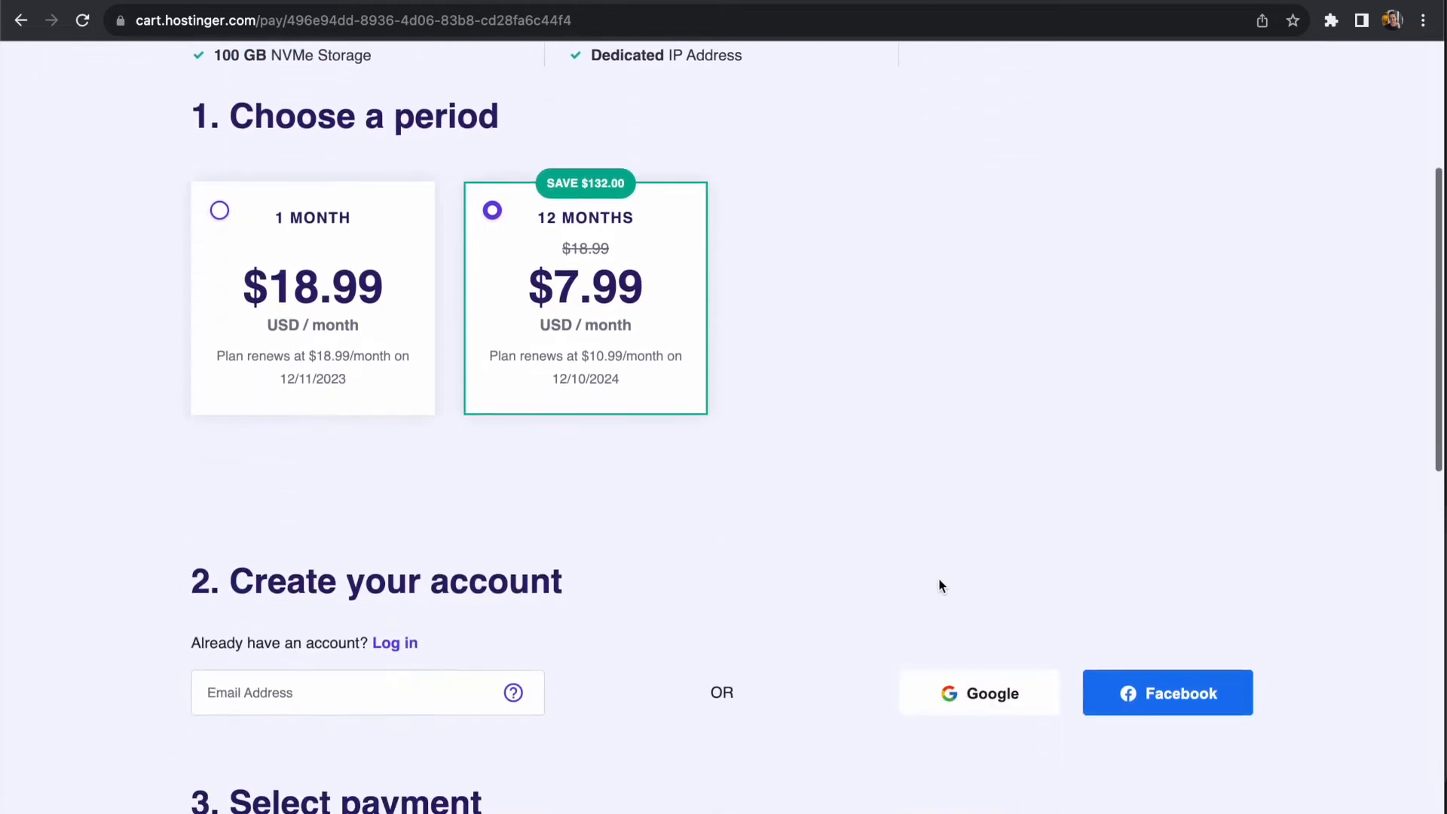
- Enter coupon code DAVIDB at checkout to cut the KVM 2 total to $86.29
scroll("down", 3)
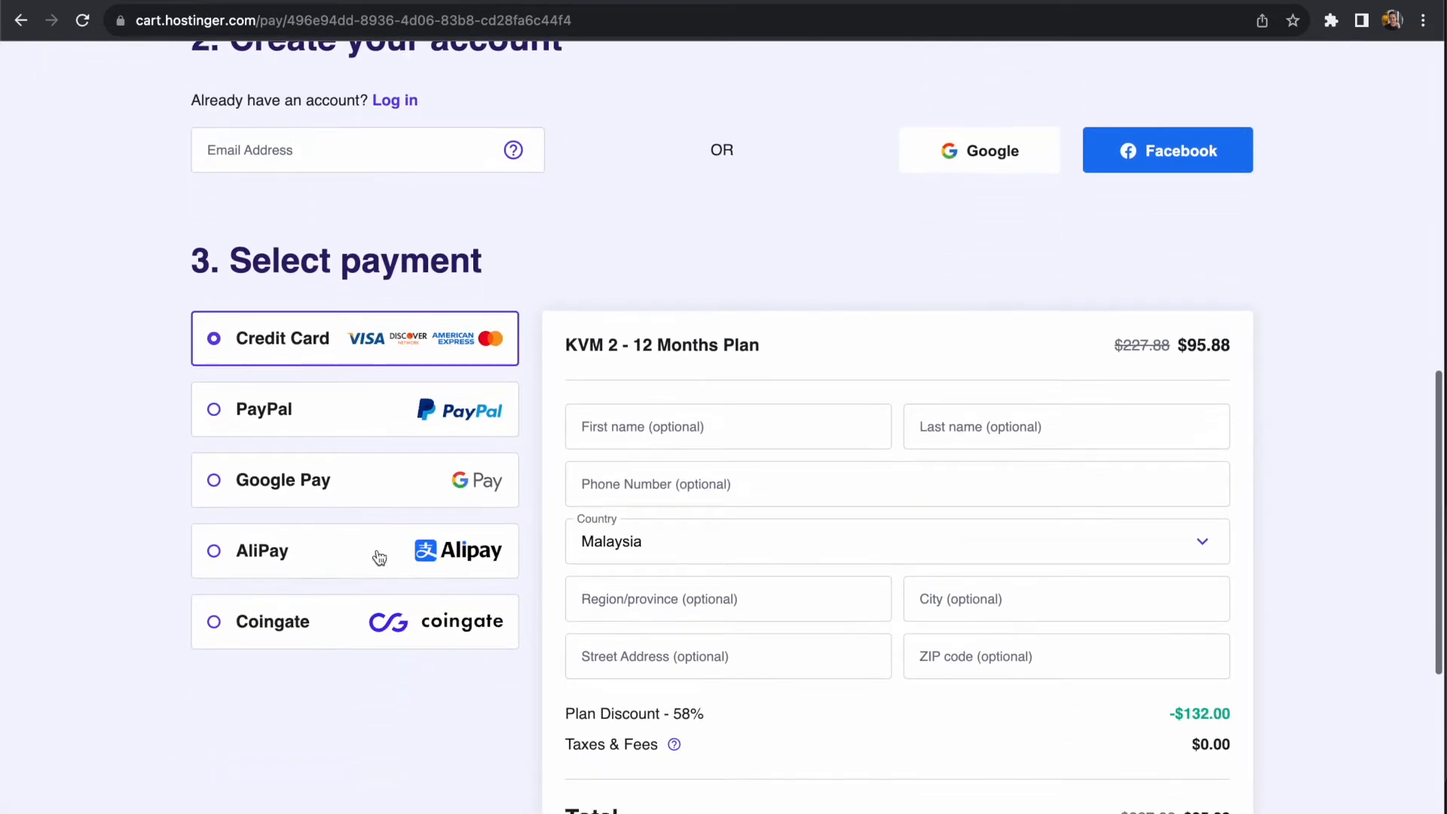
mouse_move(761, 542)
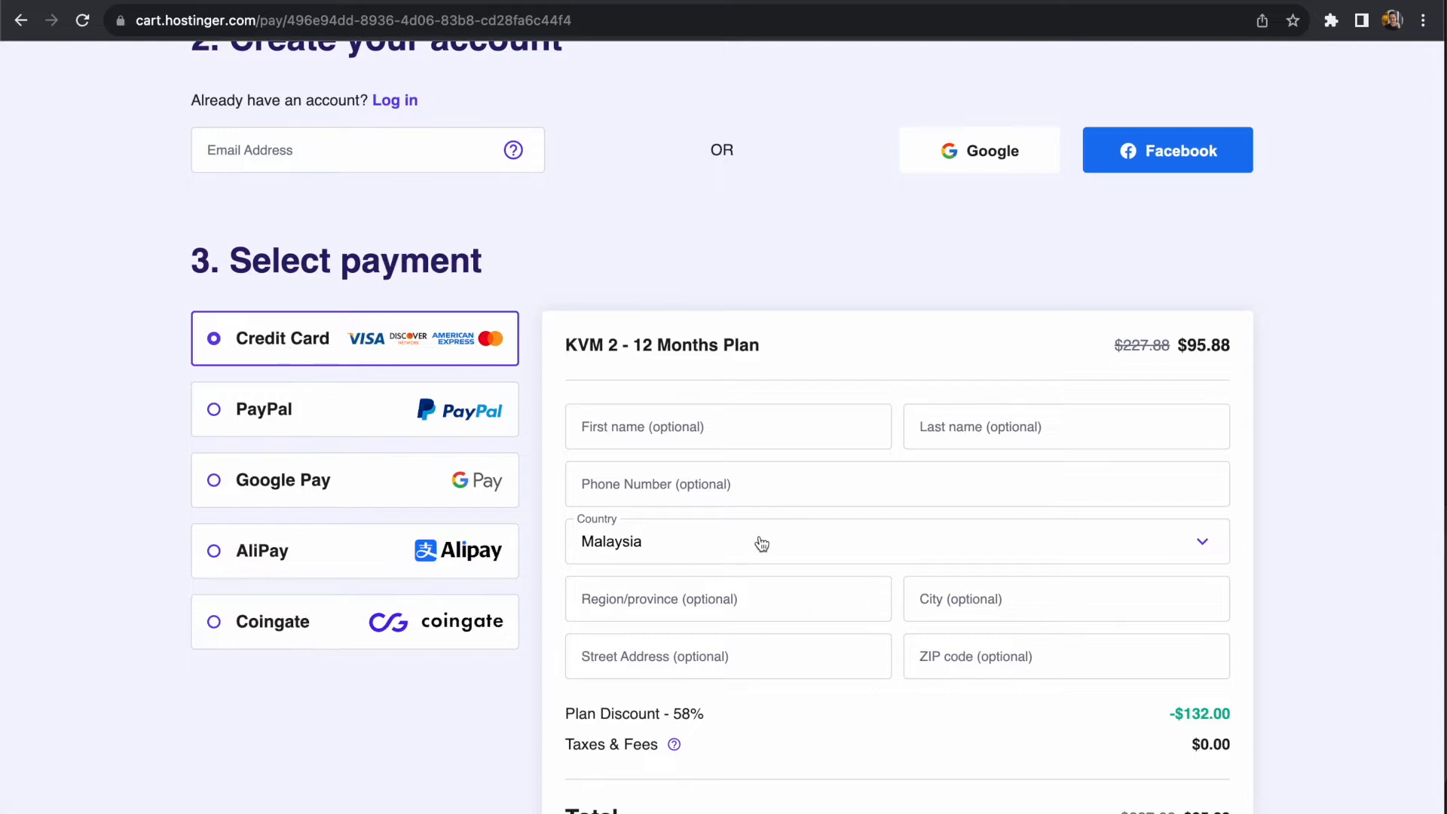
scroll("down", 3)
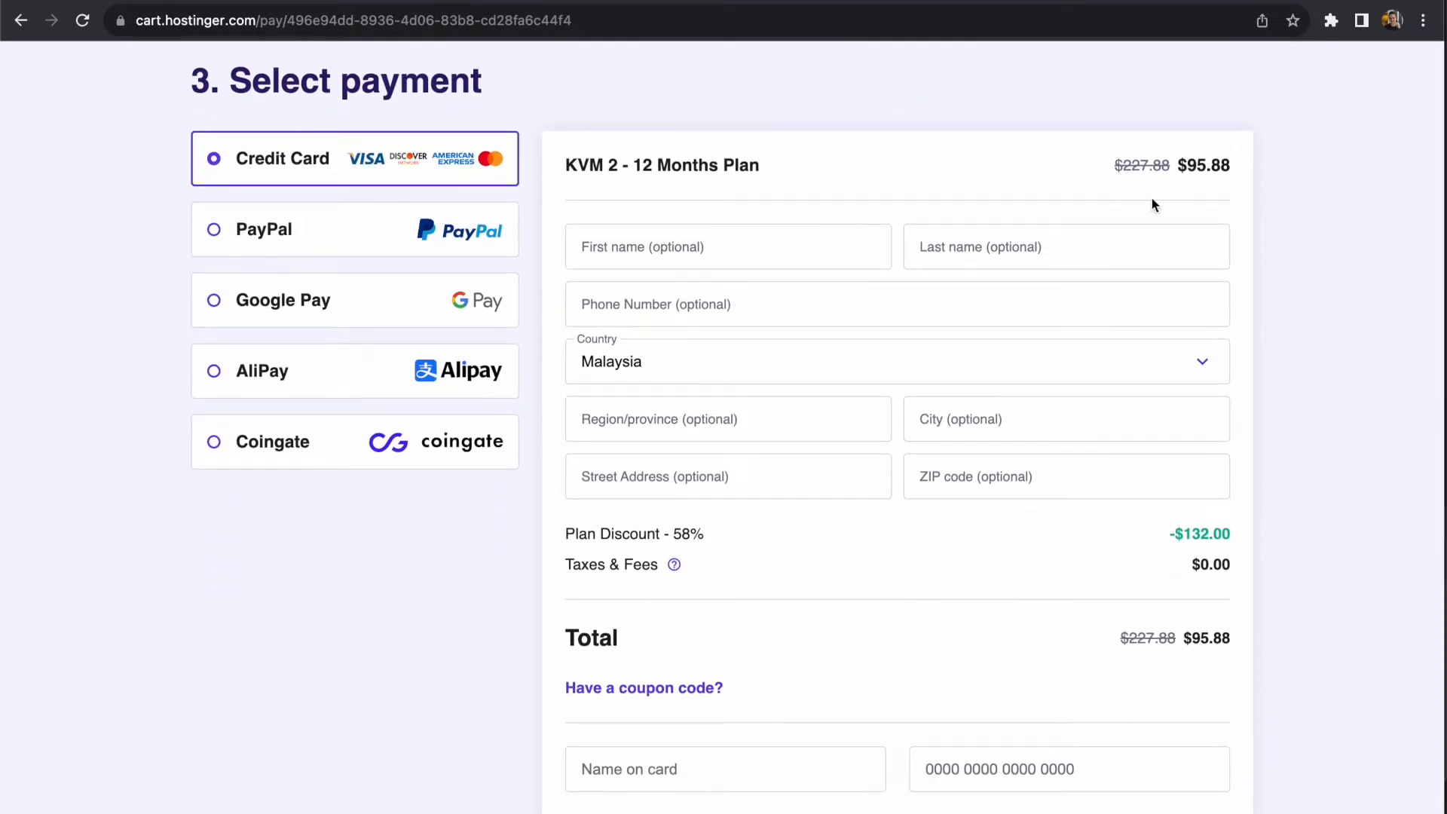
mouse_move(1181, 562)
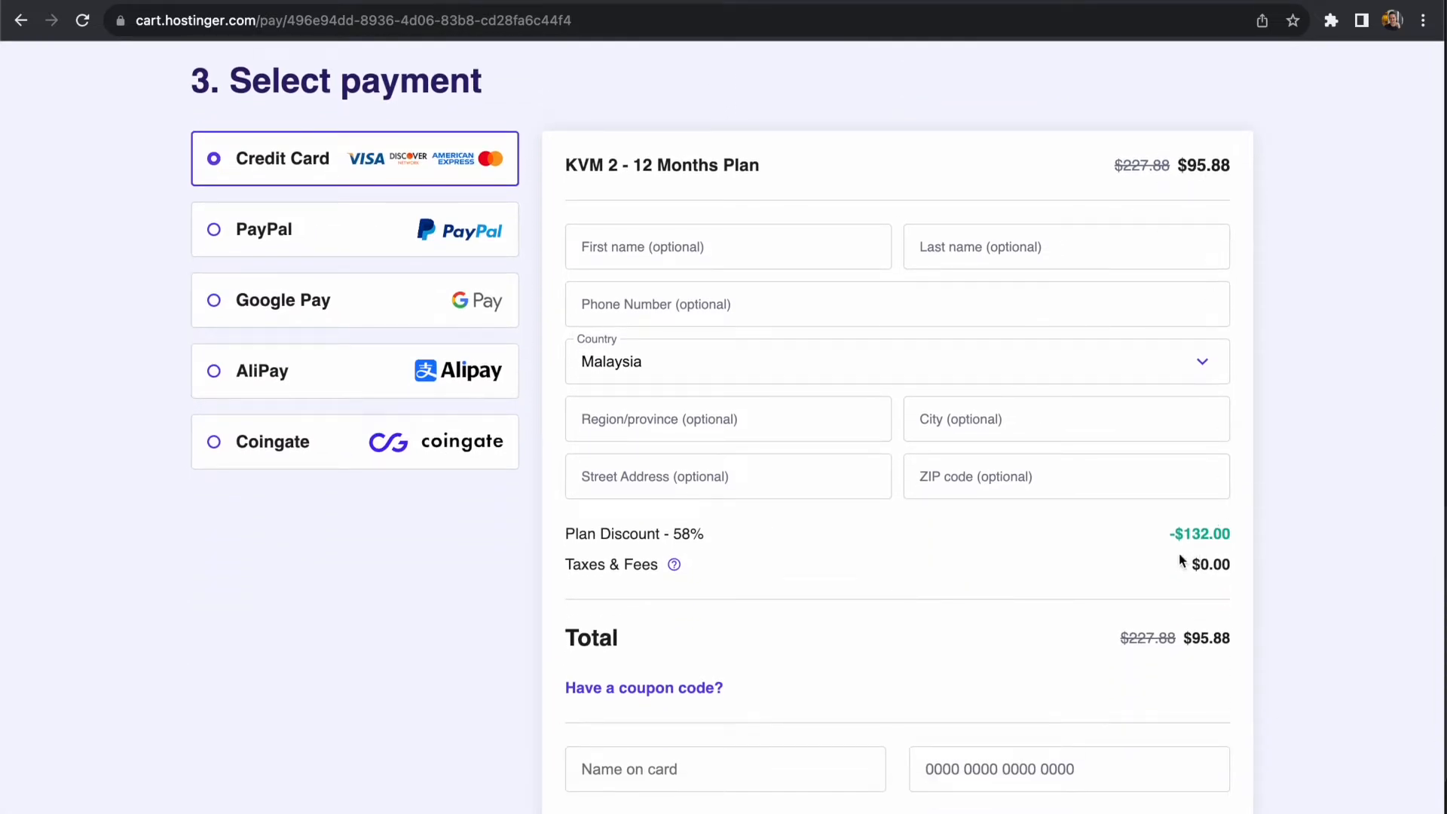
double_click(1200, 533)
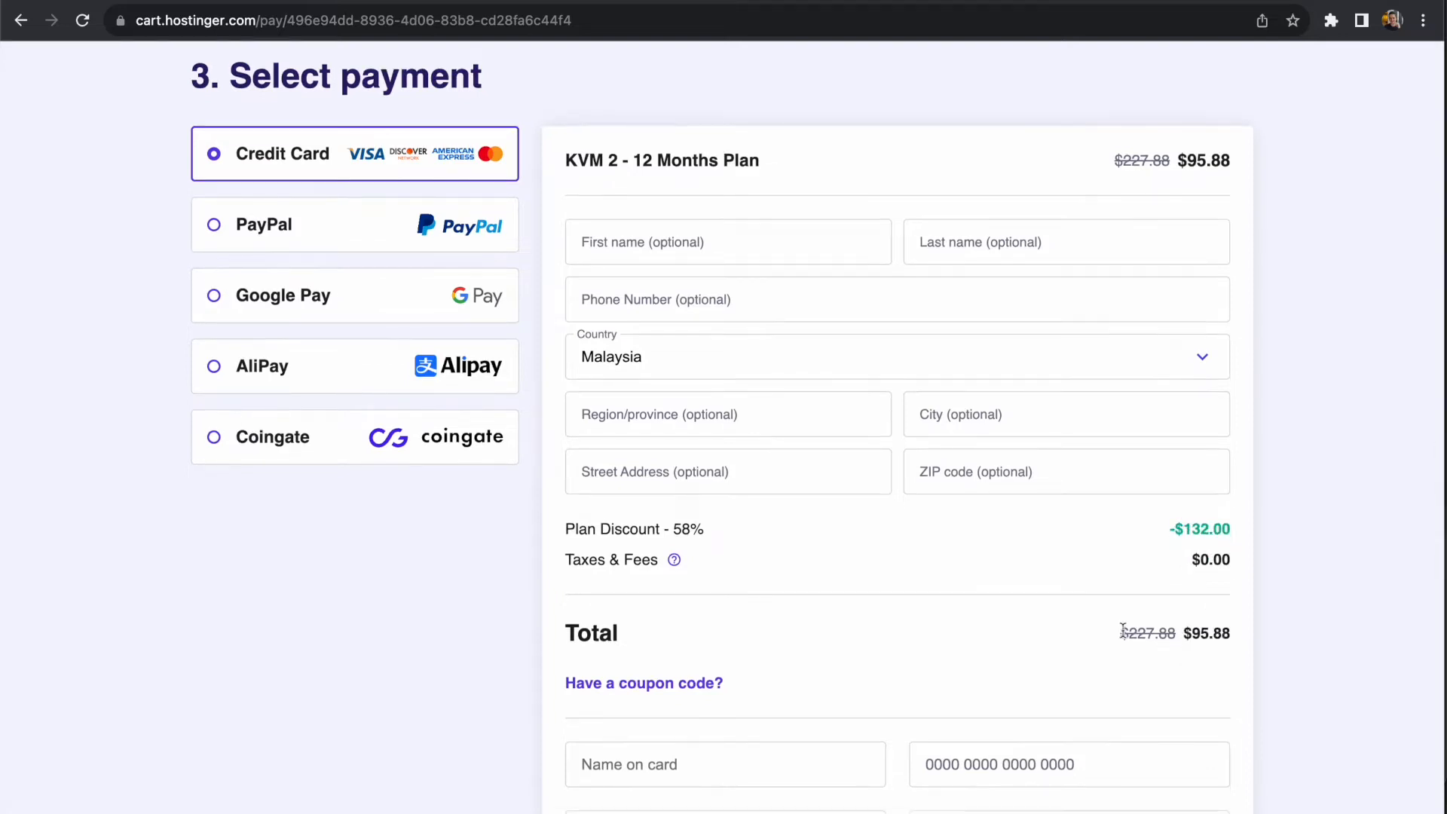
scroll("down", 3)
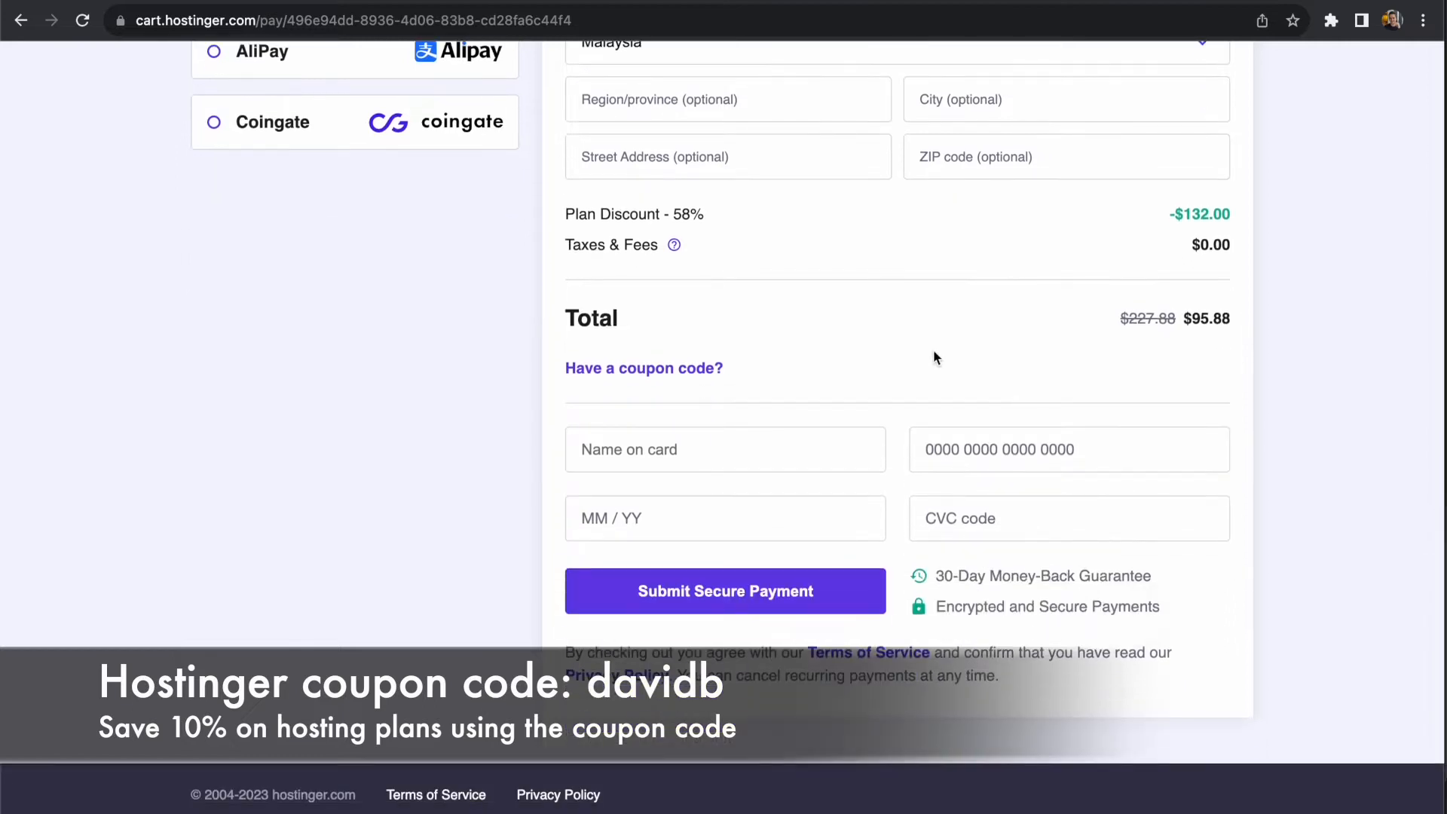
left_click(643, 368)
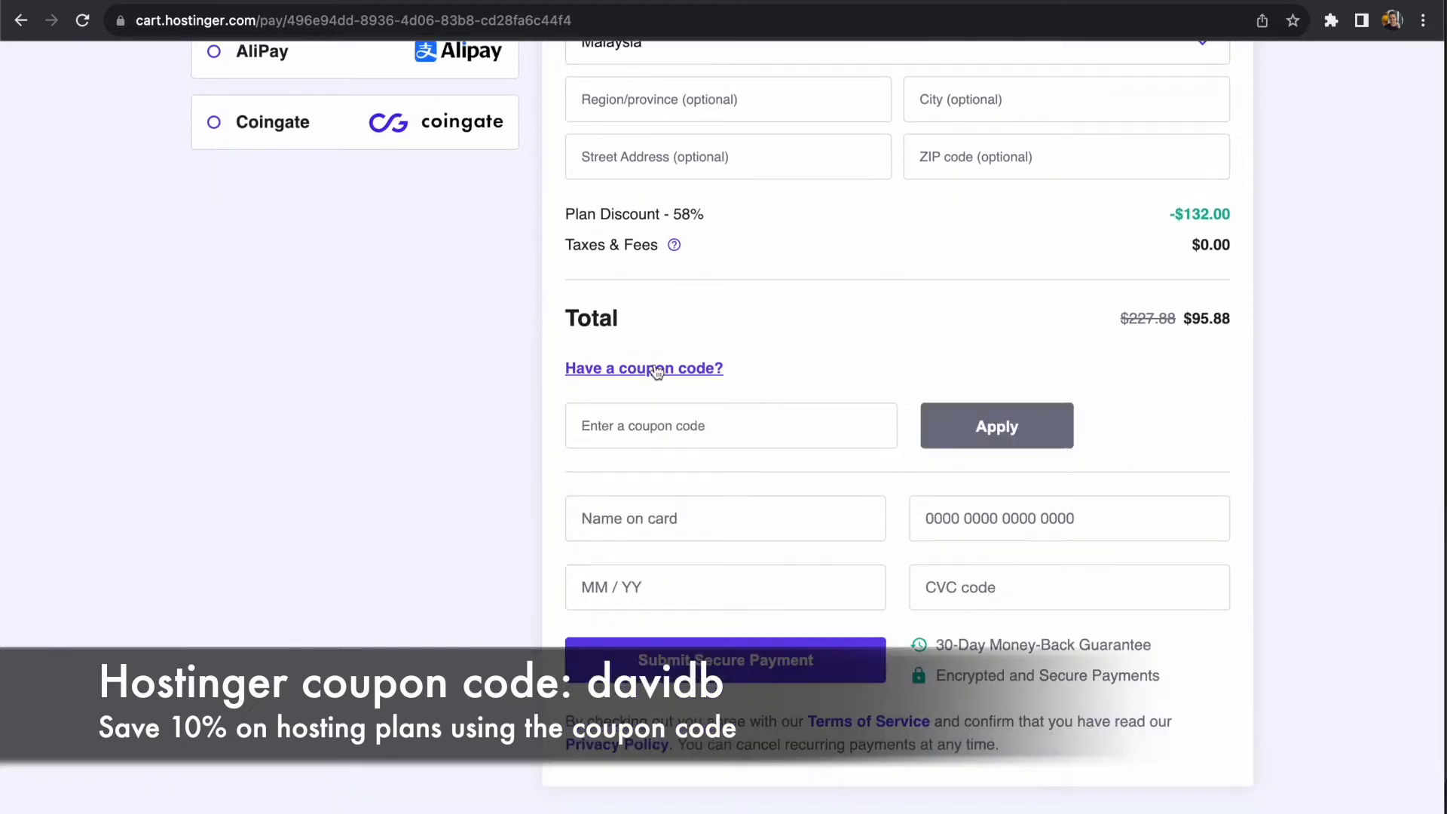
type("DAVID")
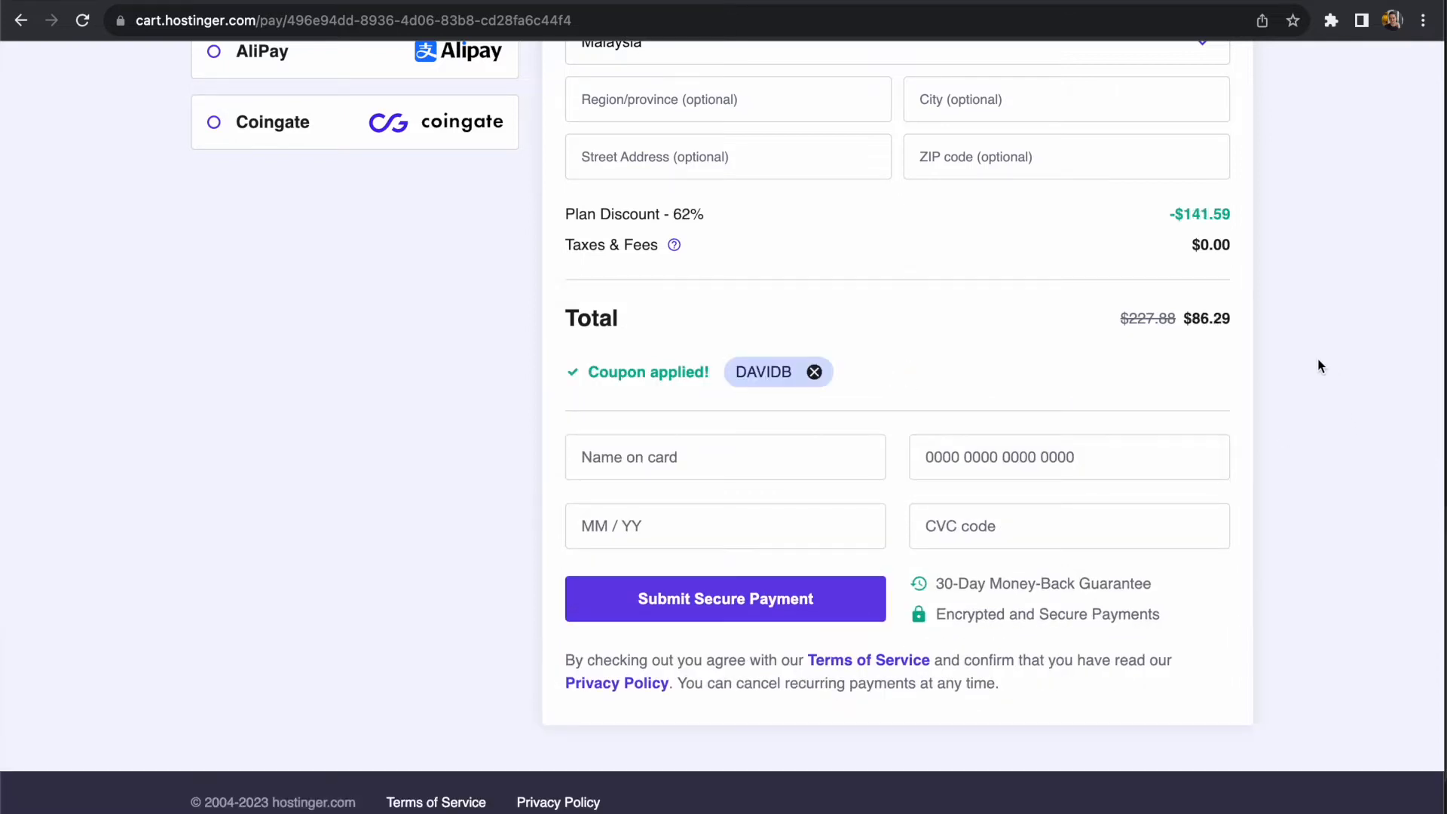
mouse_move(845, 389)
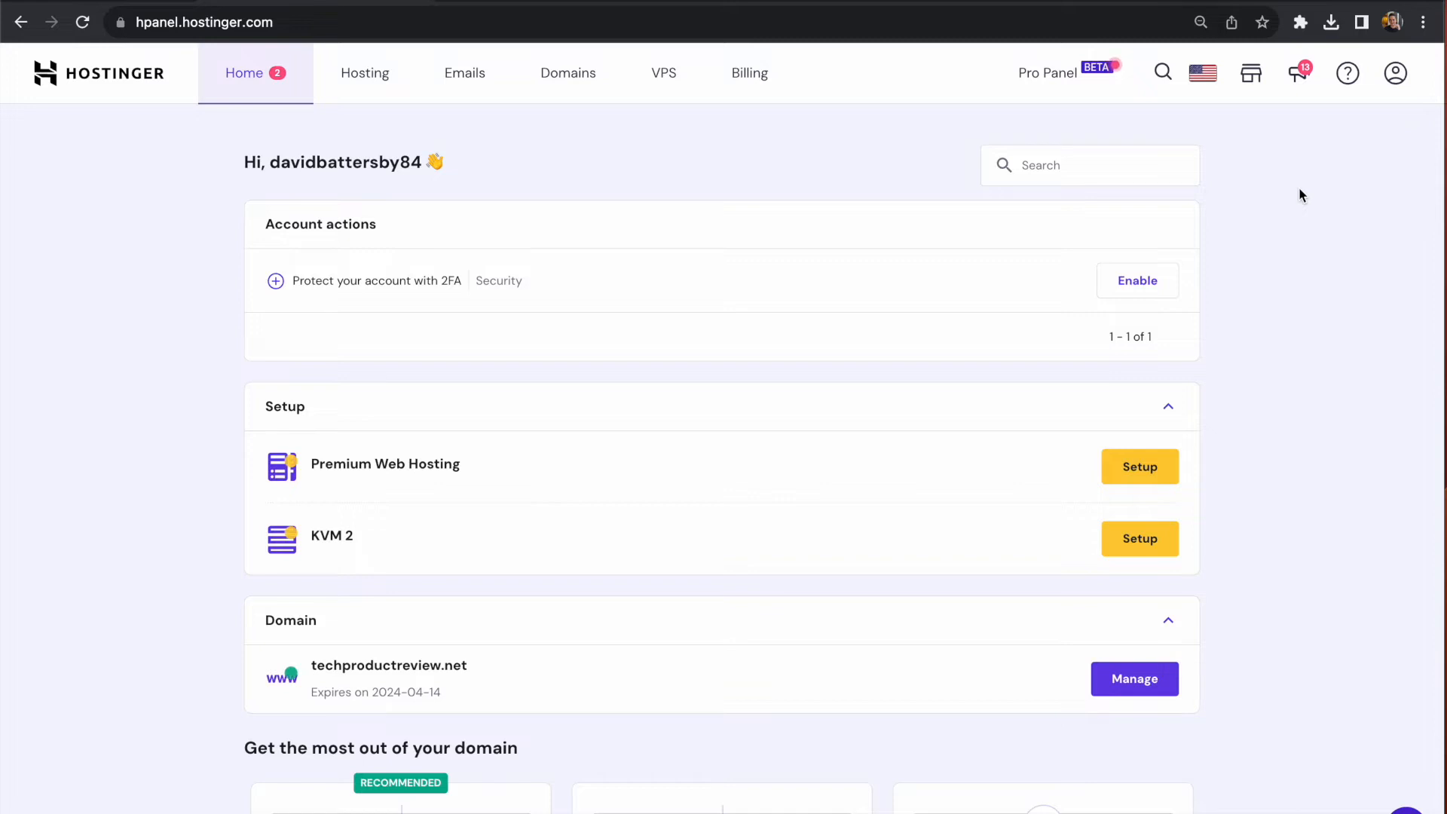
mouse_move(409, 562)
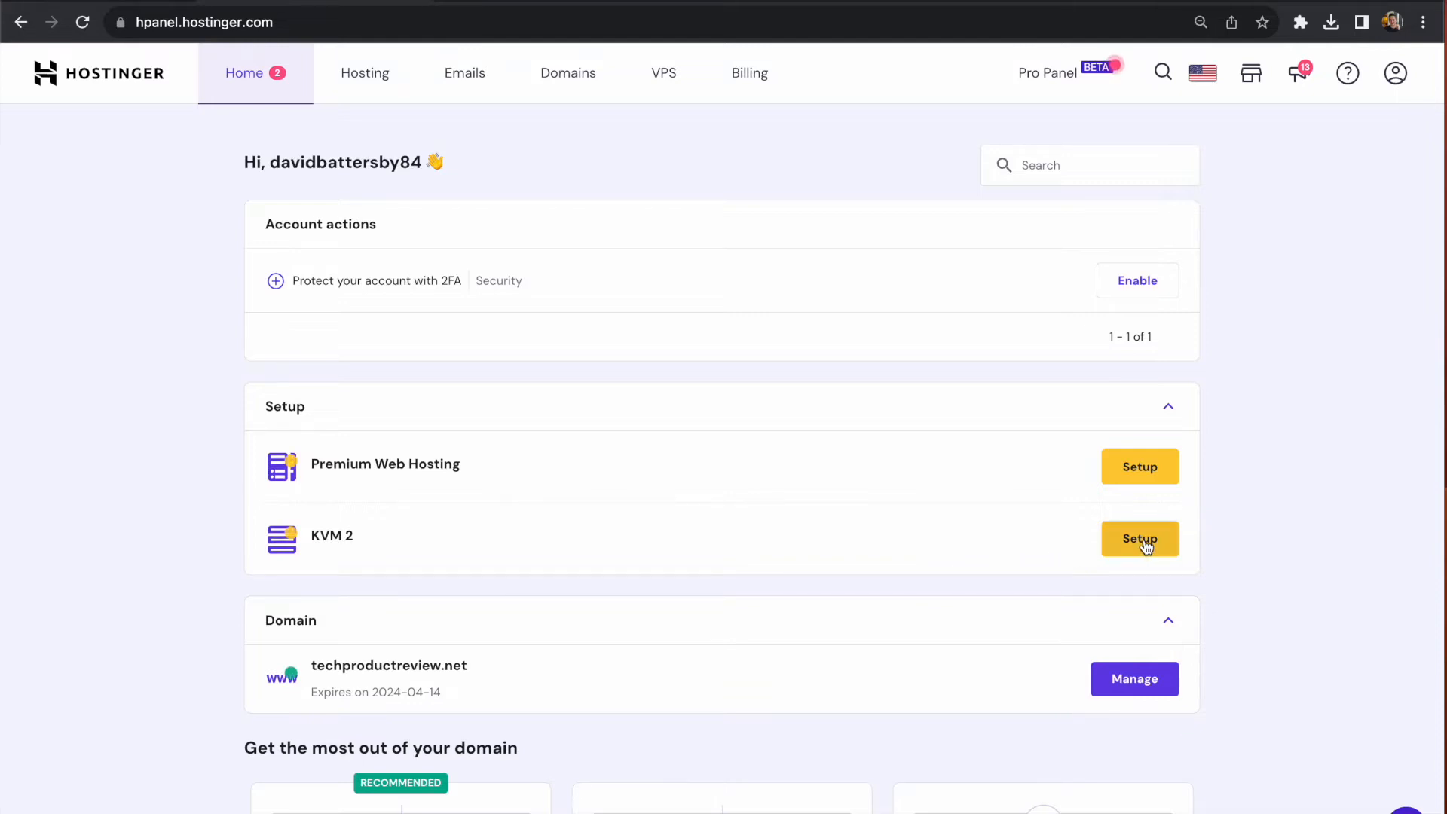
- Launch the KVM 2 guided setup from the hPanel Home Setup section
left_click(1139, 539)
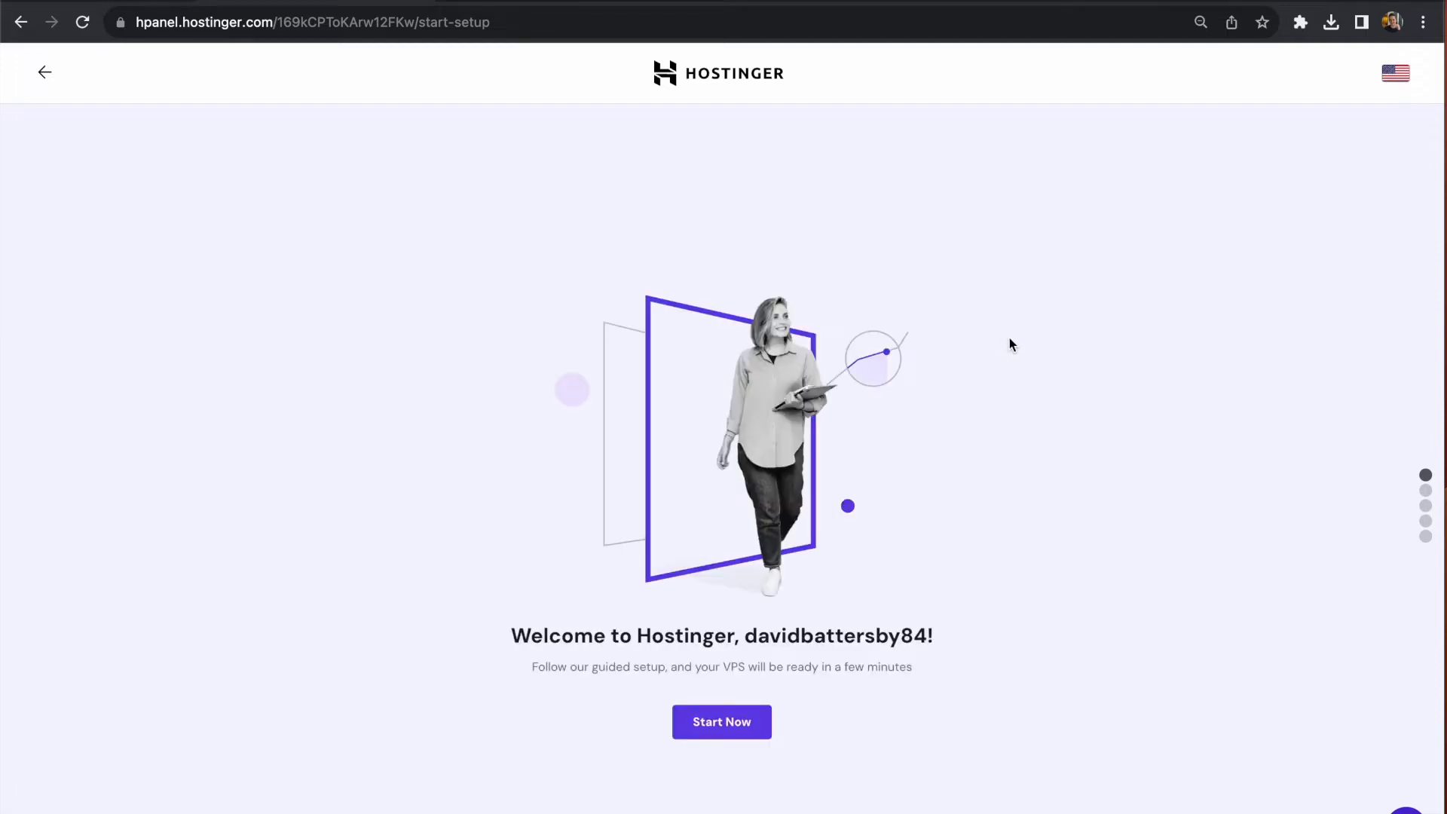
mouse_move(828, 742)
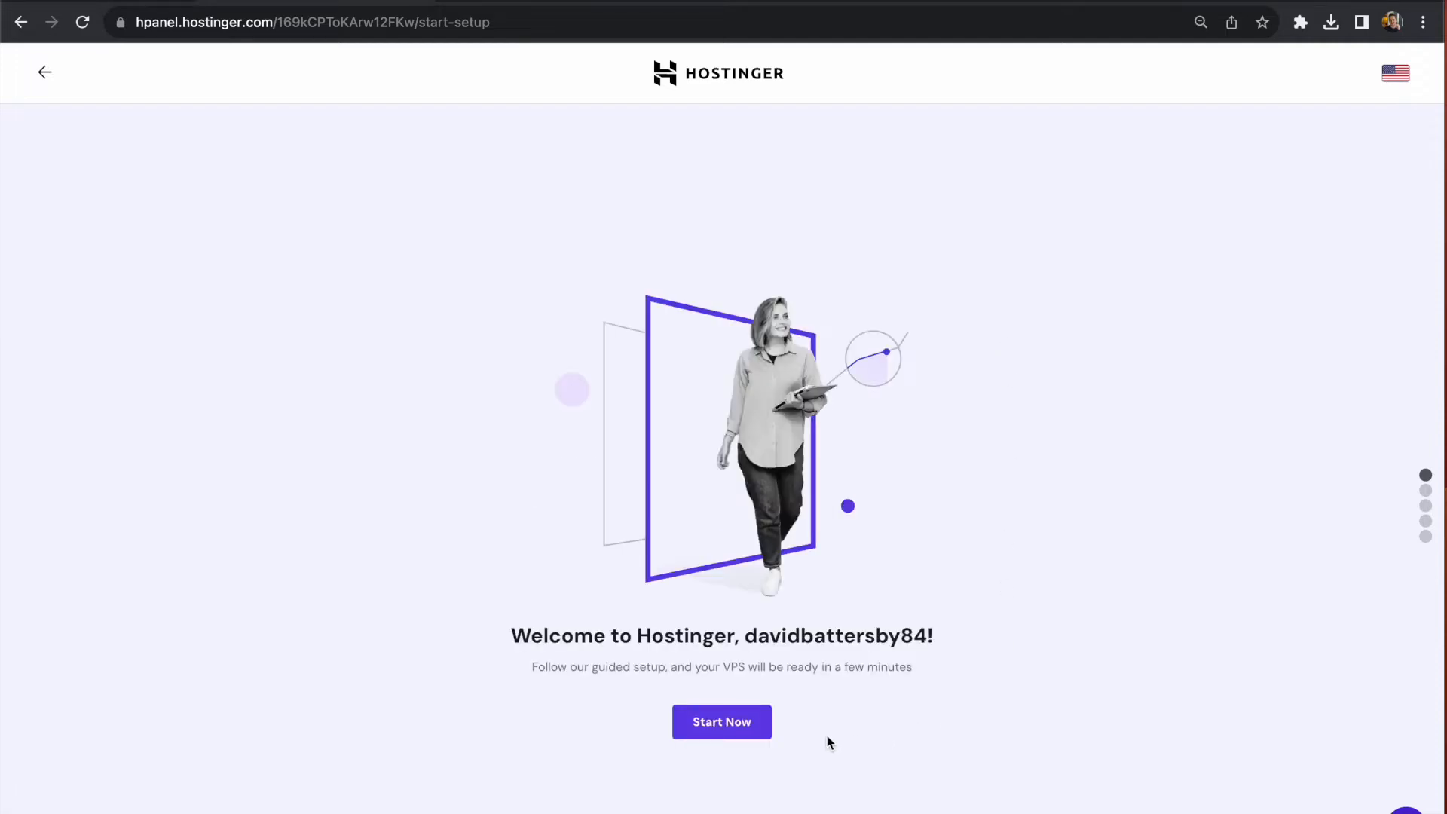
- Start the guided setup and pick Netherlands as the VPS location
left_click(721, 722)
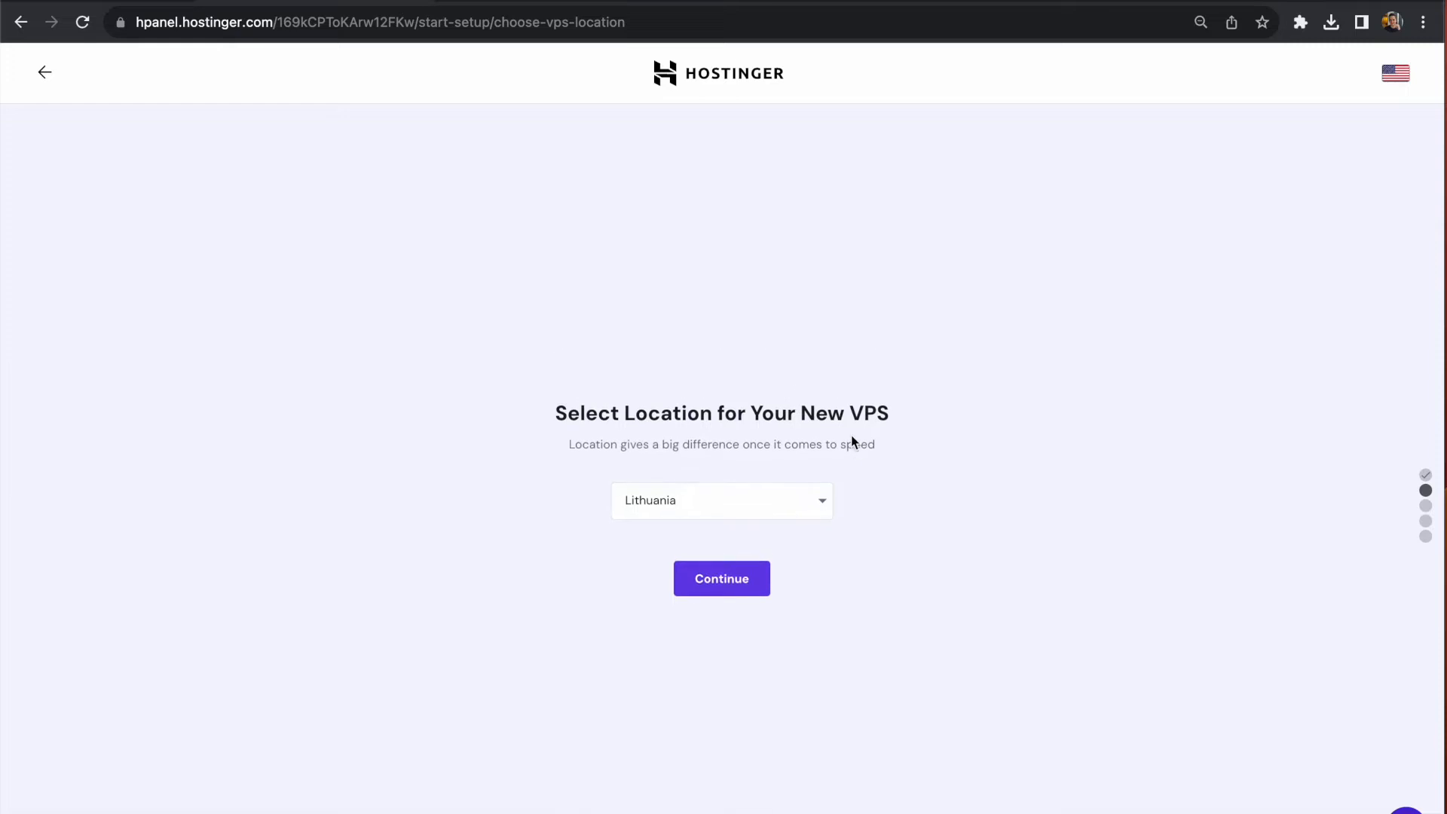
left_click(721, 500)
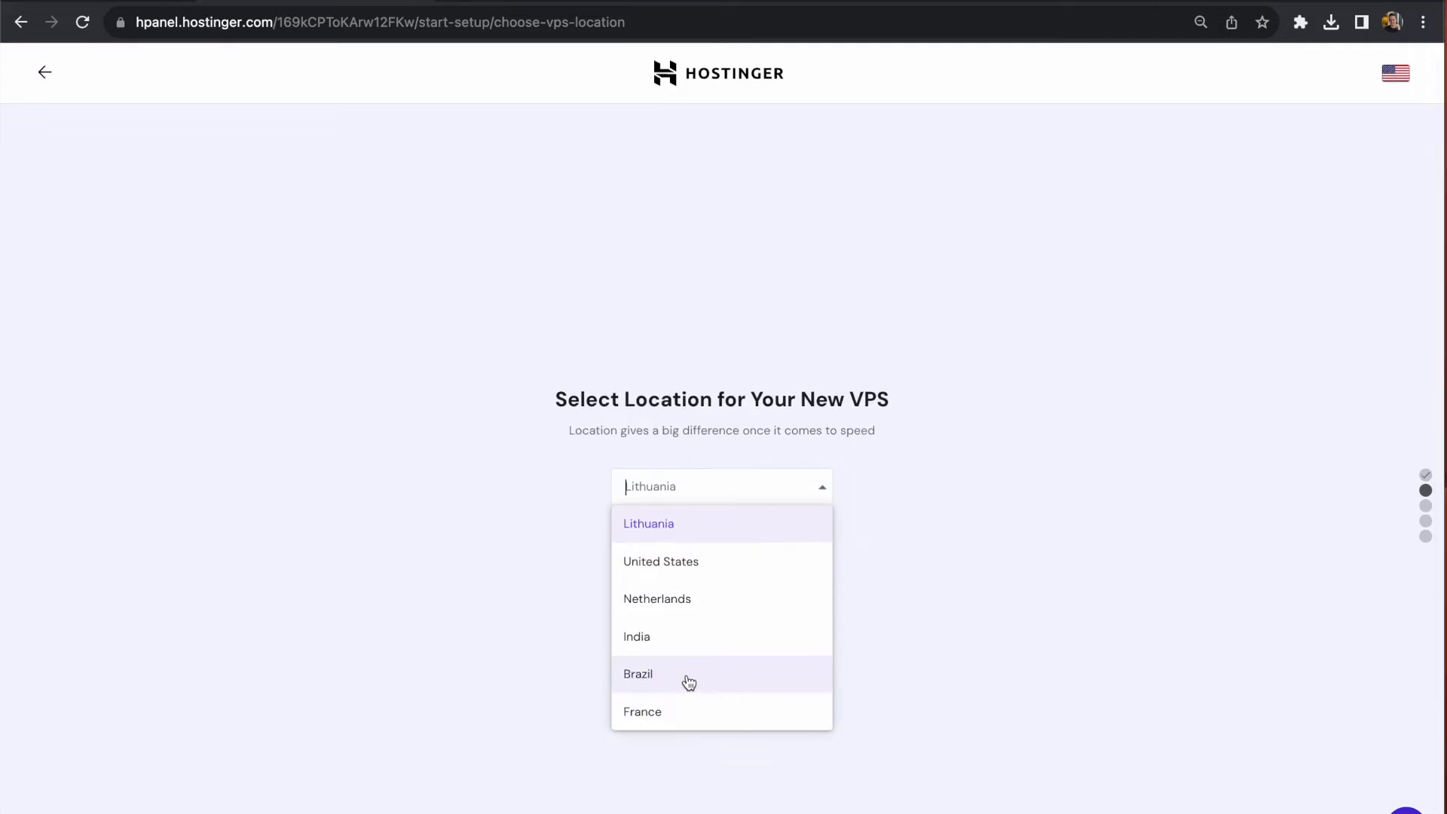
mouse_move(690, 595)
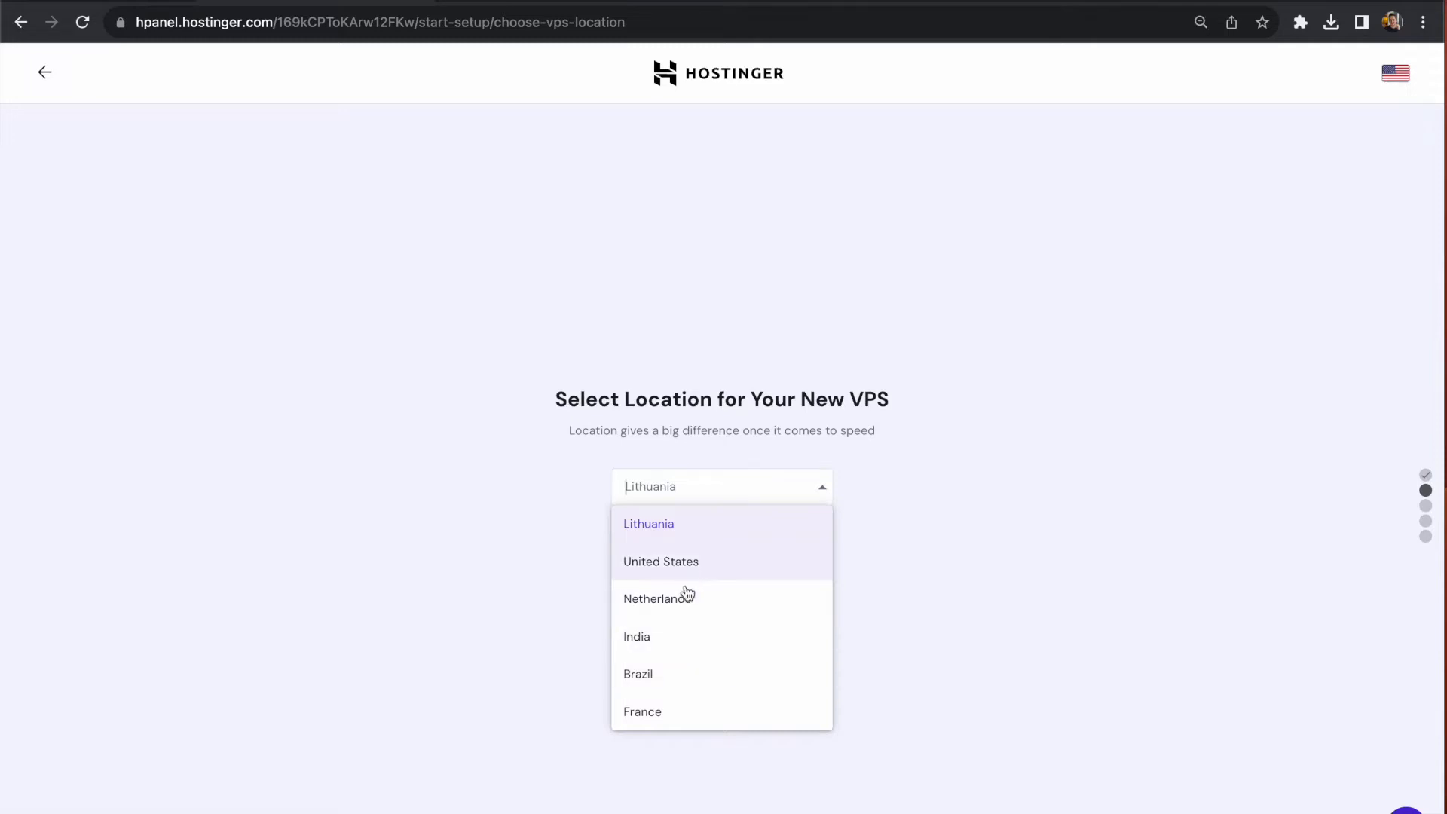
left_click(657, 598)
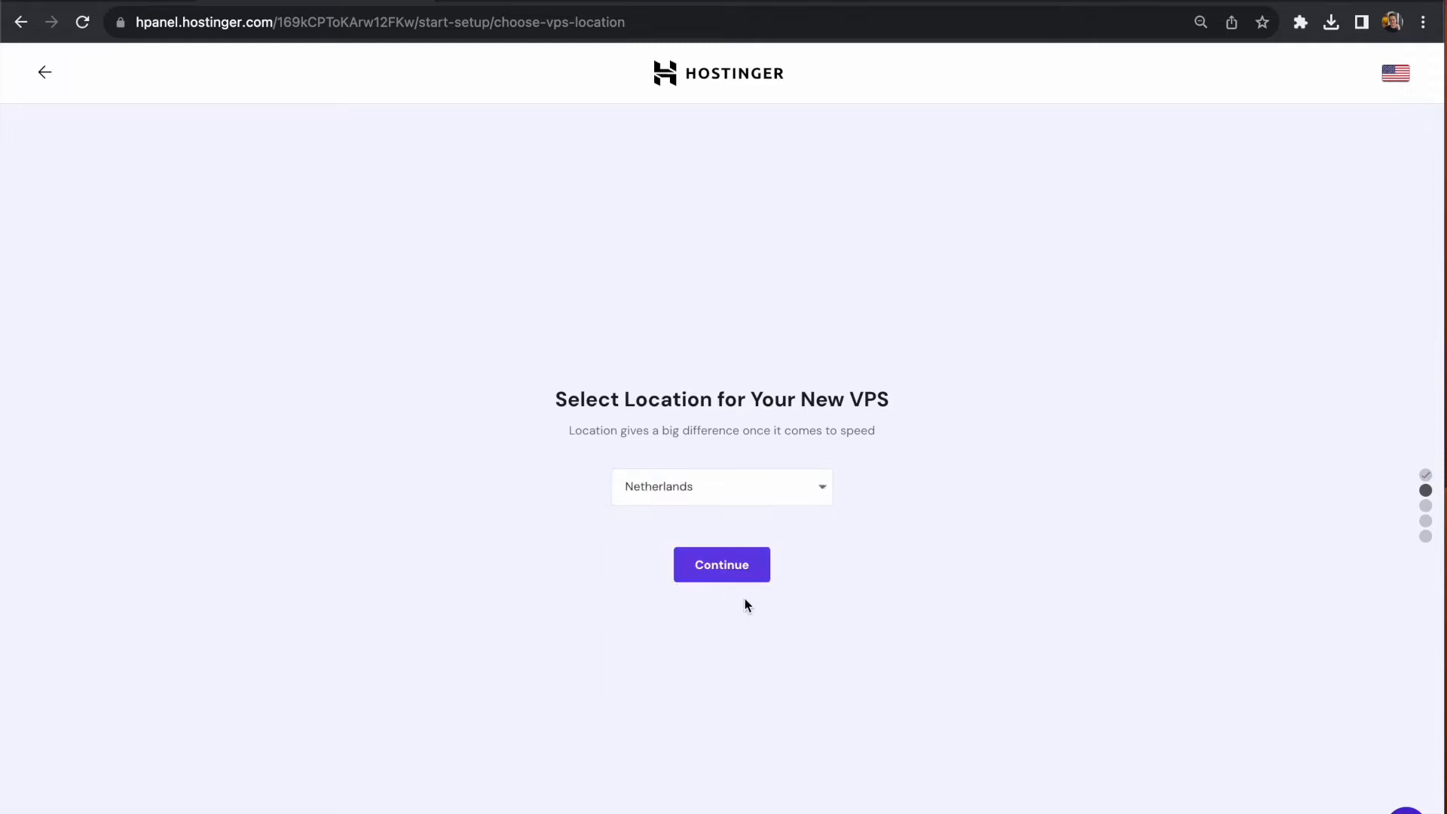
left_click(721, 487)
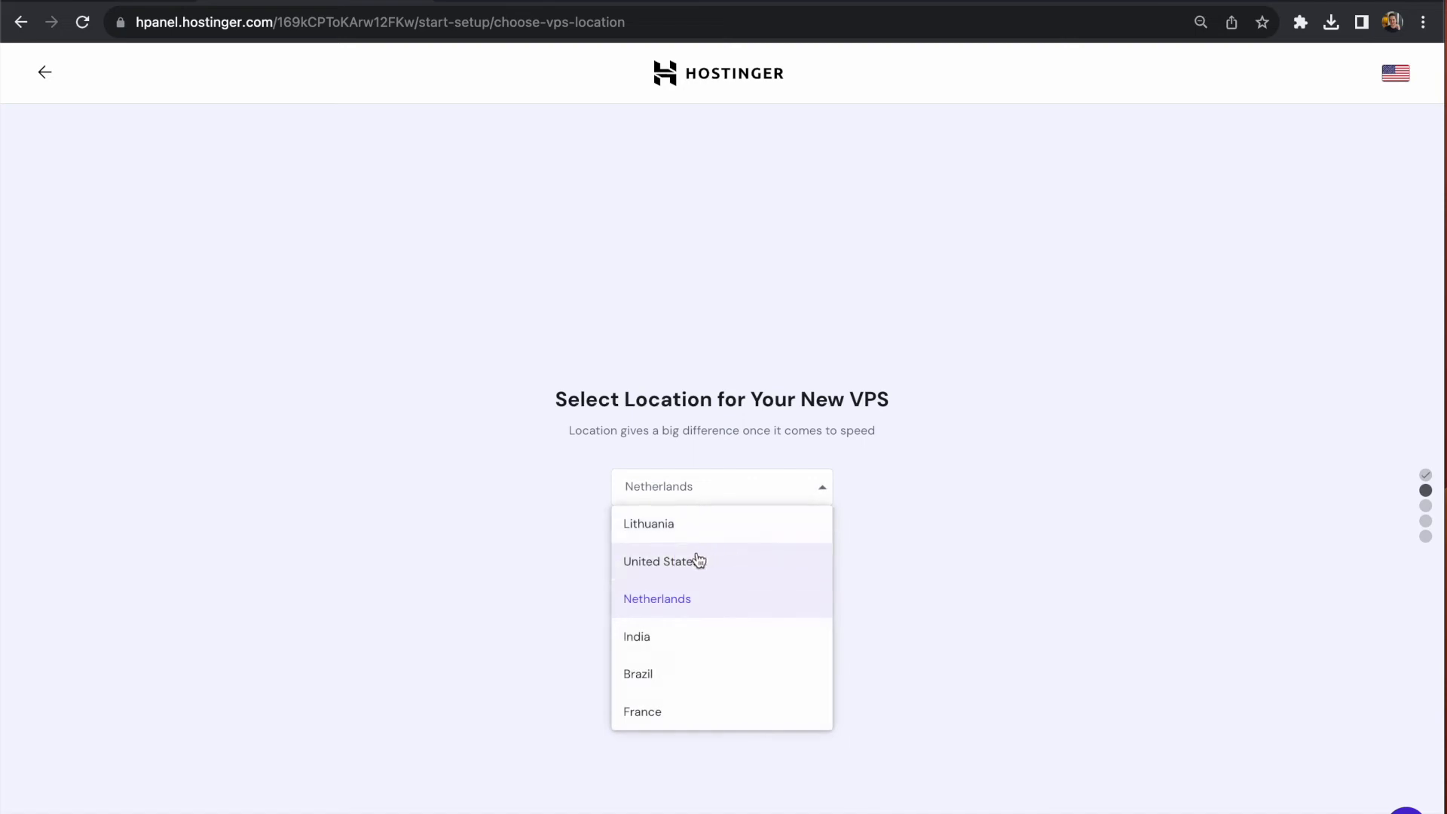
mouse_move(687, 604)
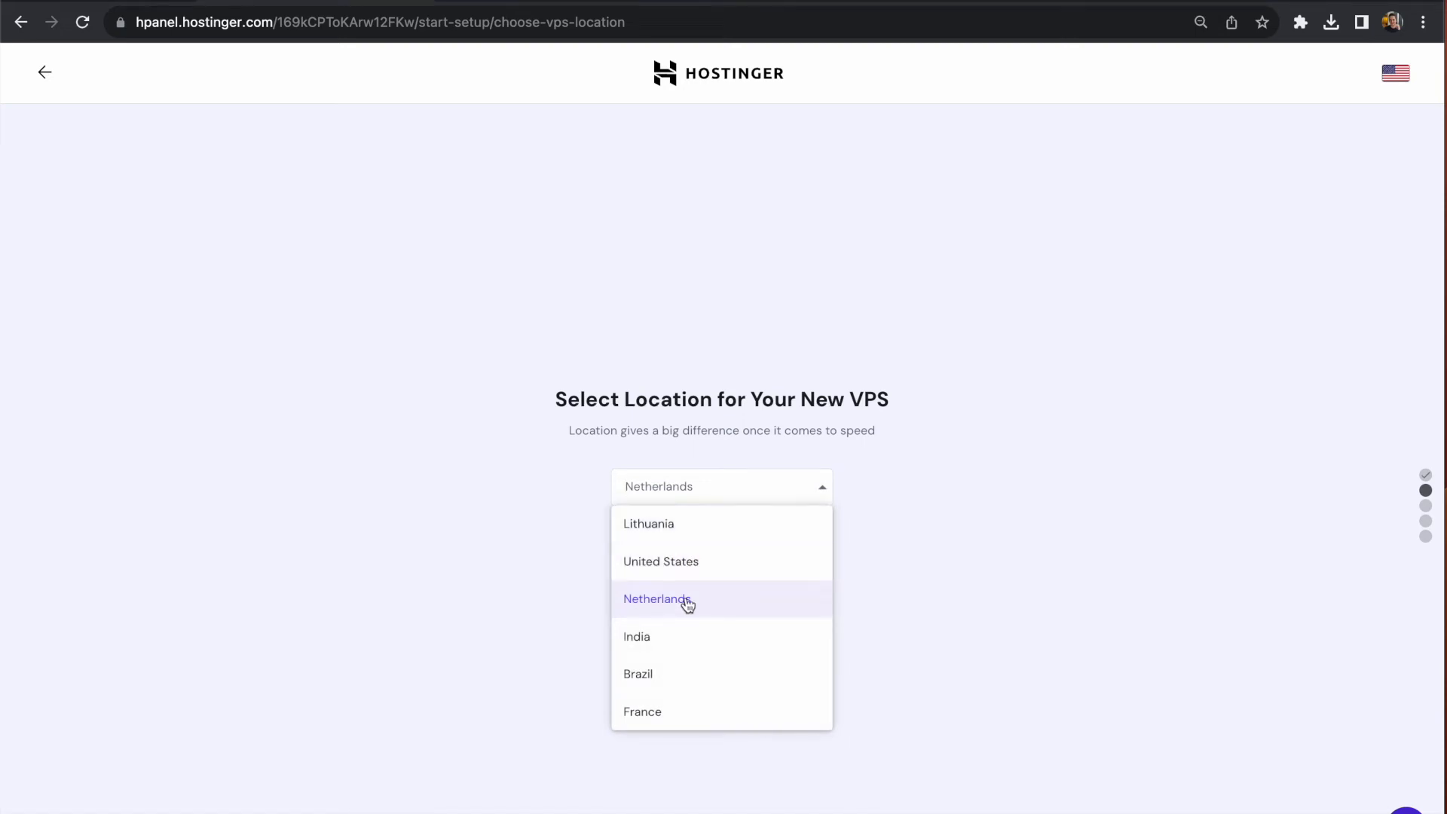
- Confirm Netherlands and advance to the operating system step
left_click(656, 599)
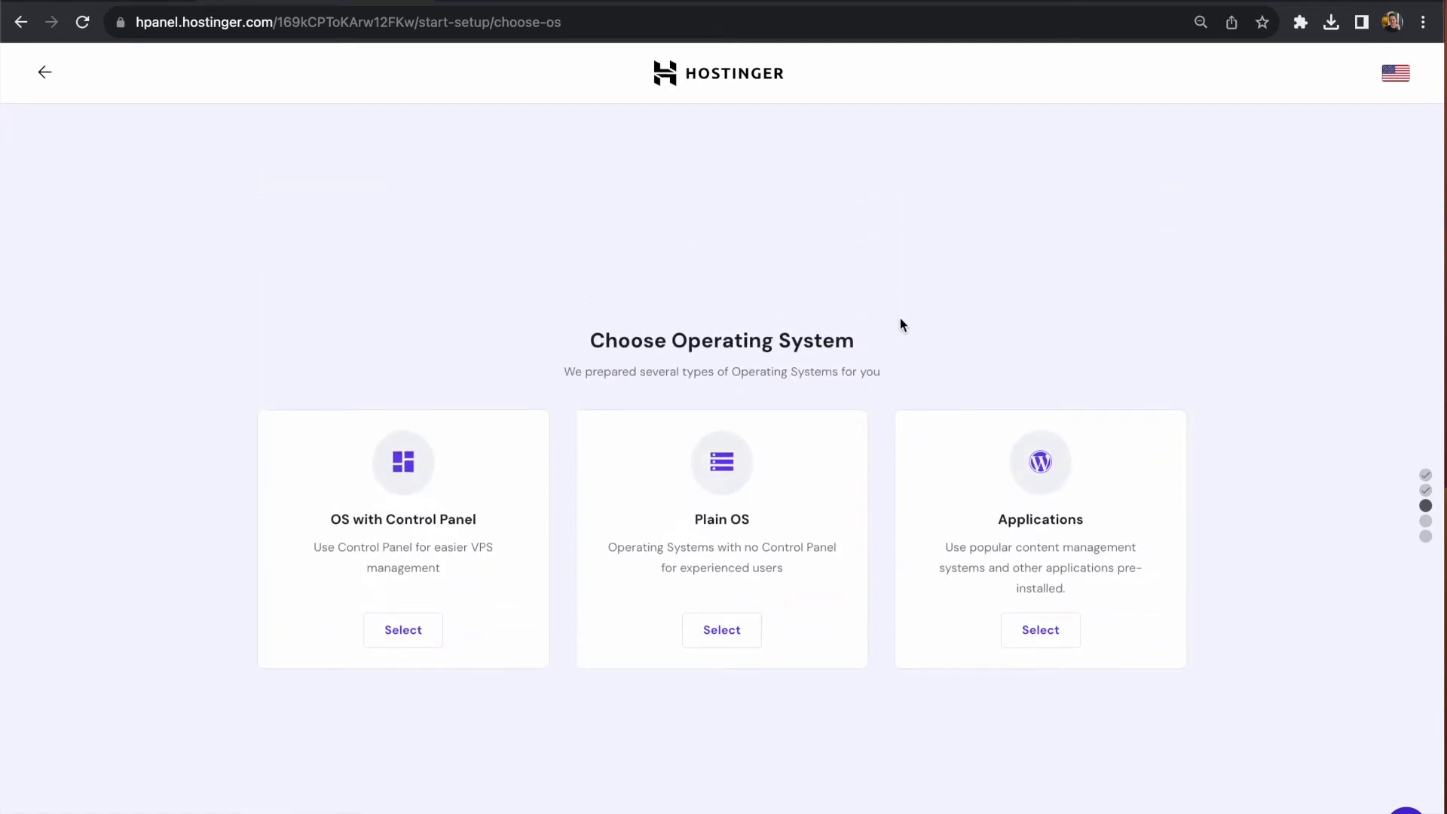
mouse_move(421, 540)
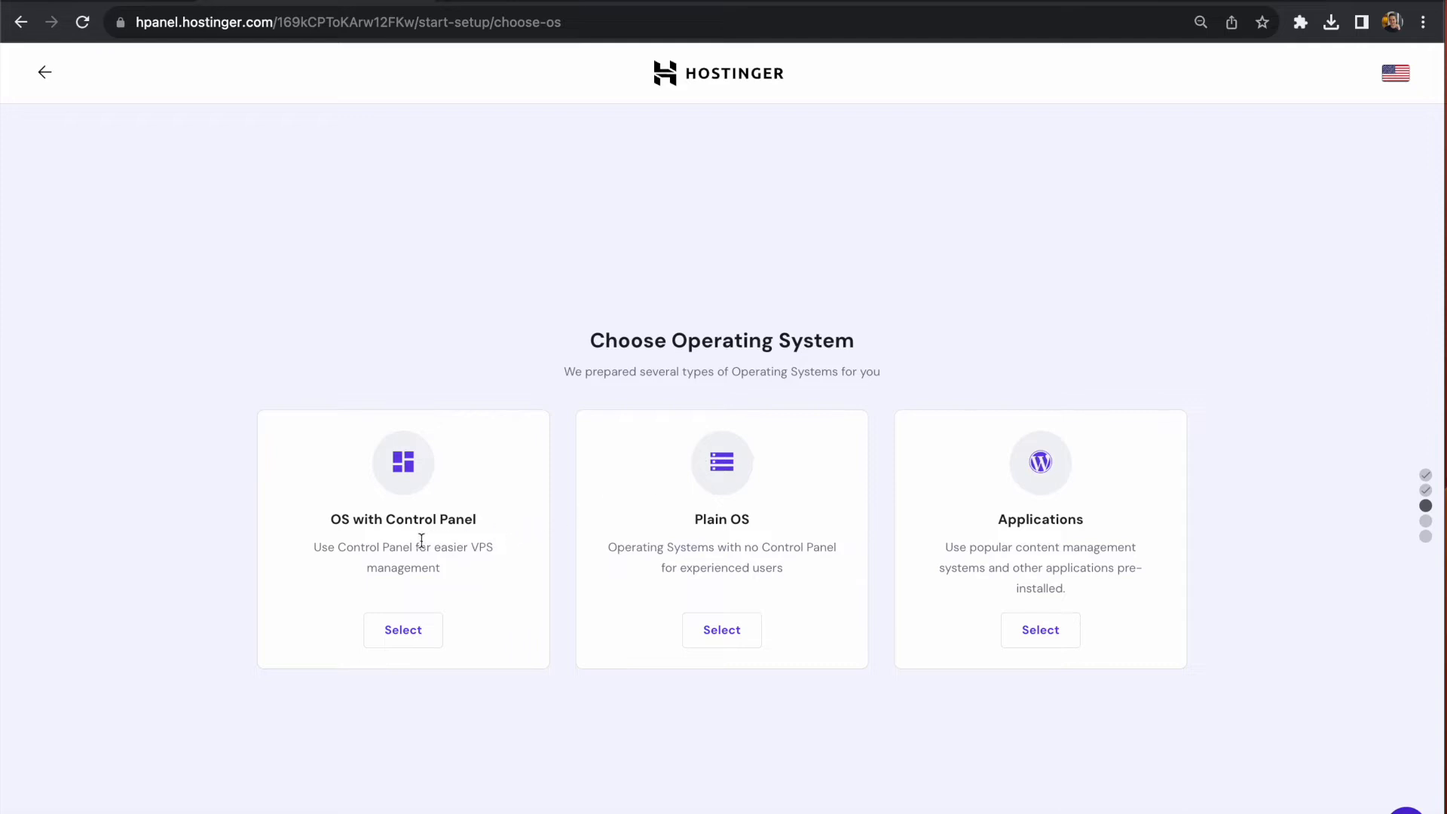
mouse_move(525, 569)
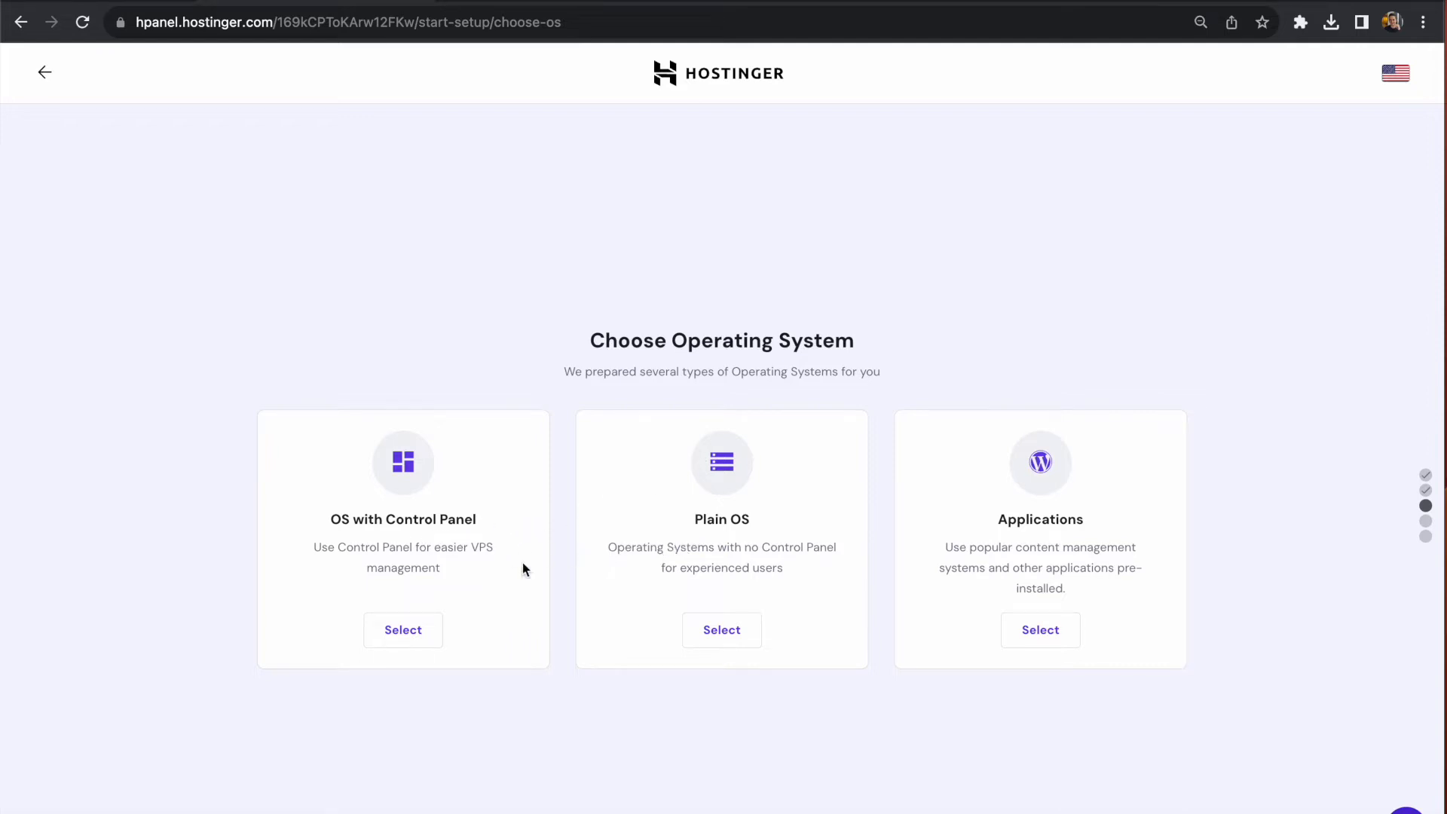
mouse_move(451, 546)
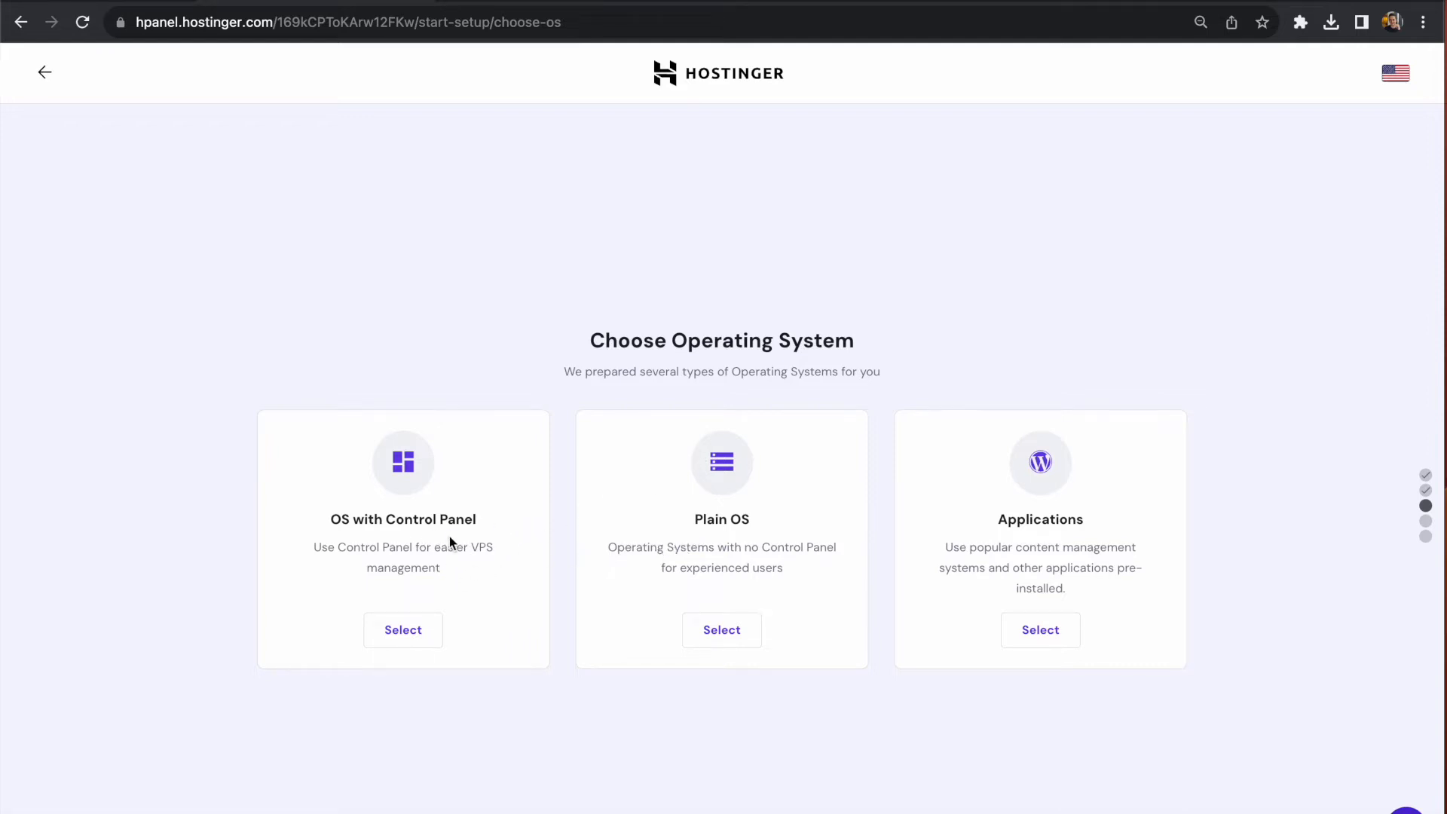
mouse_move(463, 572)
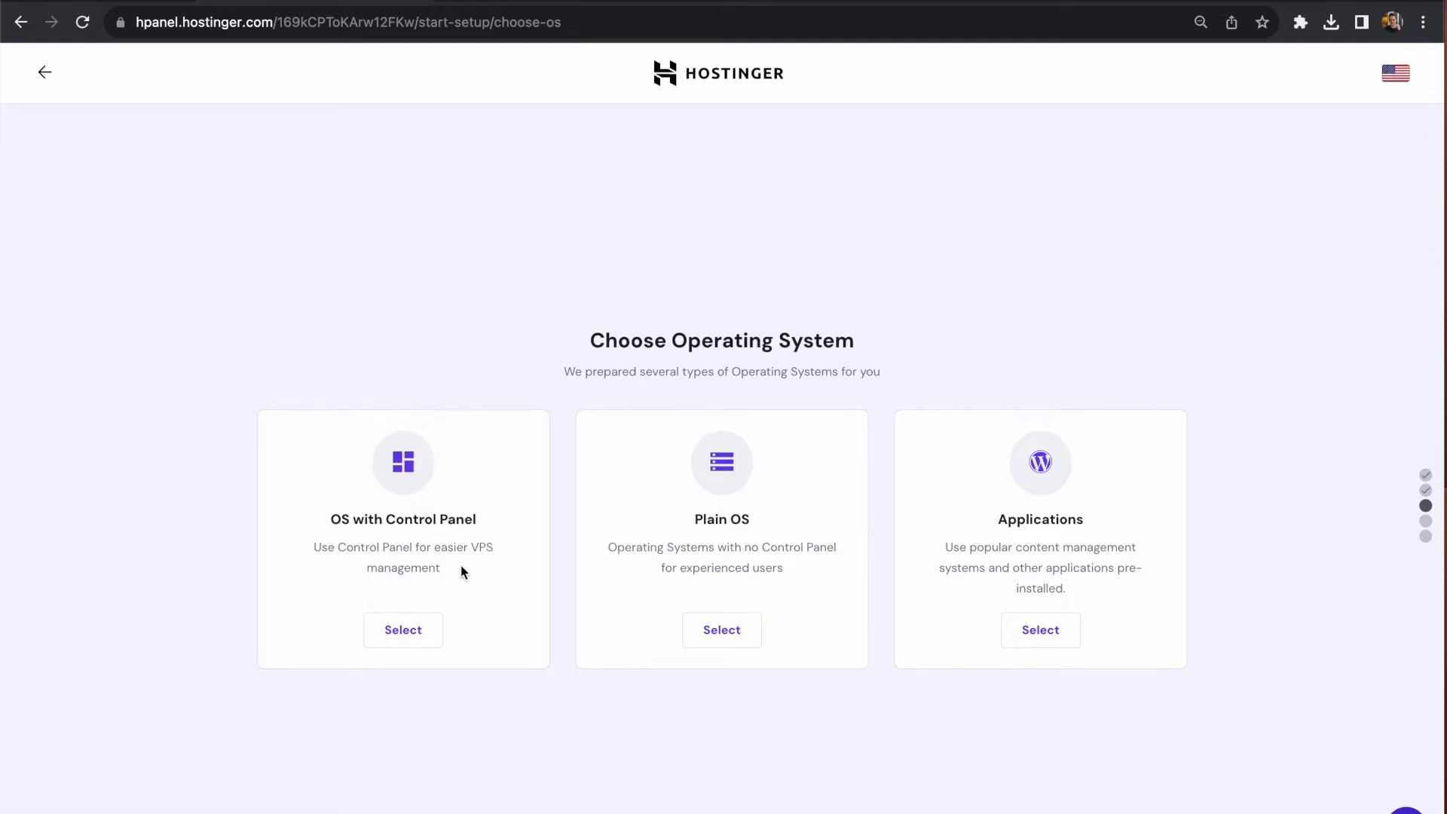
mouse_move(809, 573)
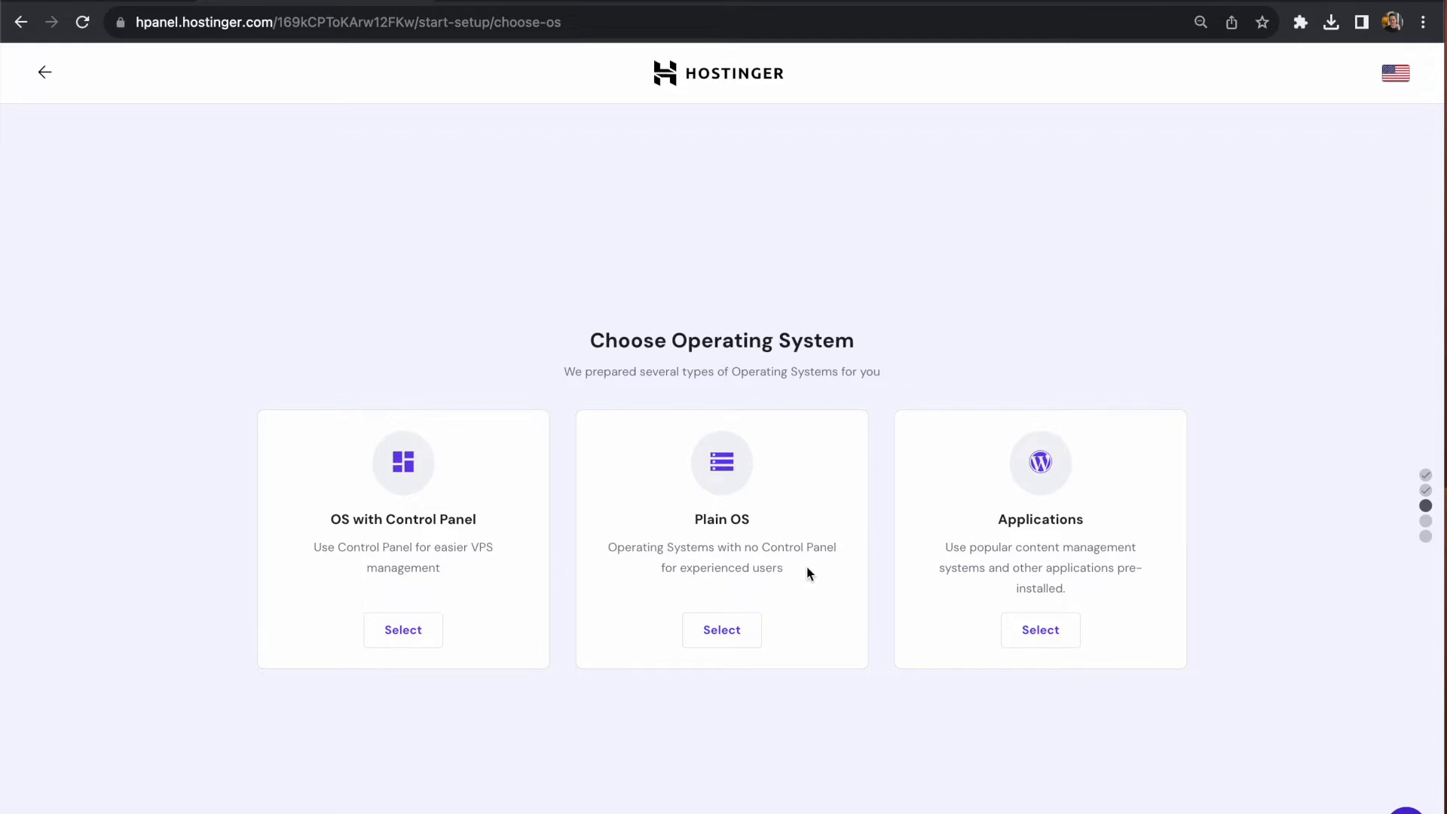
mouse_move(966, 567)
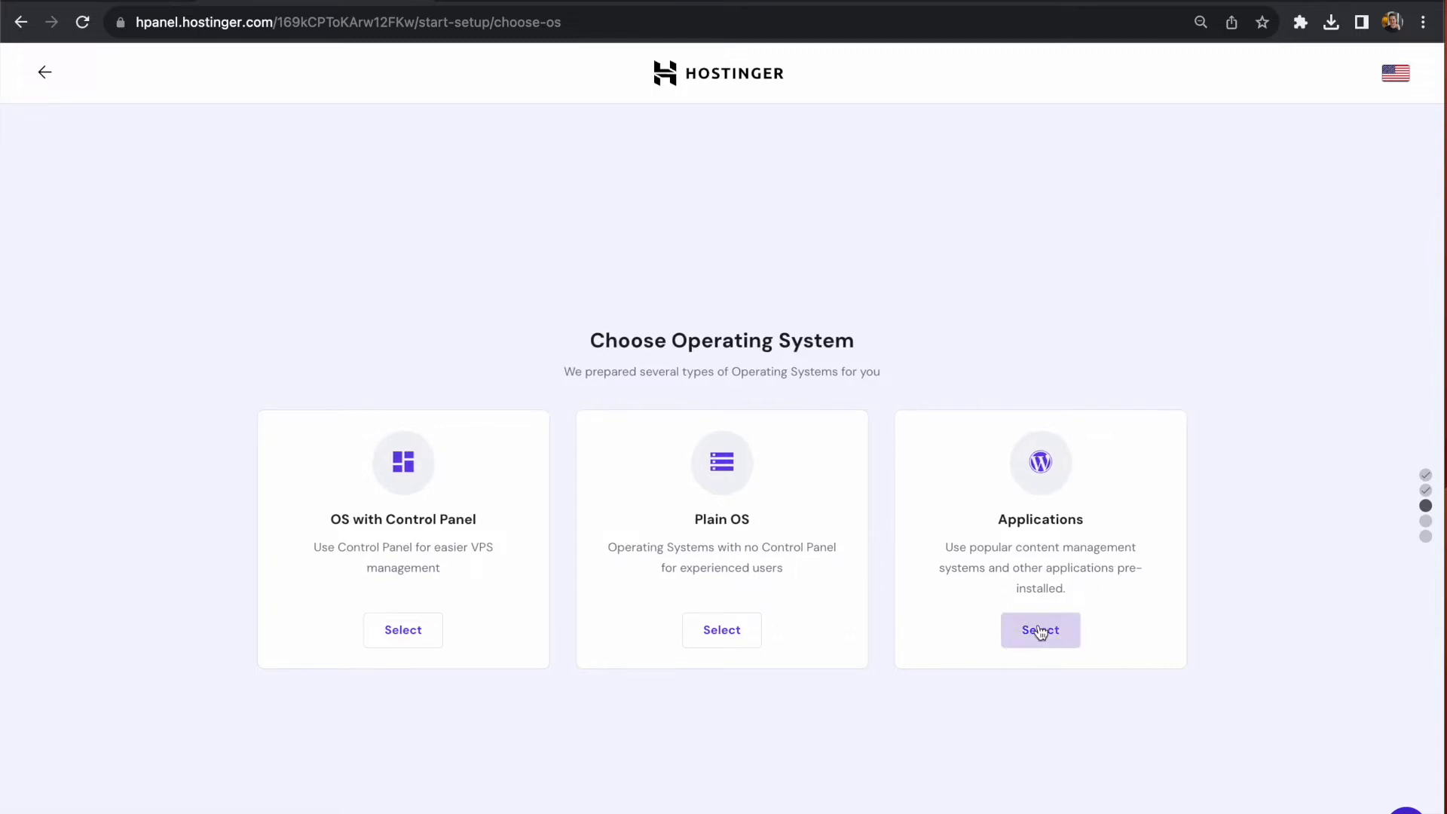
- Choose Ubuntu 22.04 64bit with WordPress as the VPS operating system and continue
left_click(1040, 630)
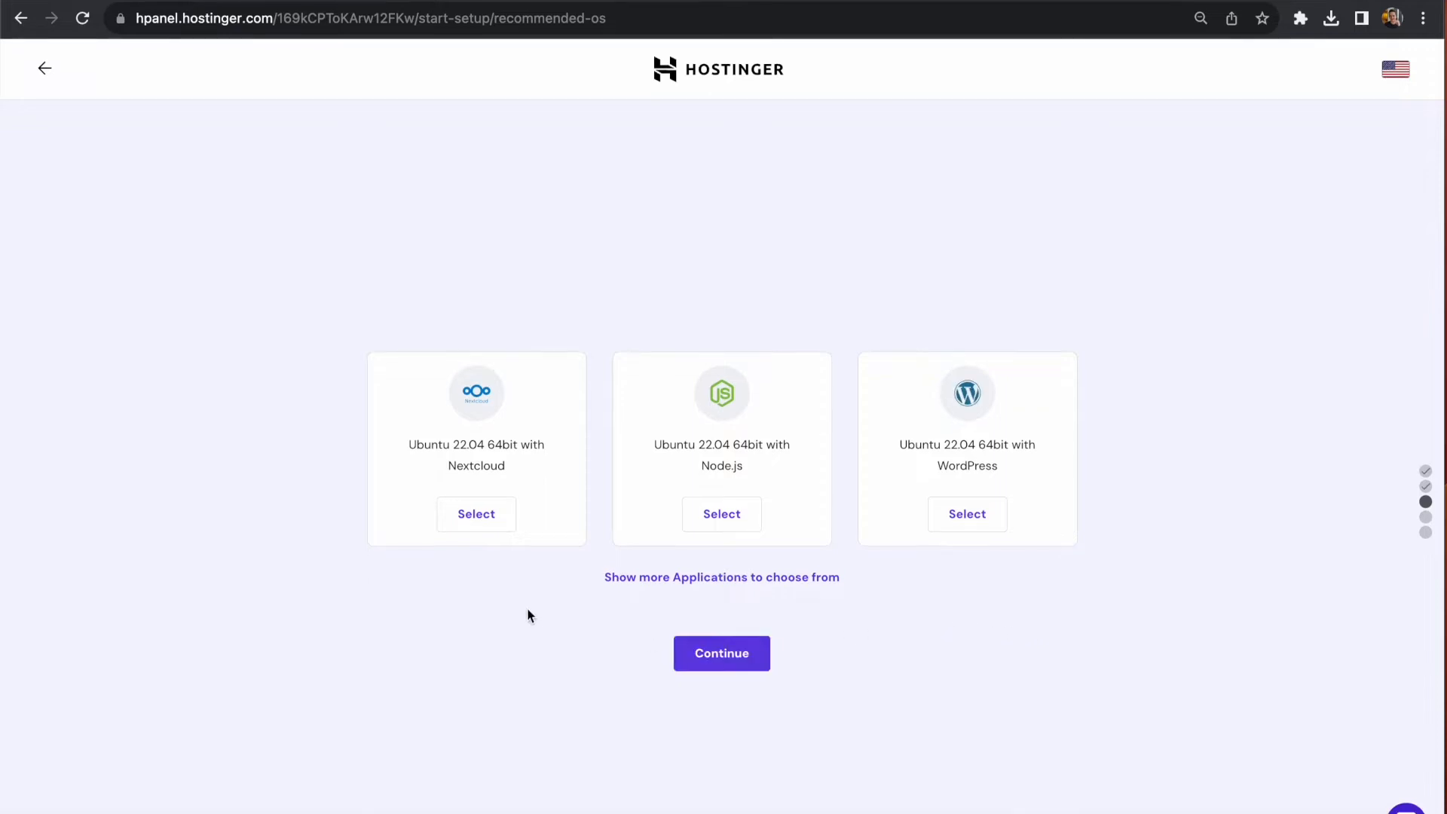
mouse_move(658, 472)
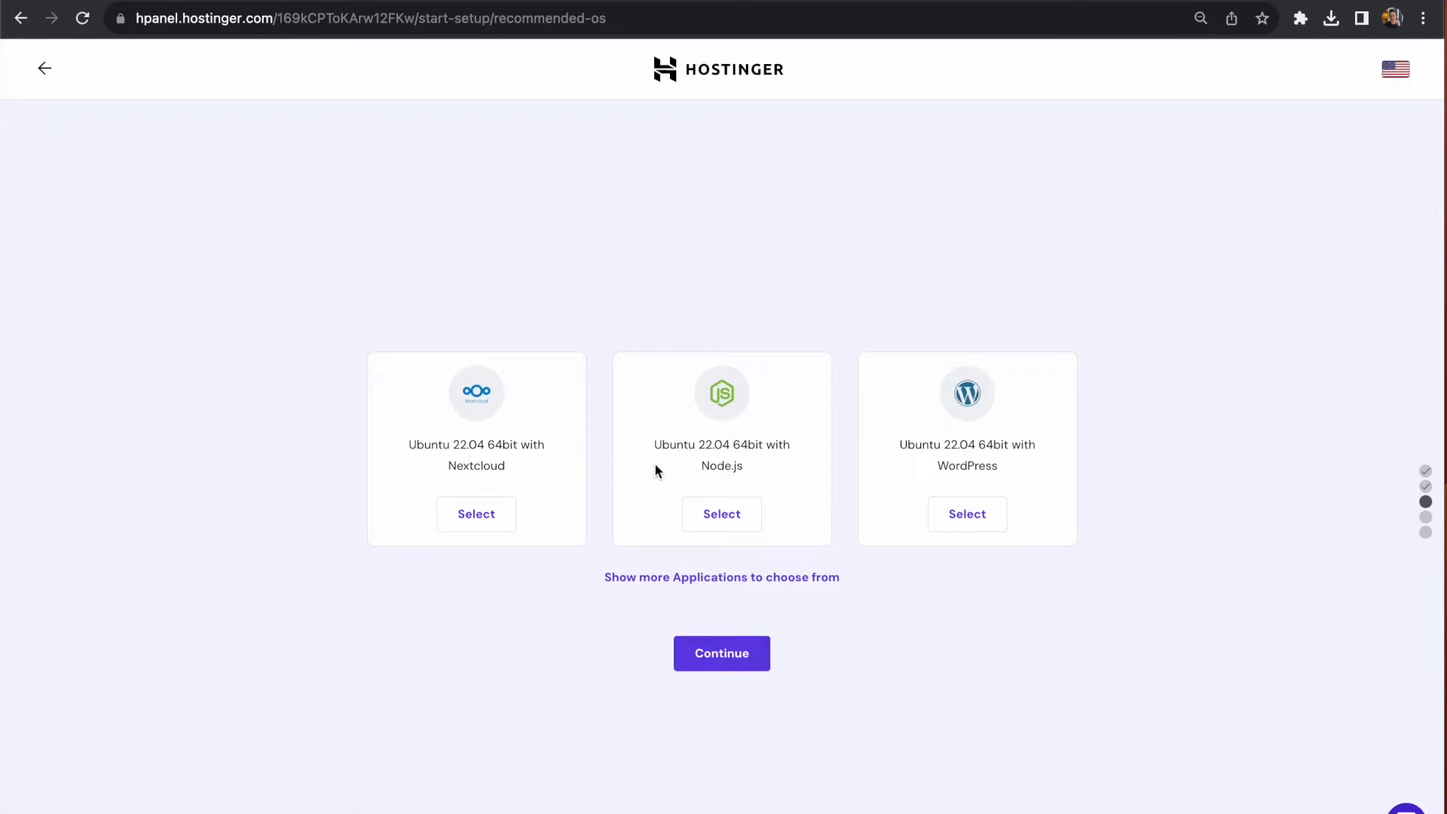
mouse_move(986, 466)
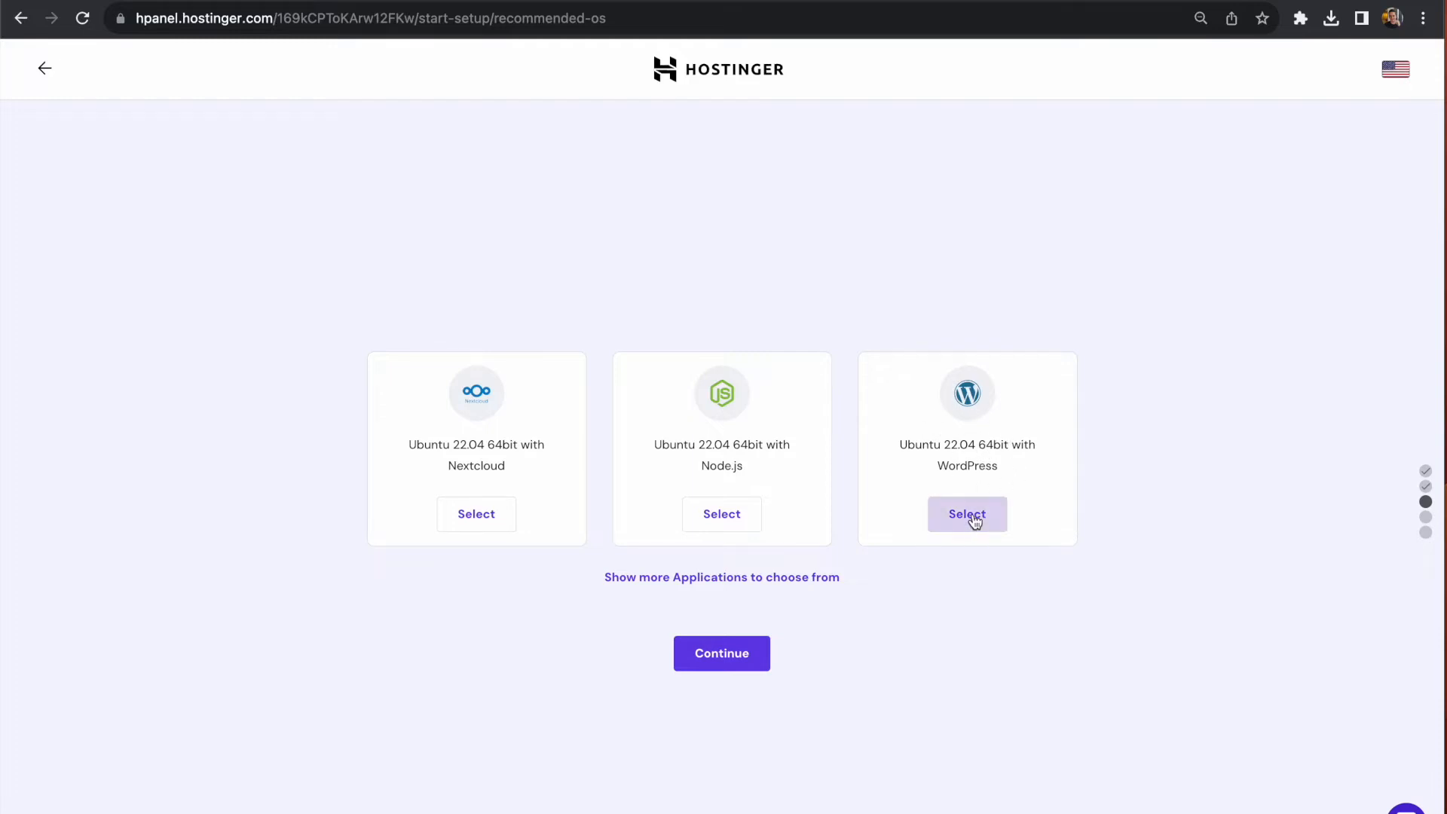
left_click(721, 578)
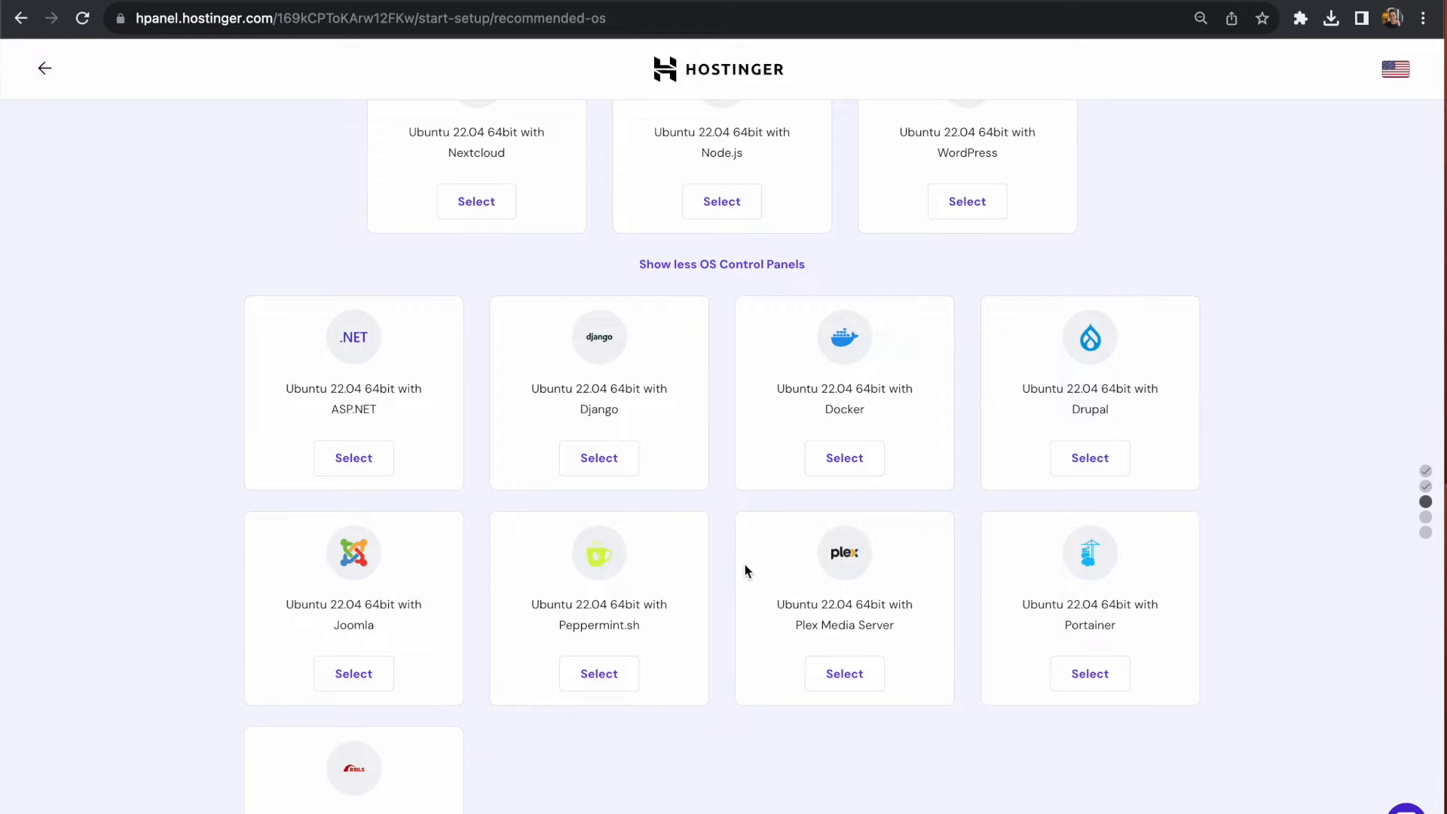
scroll("down", 3)
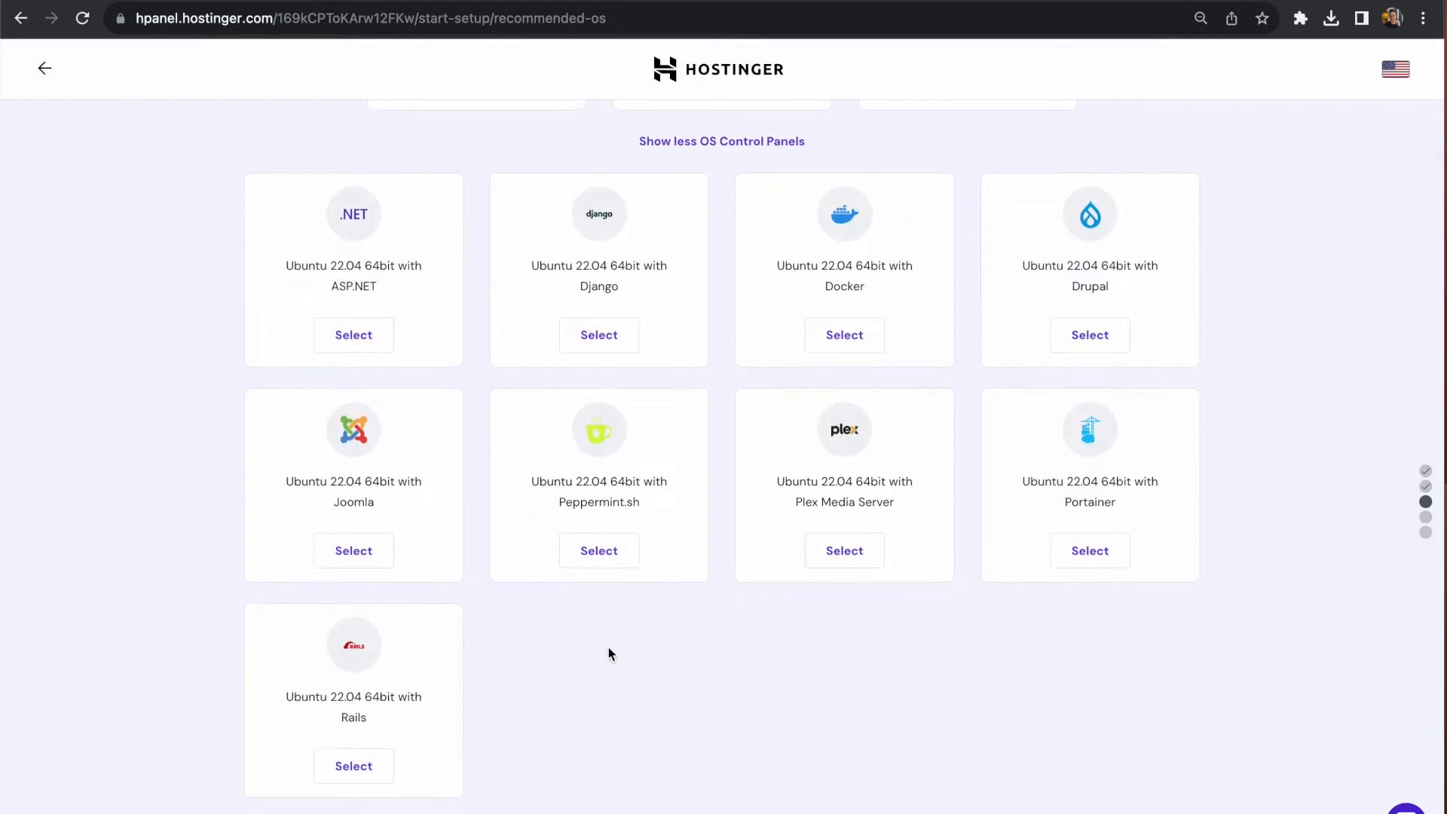
mouse_move(510, 404)
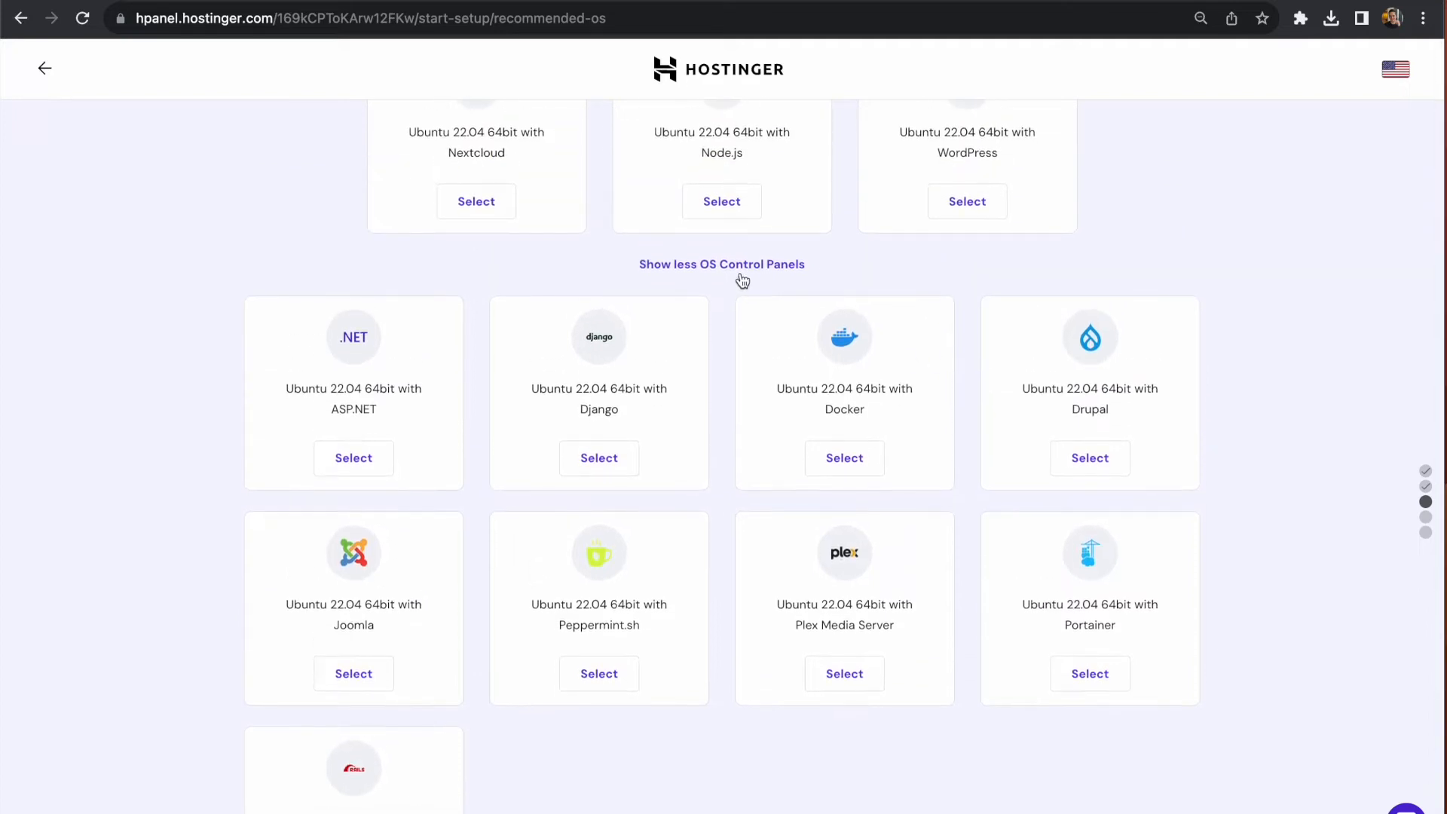
mouse_move(760, 272)
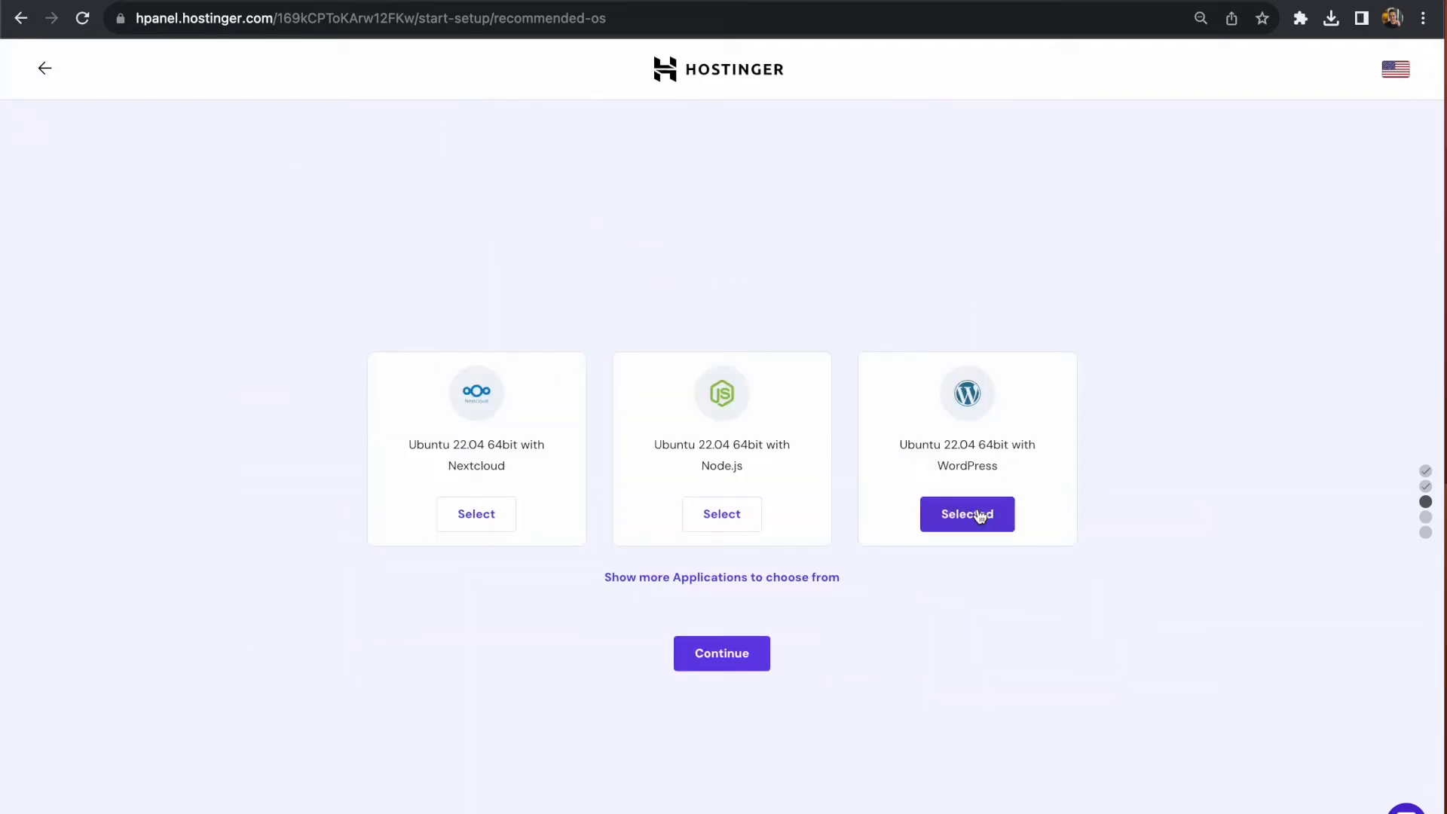
left_click(967, 514)
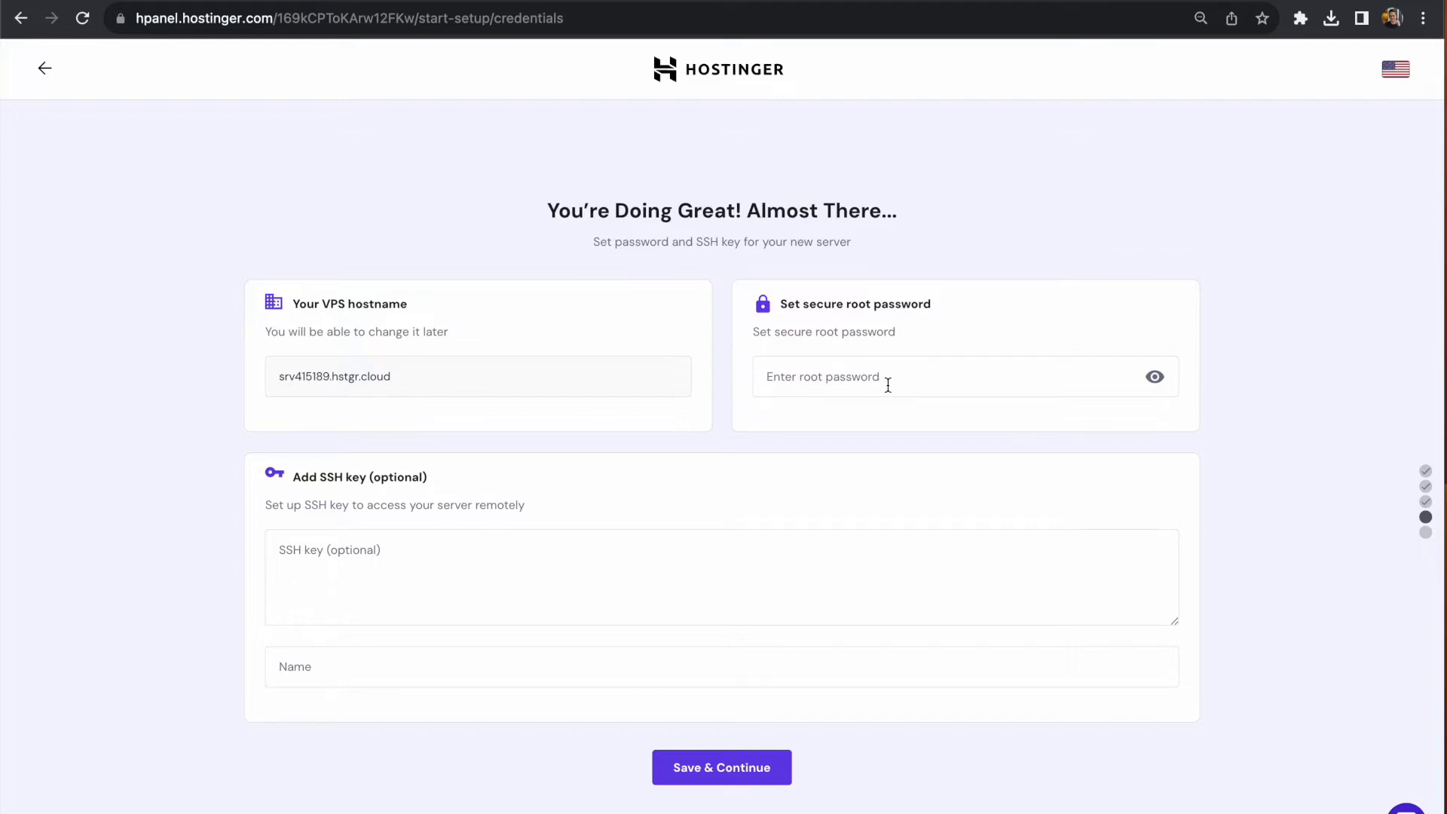
- Set a root password for the server and save it
left_click(889, 379)
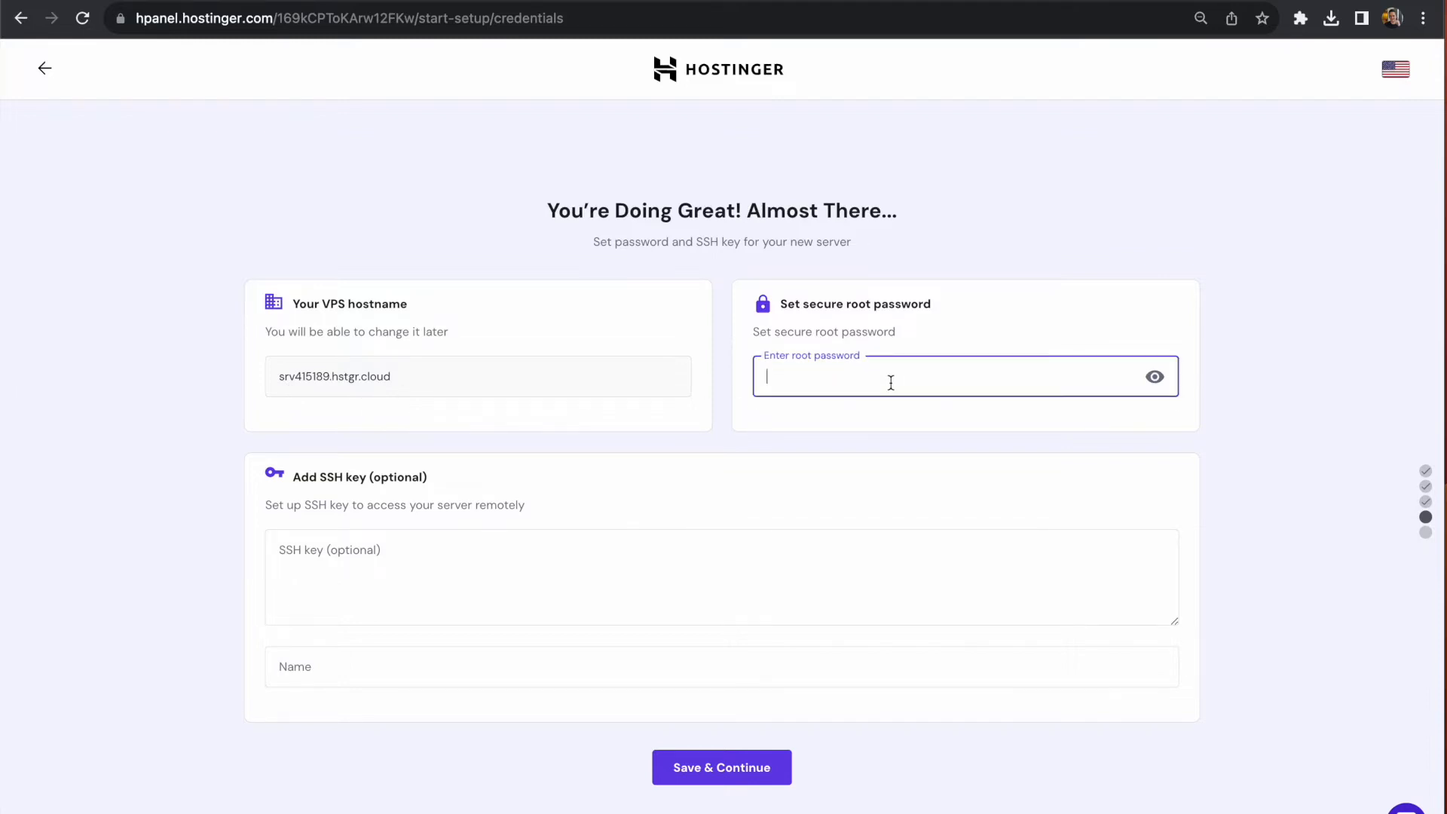
mouse_move(866, 431)
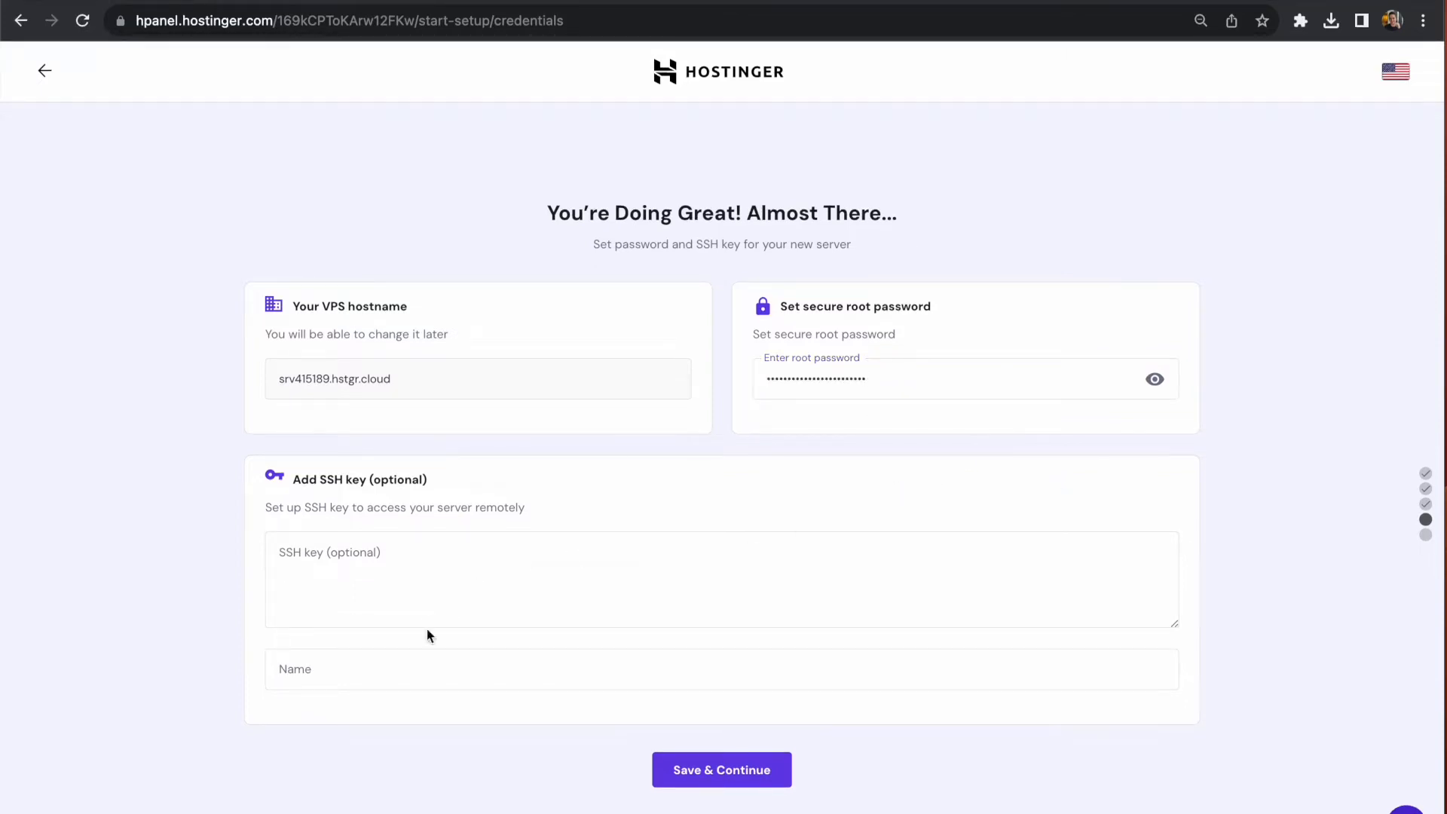
left_click(427, 687)
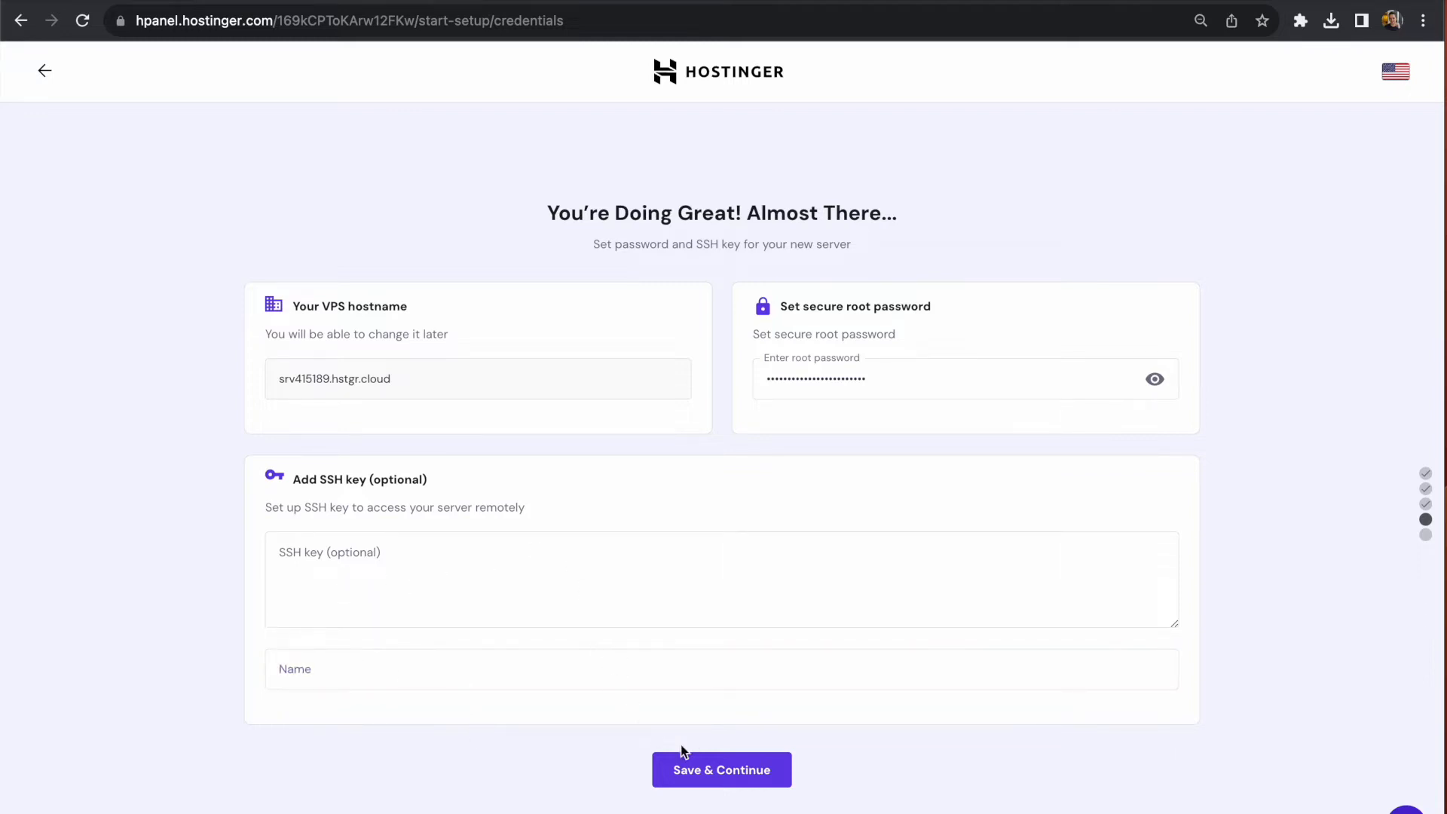
left_click(721, 790)
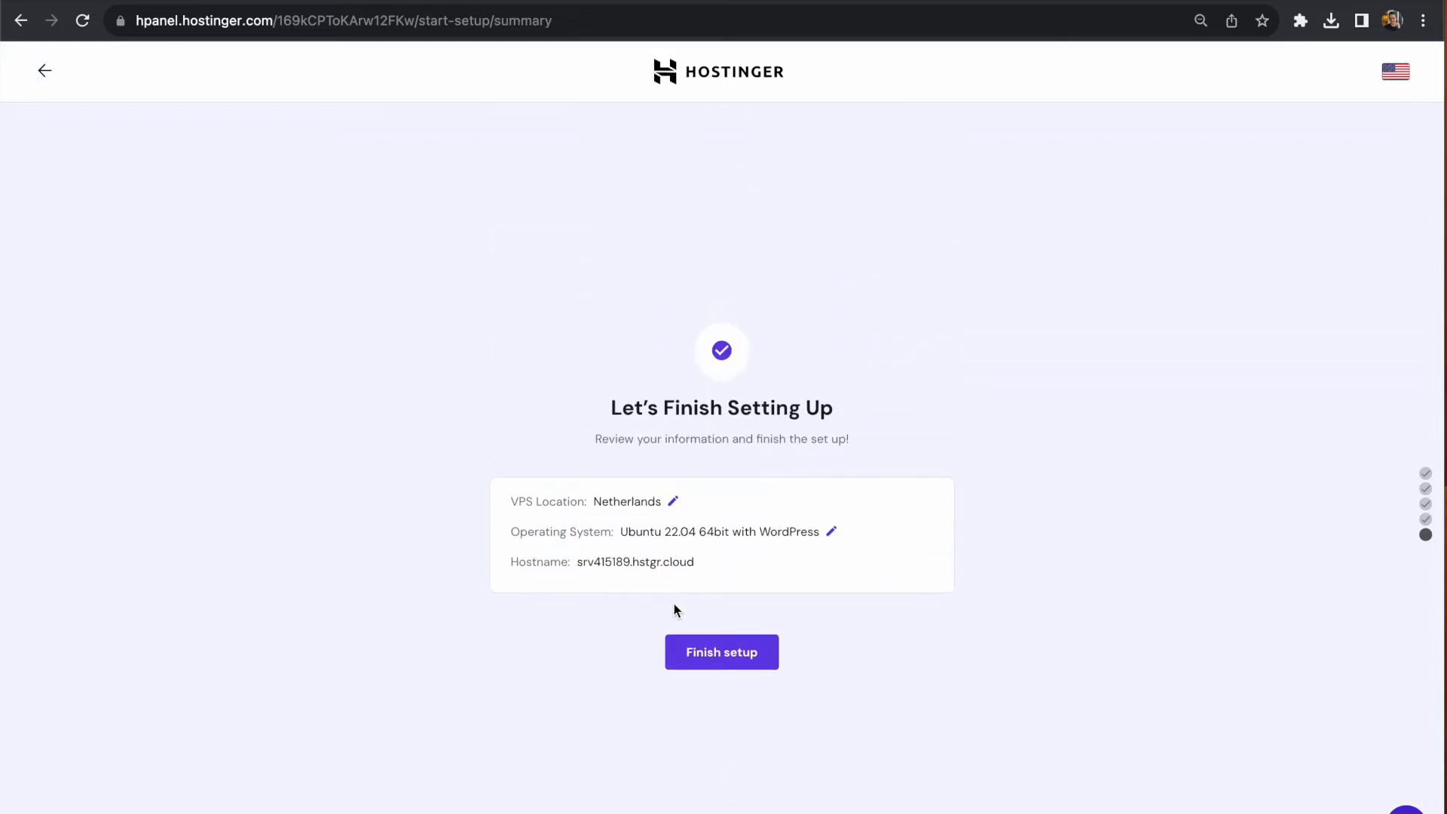
- Finish setup to reach the srv415189.hstgr.cloud overview at 153.92.223.196
left_click(721, 651)
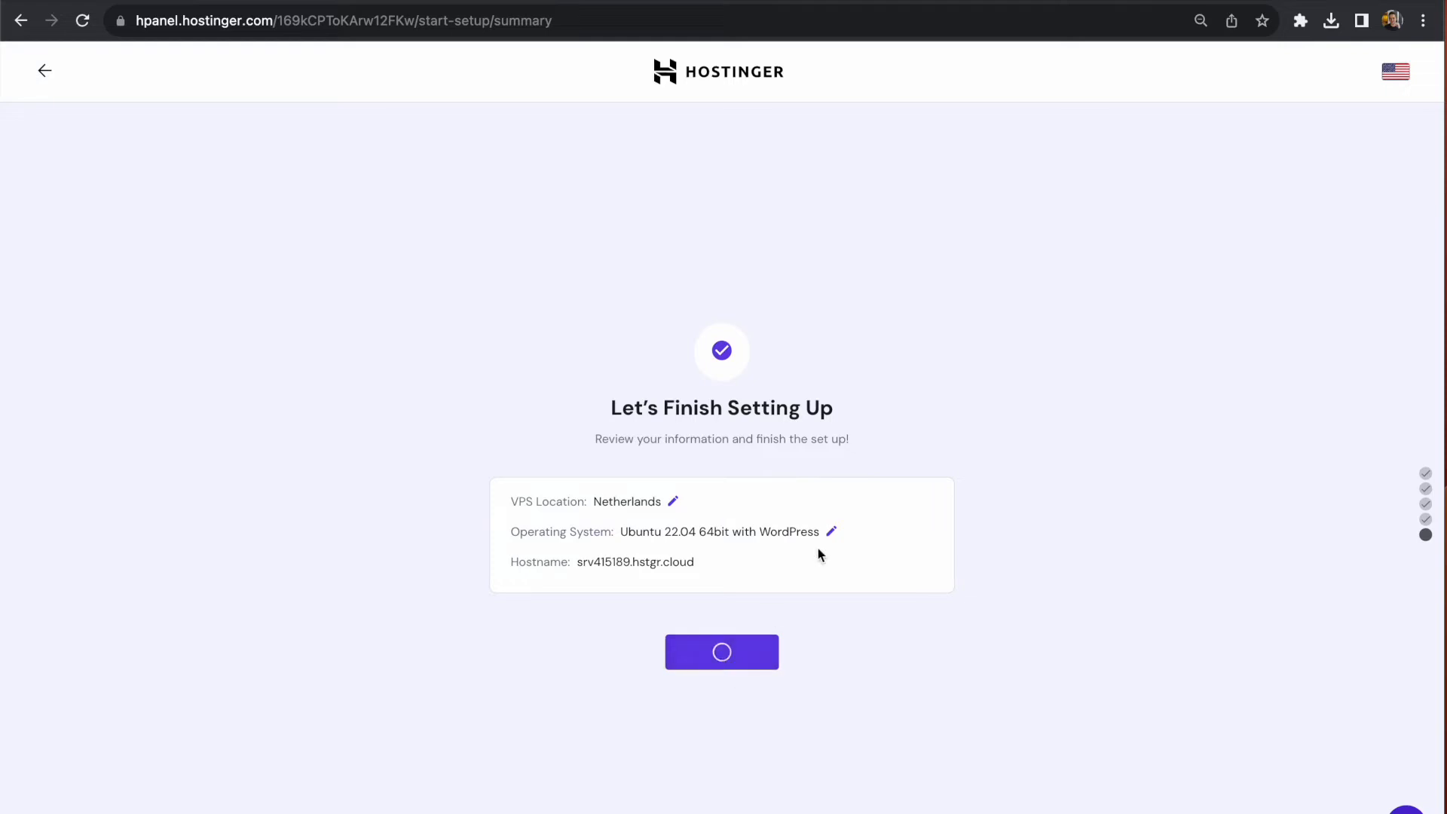
left_click(721, 652)
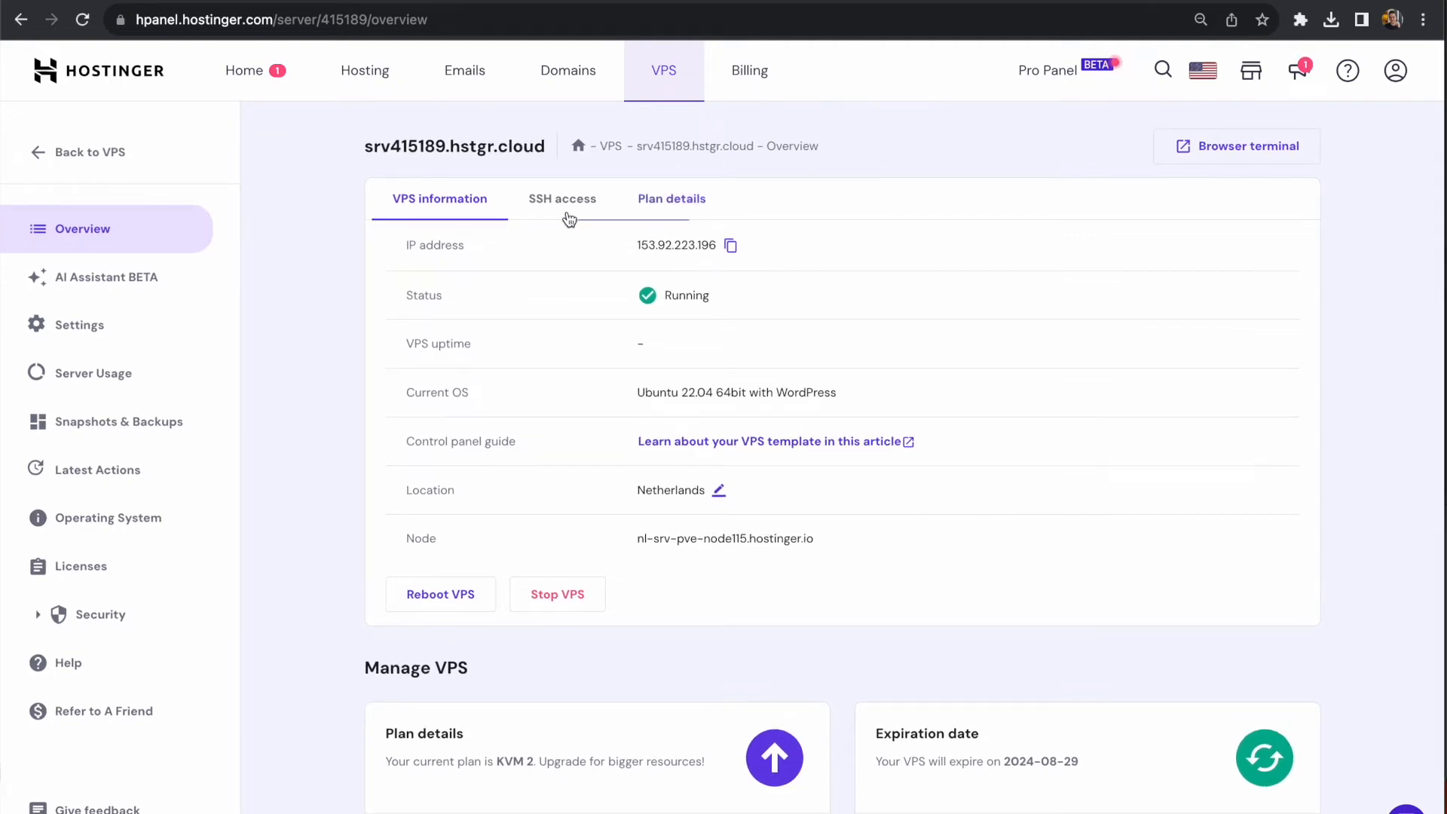
mouse_move(547, 254)
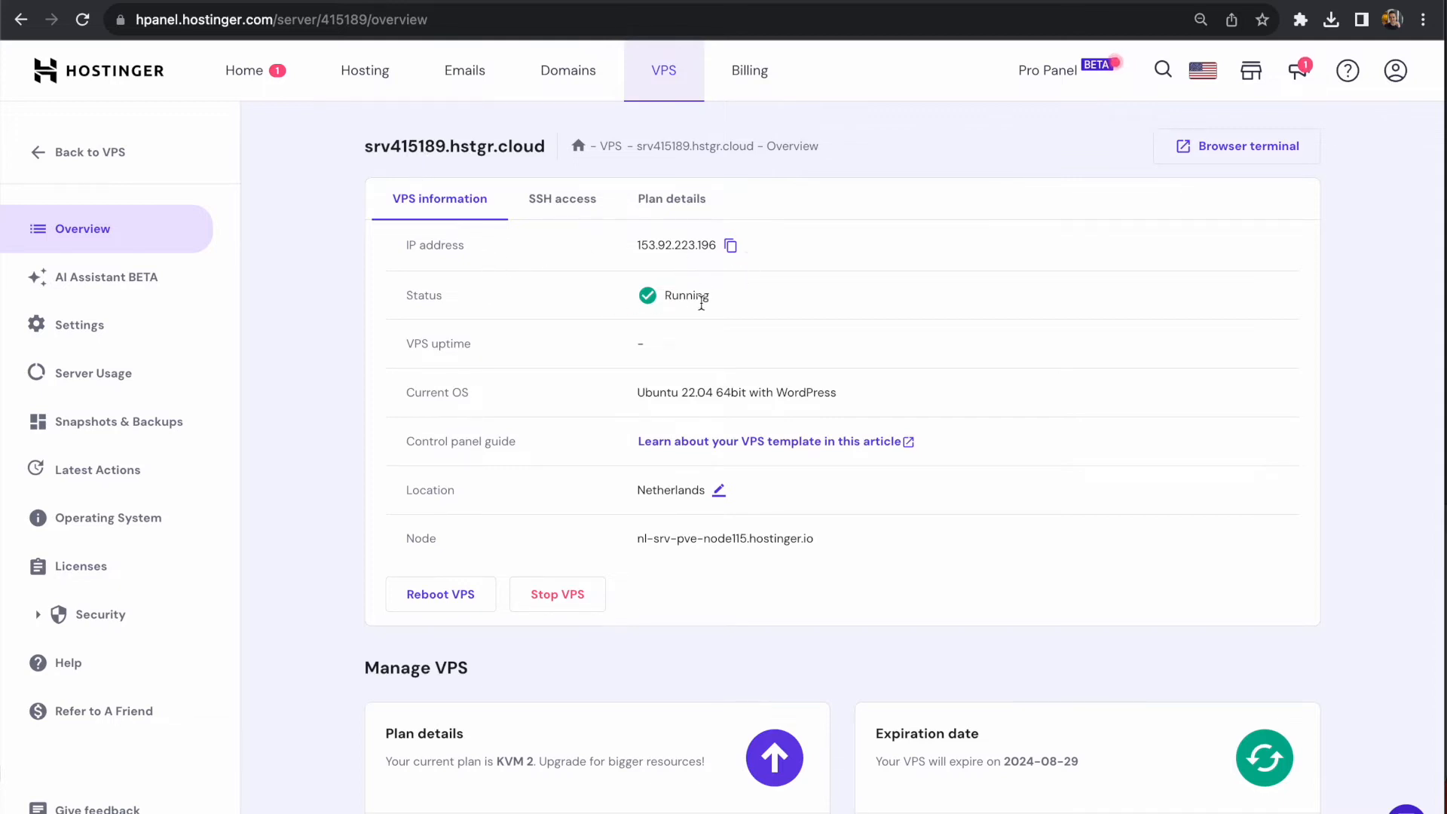
mouse_move(725, 450)
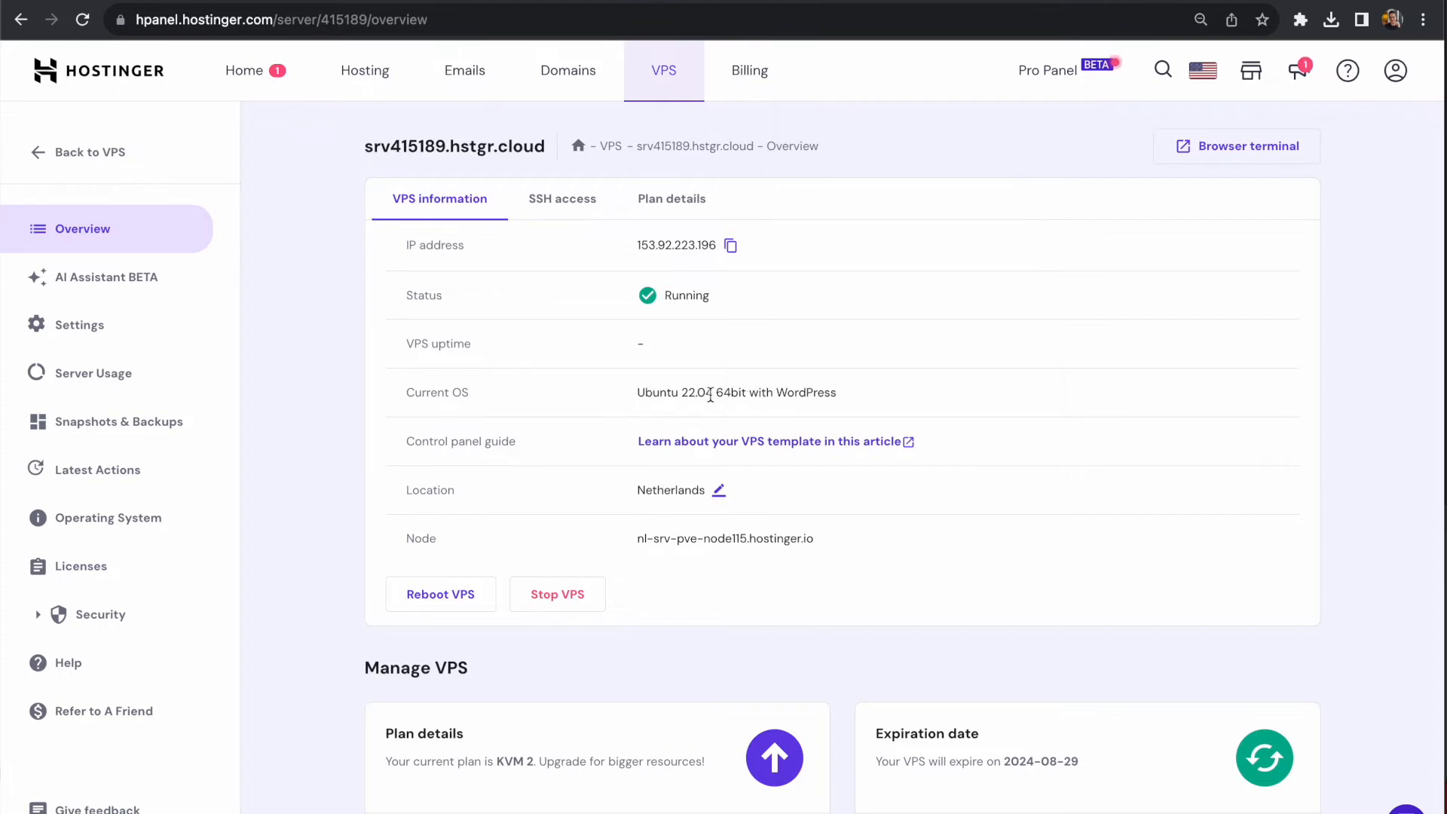
mouse_move(778, 447)
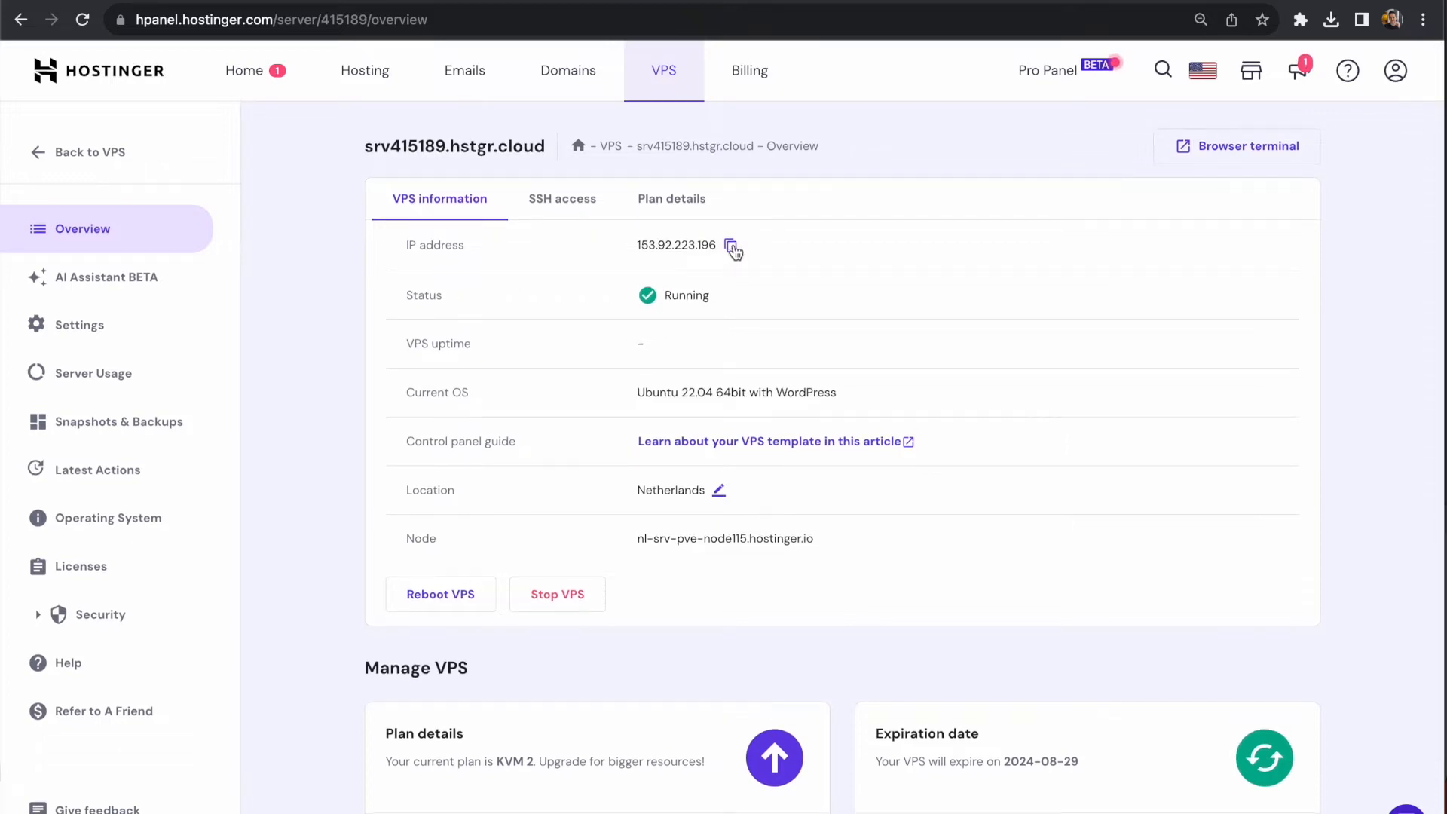
- Copy the server IP 153.92.223.196 from the VPS Overview page
left_click(731, 245)
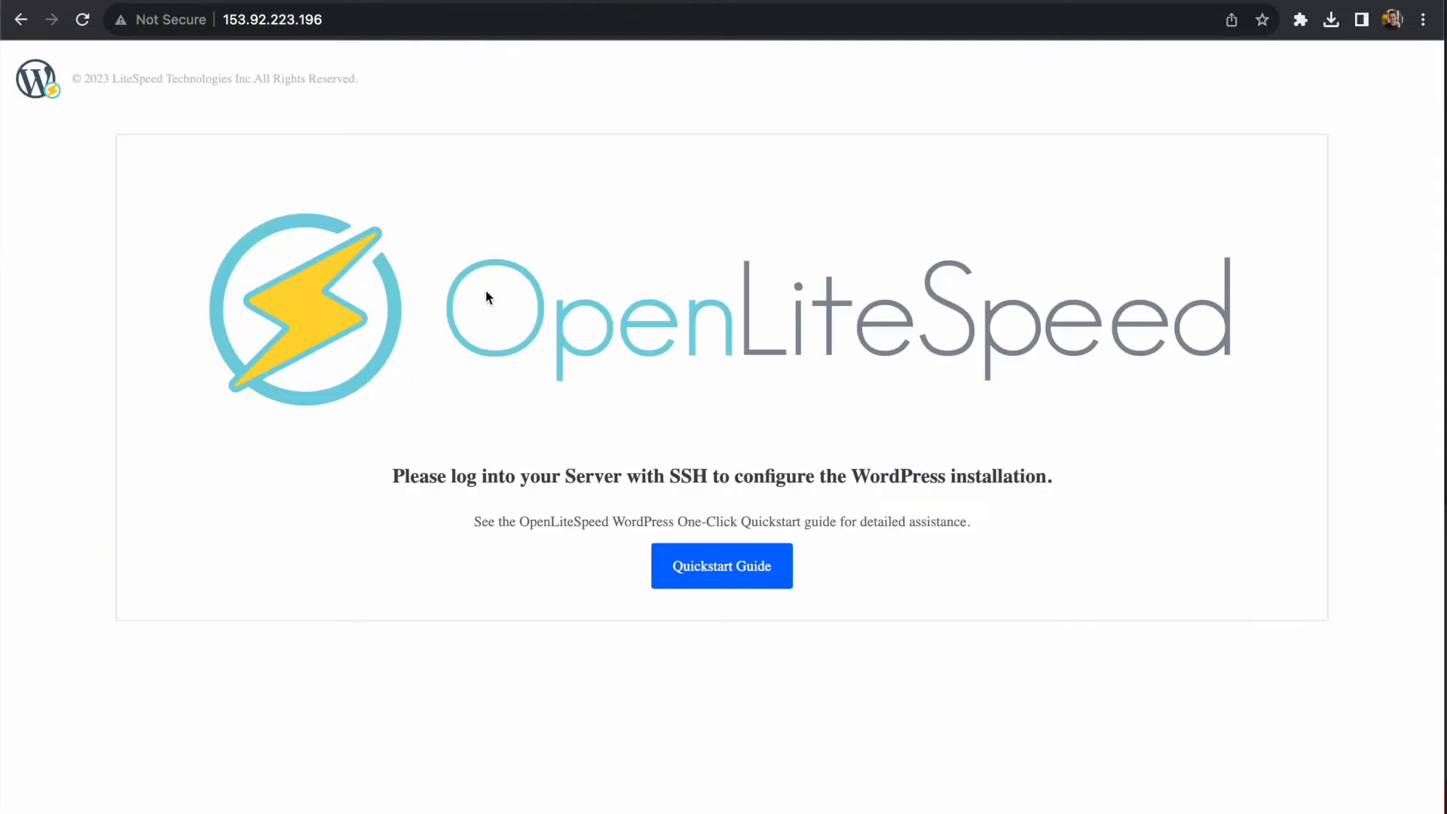
mouse_move(462, 482)
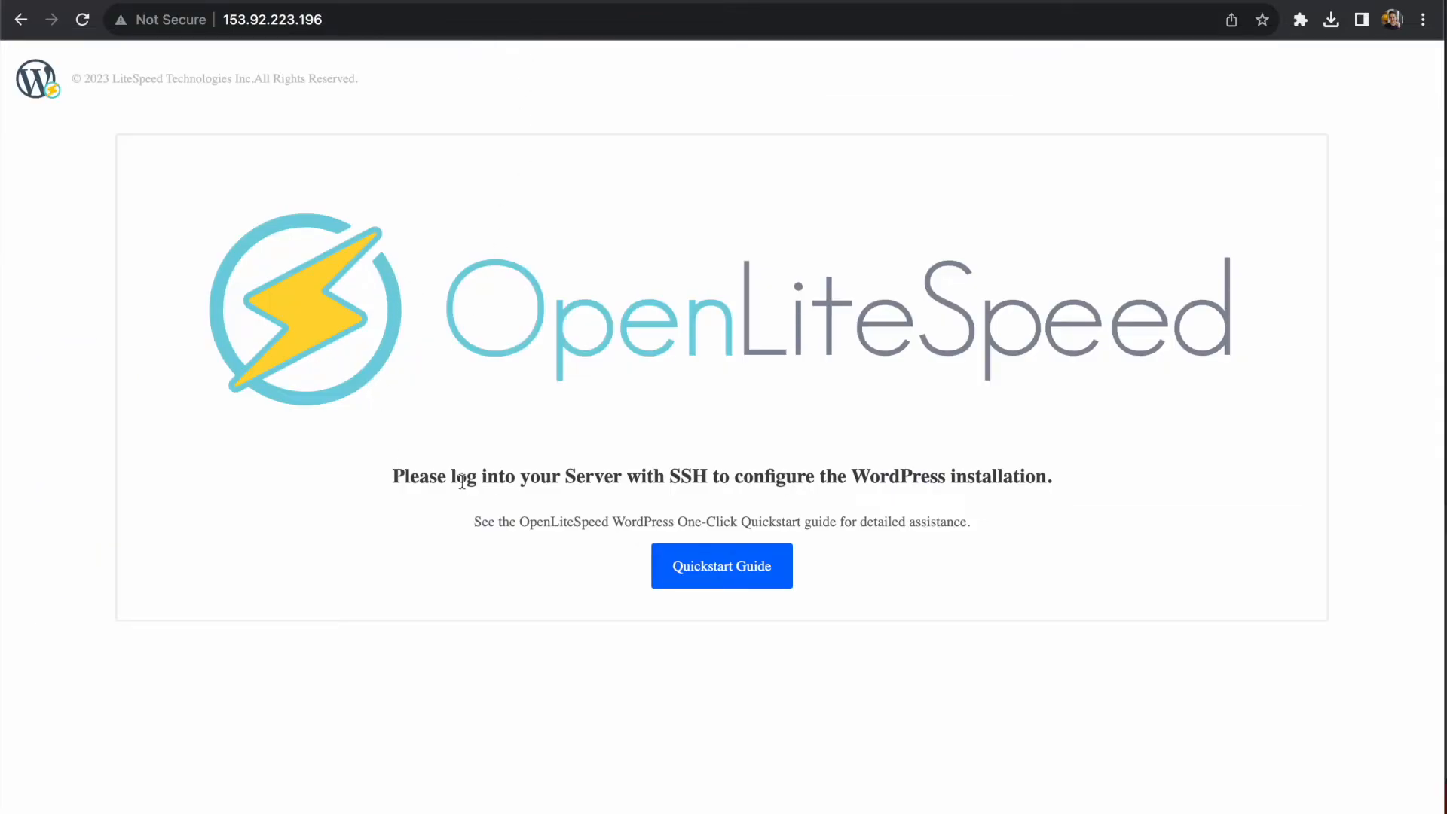
mouse_move(978, 505)
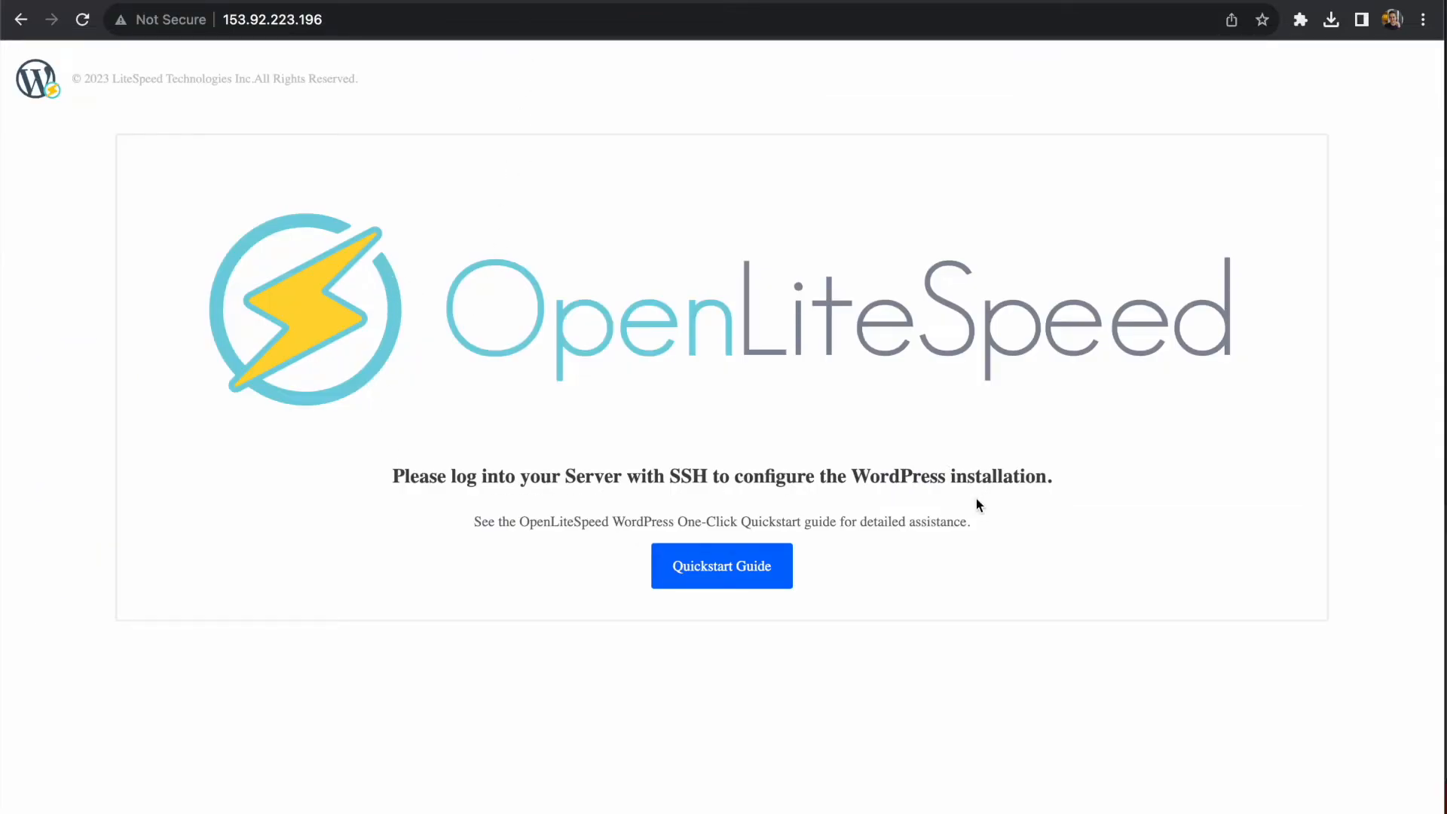
- Load 153.92.223.196 in Chrome to see the OpenLiteSpeed SSH-login page
left_click(721, 566)
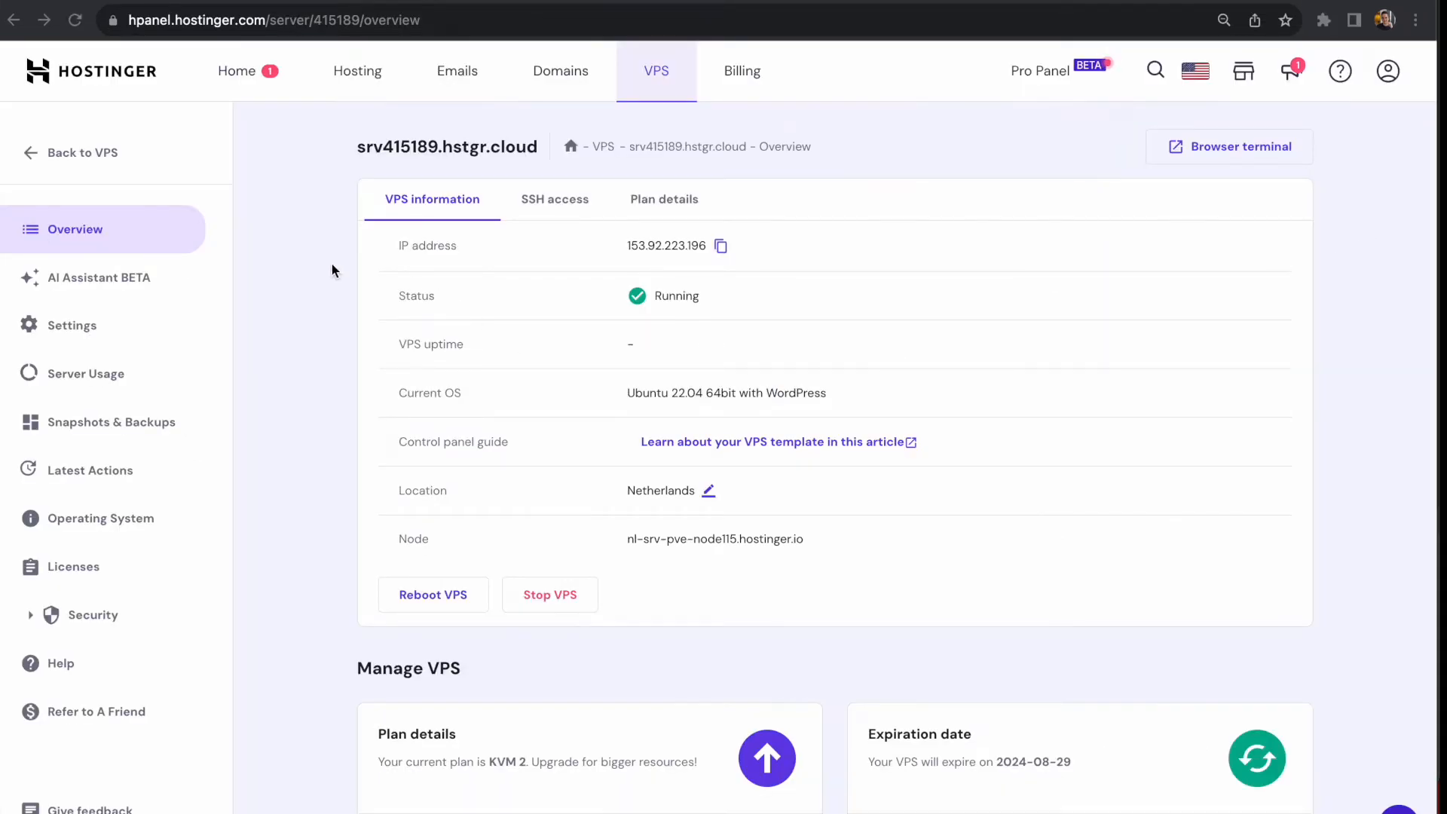
mouse_move(284, 298)
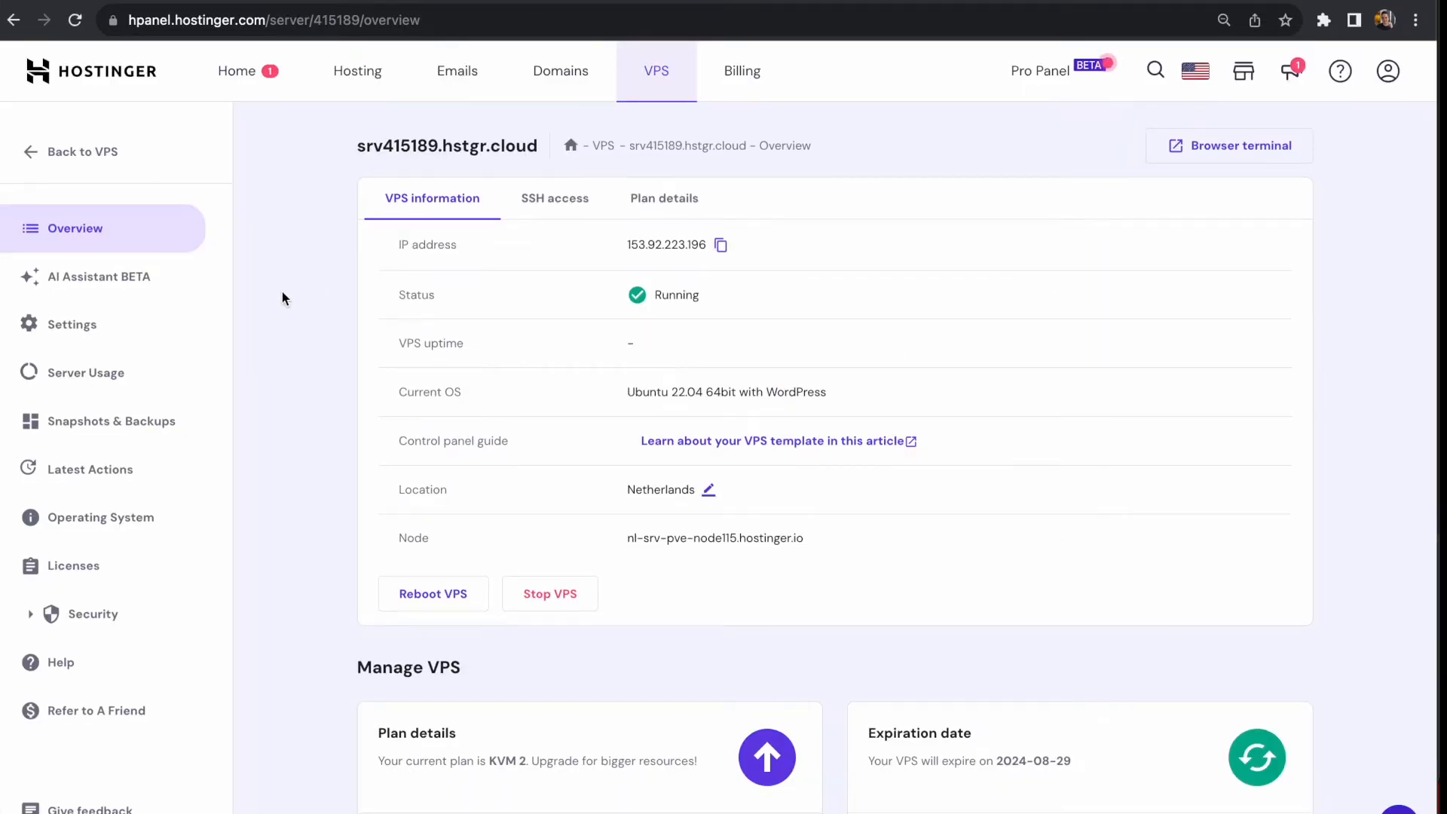
mouse_move(69, 298)
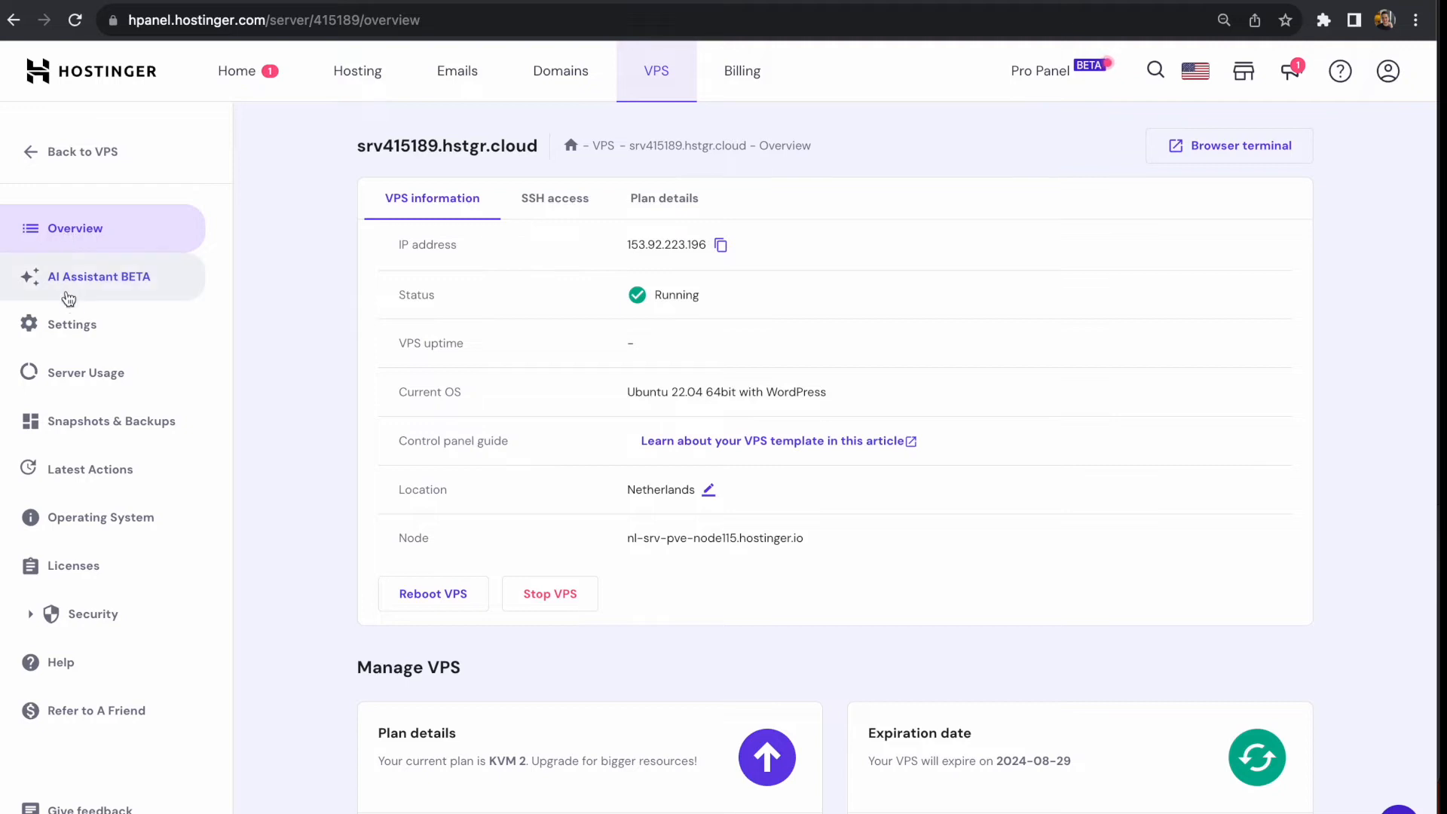
- Go to the server's Settings and show the SSH keys section
left_click(73, 325)
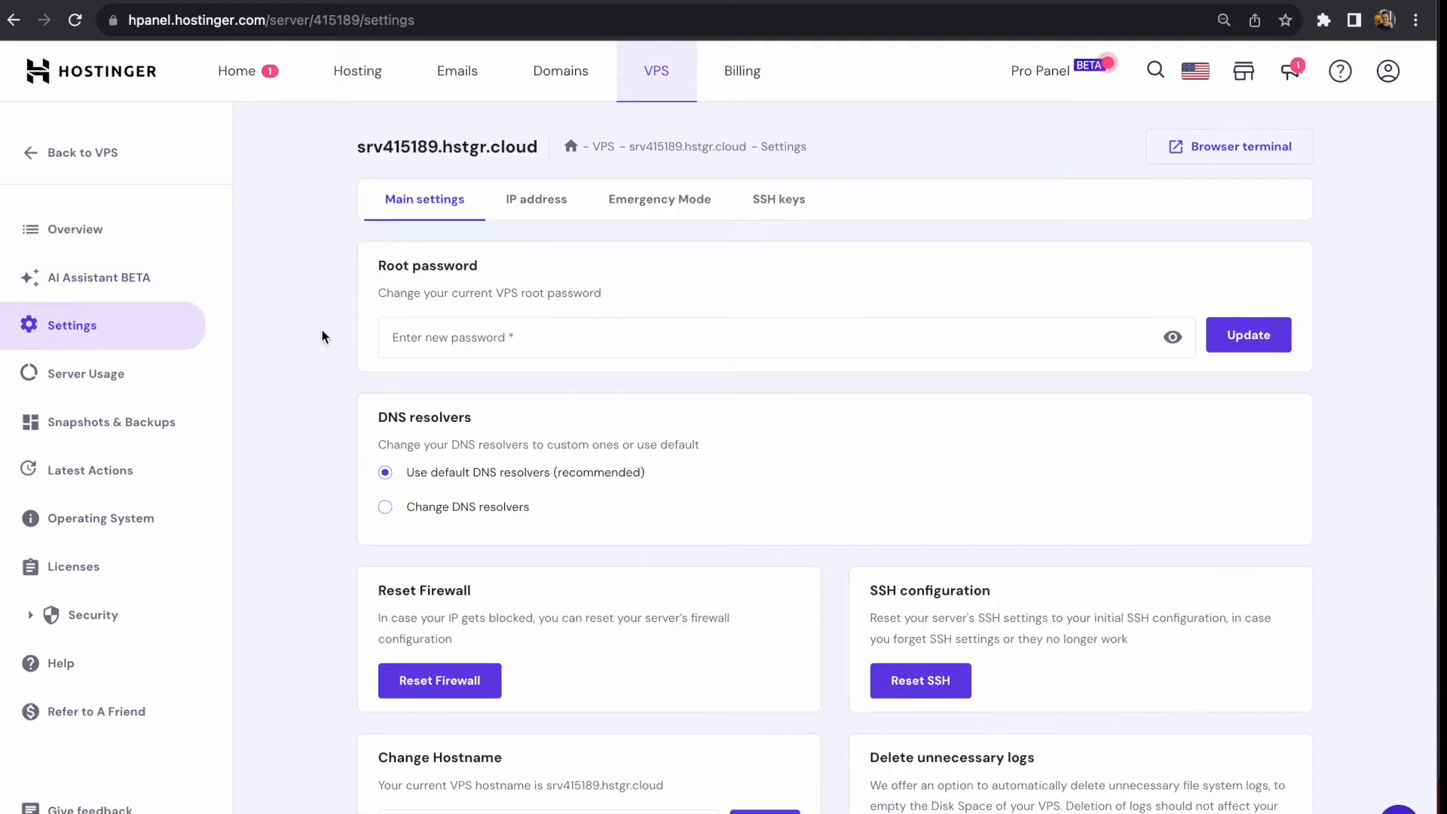
mouse_move(651, 206)
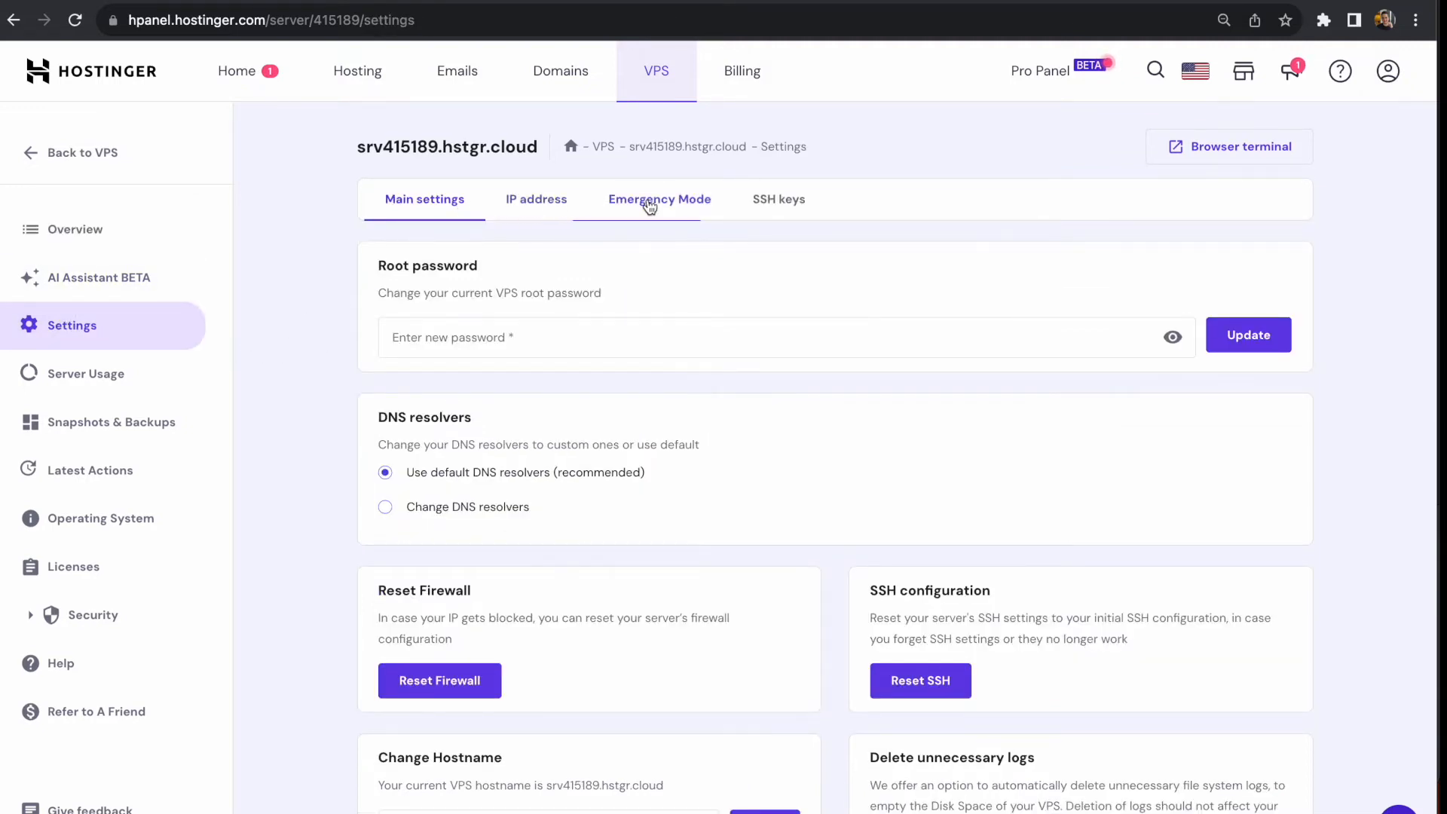
left_click(778, 198)
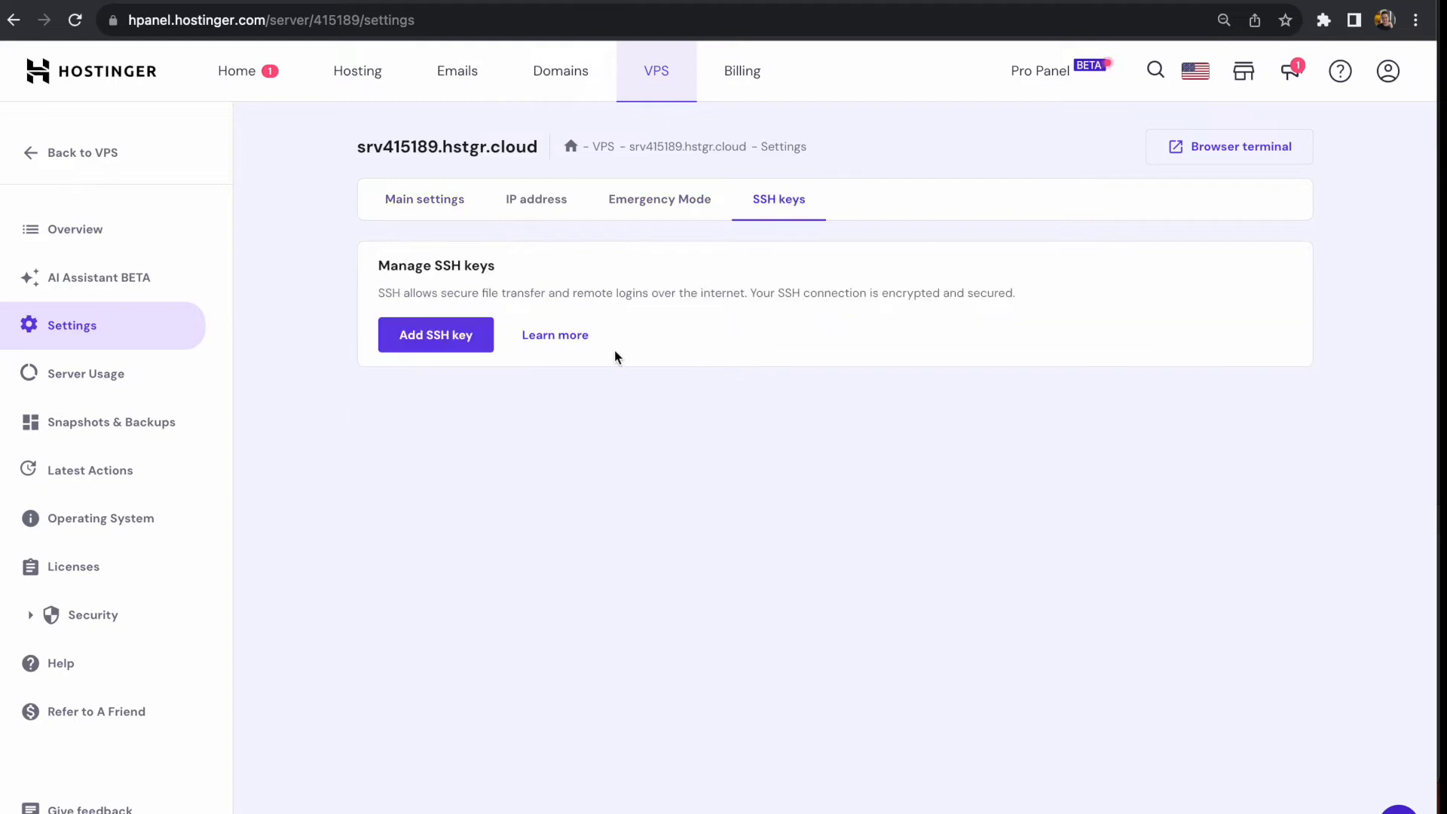
mouse_move(434, 340)
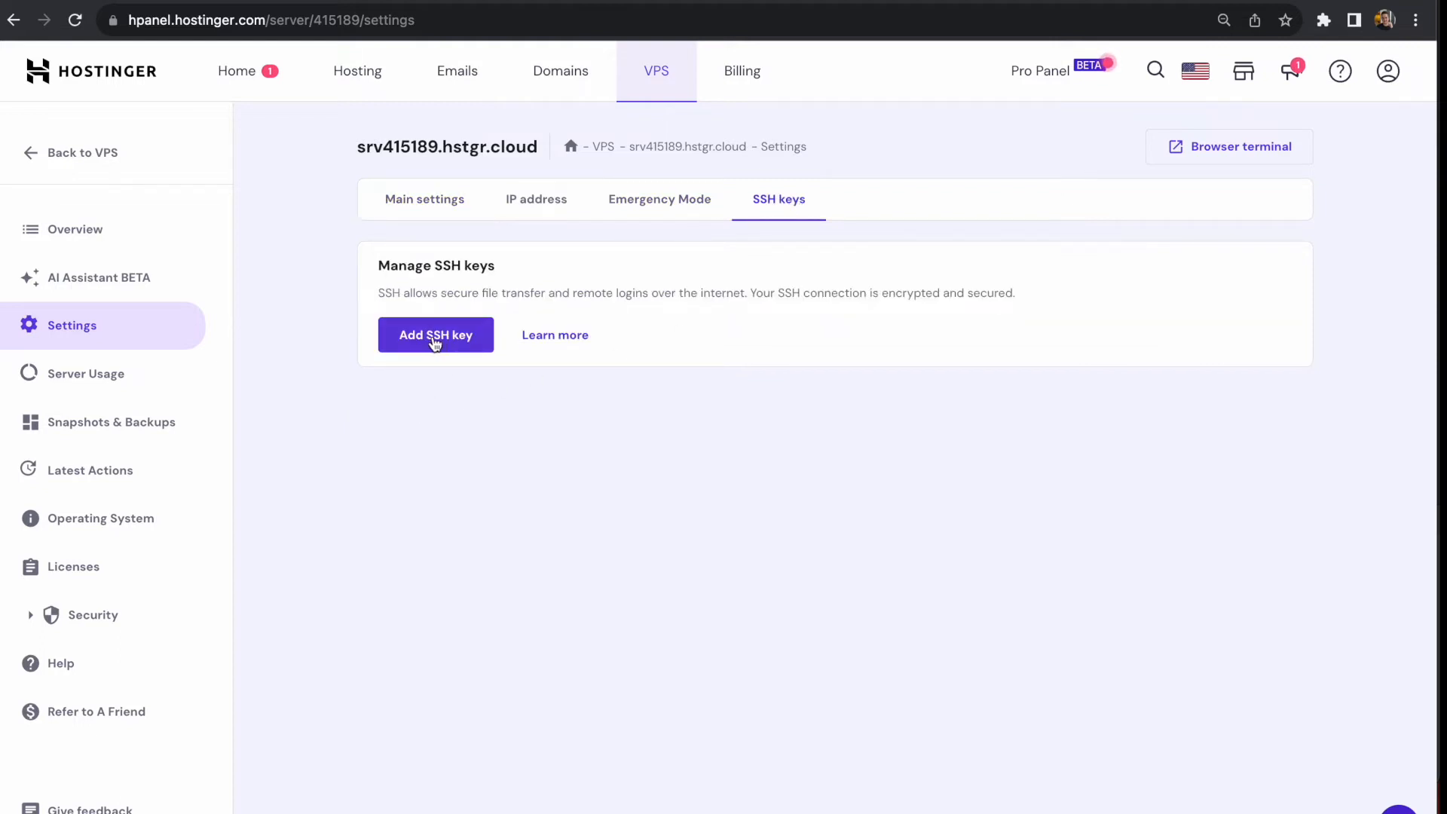
- Start a new SSH key entry named 'Macbook Pro'
left_click(435, 335)
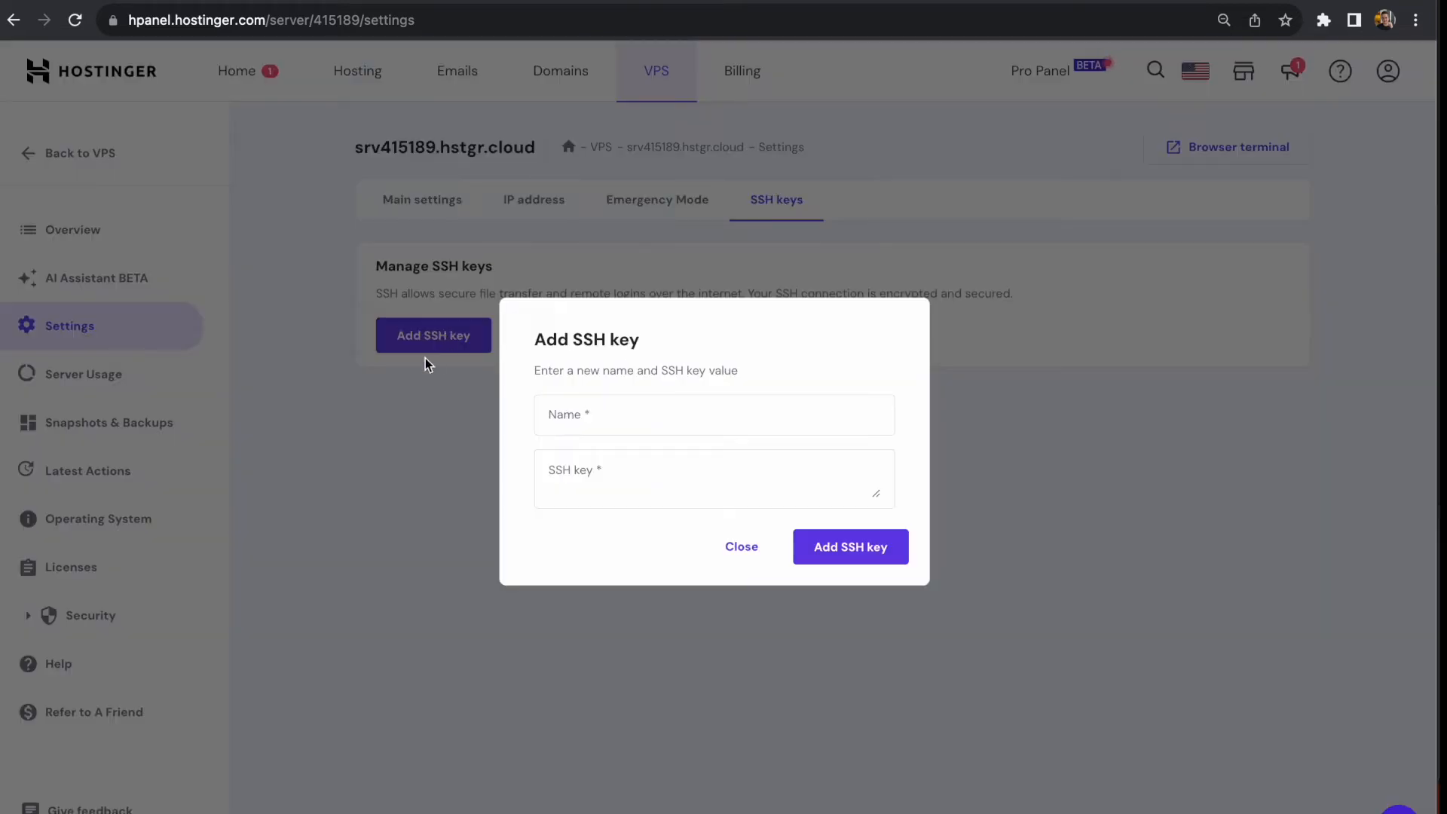
left_click(714, 414)
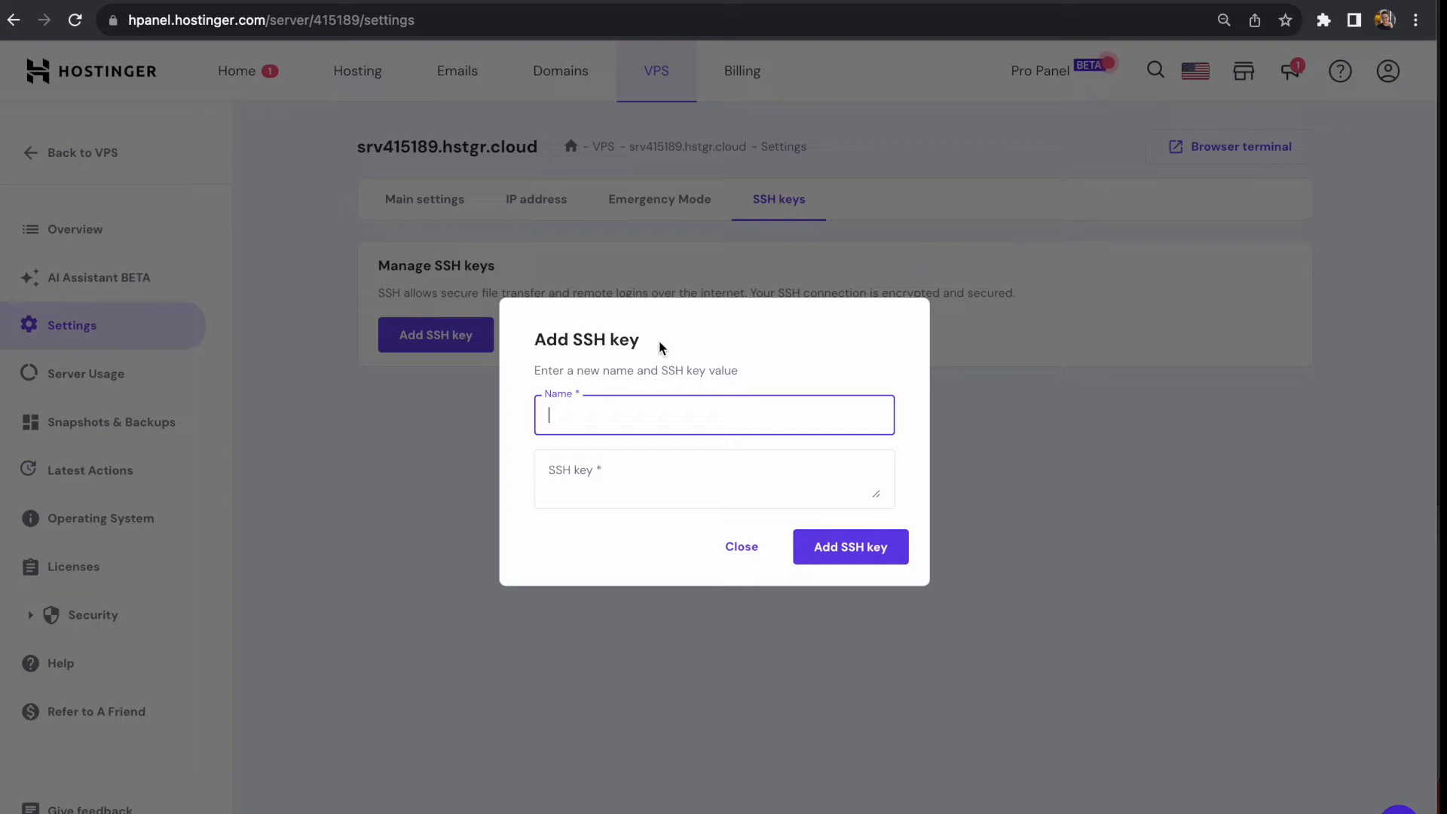
type("M")
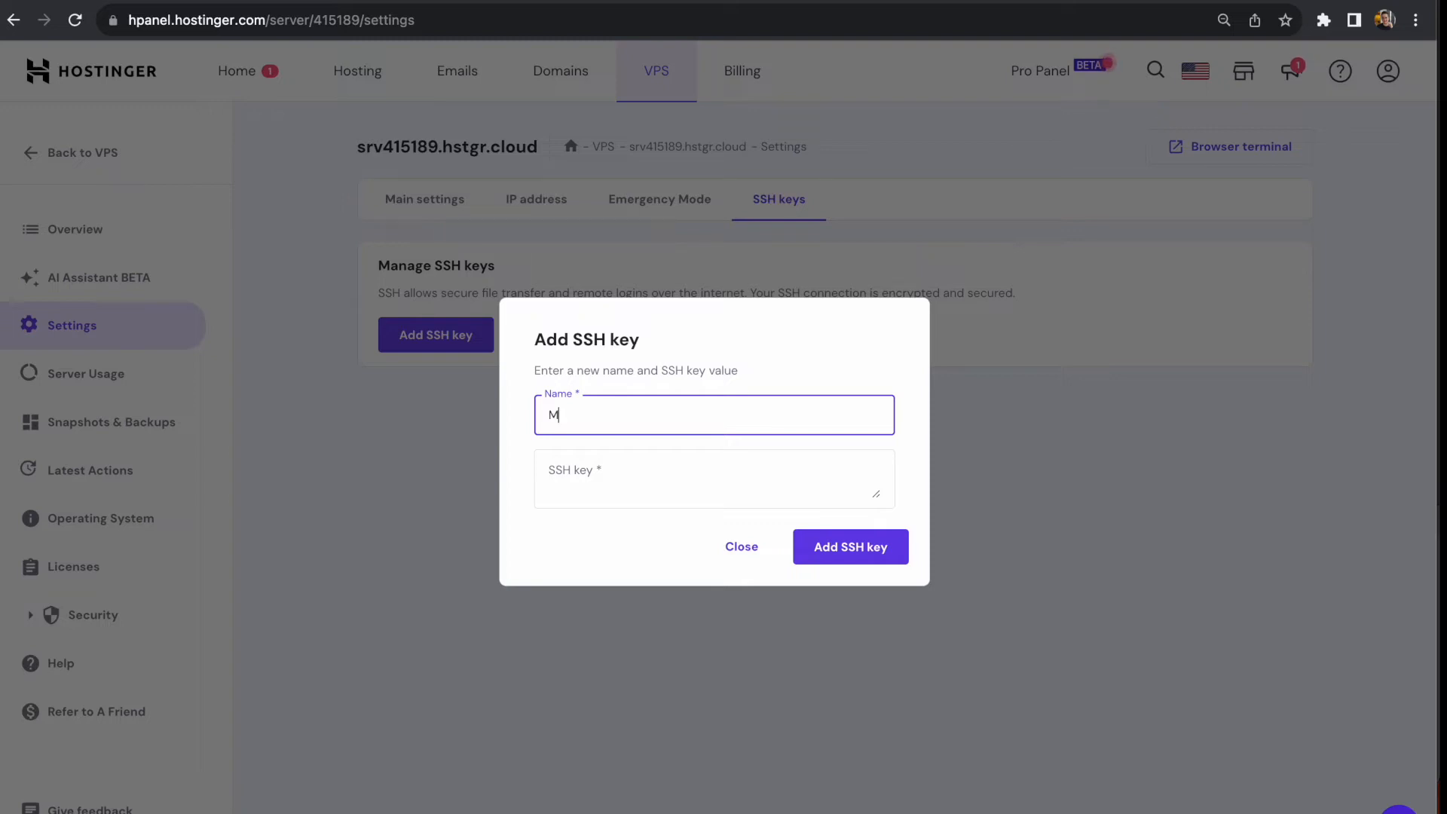
type("acbook Pro")
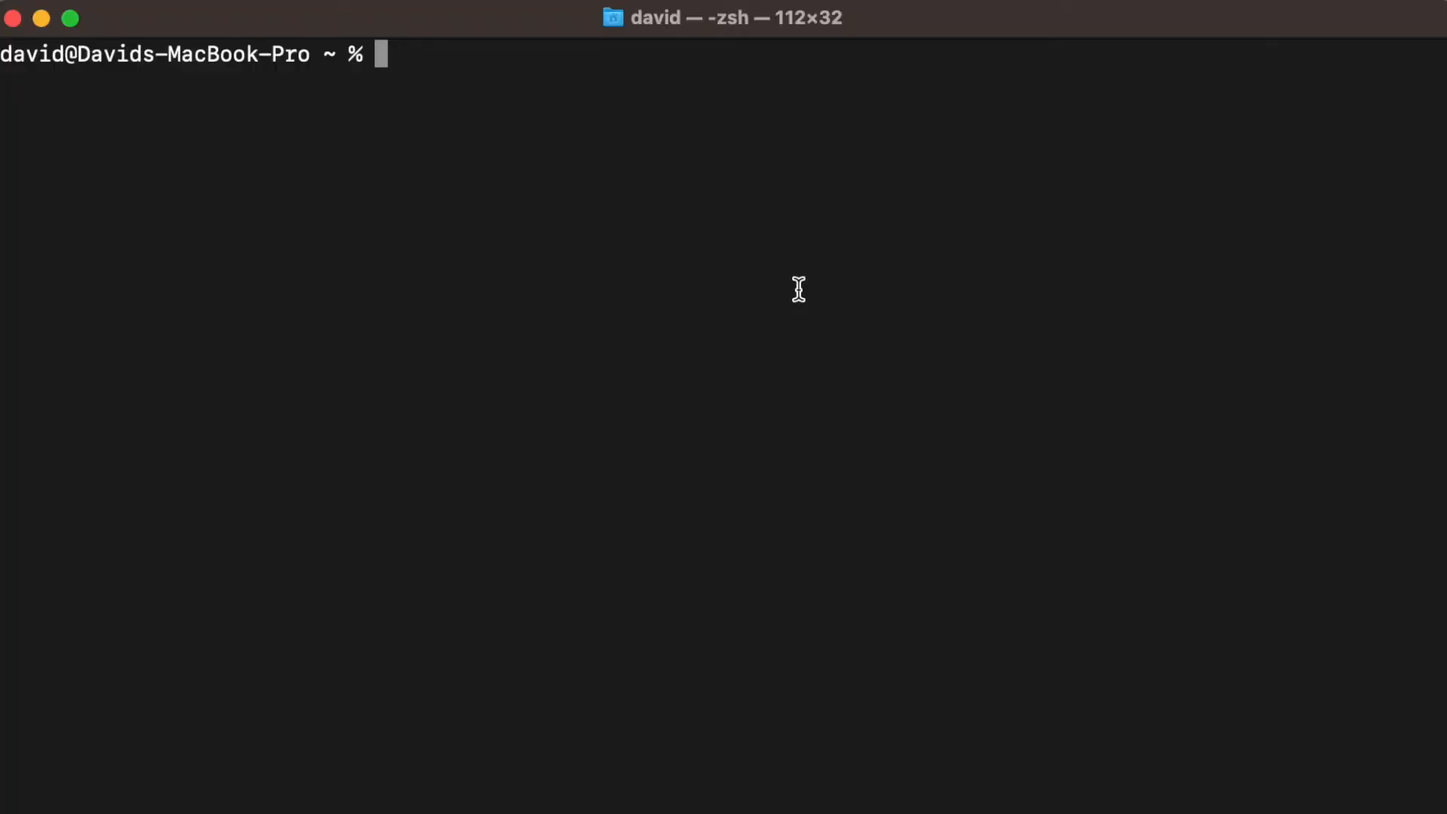
- Print the public key in Terminal with cat ~/.ssh/id_rsa.pub
type("cat ~")
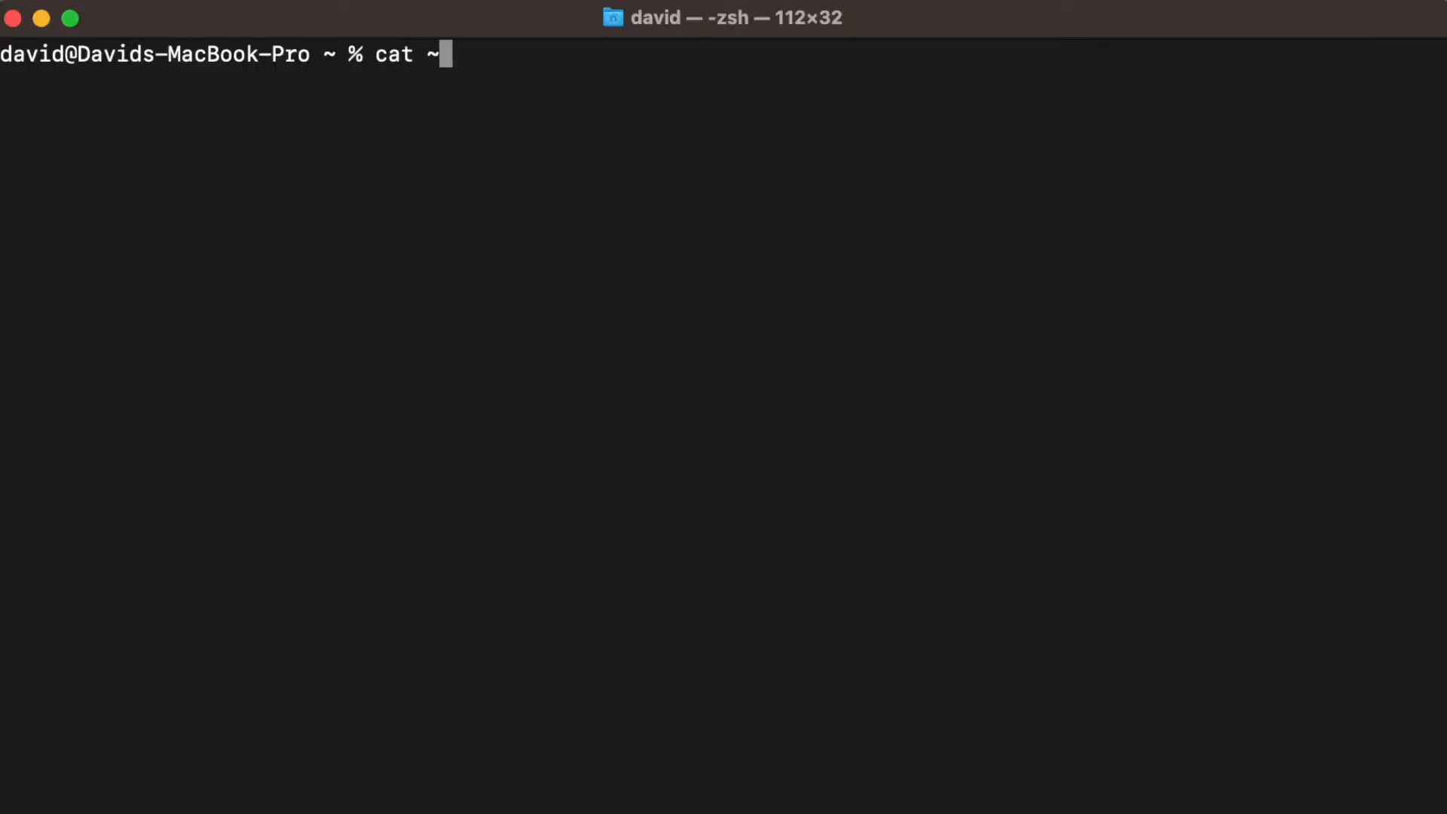
type("/.ss")
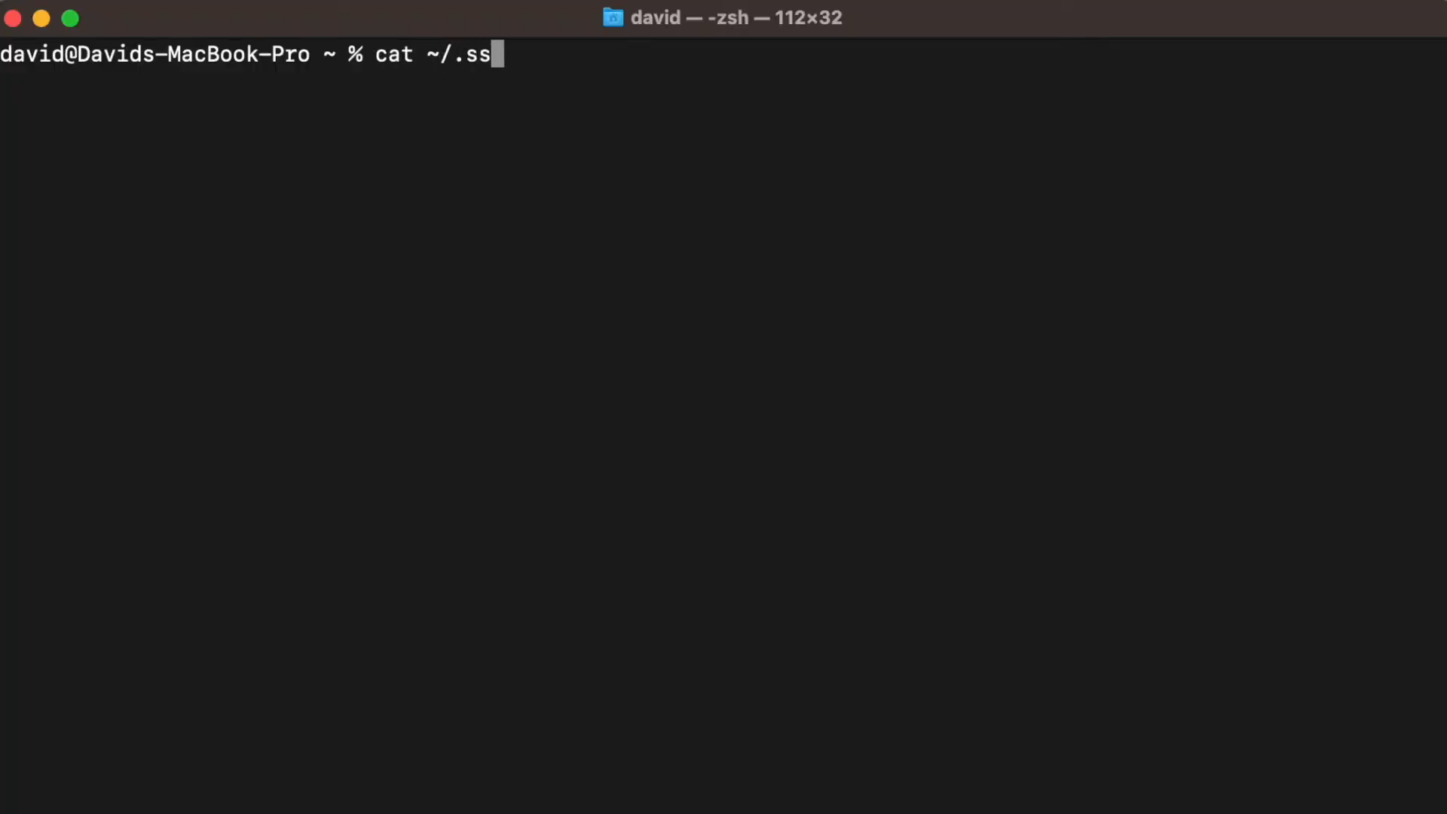
type("h/")
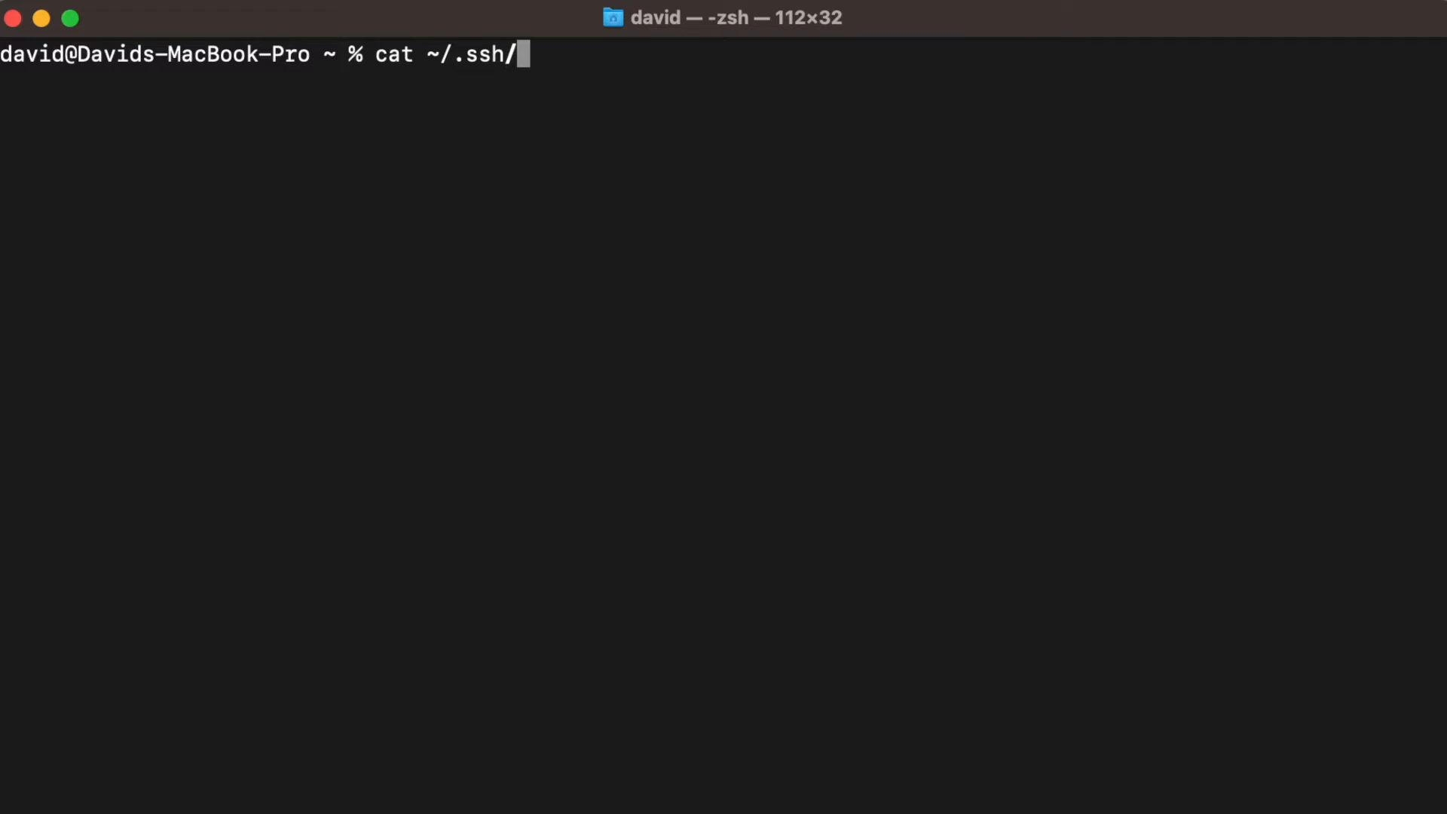
type("id_rsa")
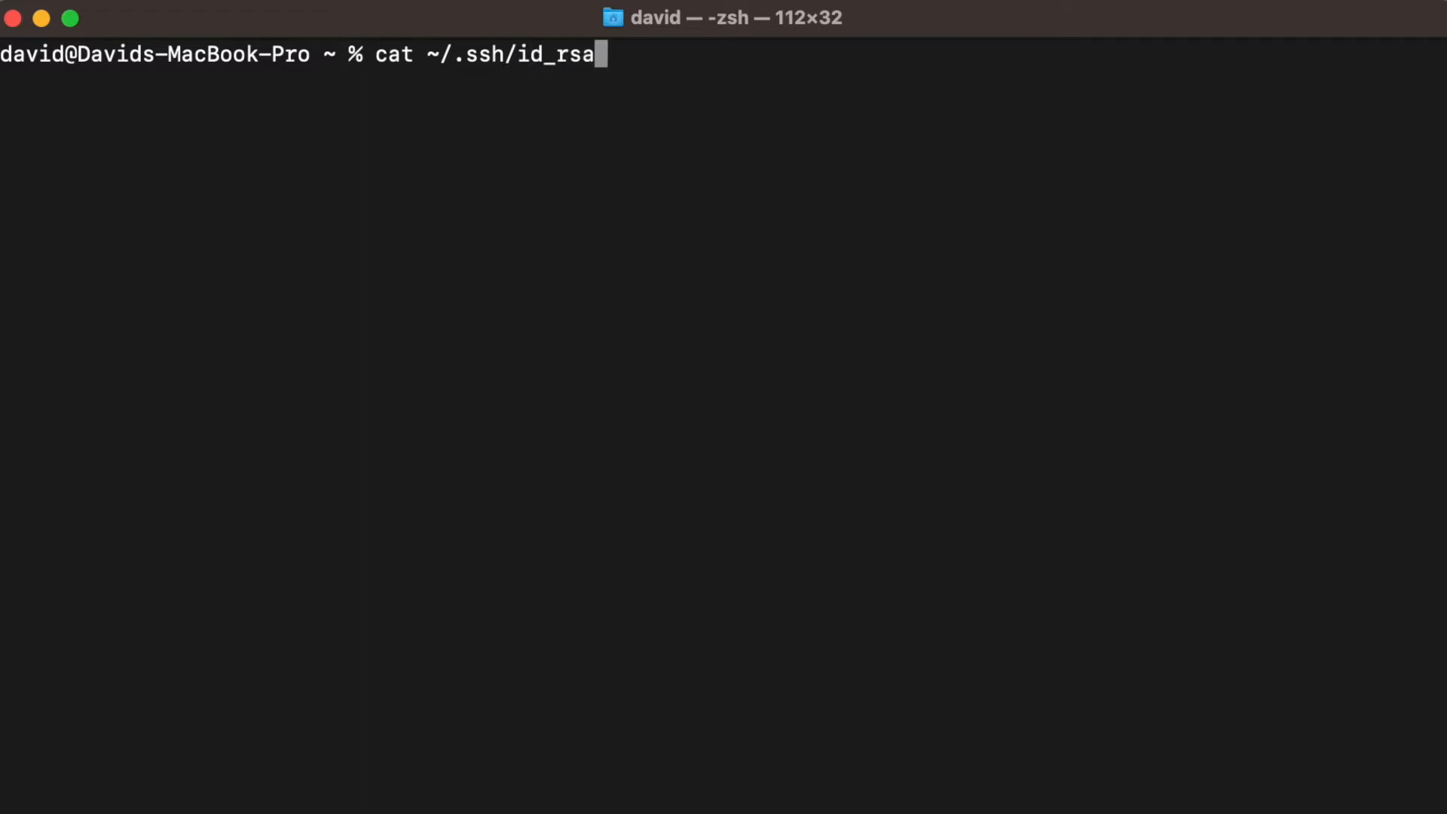
type(".pub")
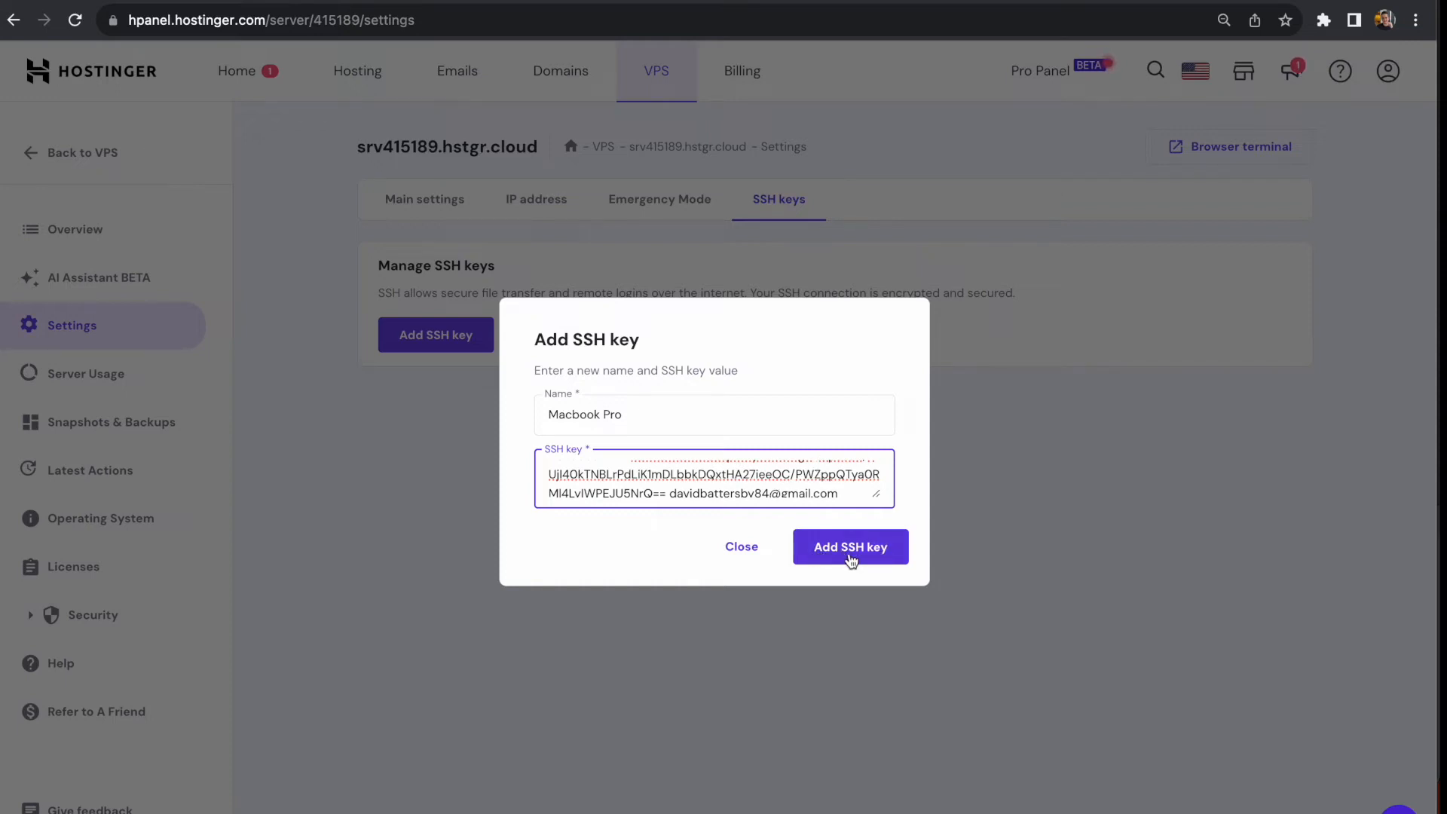
left_click(850, 546)
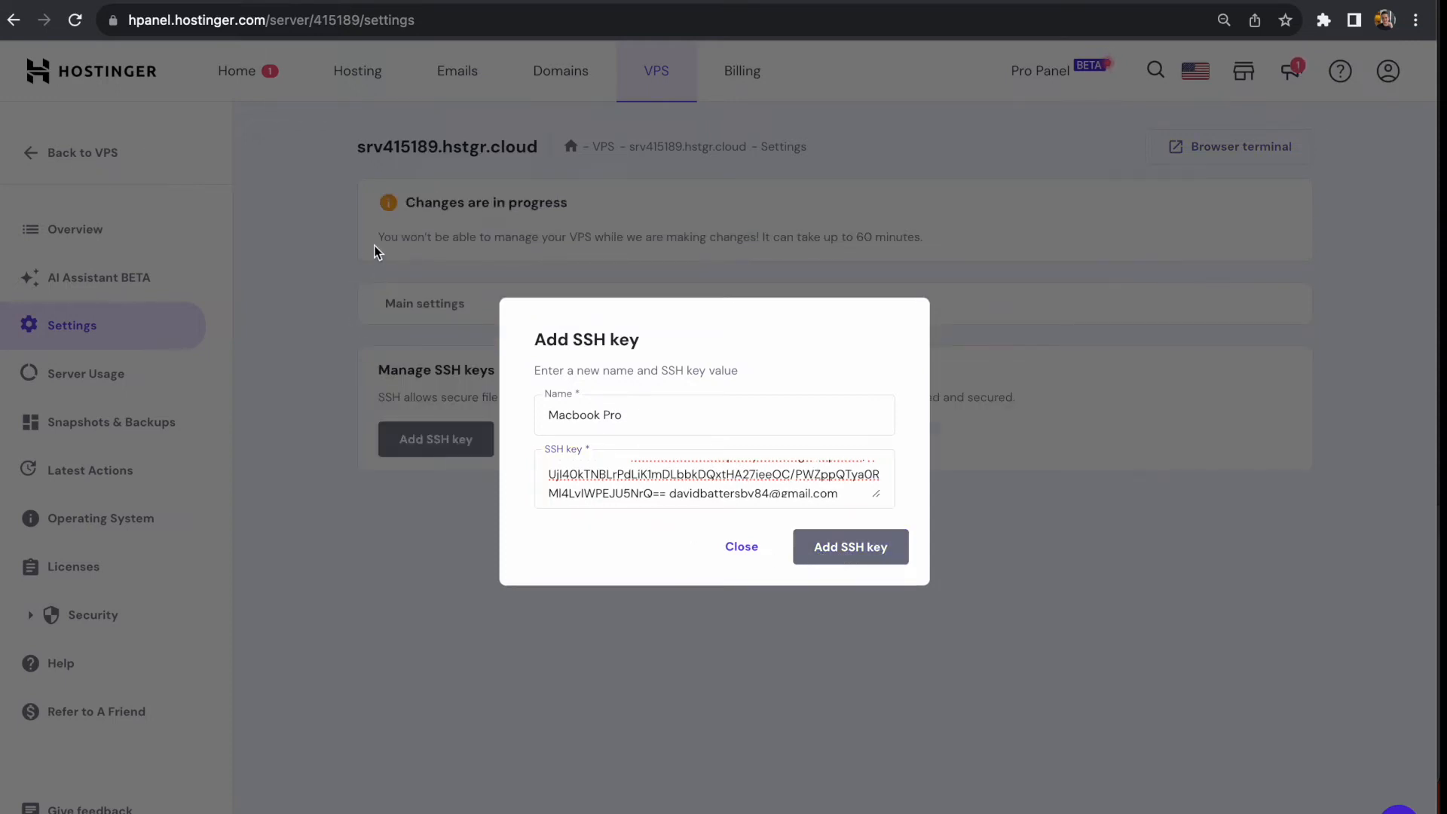
left_click(850, 546)
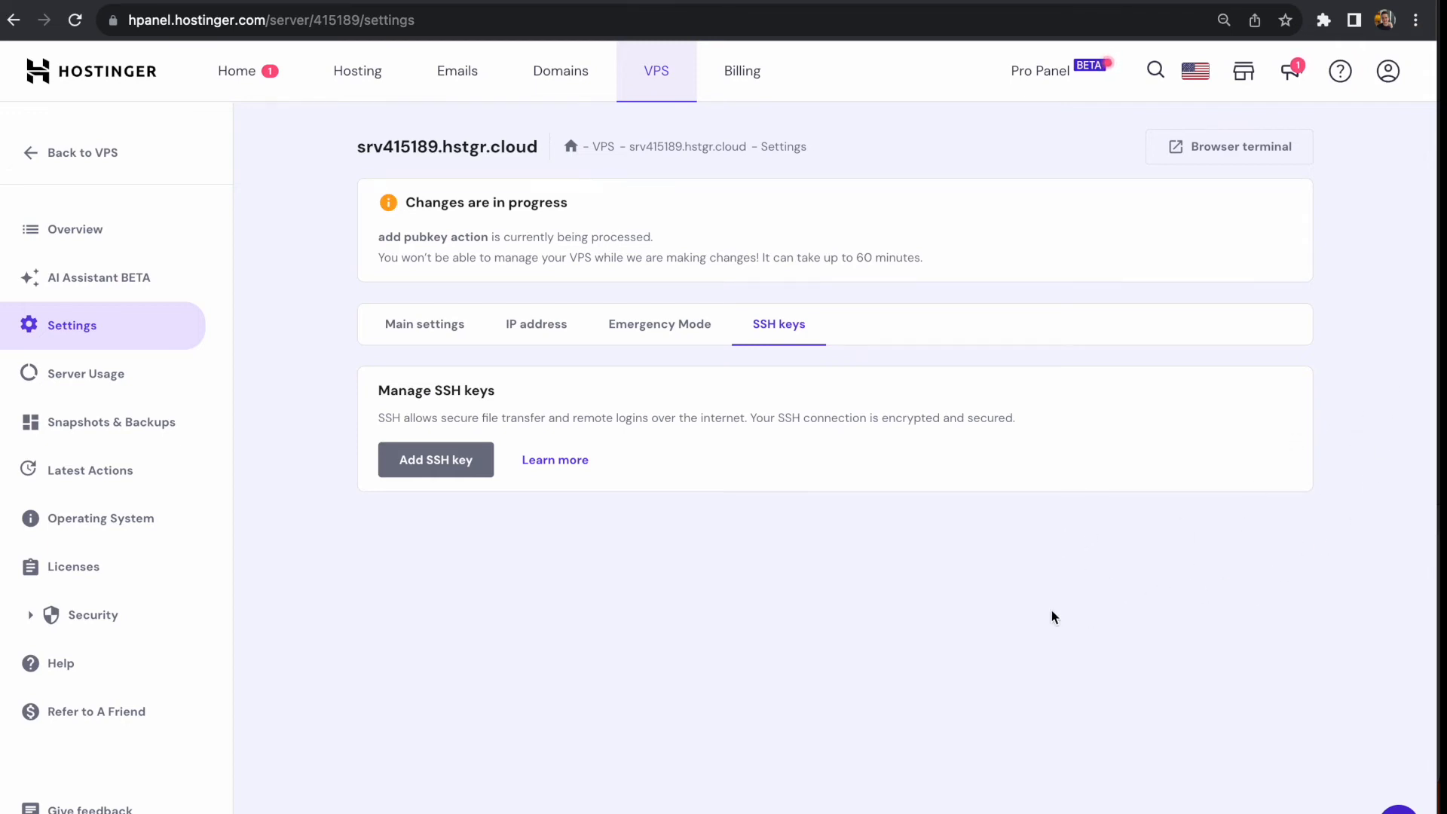
mouse_move(305, 343)
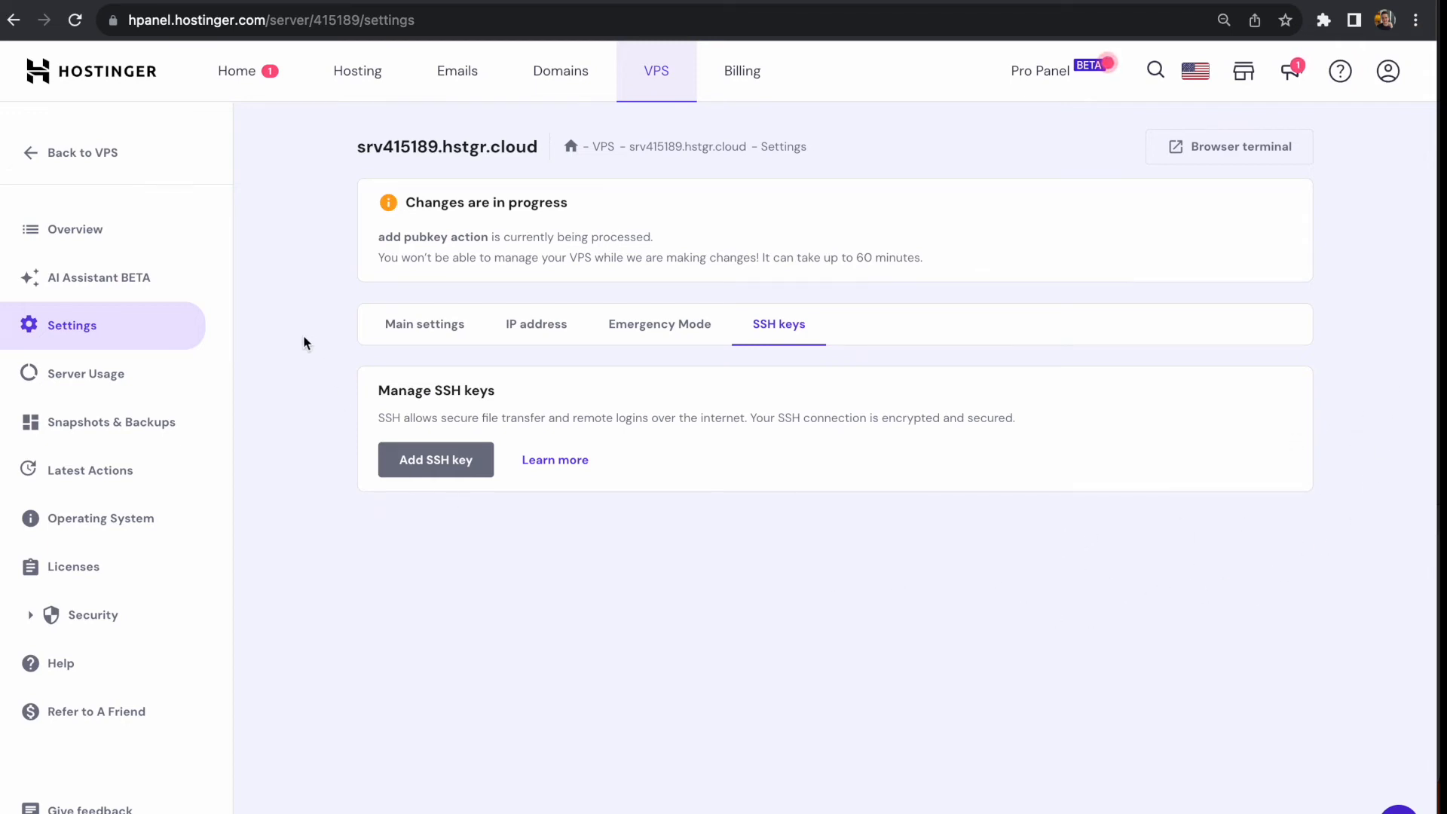
mouse_move(302, 373)
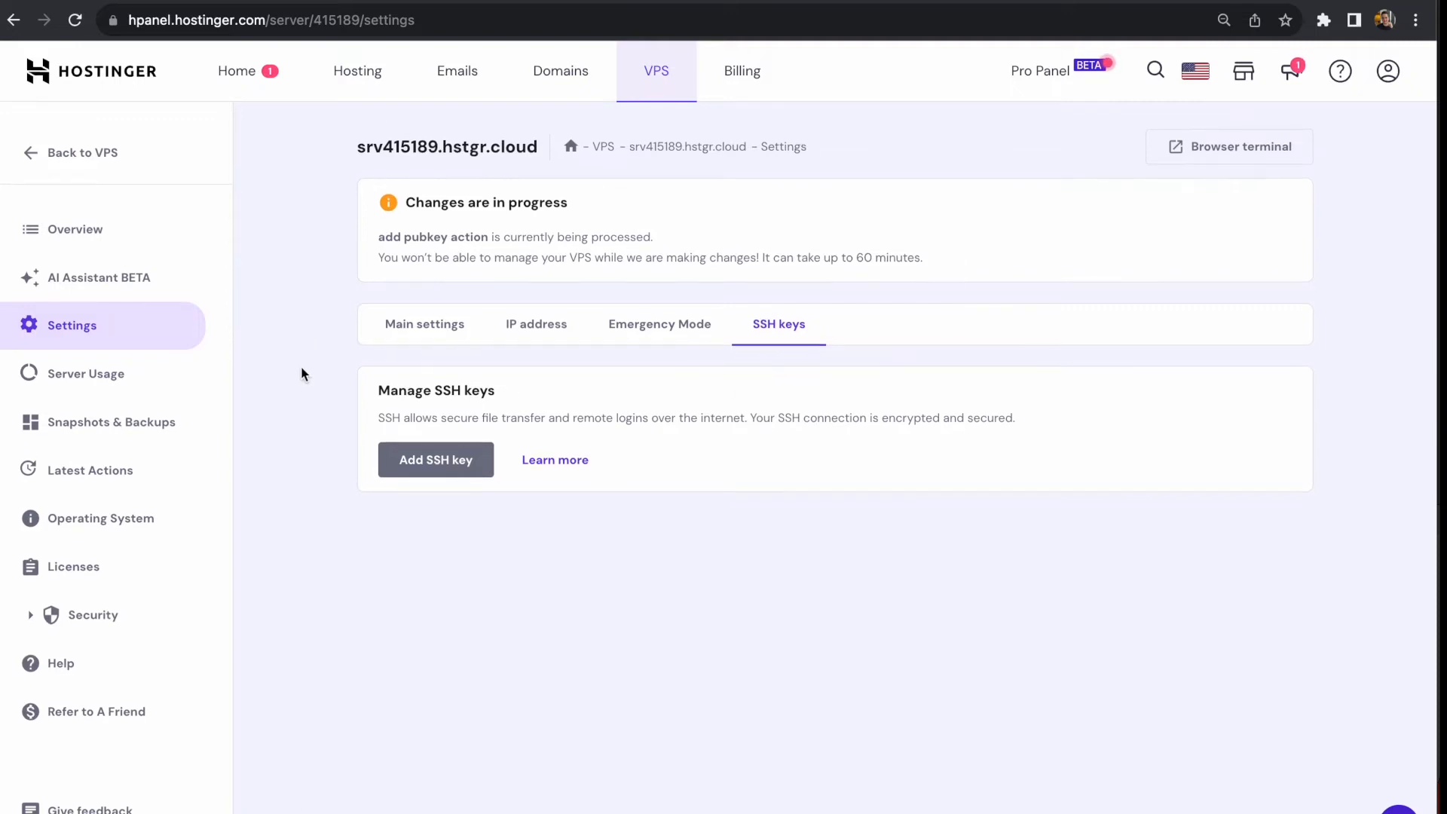
mouse_move(666, 261)
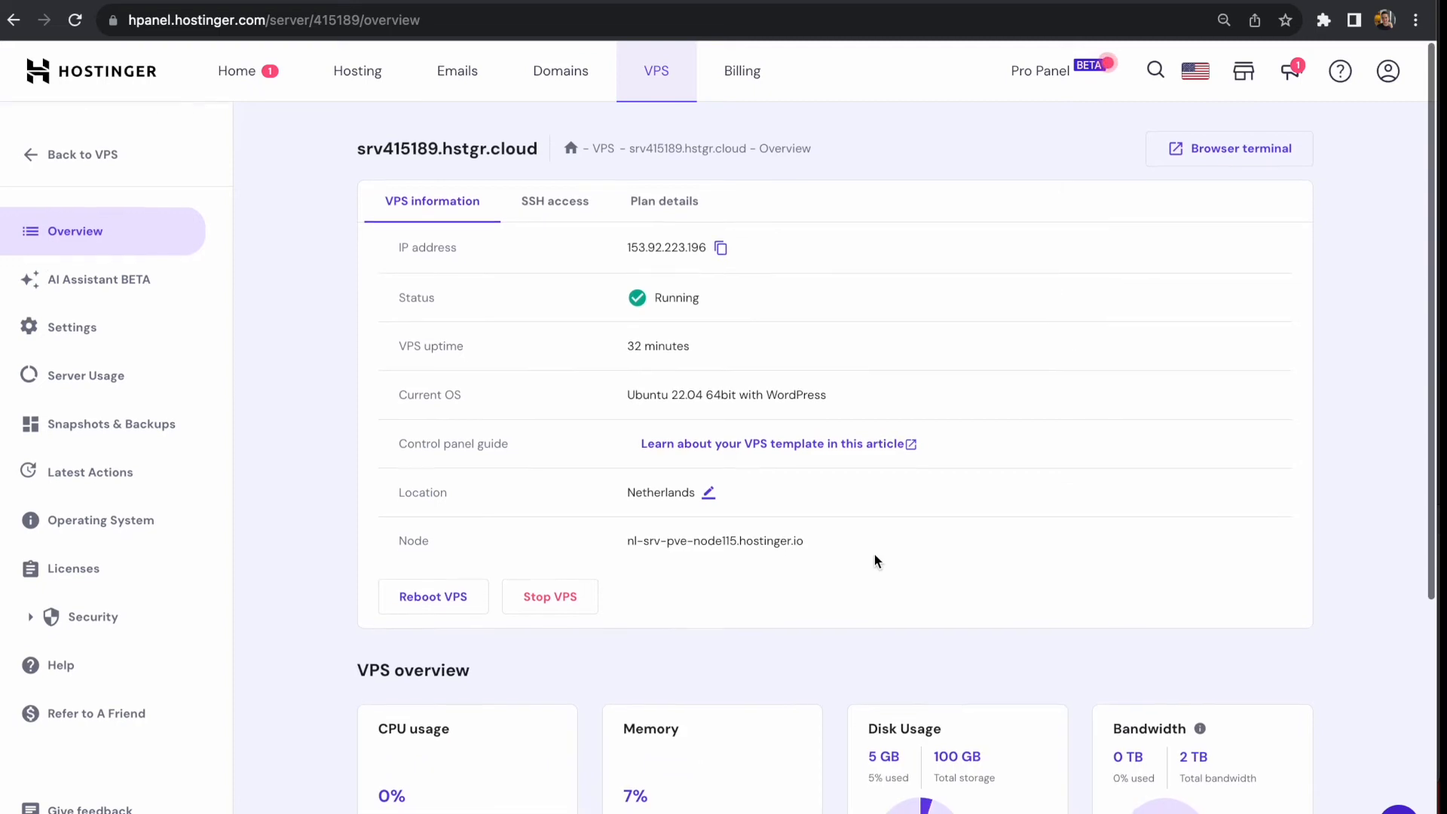
left_click(555, 201)
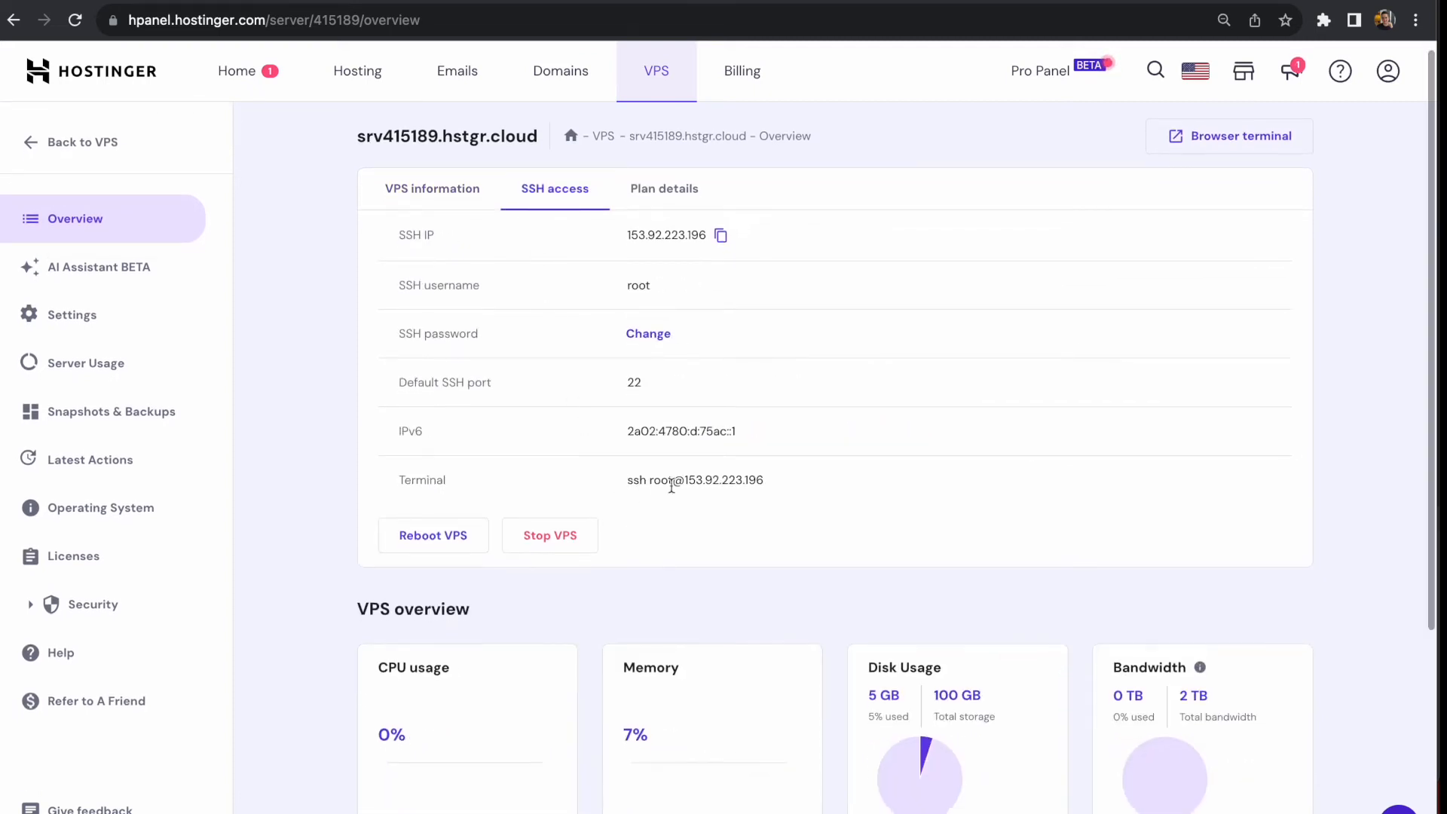
triple_click(693, 476)
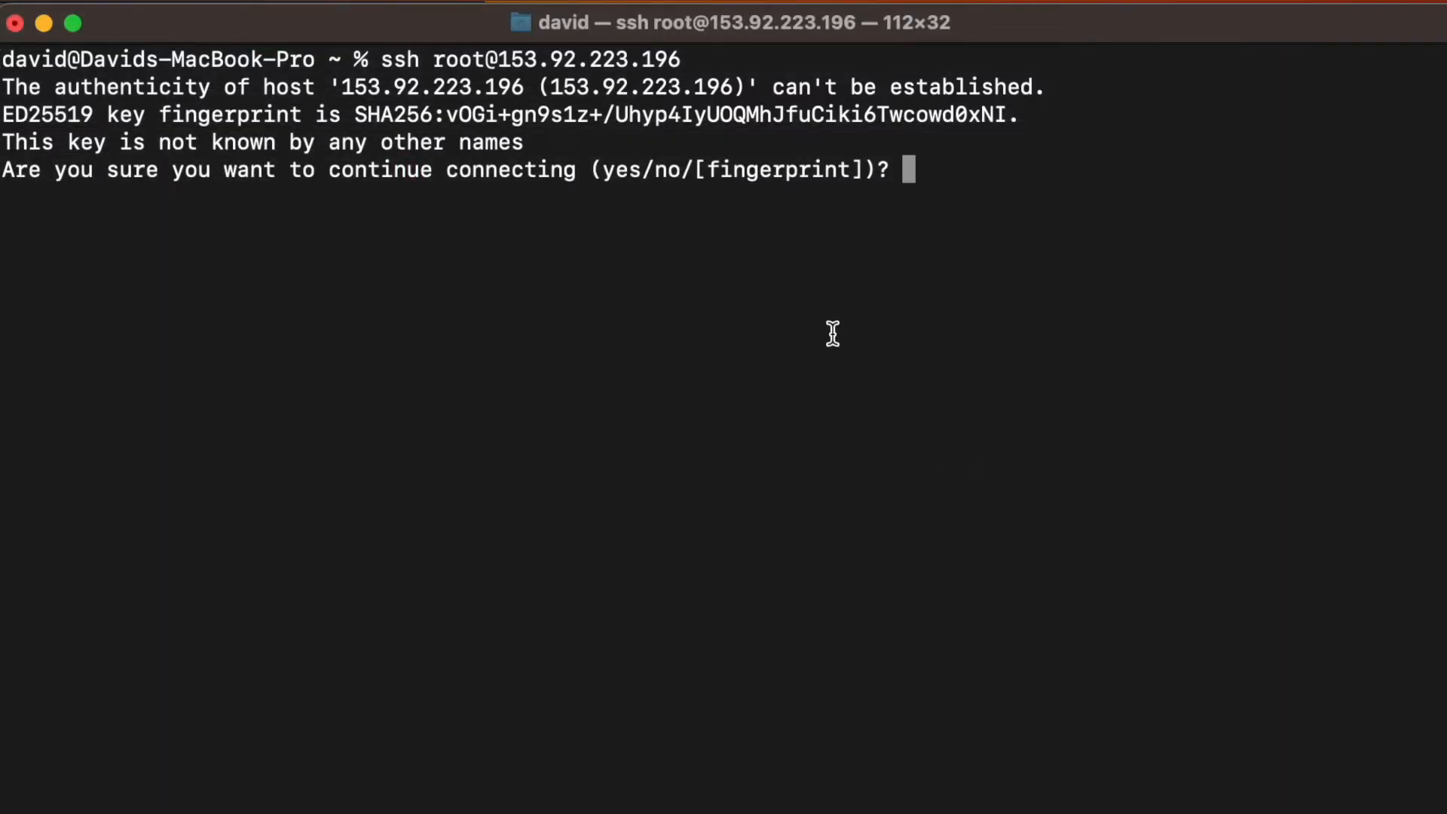
- Accept the host fingerprint with 'yes' and scroll down to the domain prompt
type("yes")
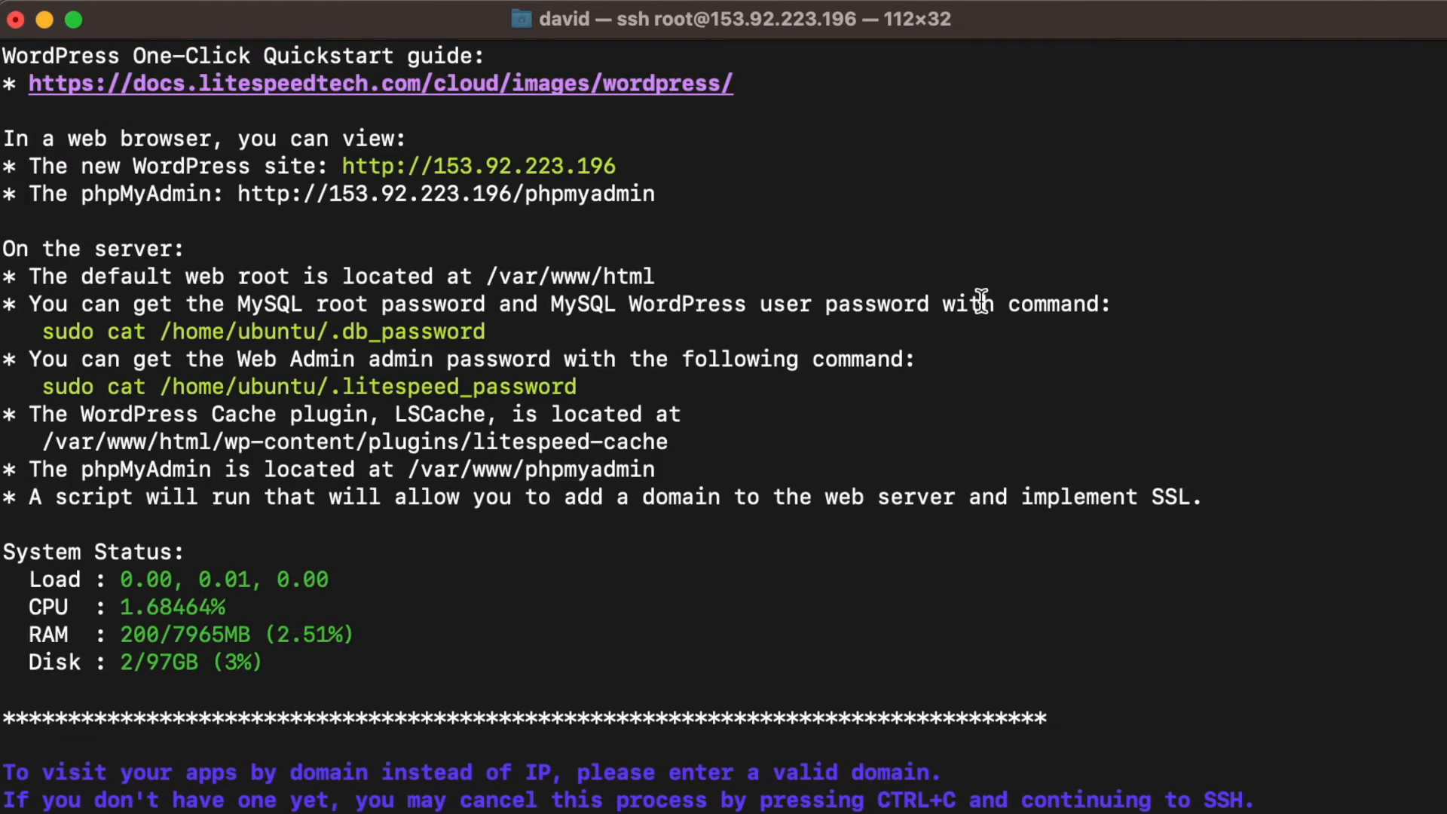
scroll("down", 3)
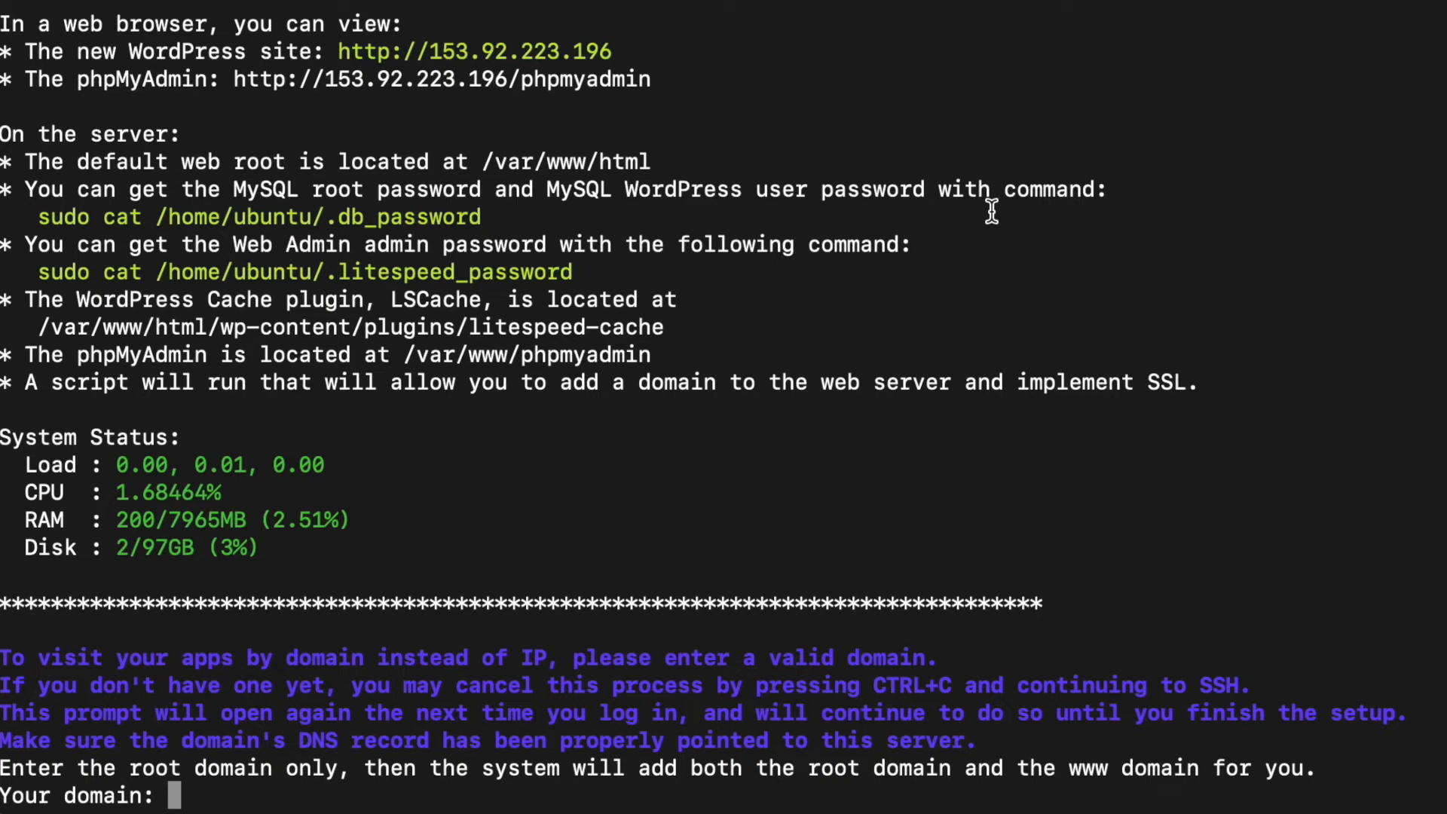
mouse_move(993, 337)
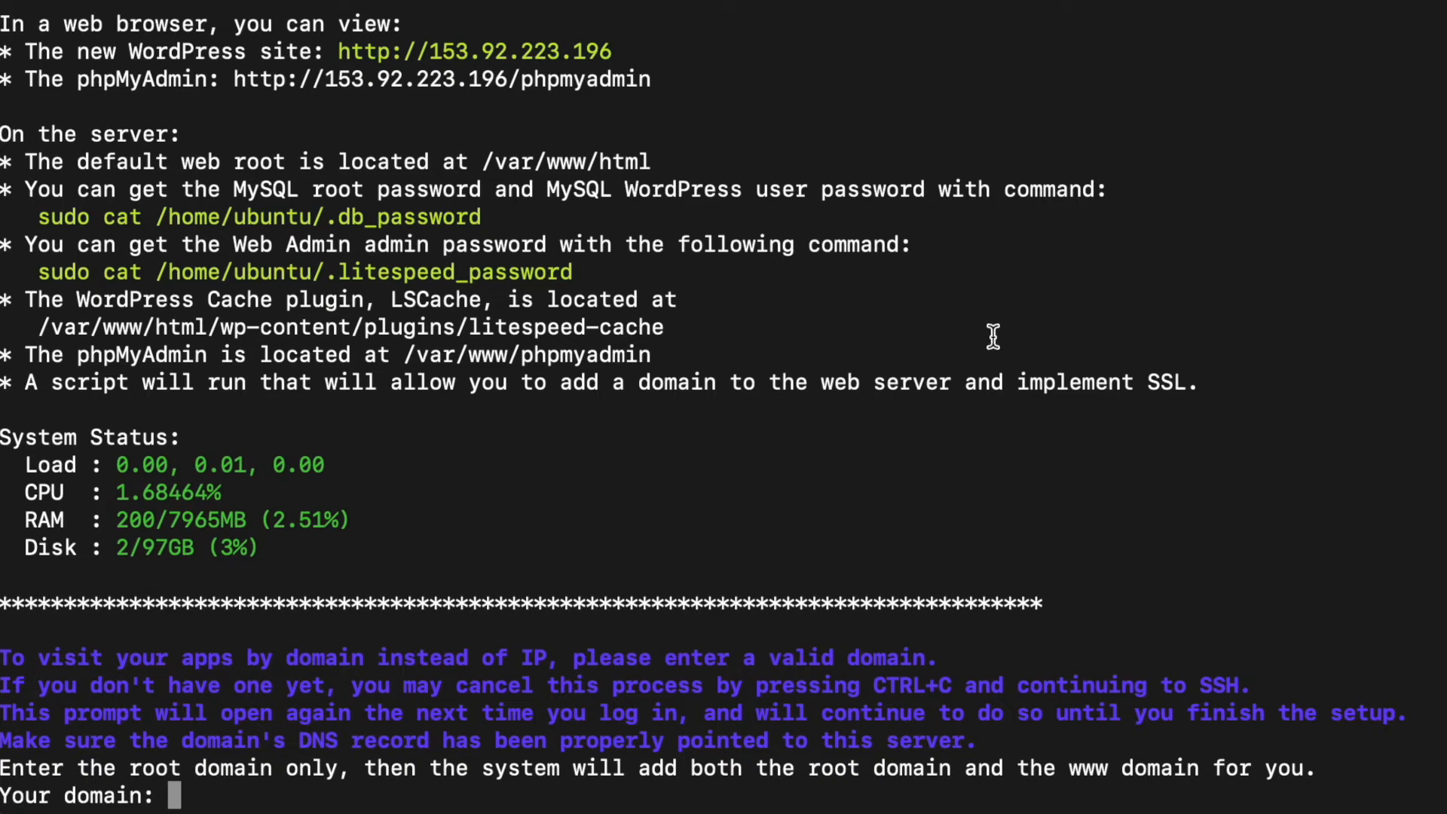
mouse_move(1161, 377)
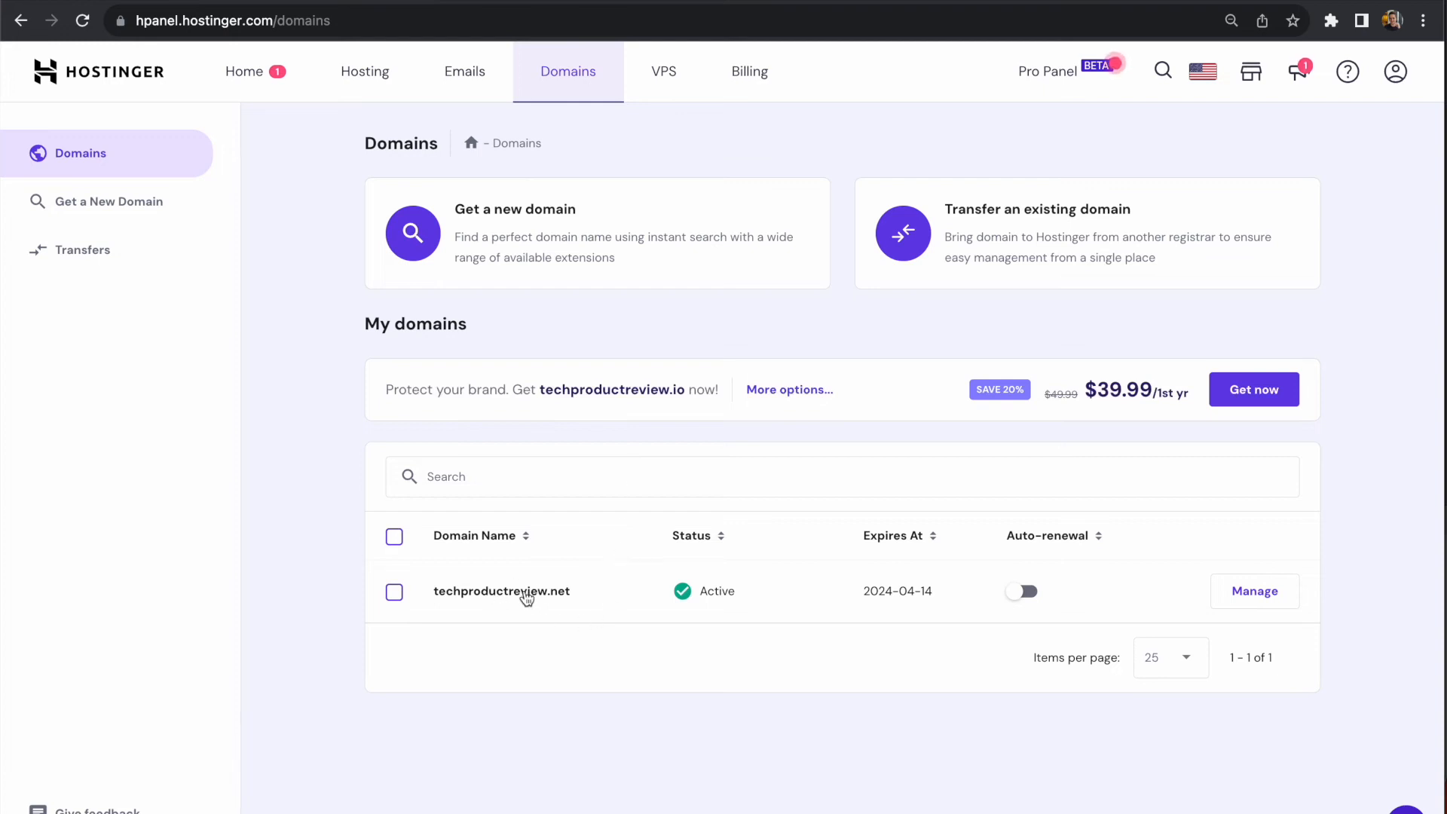
- Open techproductreview.net in Domains and copy its name from the breadcrumb
left_click(501, 591)
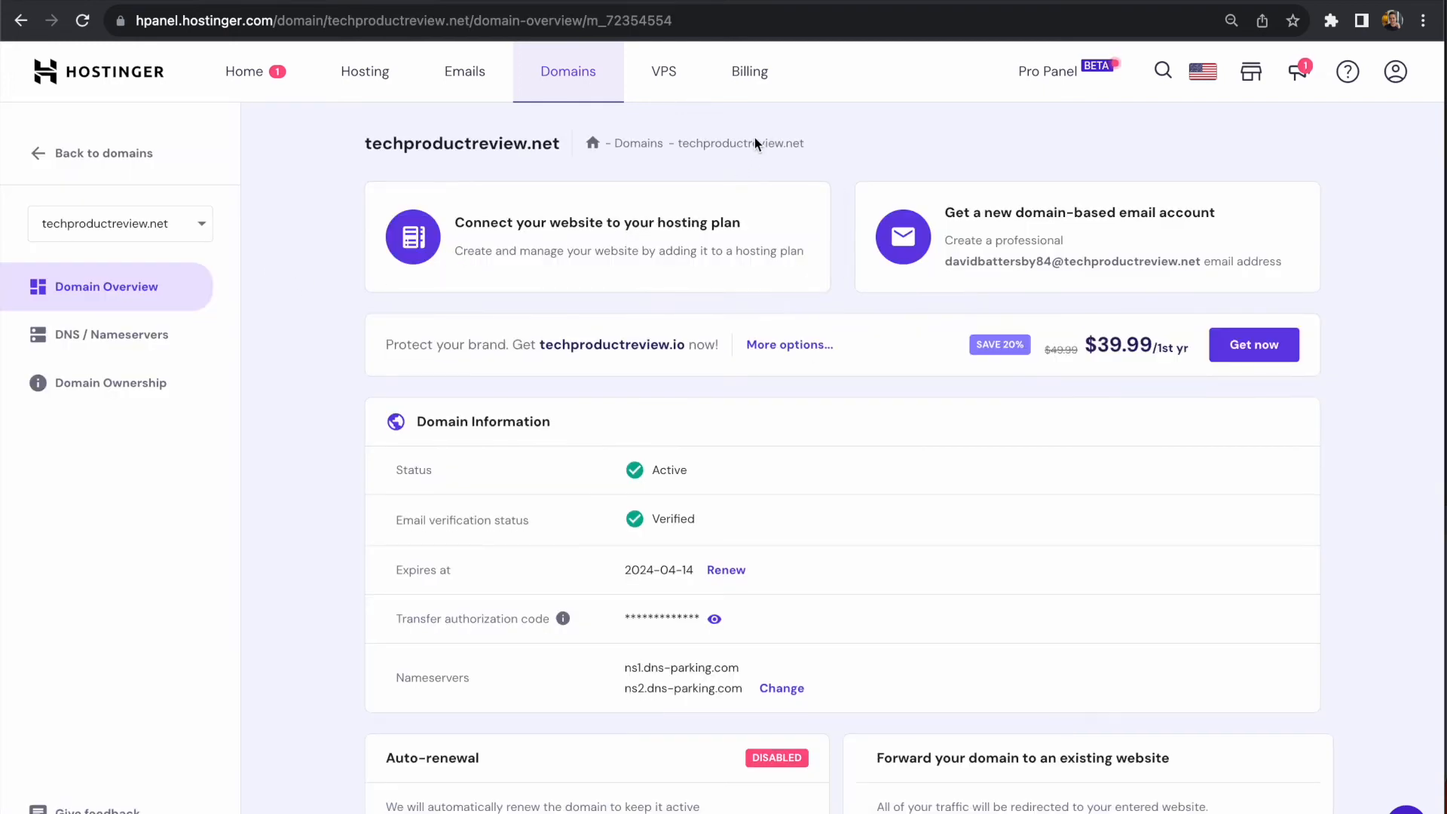
double_click(461, 143)
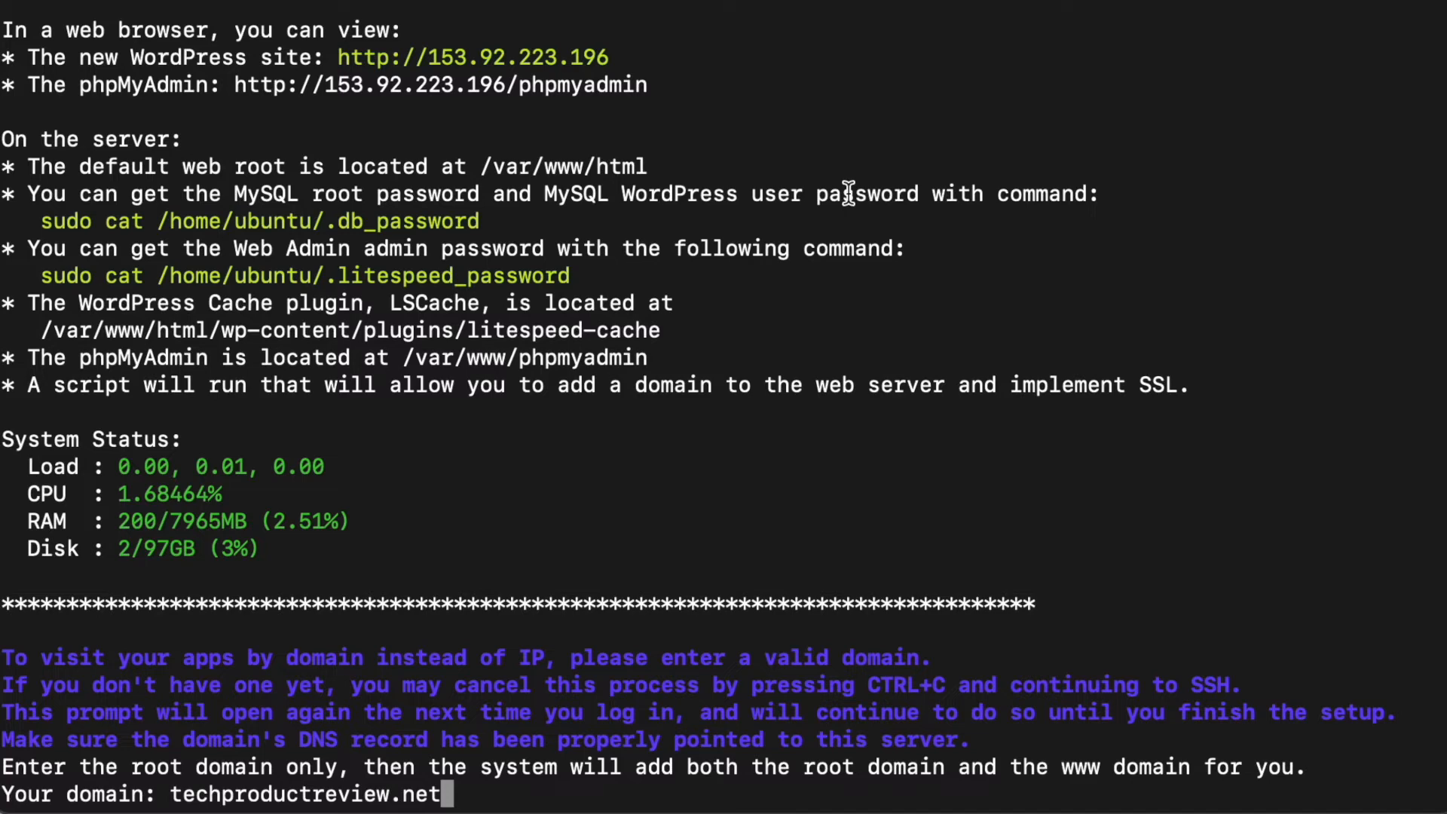
mouse_move(850, 193)
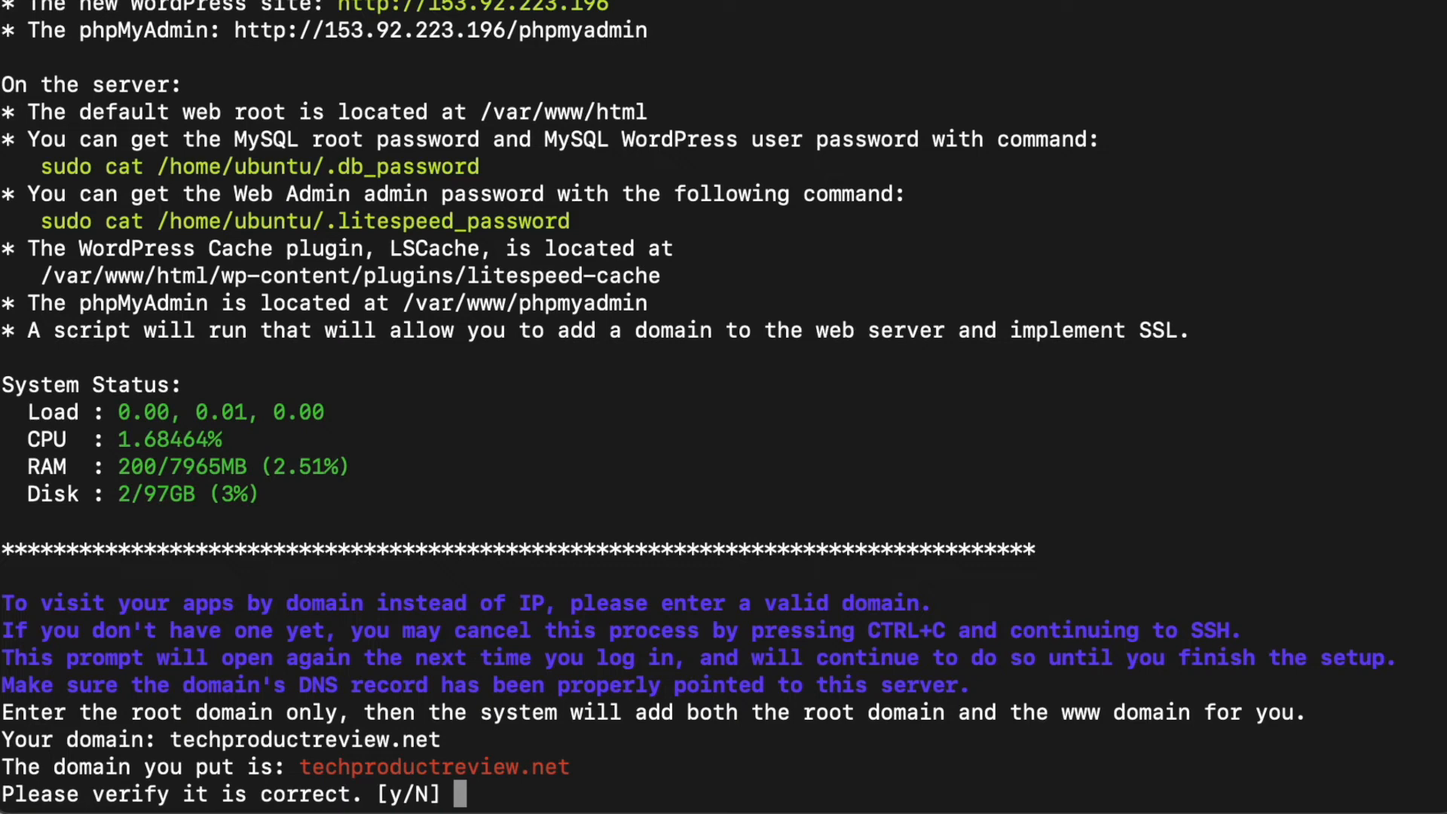
- Confirm techproductreview.net with y, then answer y to request a Let's Encrypt certificate
type("y")
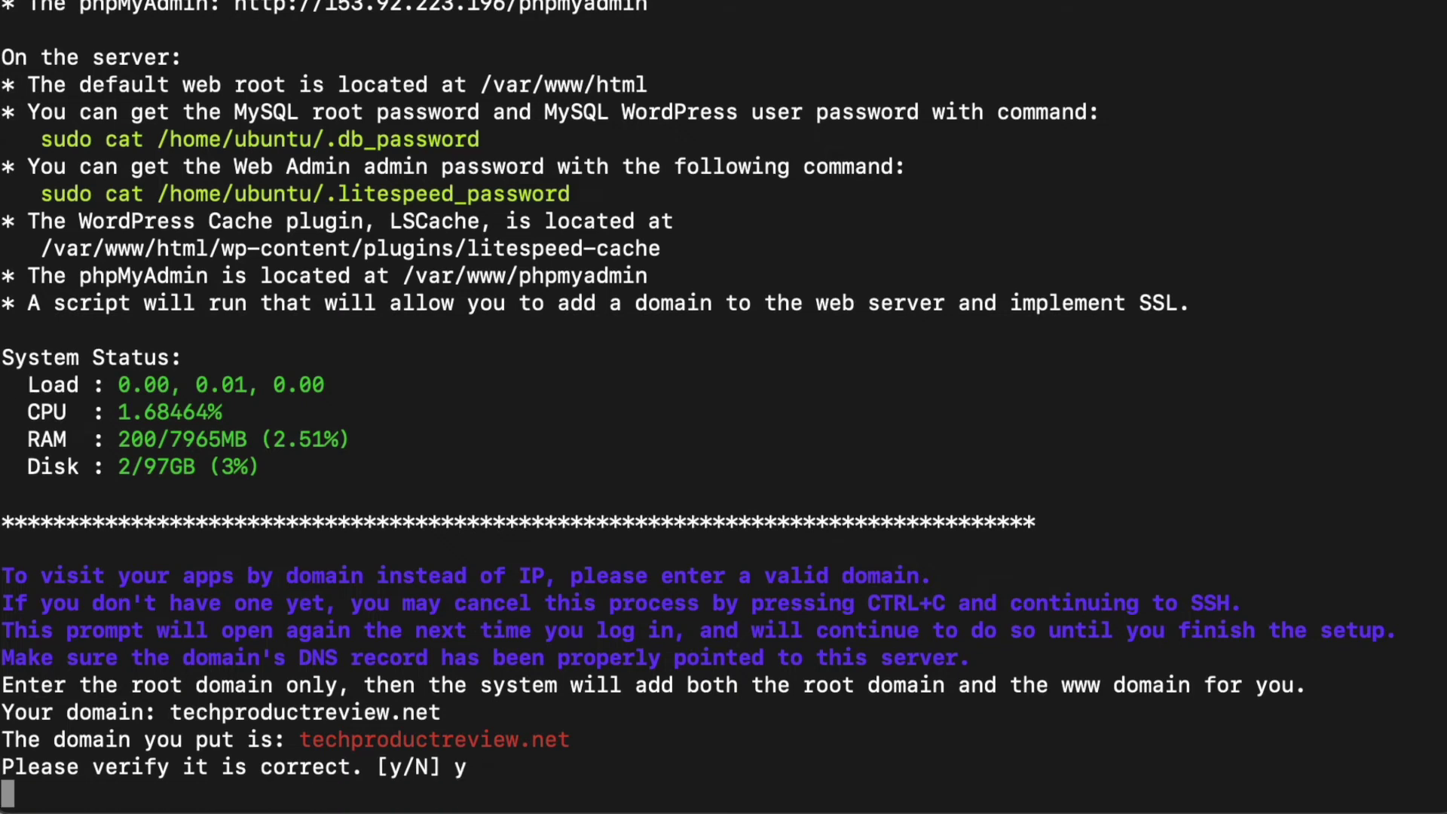
key("enter")
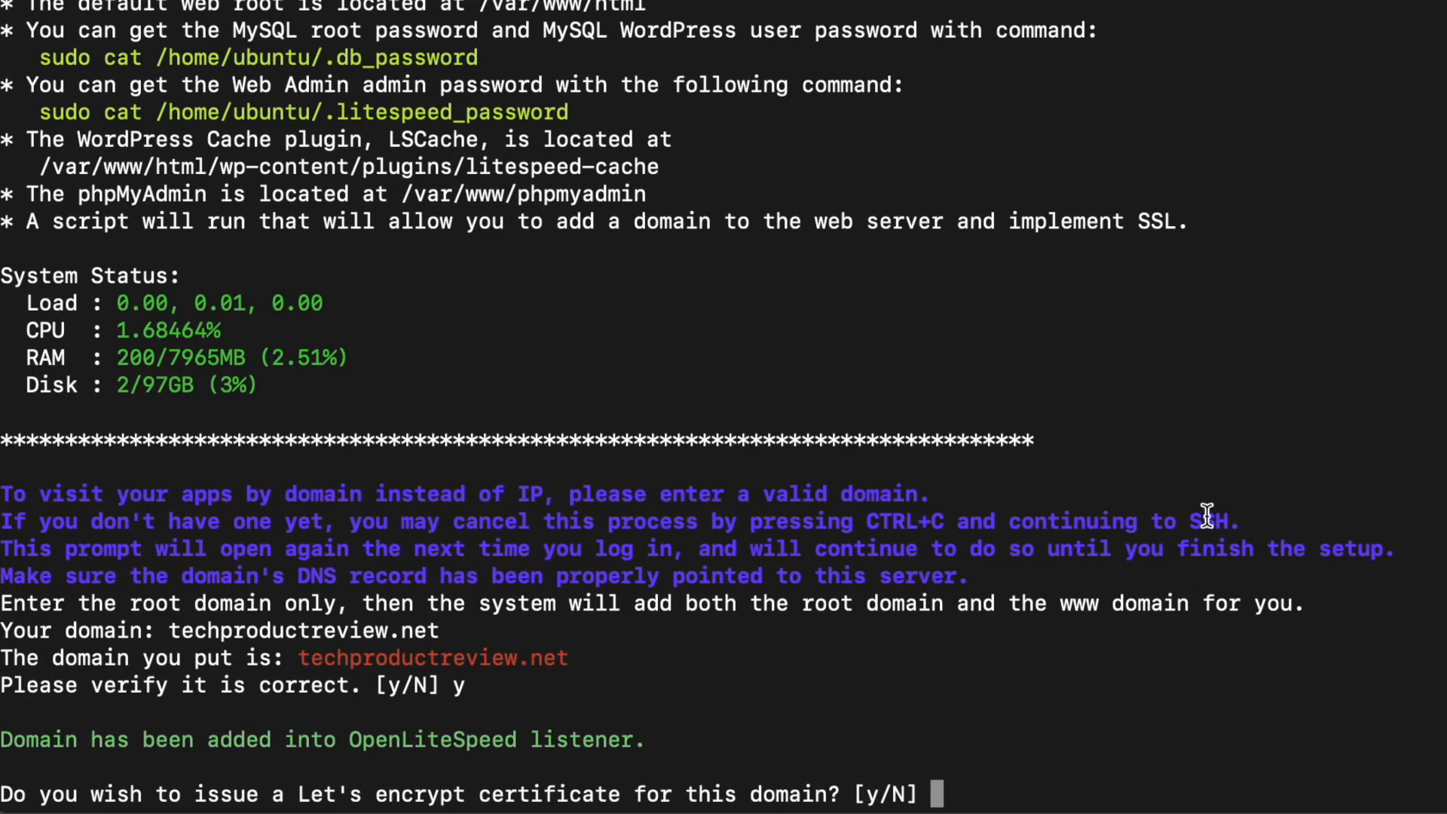
mouse_move(1228, 253)
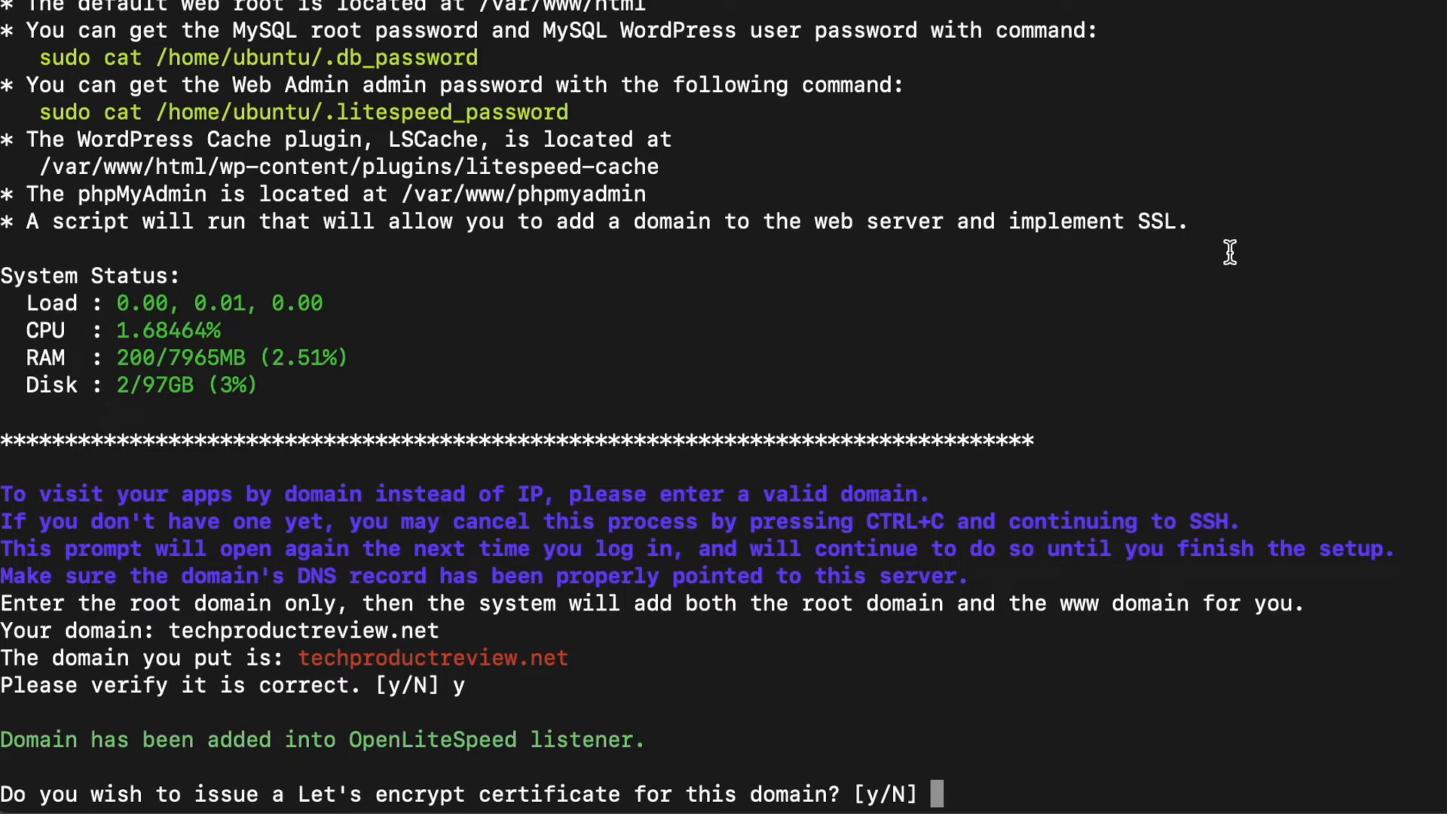
type("y")
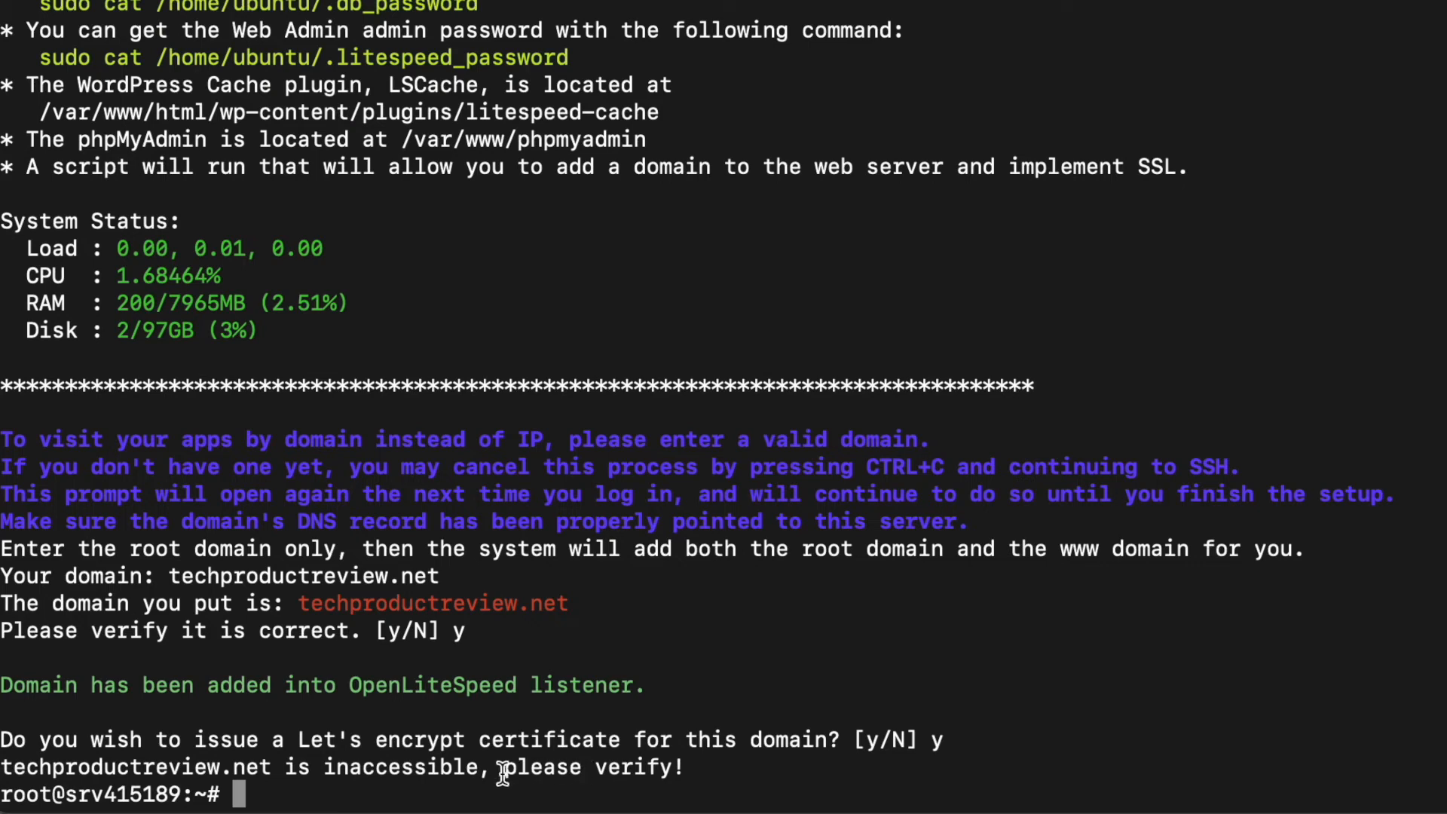
mouse_move(134, 765)
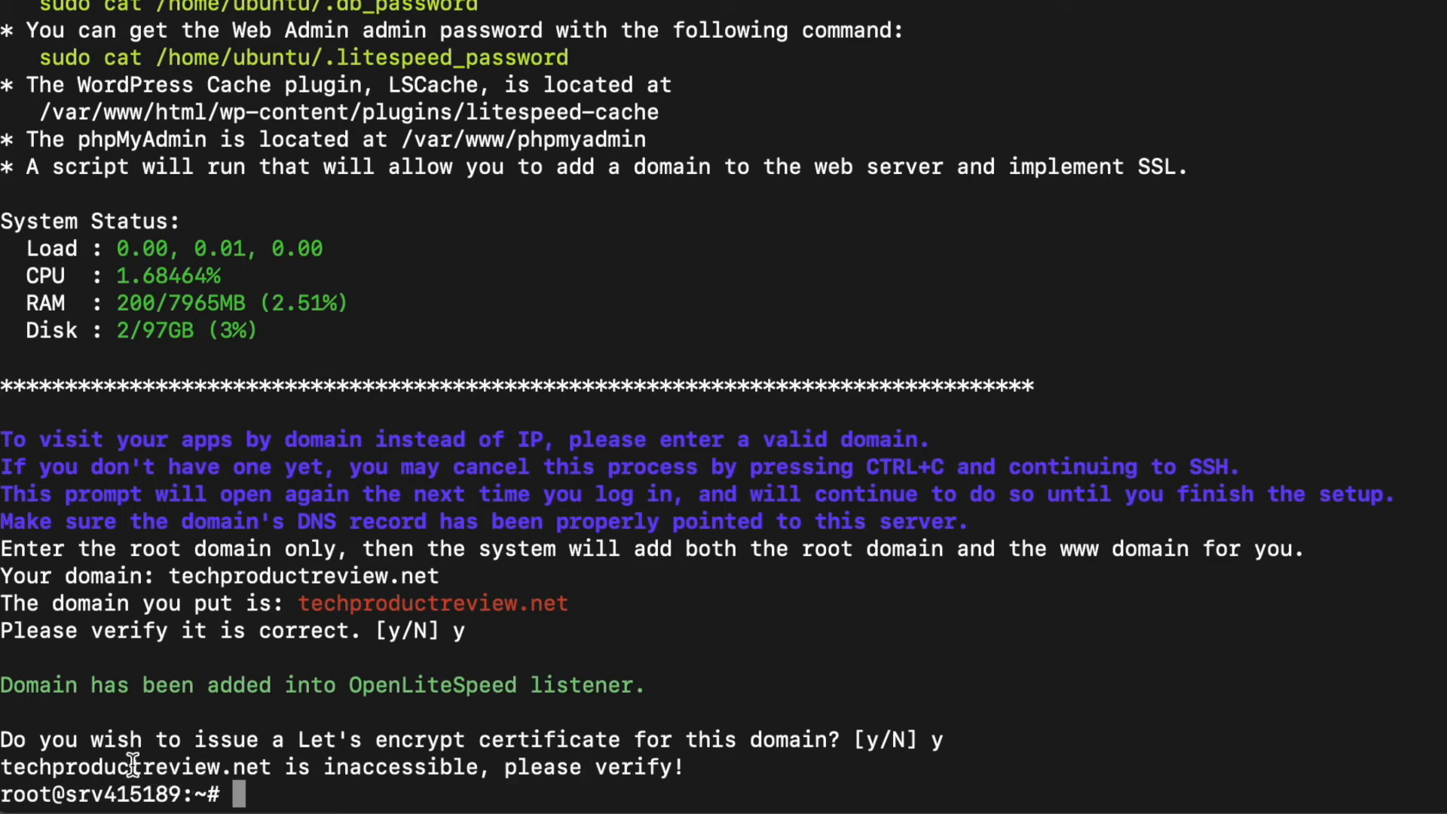
mouse_move(747, 775)
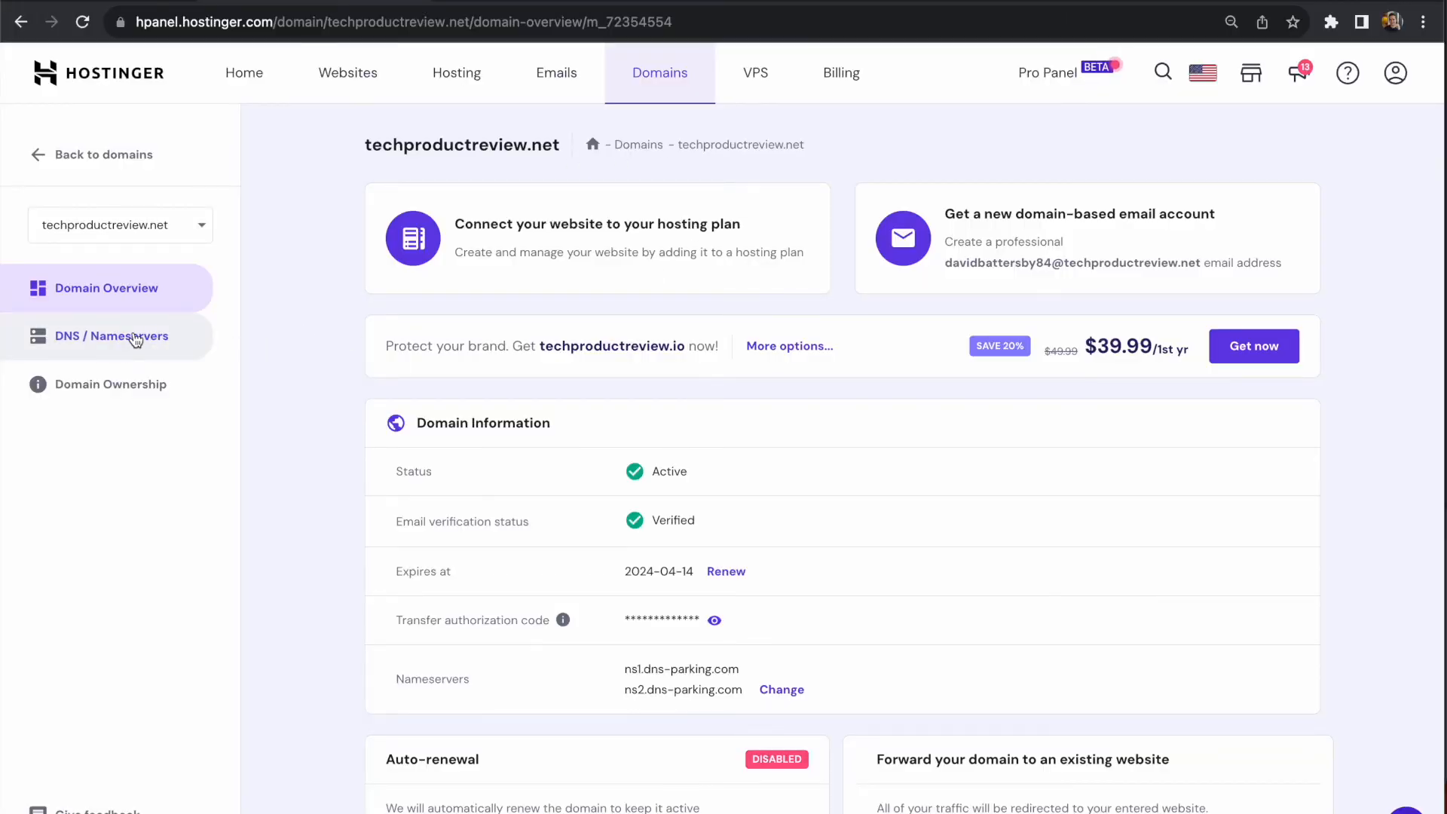
- Add an @ A record pointing to 153.92.223.196 in the domain's DNS records
left_click(104, 336)
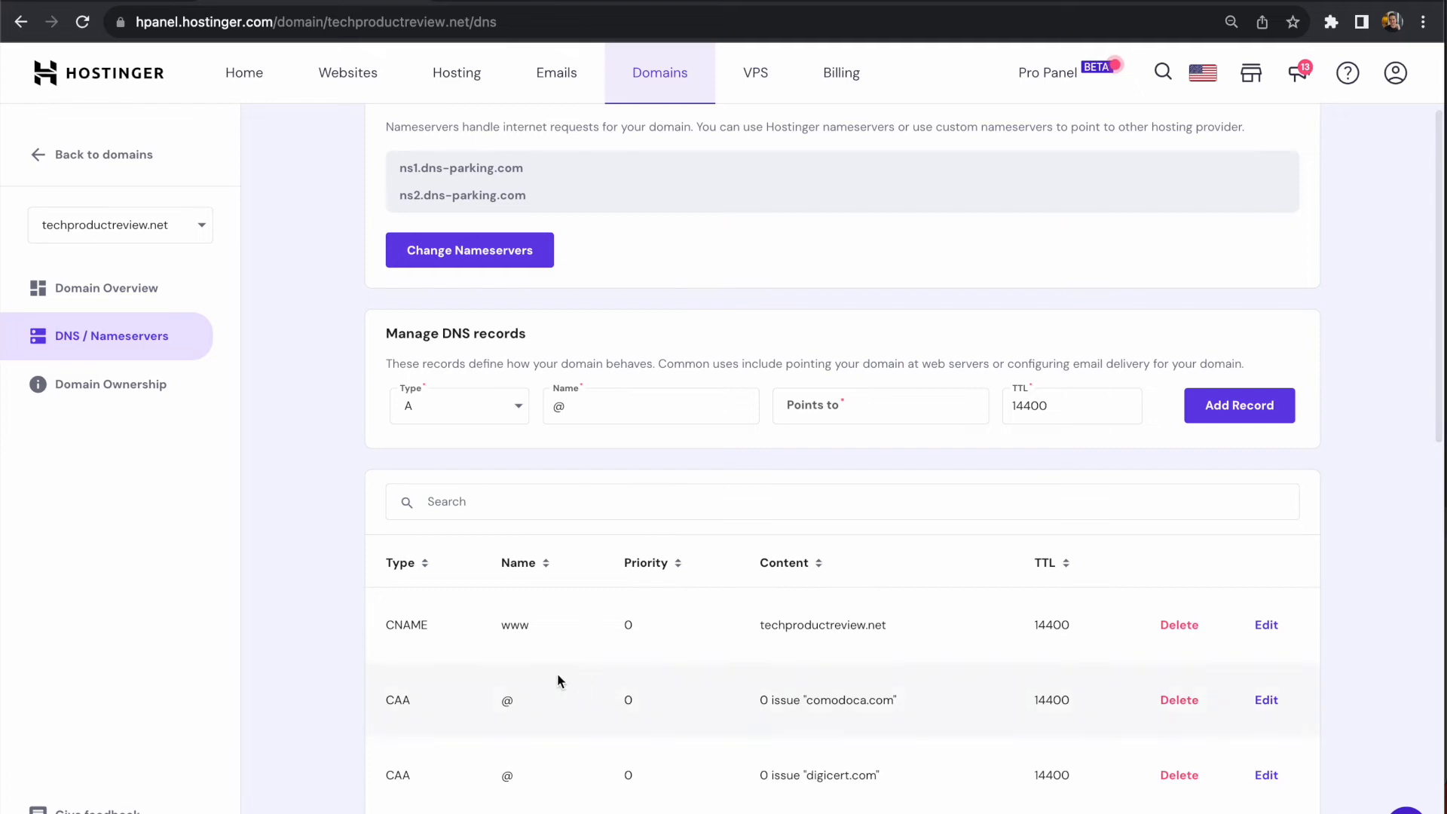
left_click(458, 405)
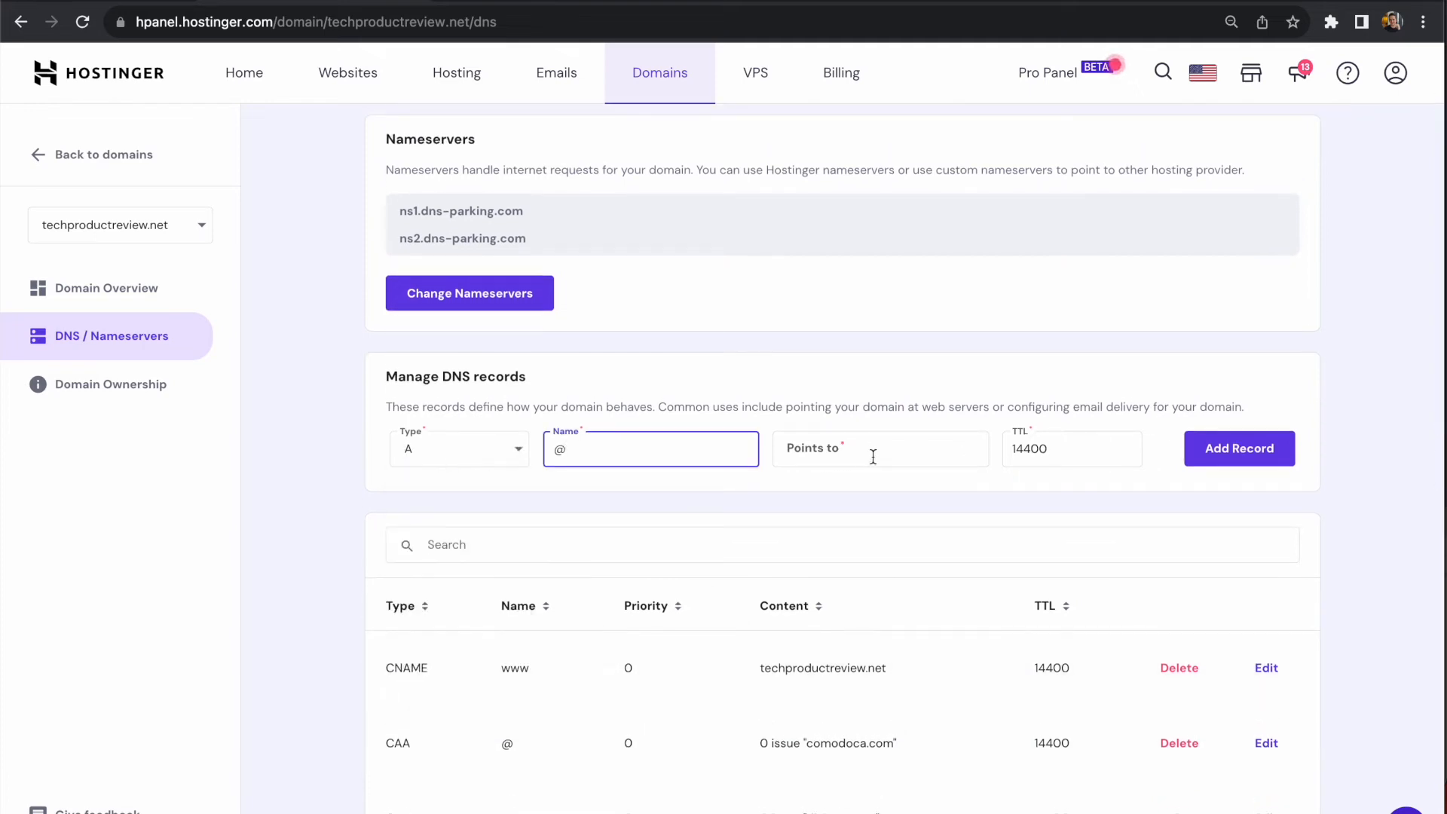
type("153.92.223.196")
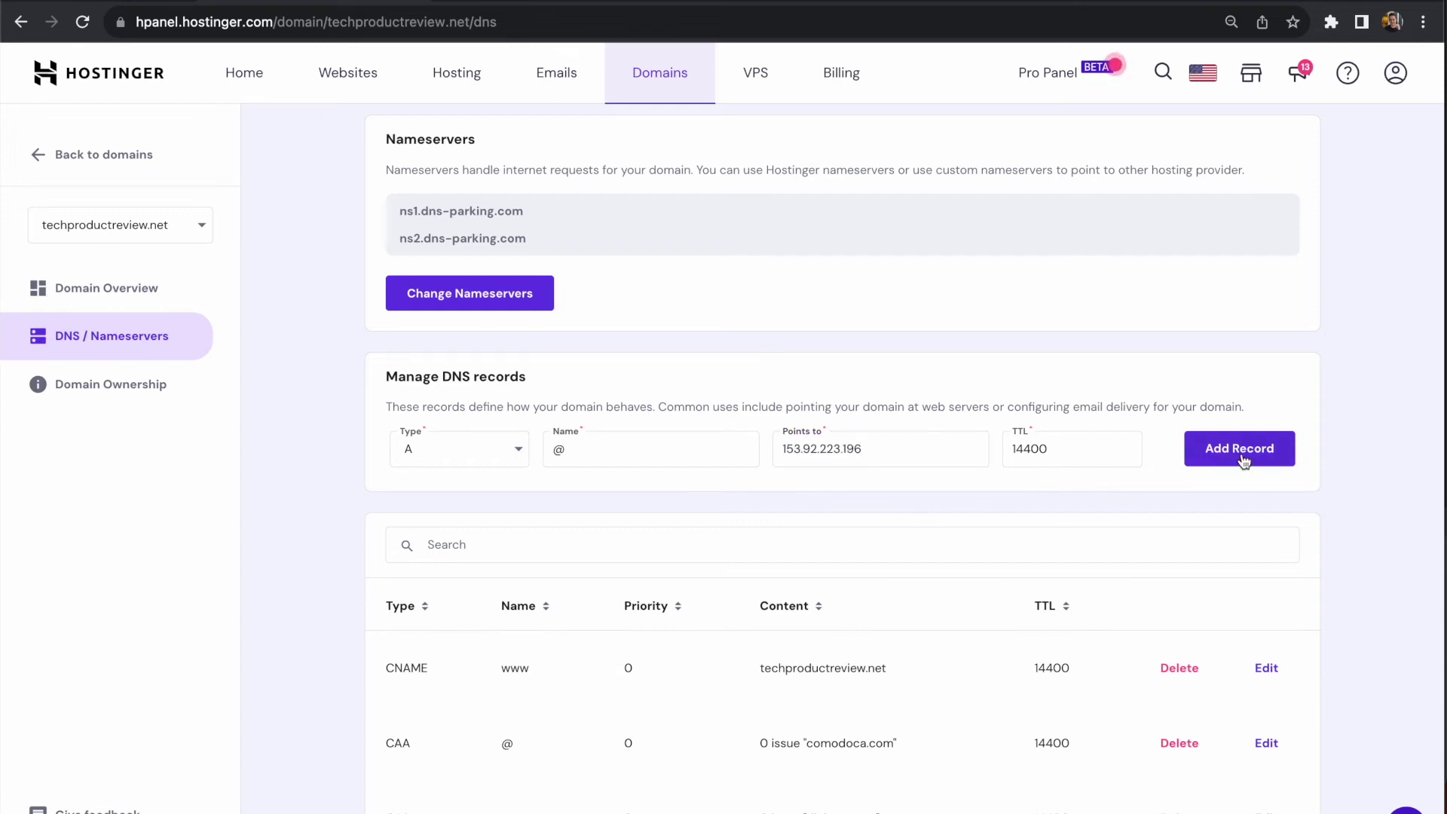
left_click(1239, 448)
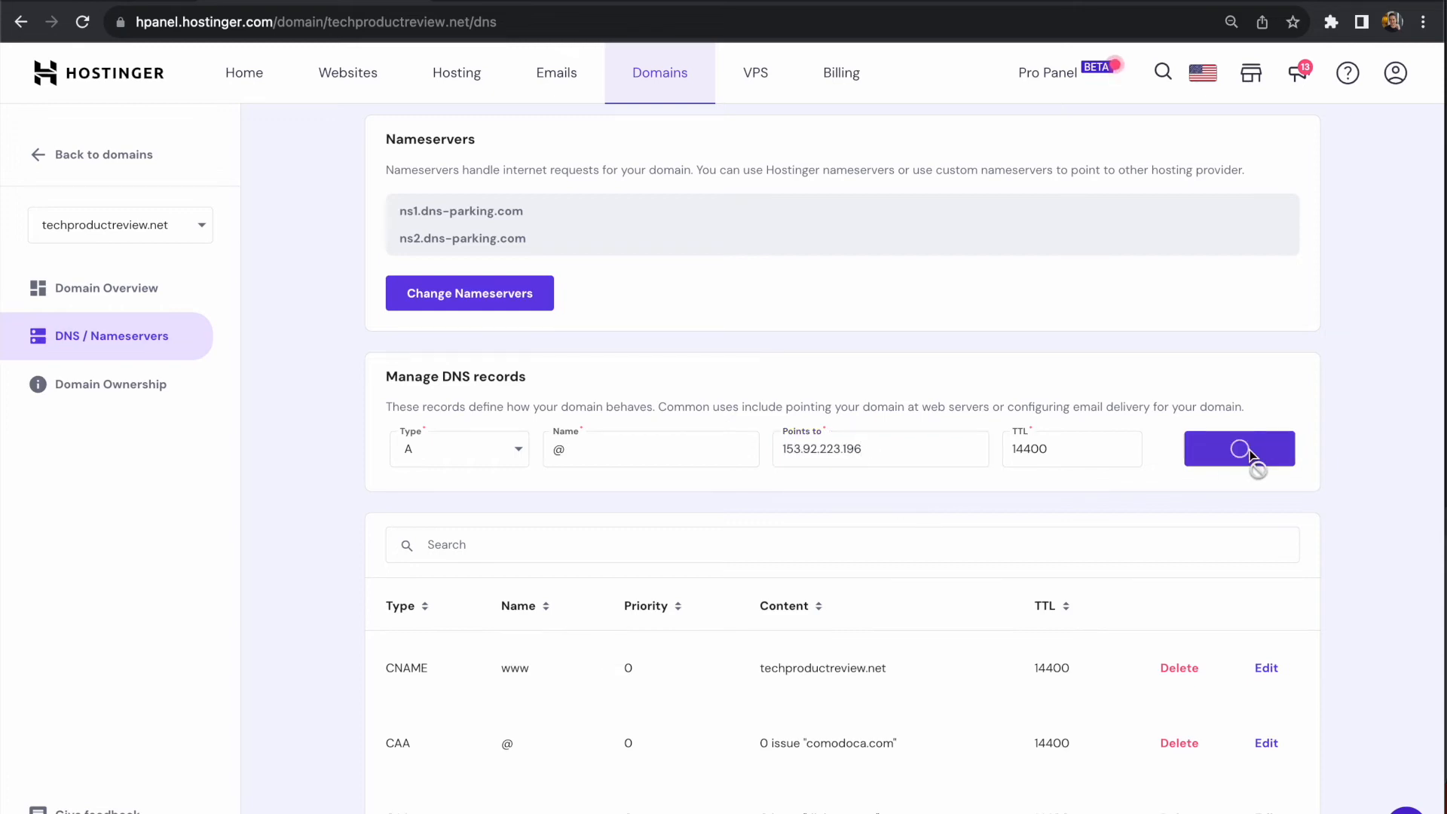
left_click(1239, 448)
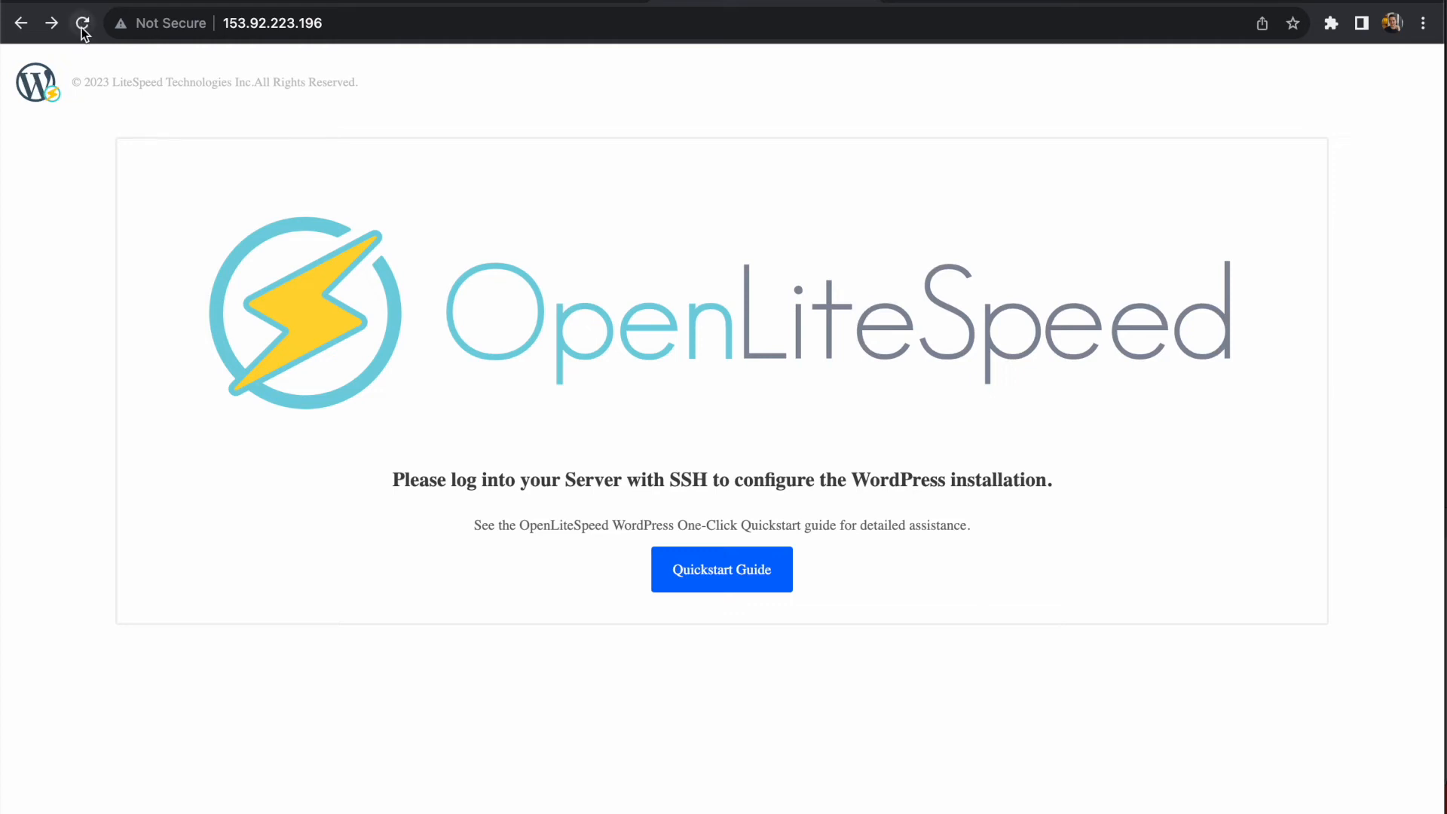
- Load techproductreview.net in Chrome and confirm the OpenLiteSpeed placeholder page appears
left_click(271, 24)
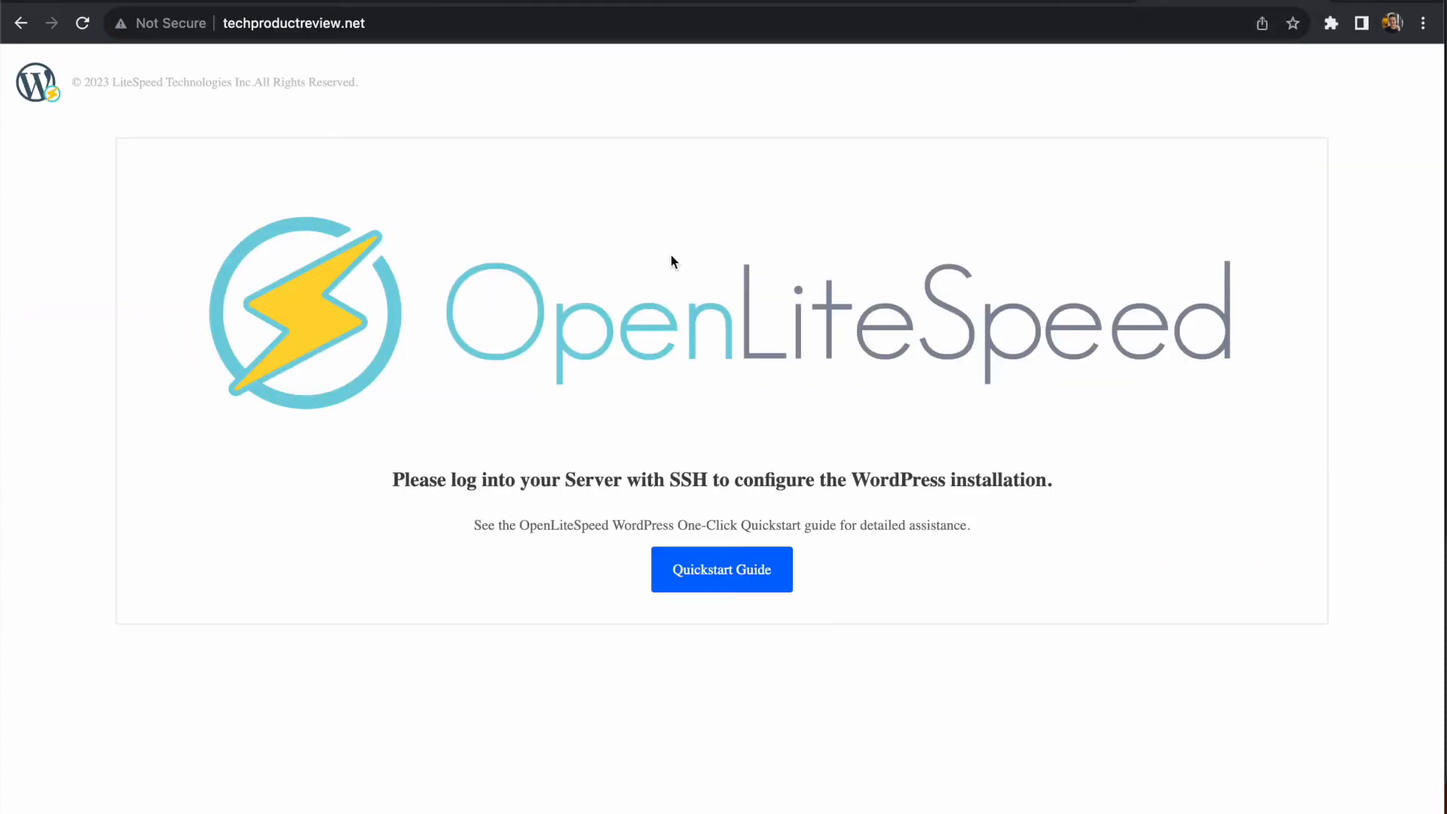
left_click(294, 23)
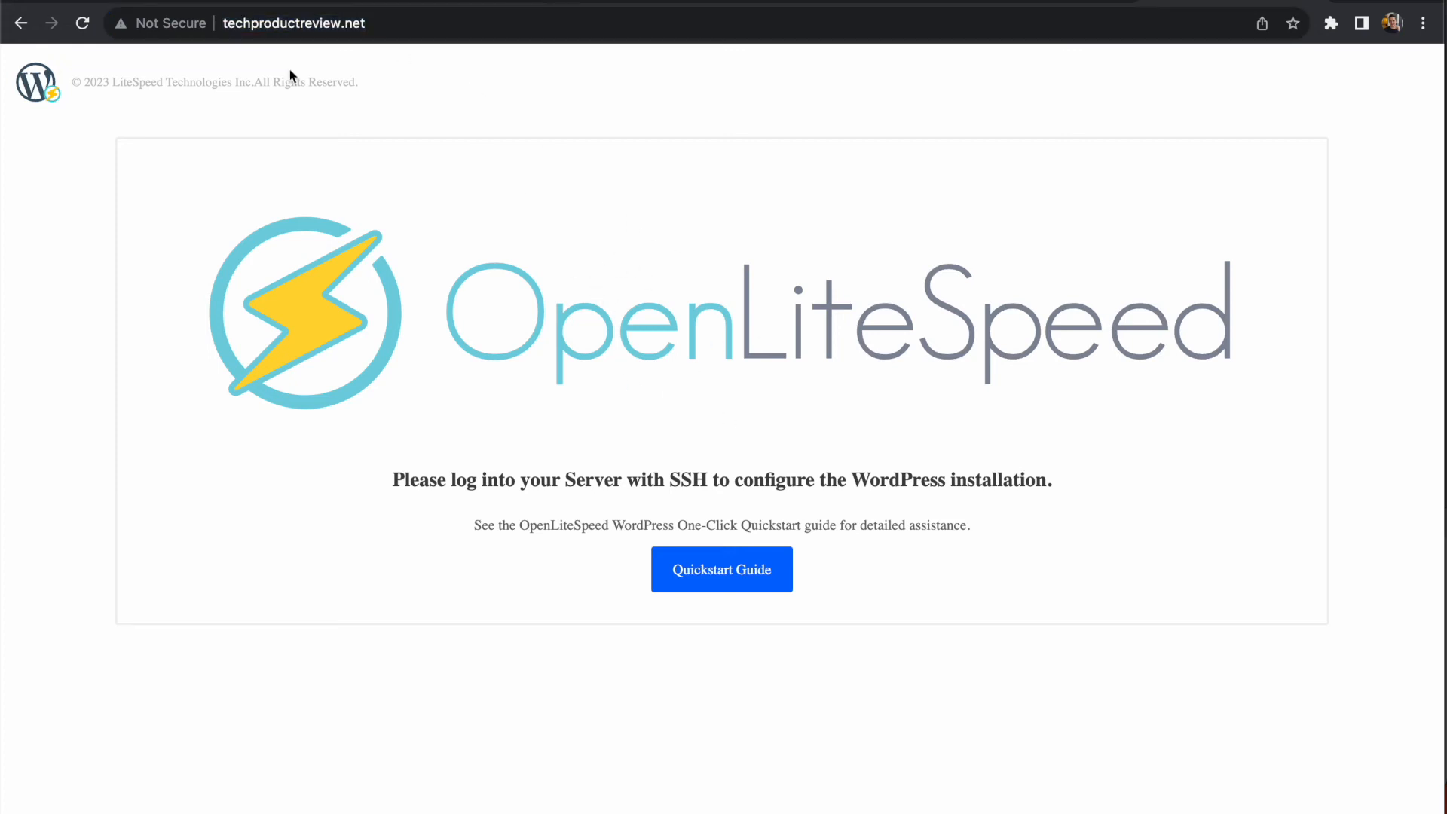
mouse_move(344, 68)
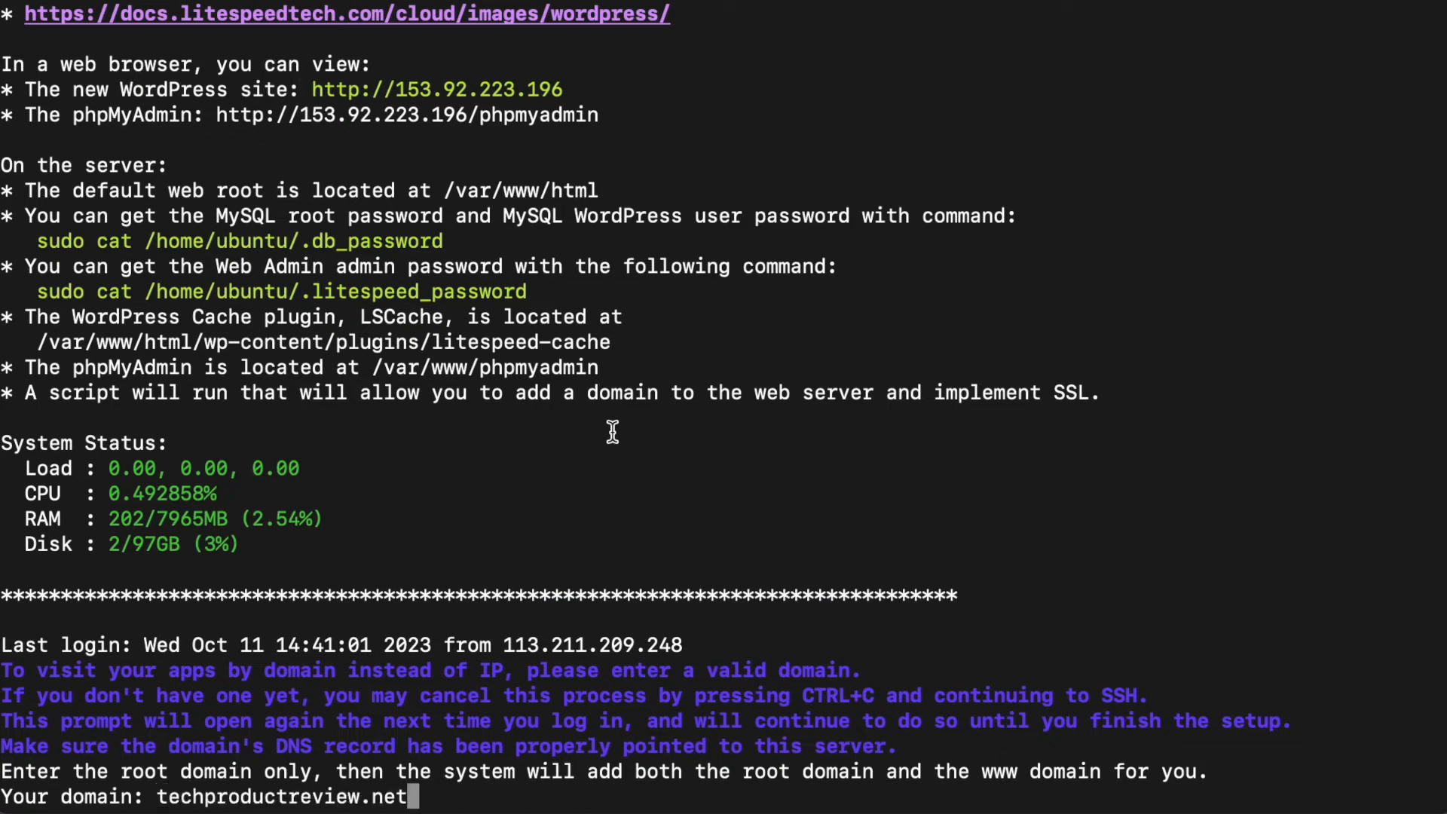
key("Enter")
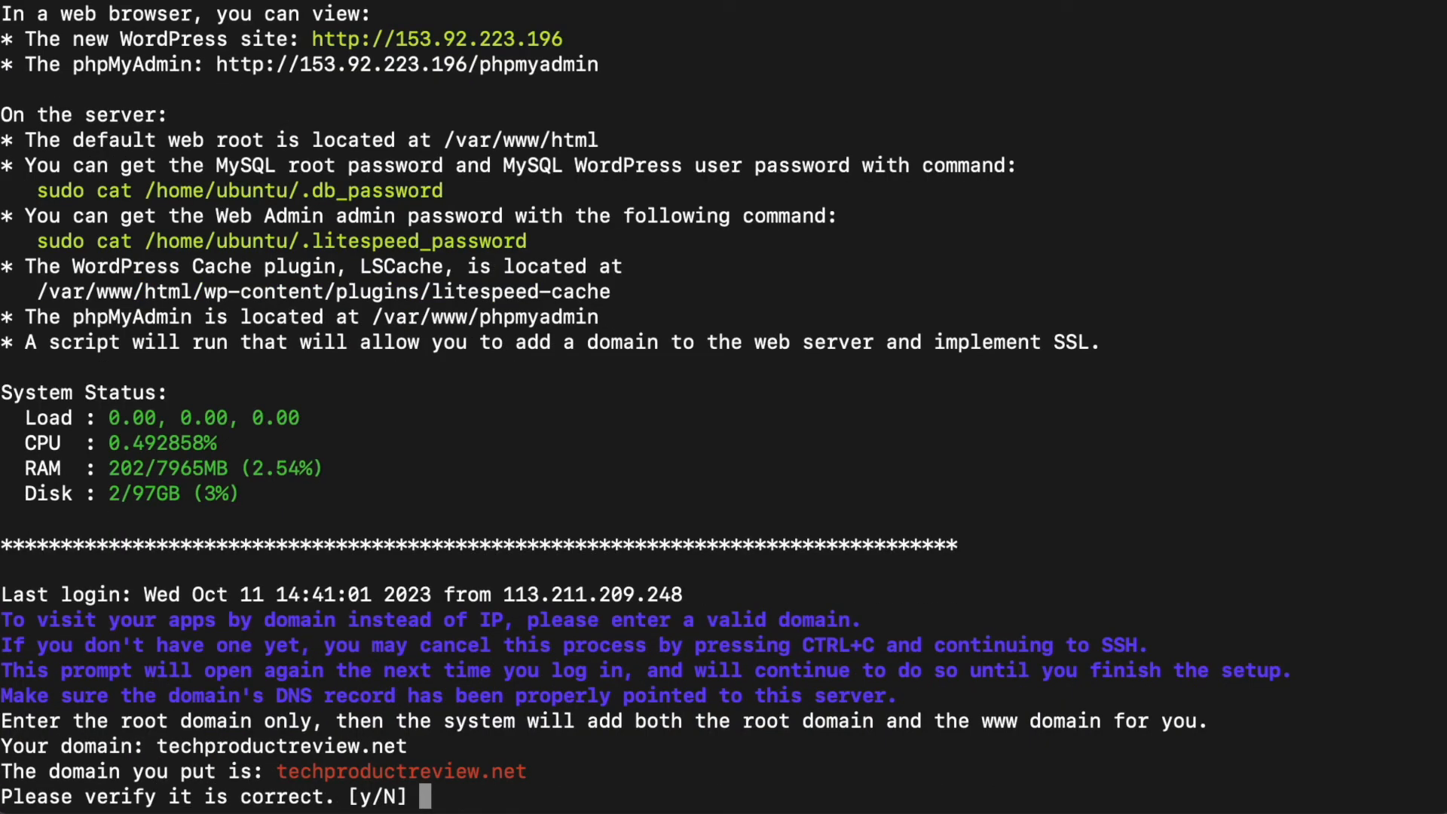
type("y")
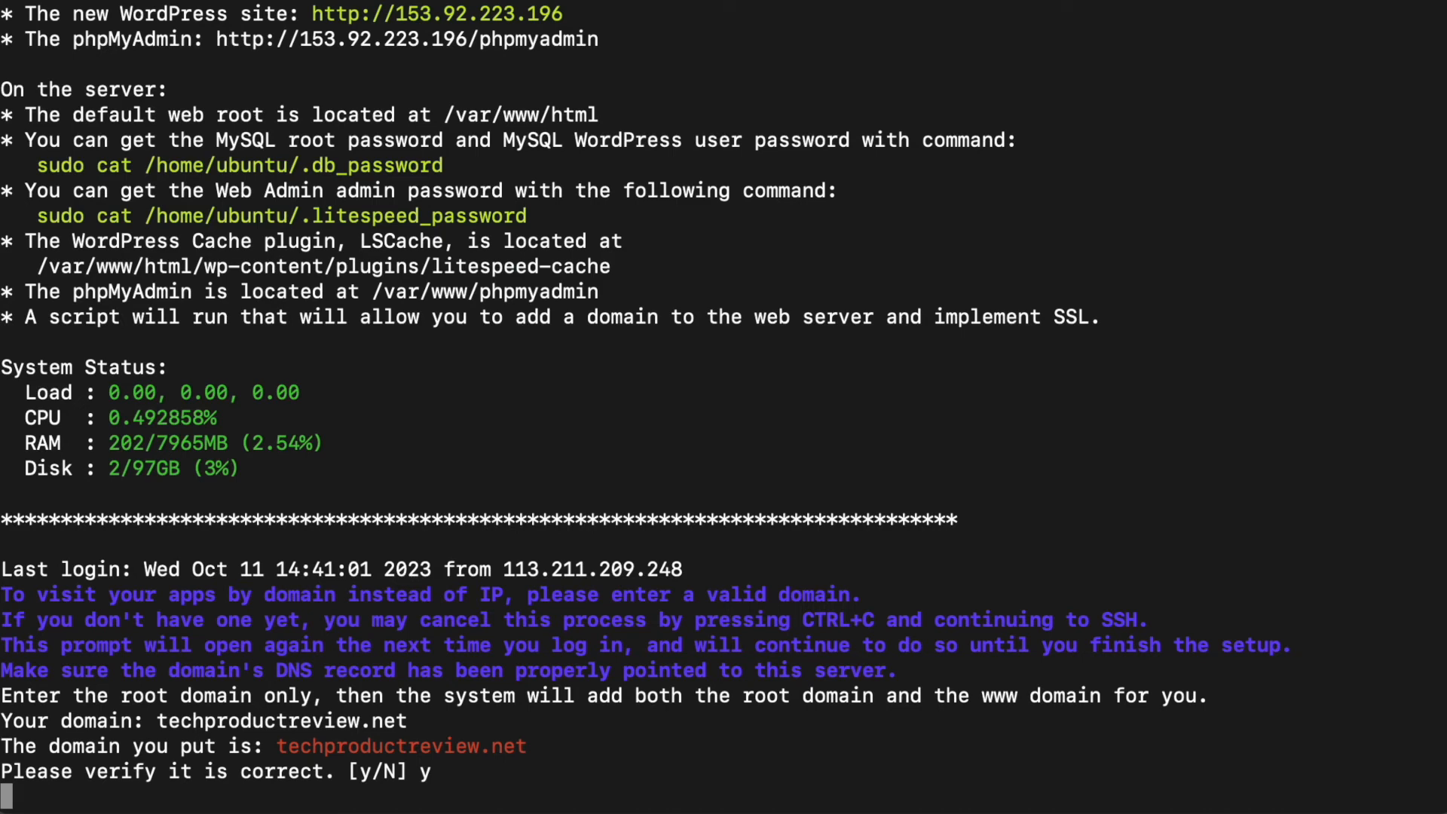
key("enter")
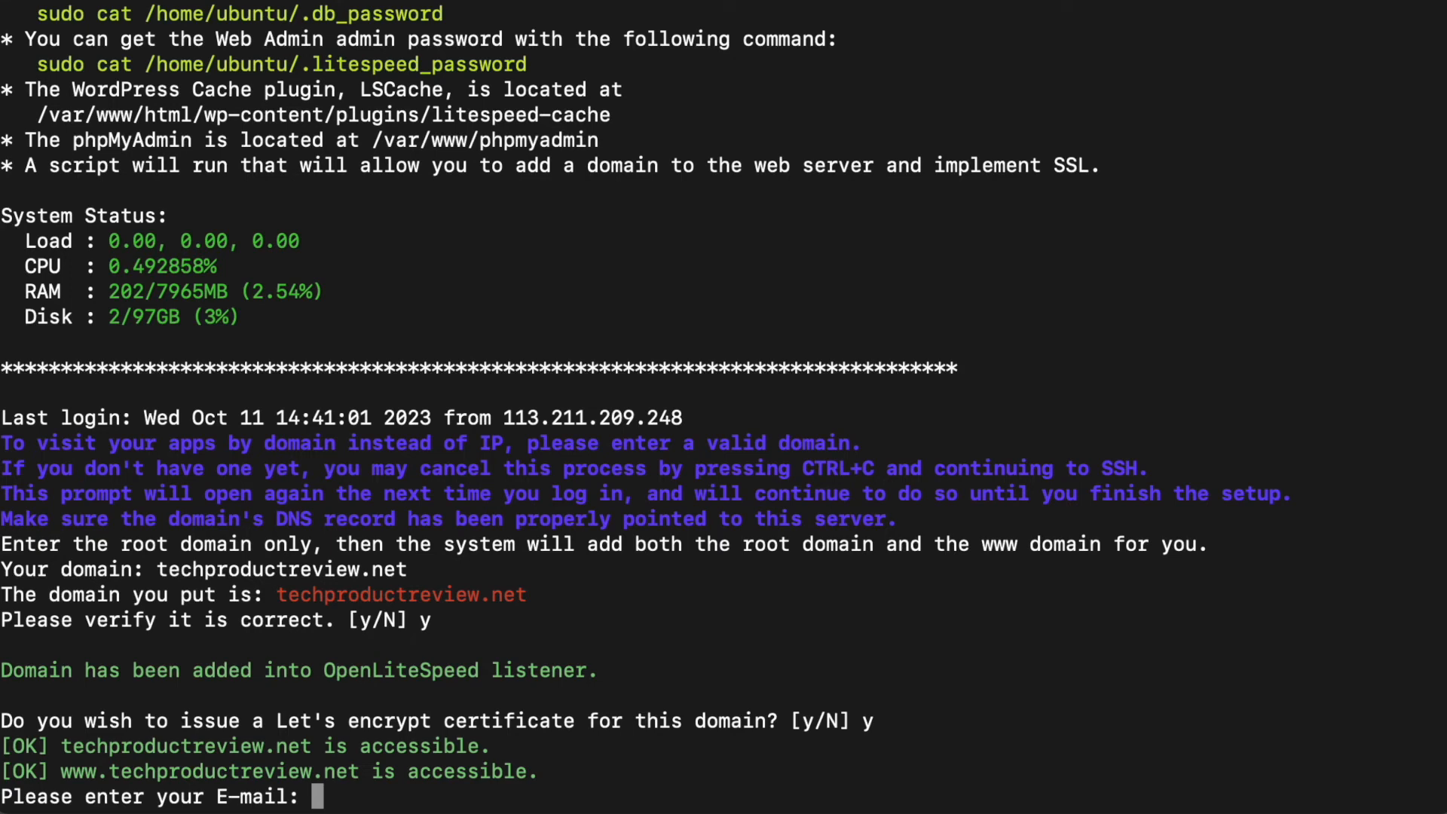
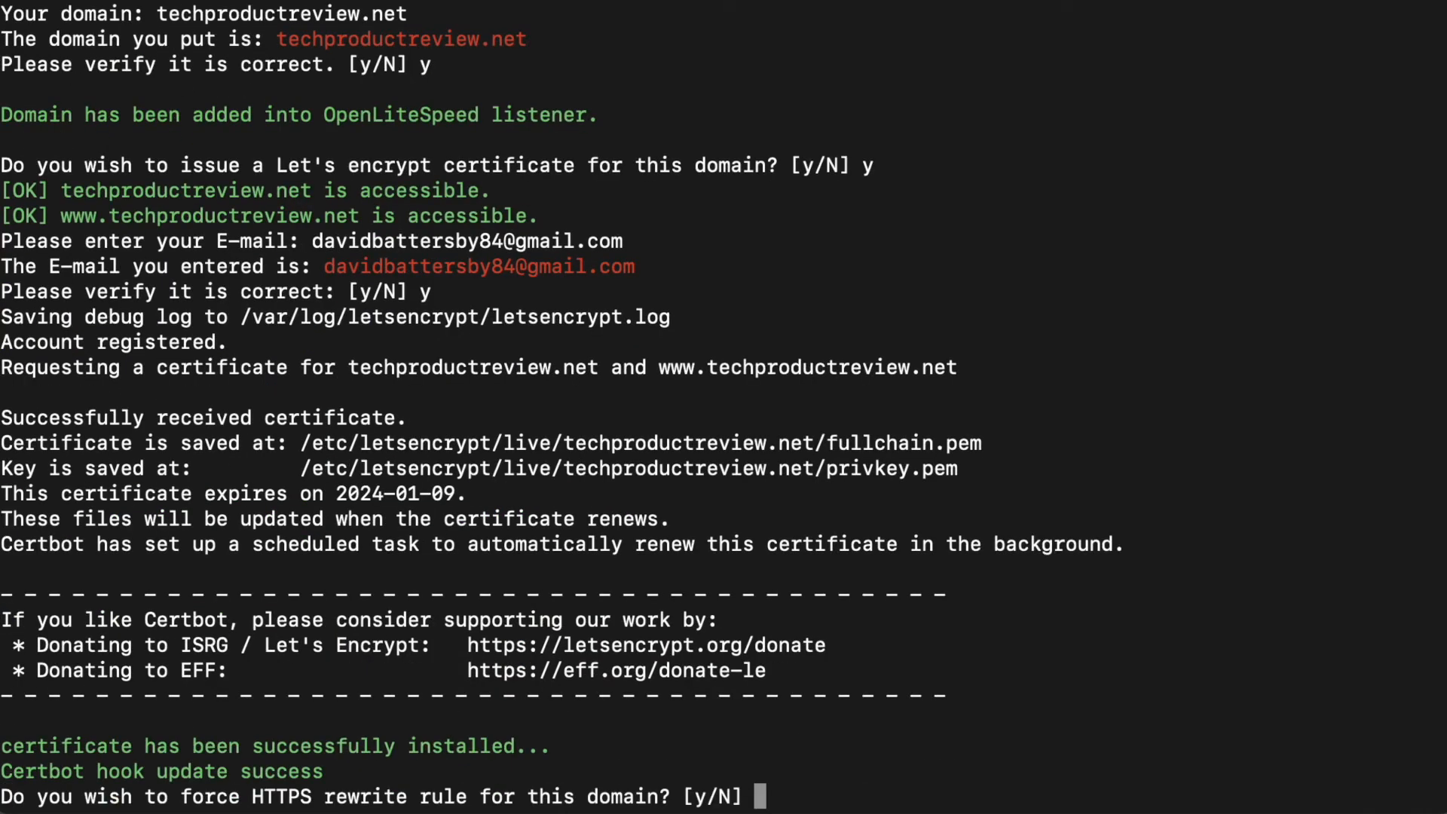
mouse_move(599, 487)
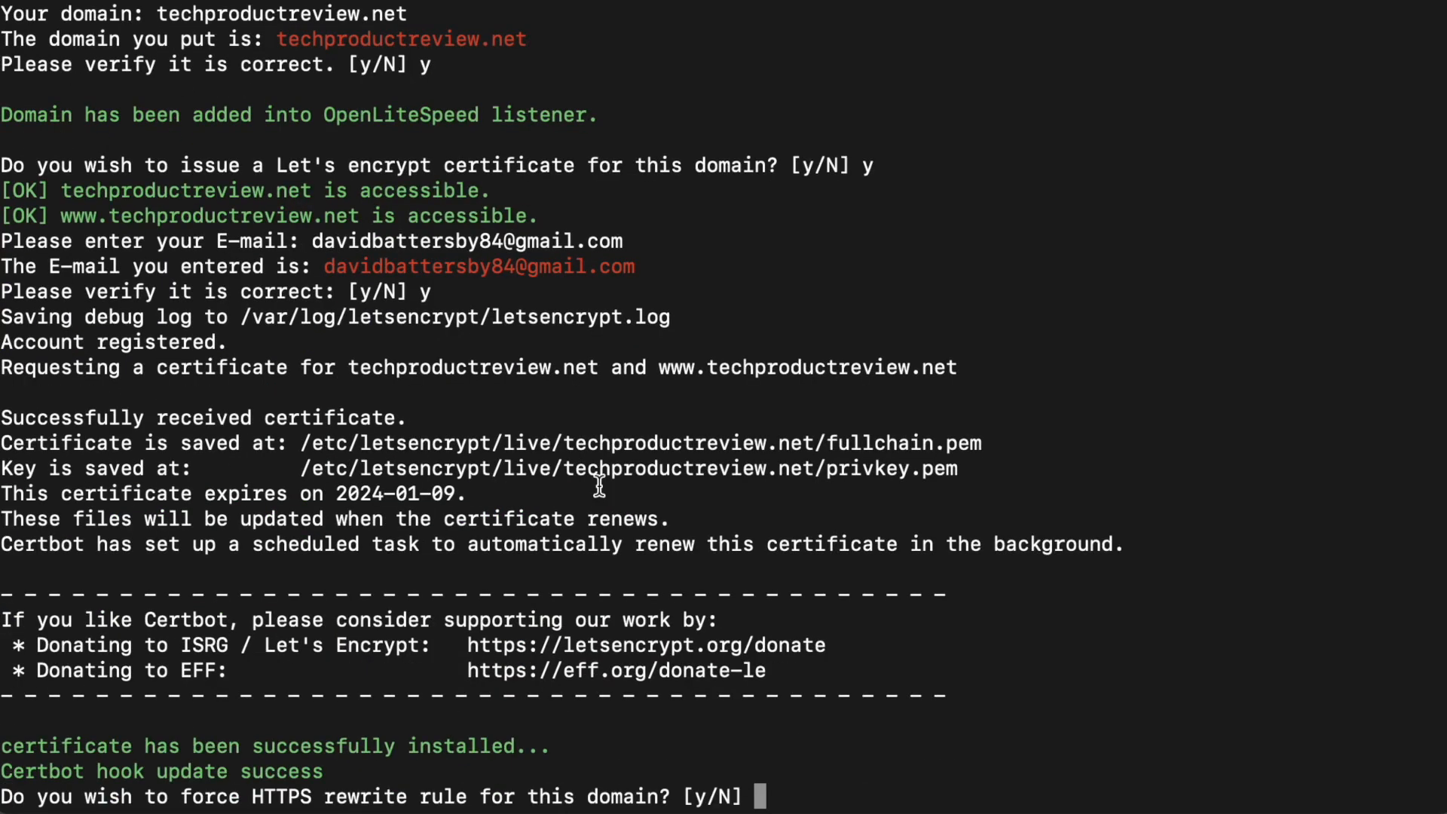
mouse_move(68, 391)
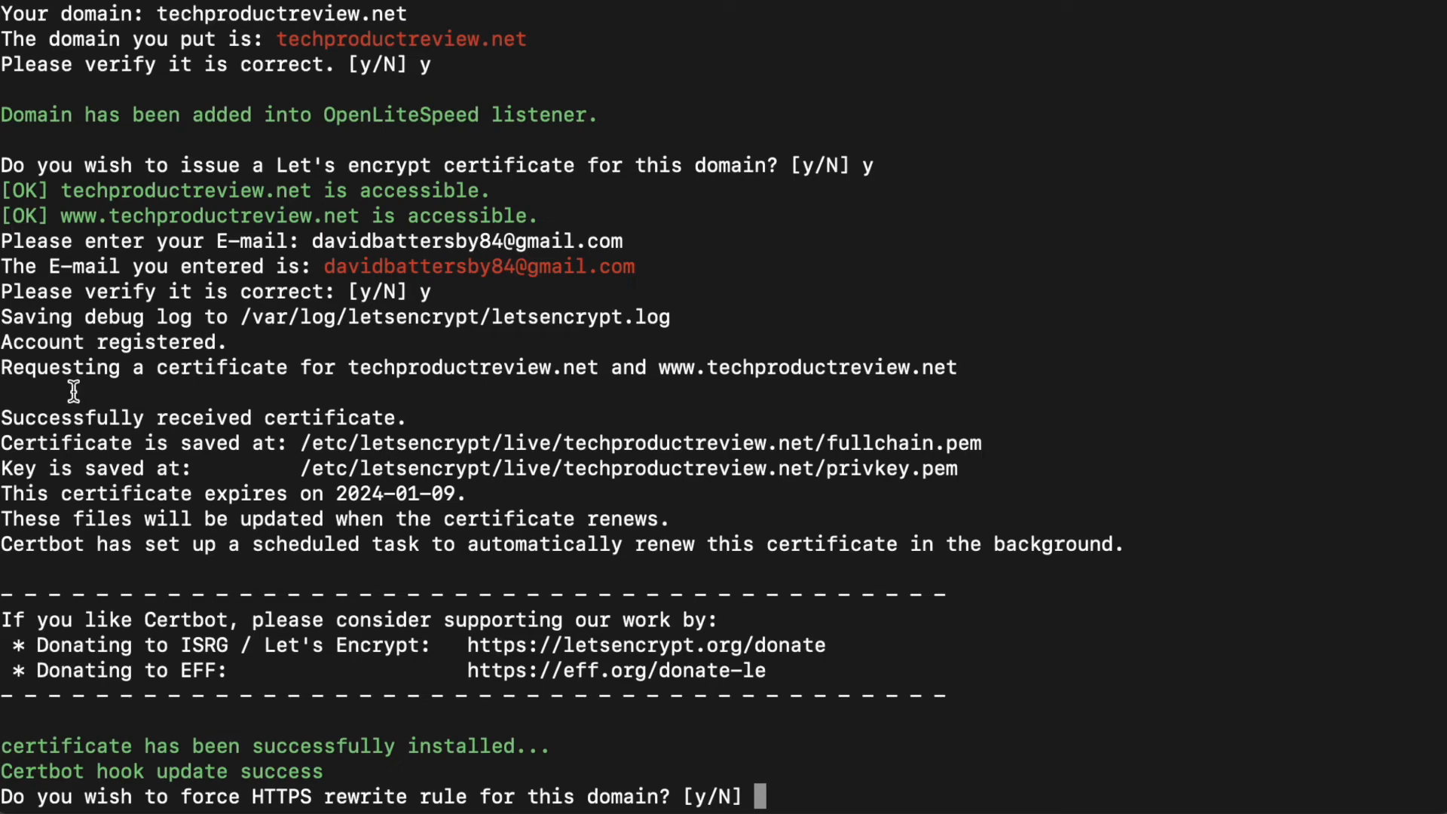
mouse_move(200, 386)
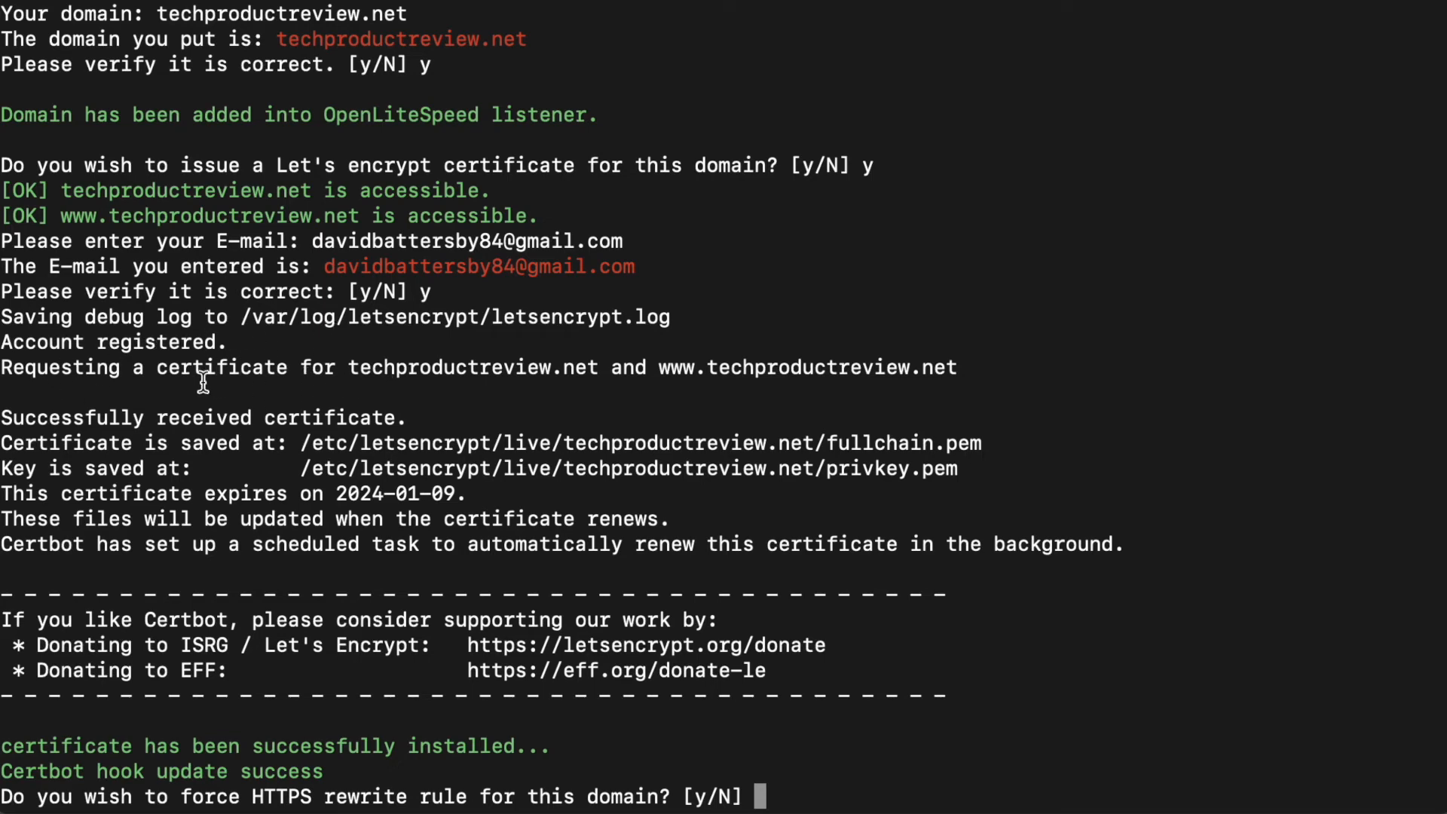
mouse_move(297, 457)
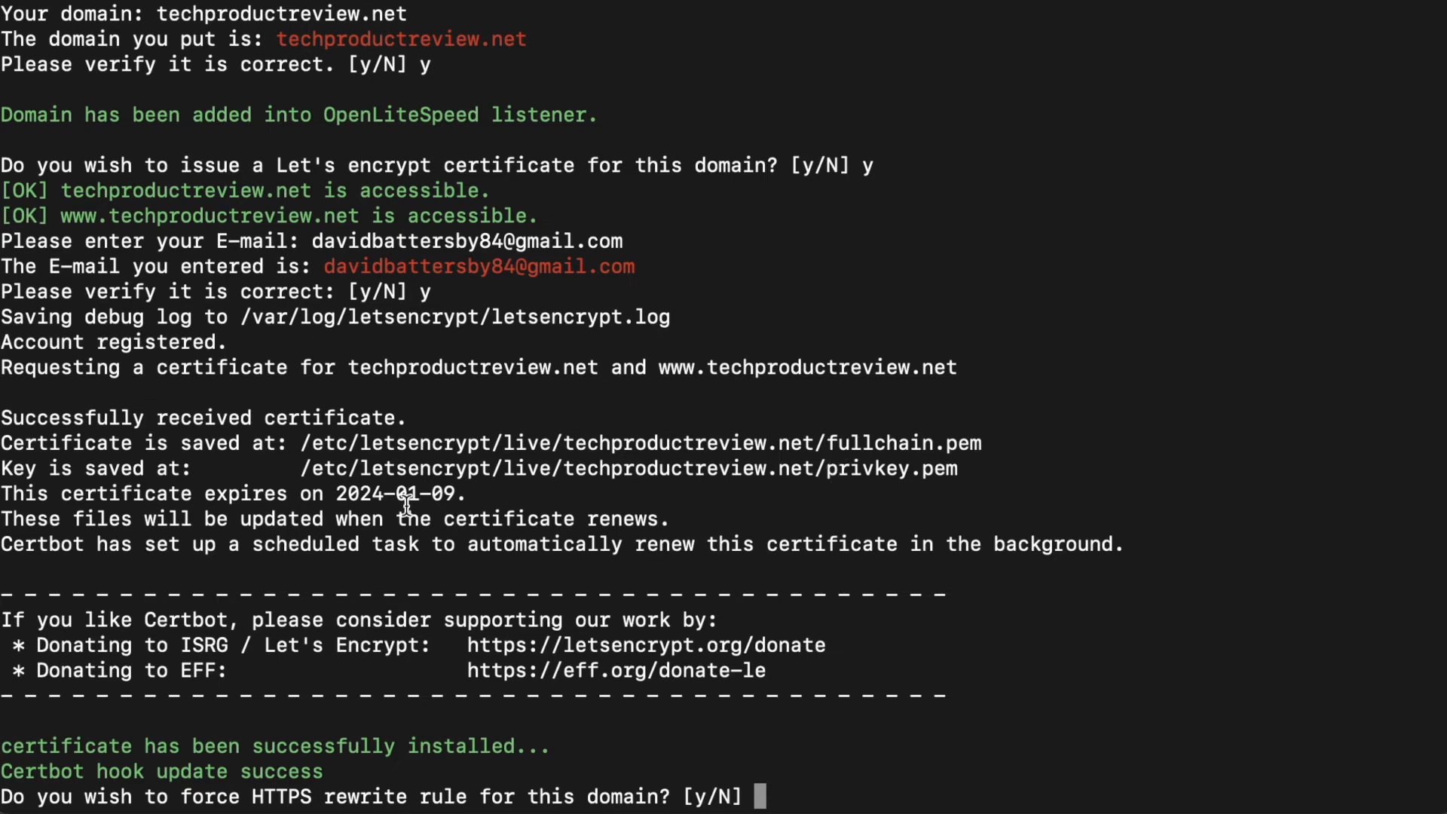
type("y")
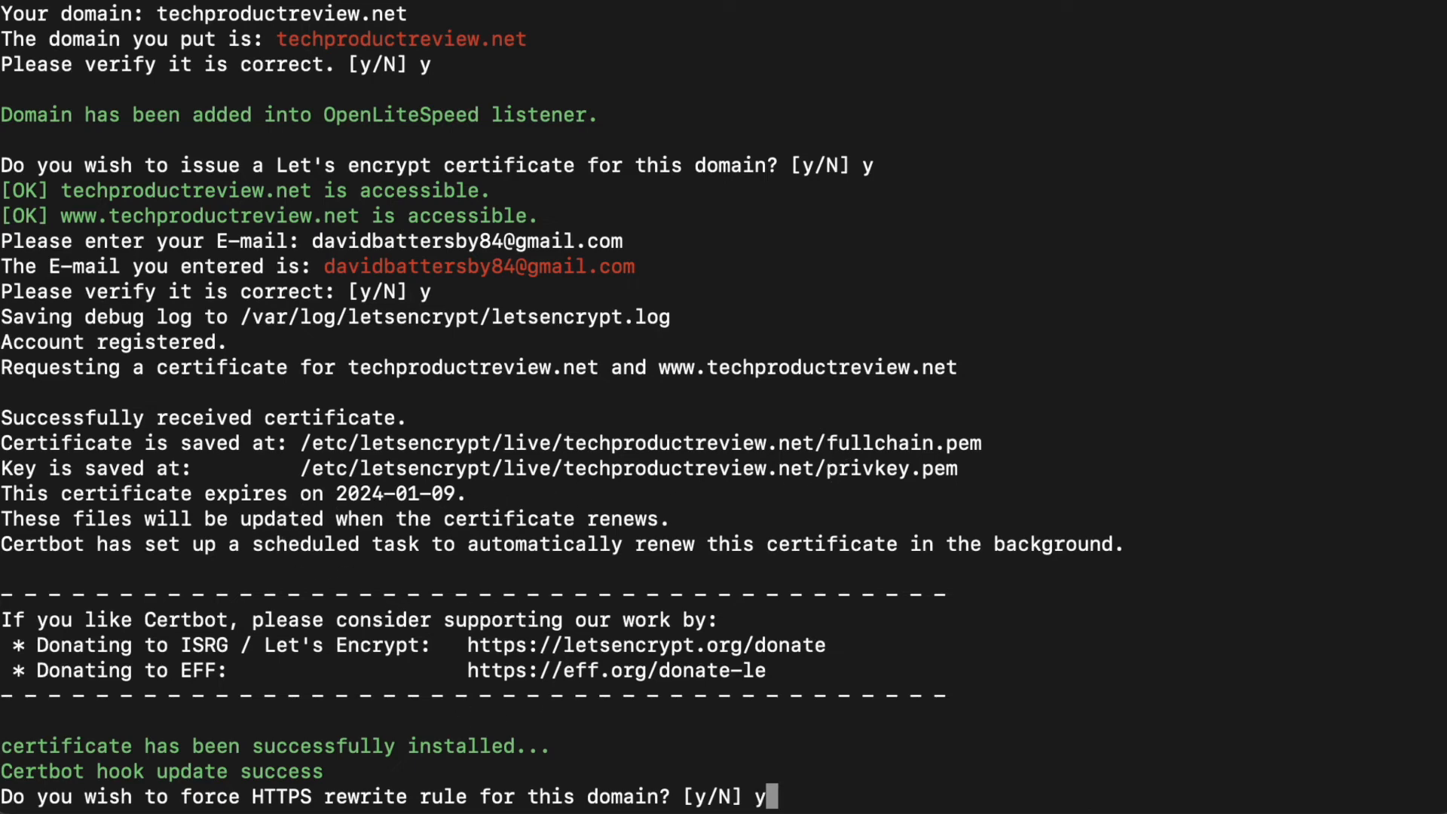
key("enter")
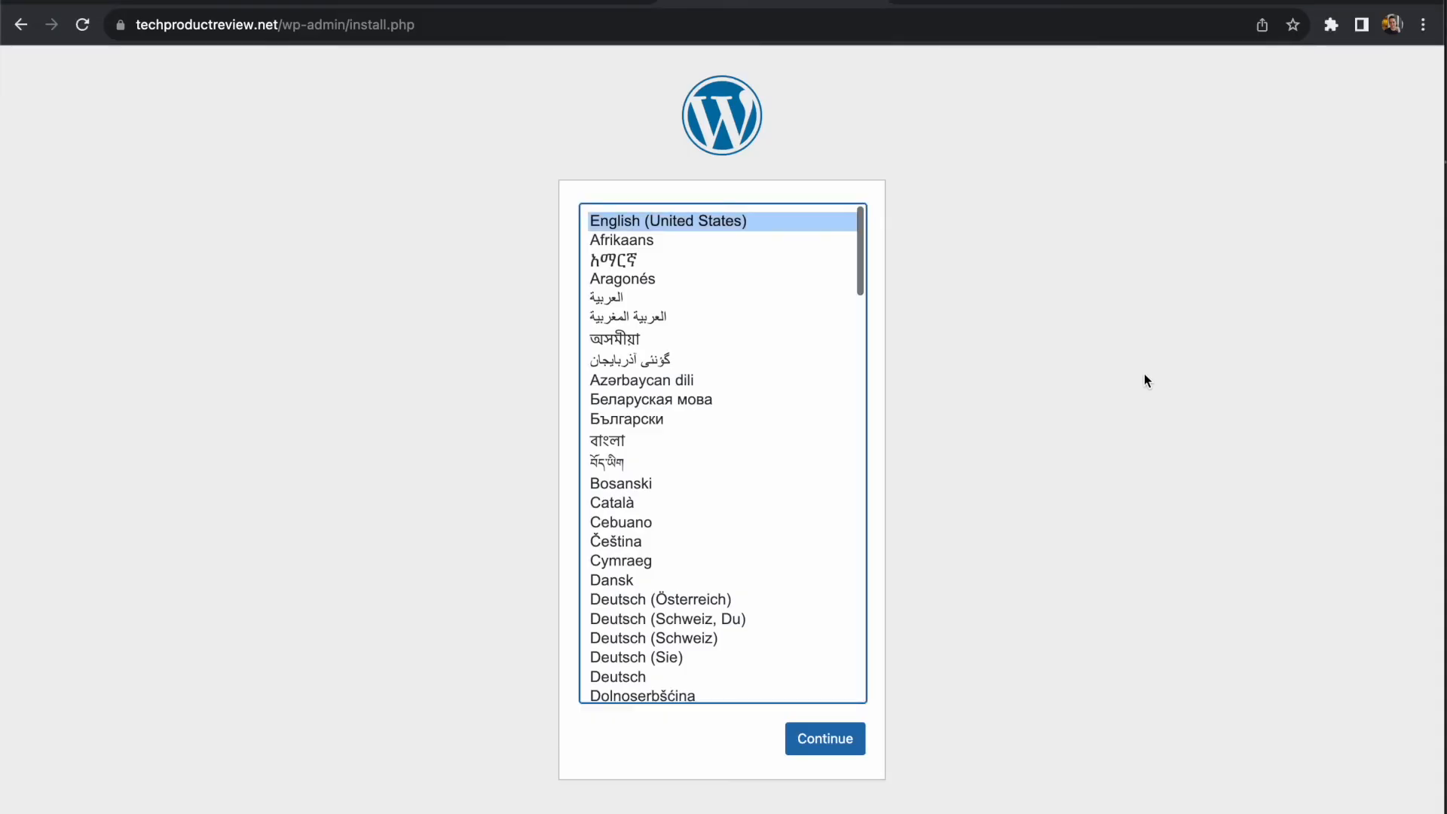
mouse_move(263, 62)
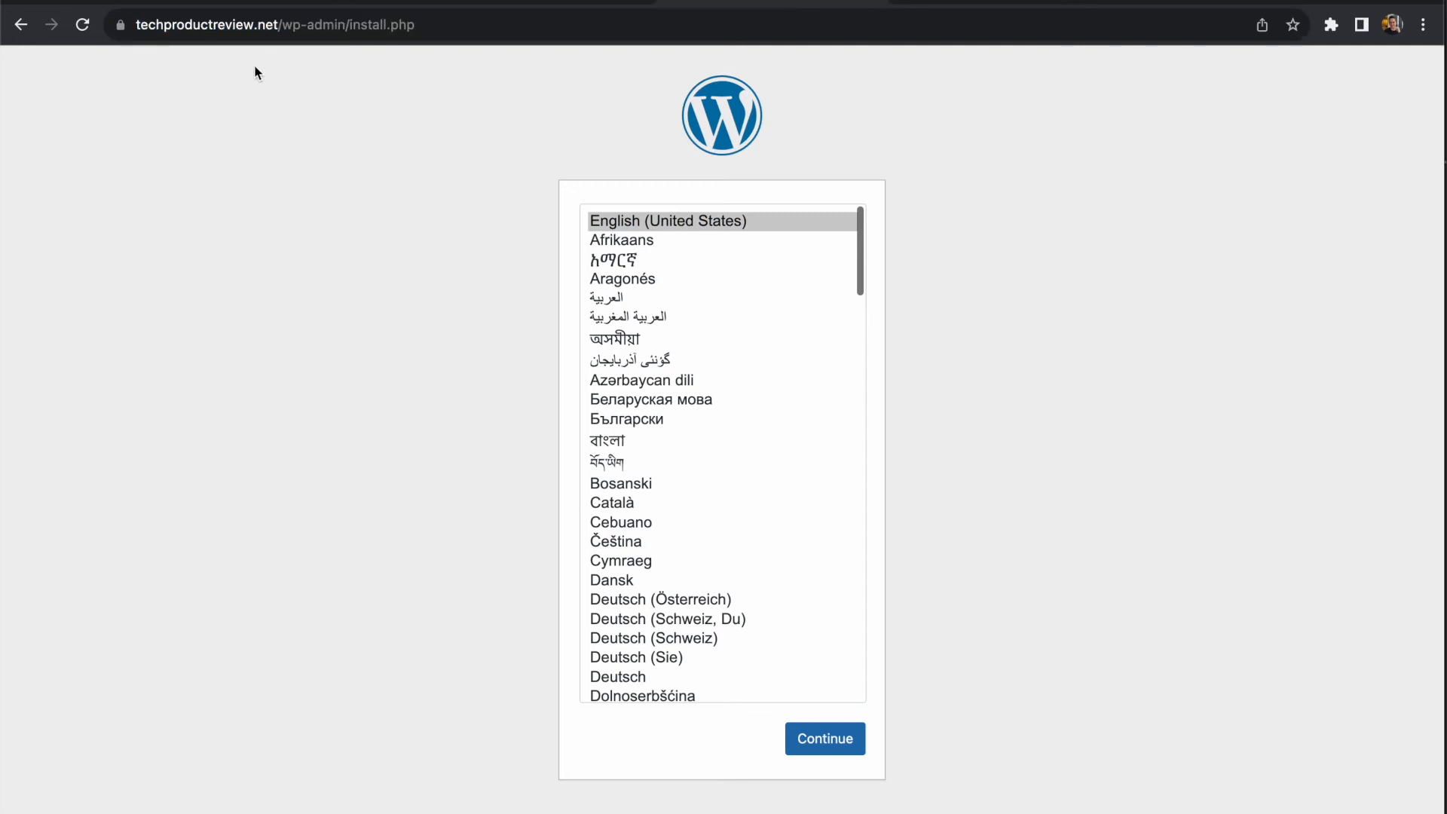
mouse_move(597, 320)
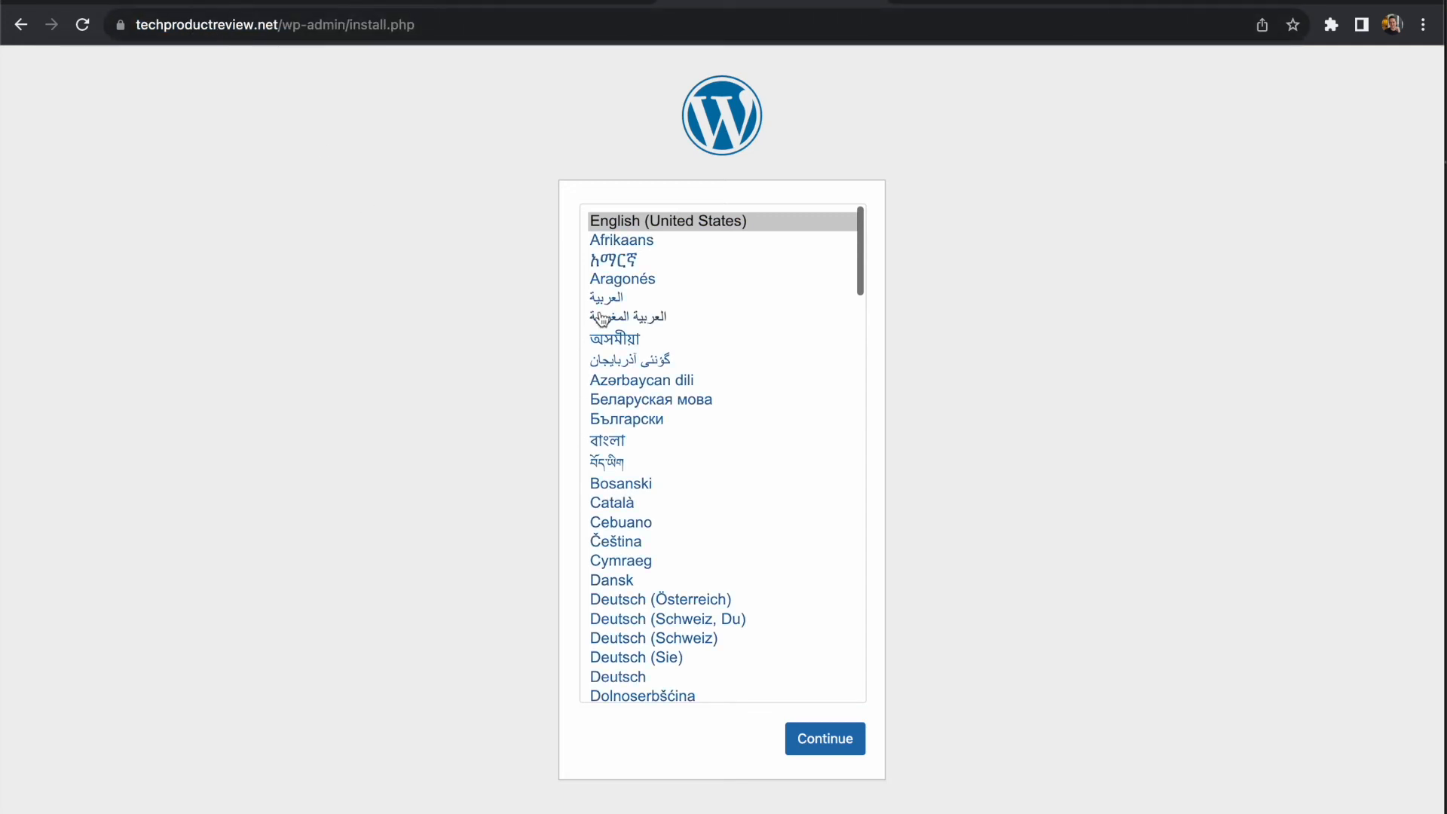
- Continue the WordPress installer with English (United States) selected
left_click(824, 738)
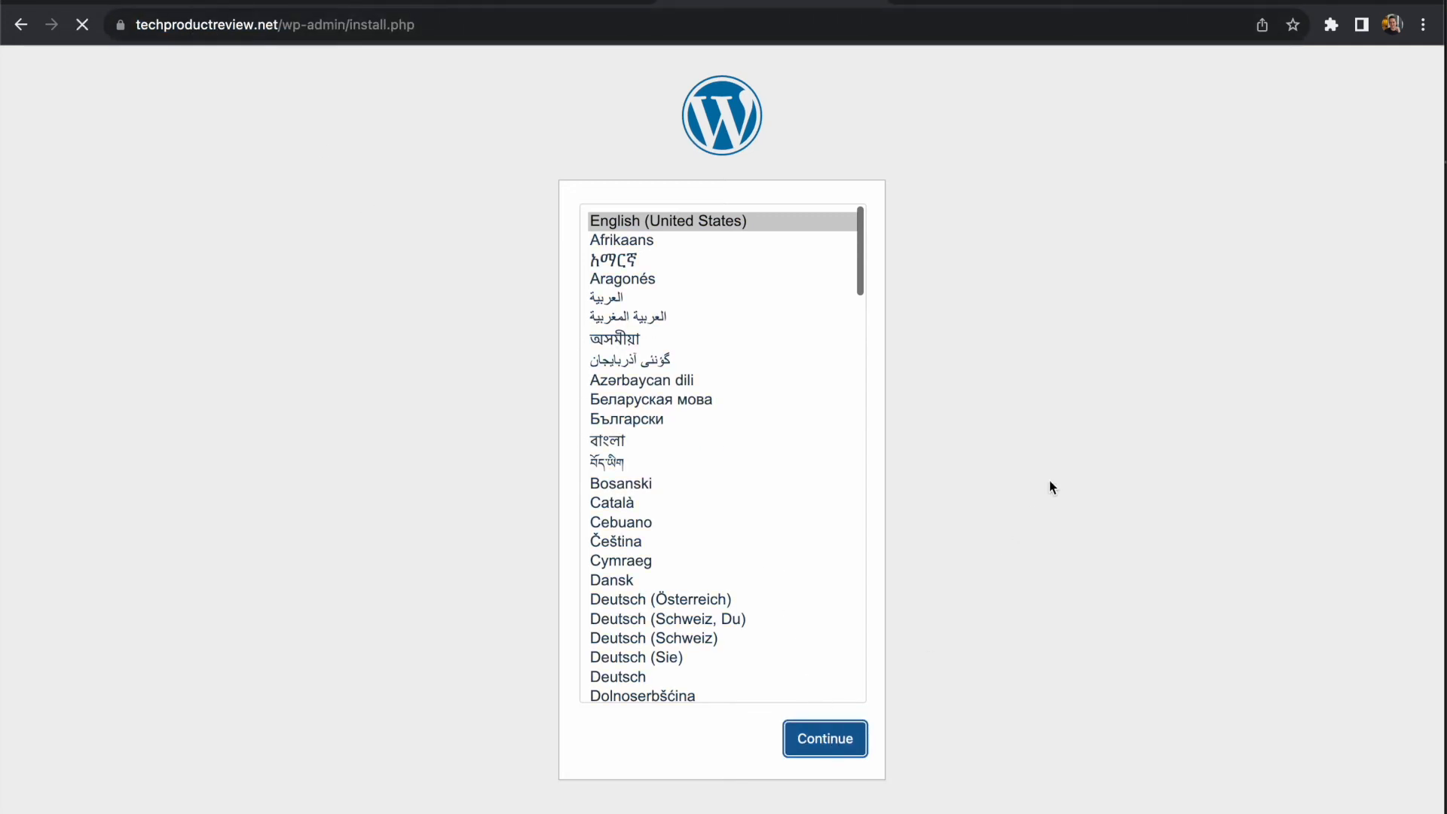
- Enter the generated password and the site title 'Tech Product Review'
left_click(824, 738)
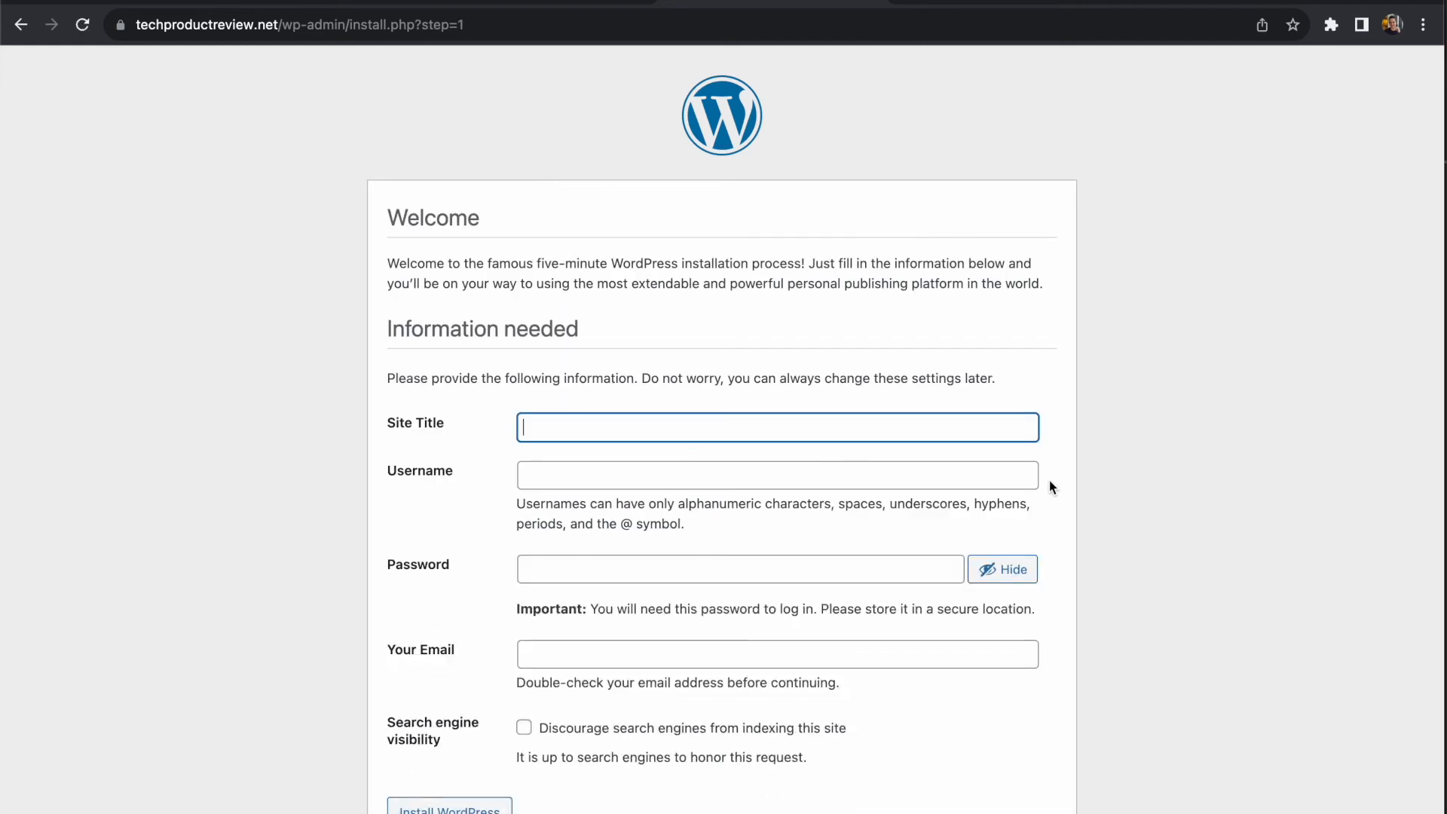
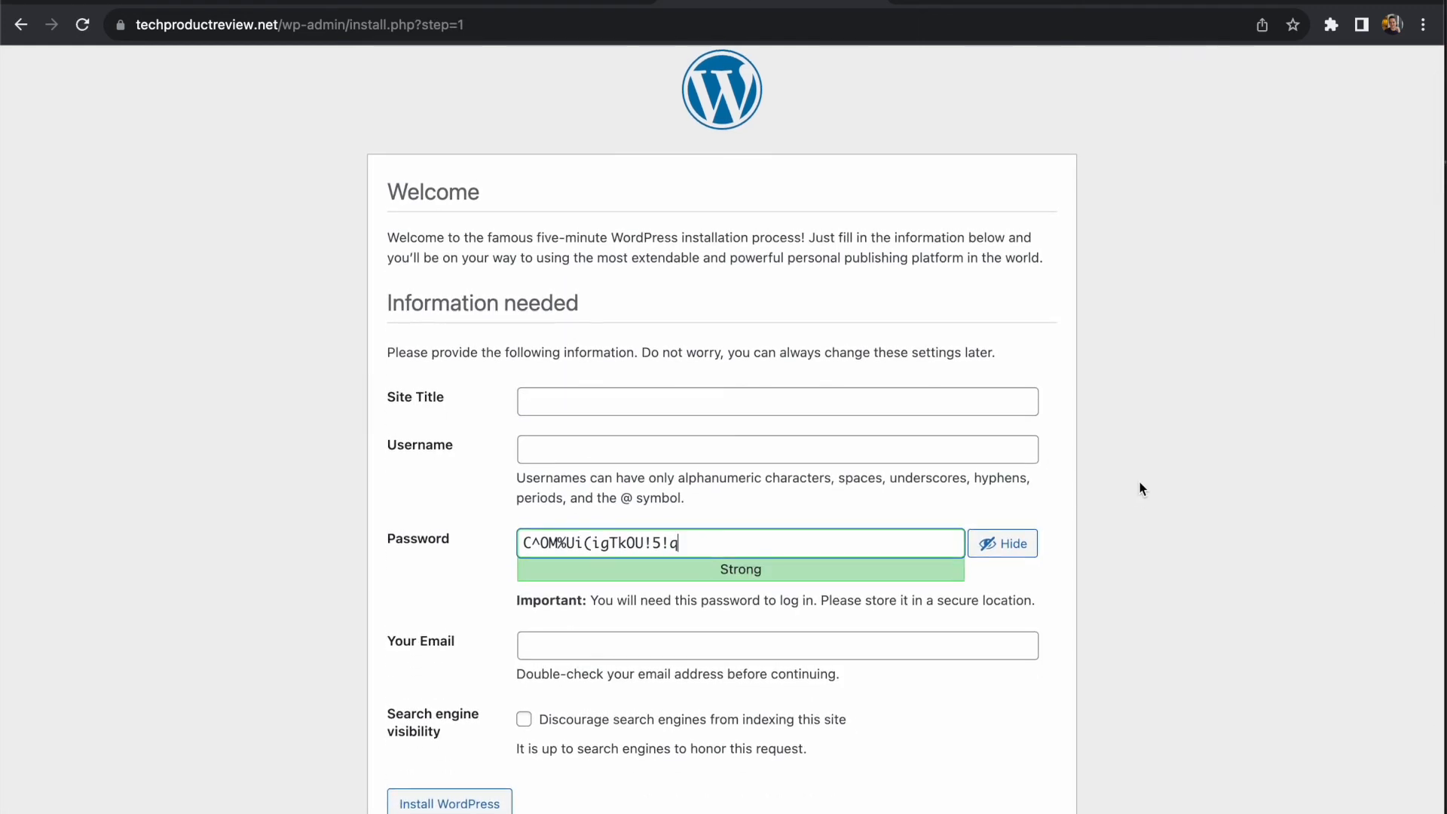
left_click(776, 401)
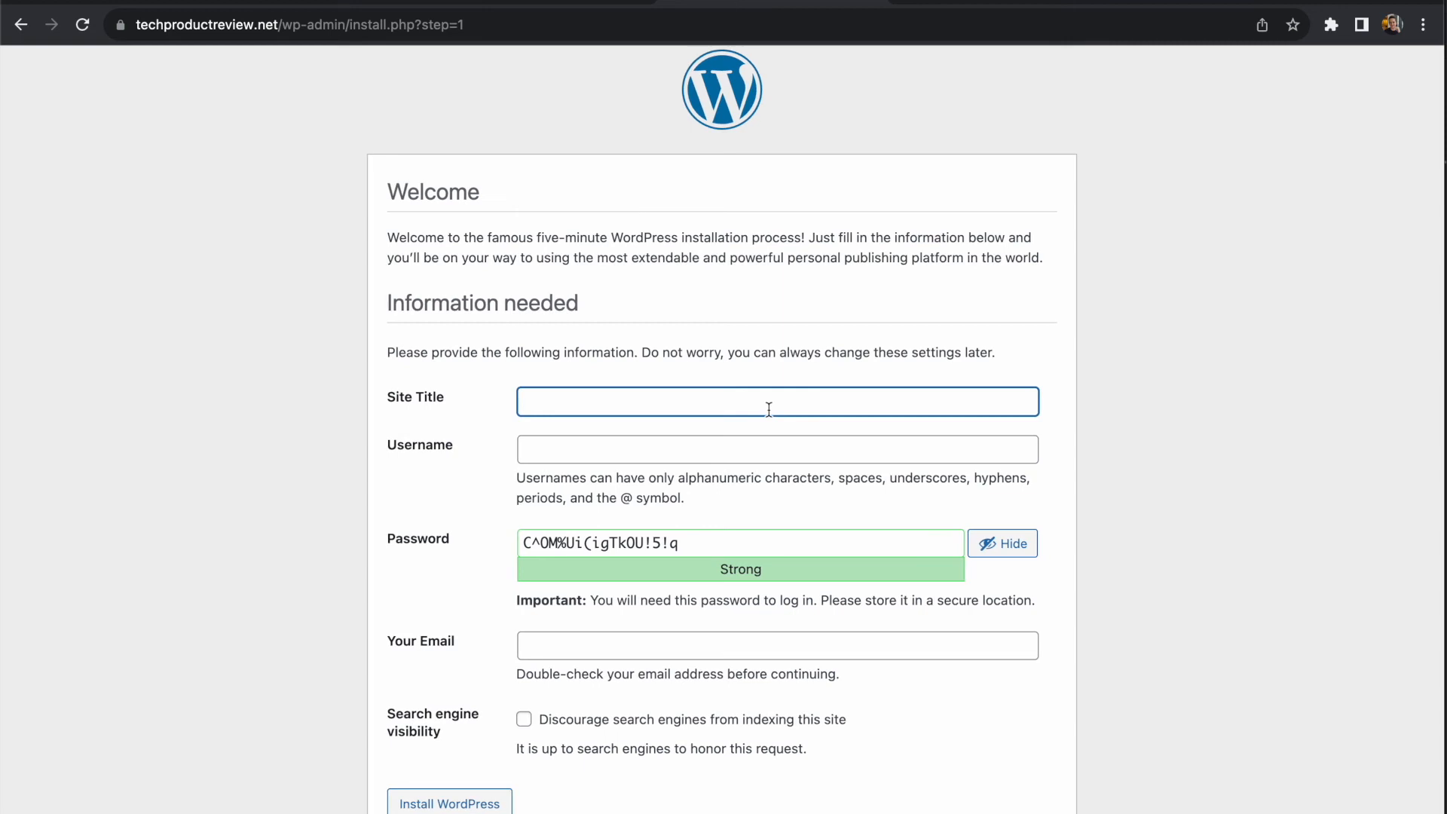
type("T")
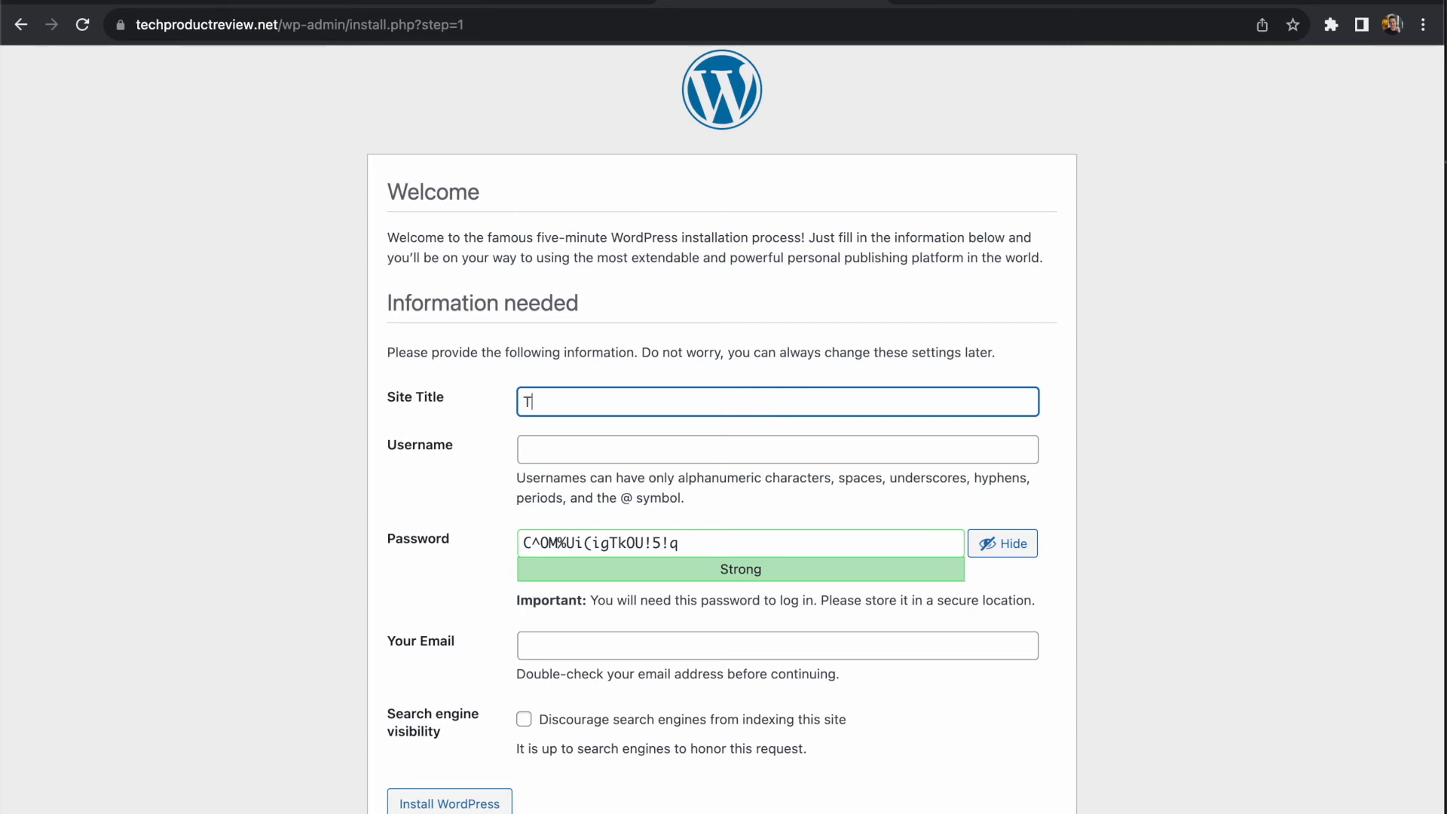
type("ech Product")
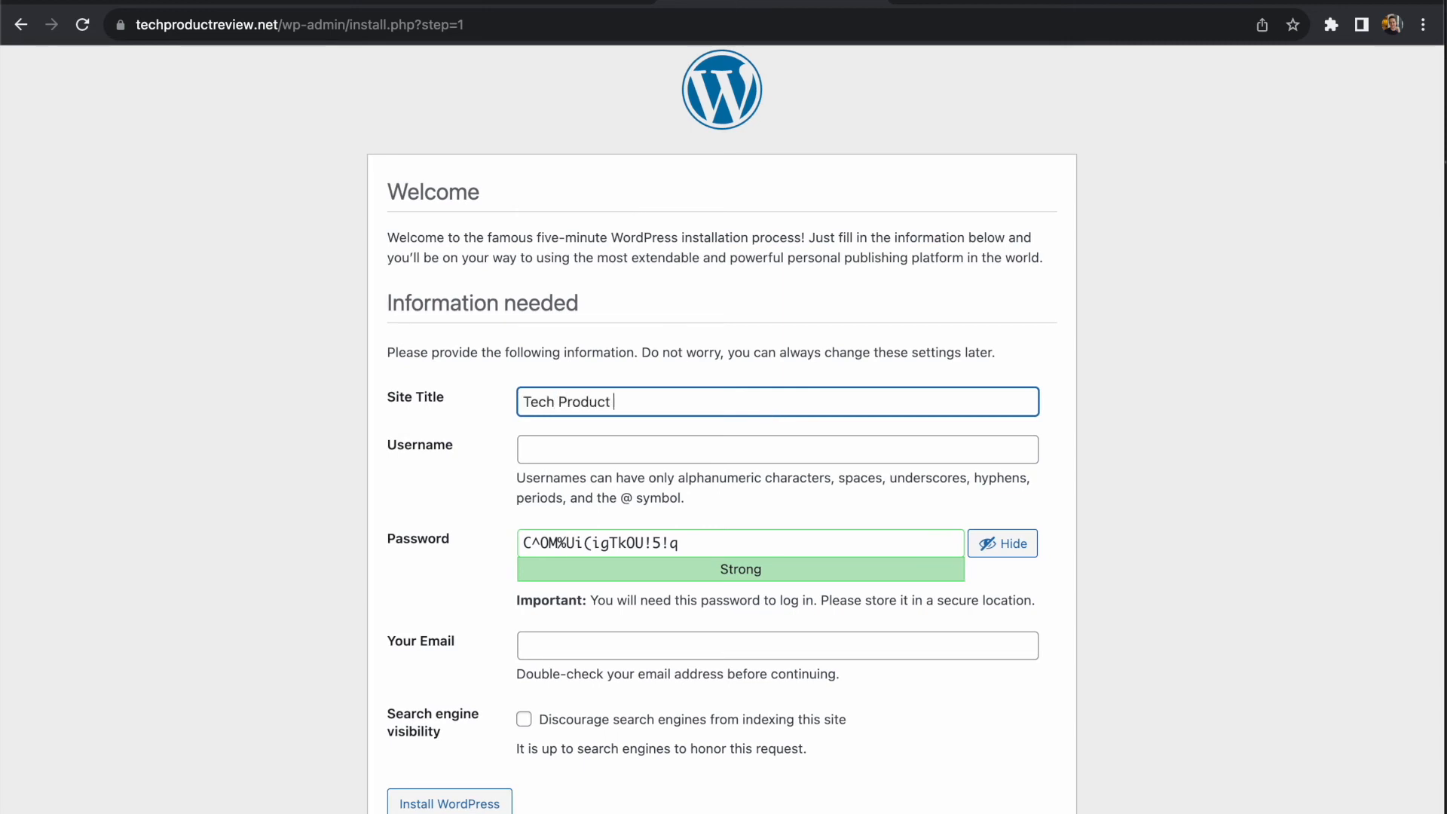
type("Review")
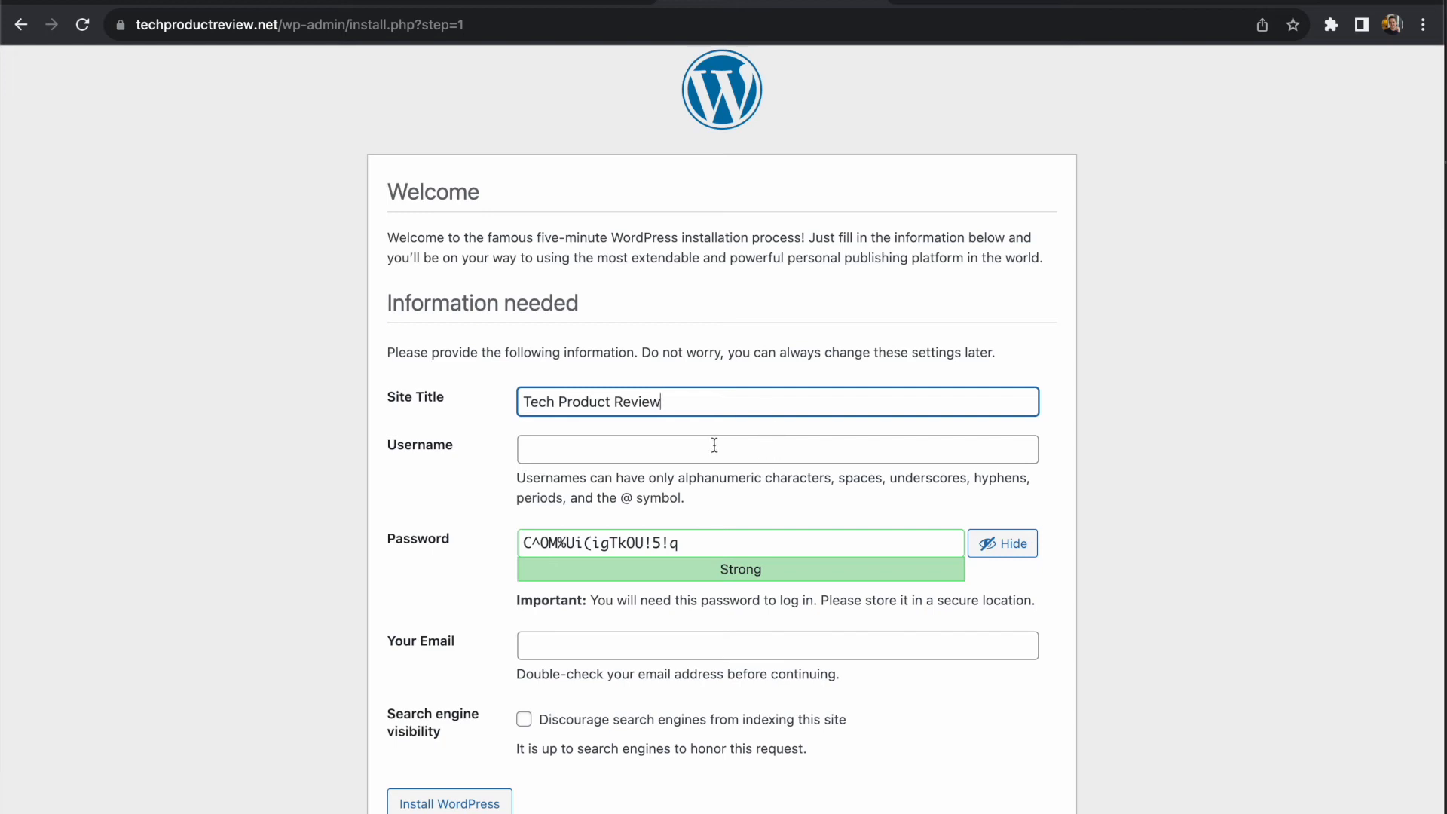
left_click(776, 449)
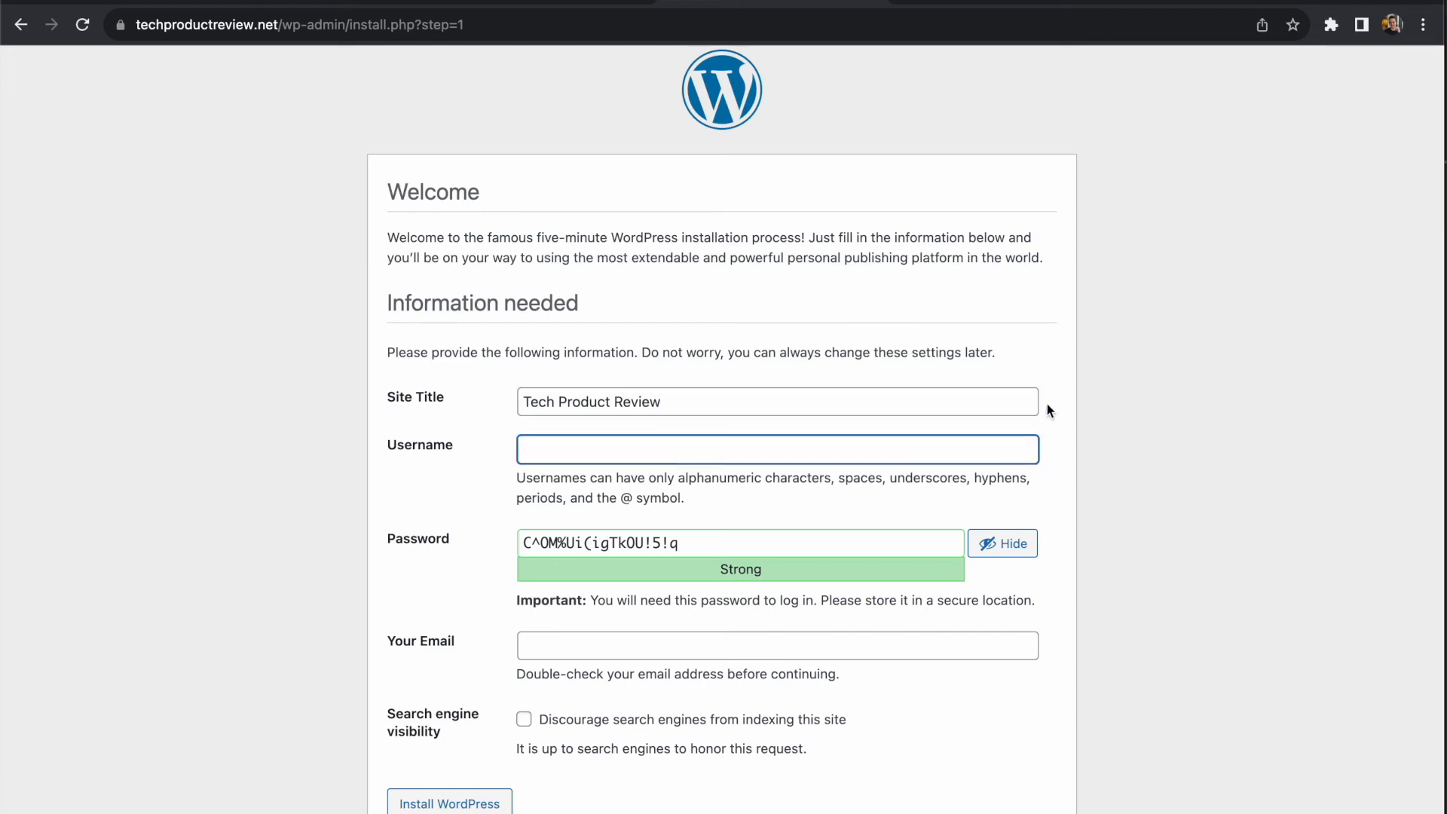
mouse_move(1146, 336)
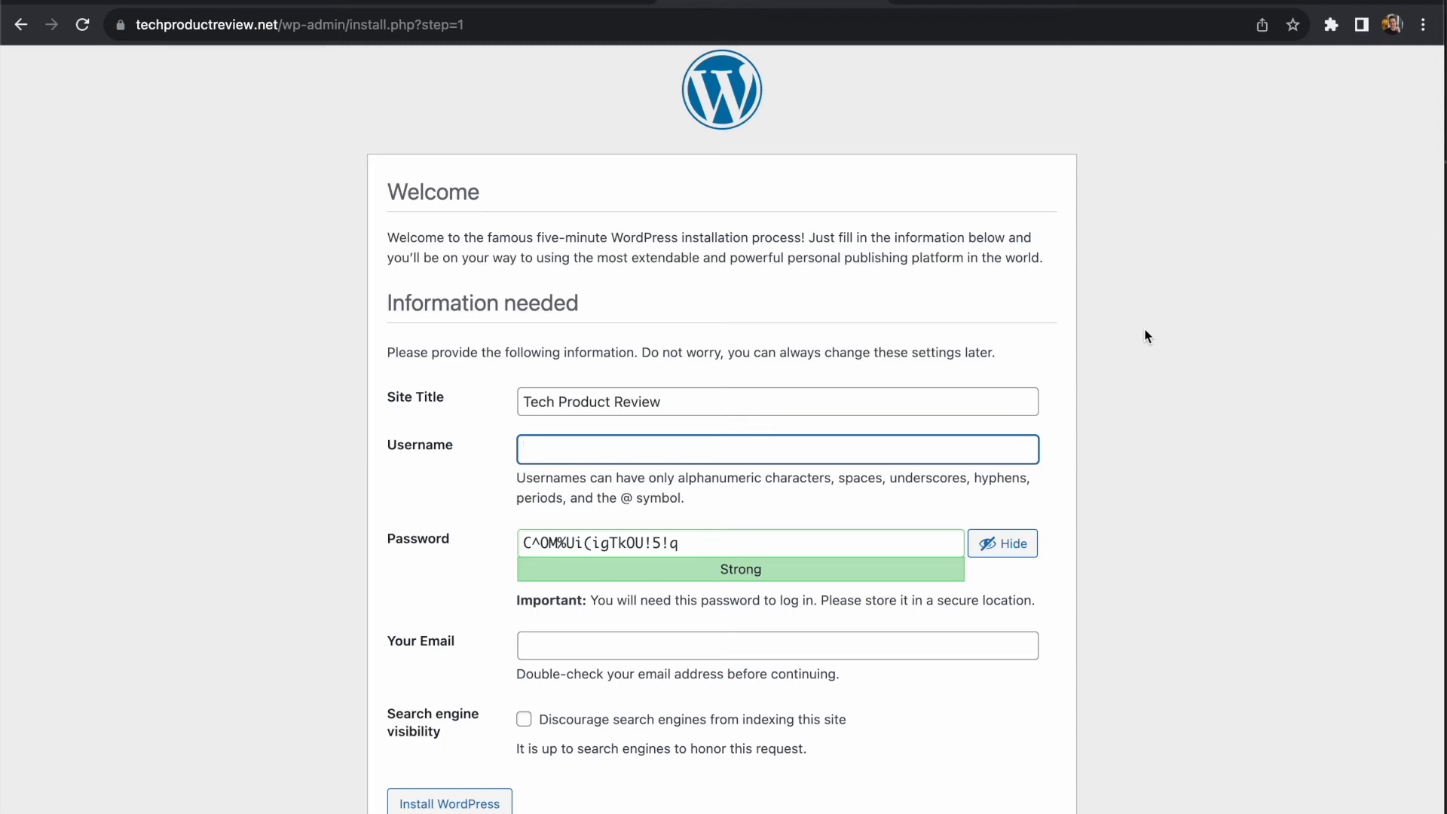
type("techadmin")
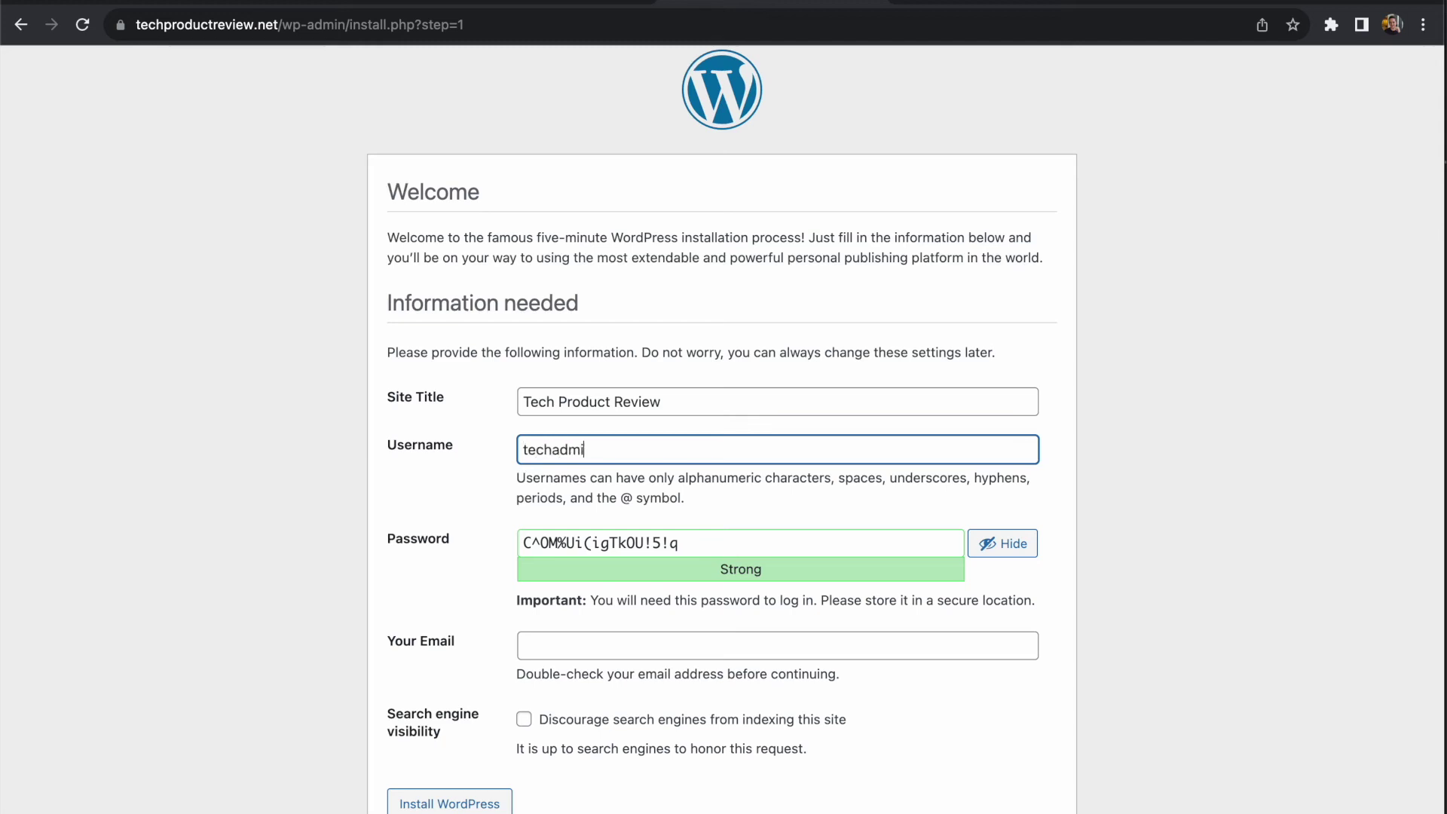
type("n")
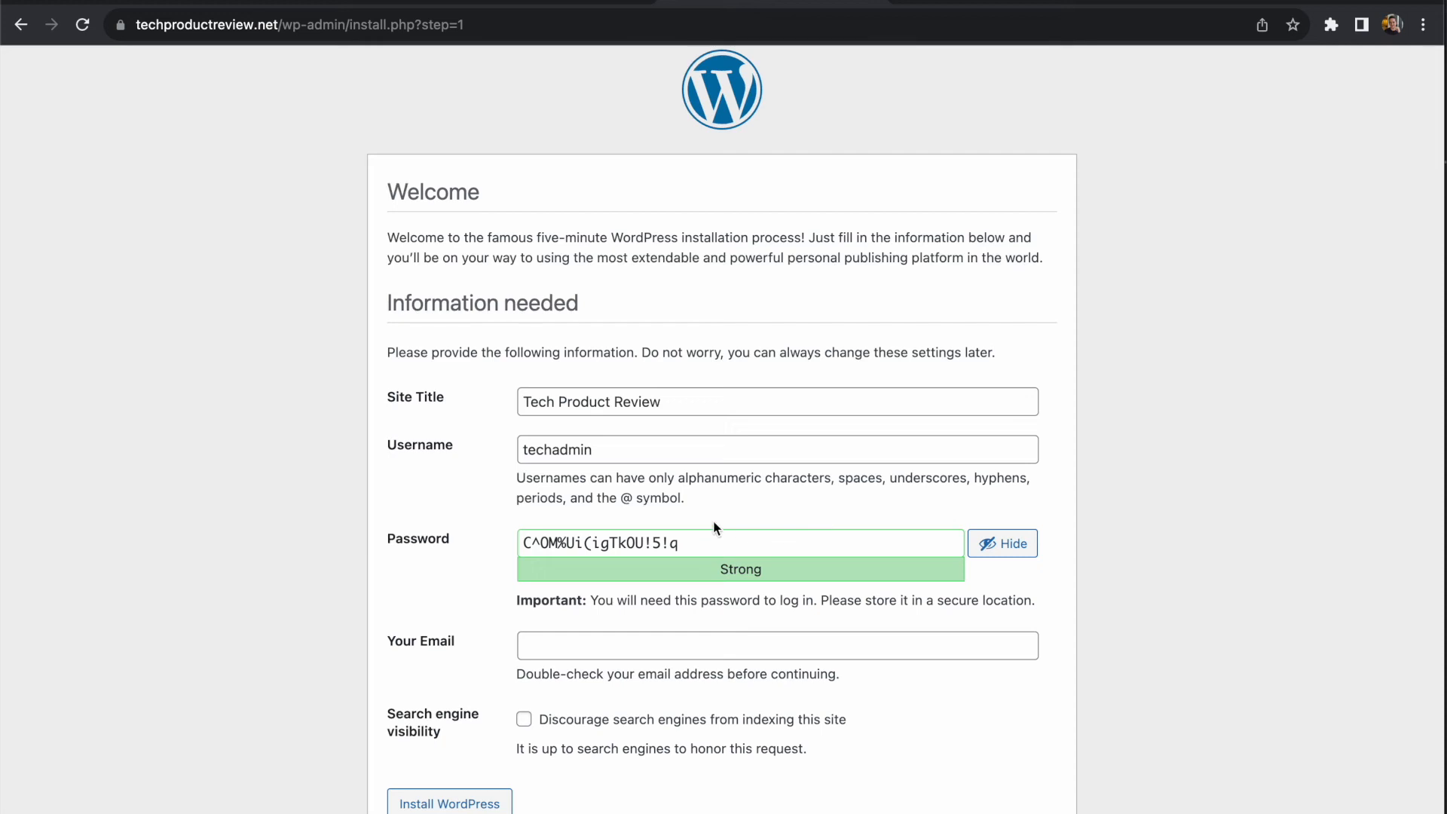
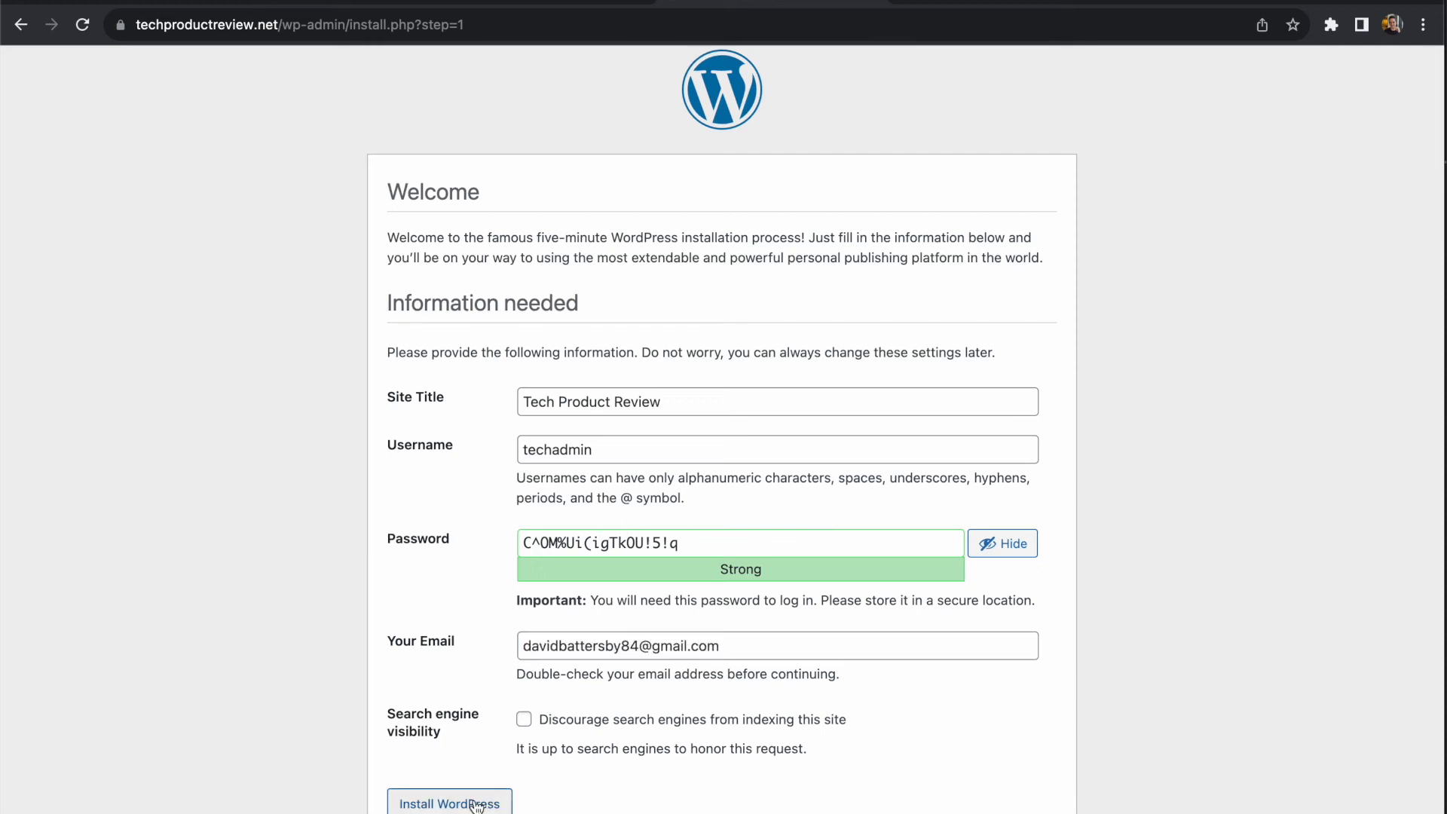
left_click(449, 804)
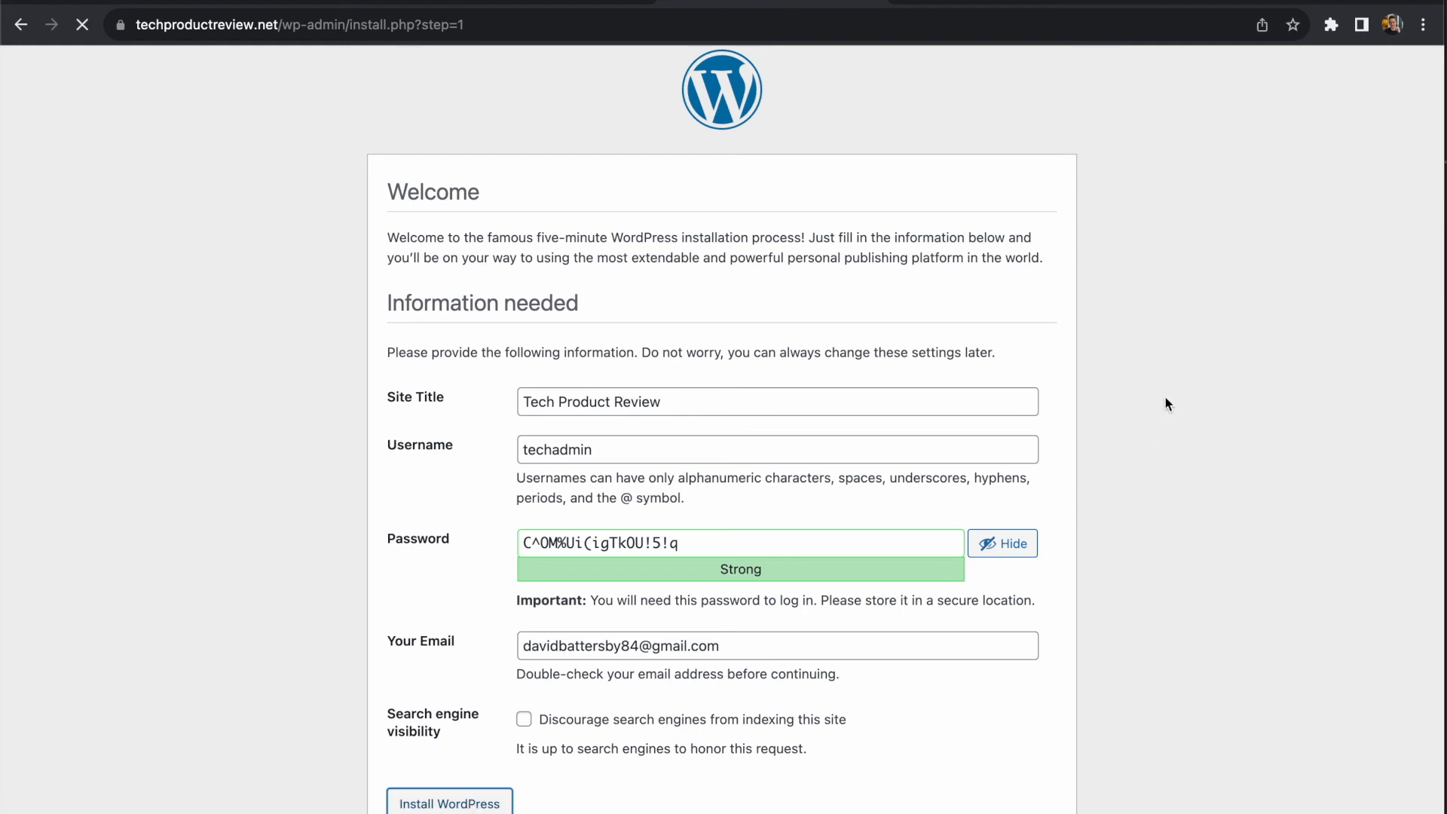
left_click(450, 803)
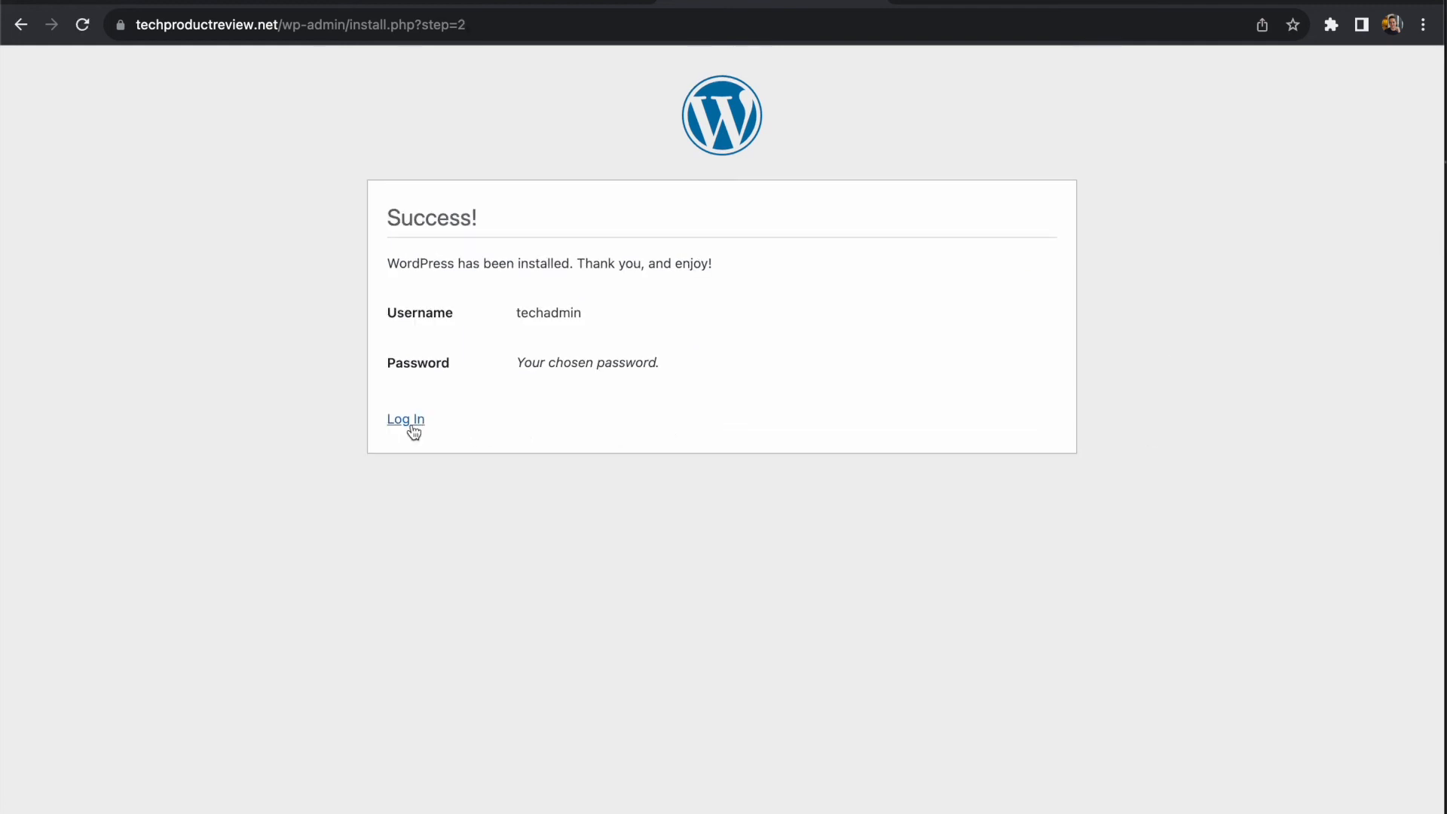
left_click(405, 419)
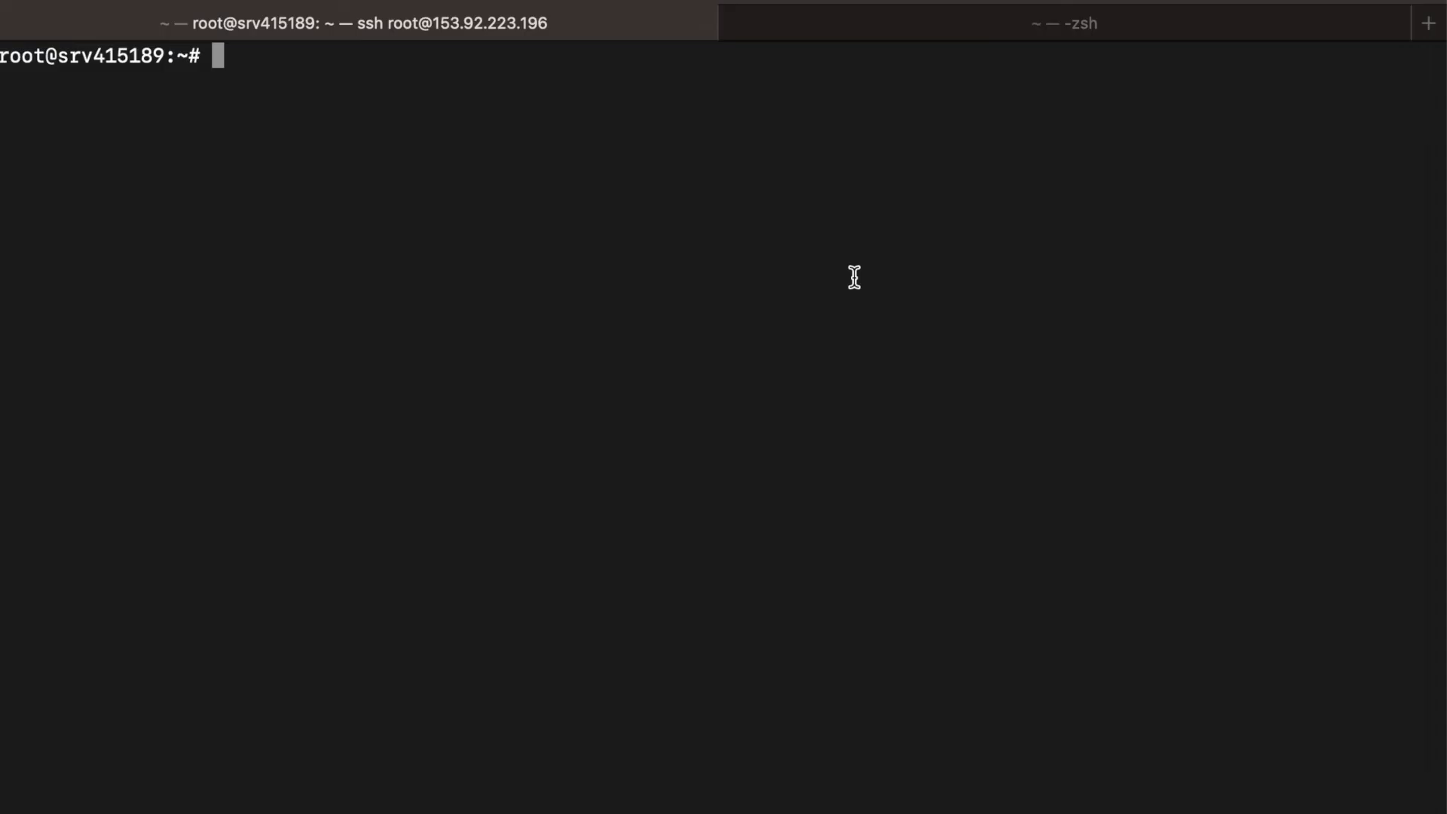
- Run ls -la ~/ and cat ~/.db_password to show the stored MySQL passwords
type("ls ~/")
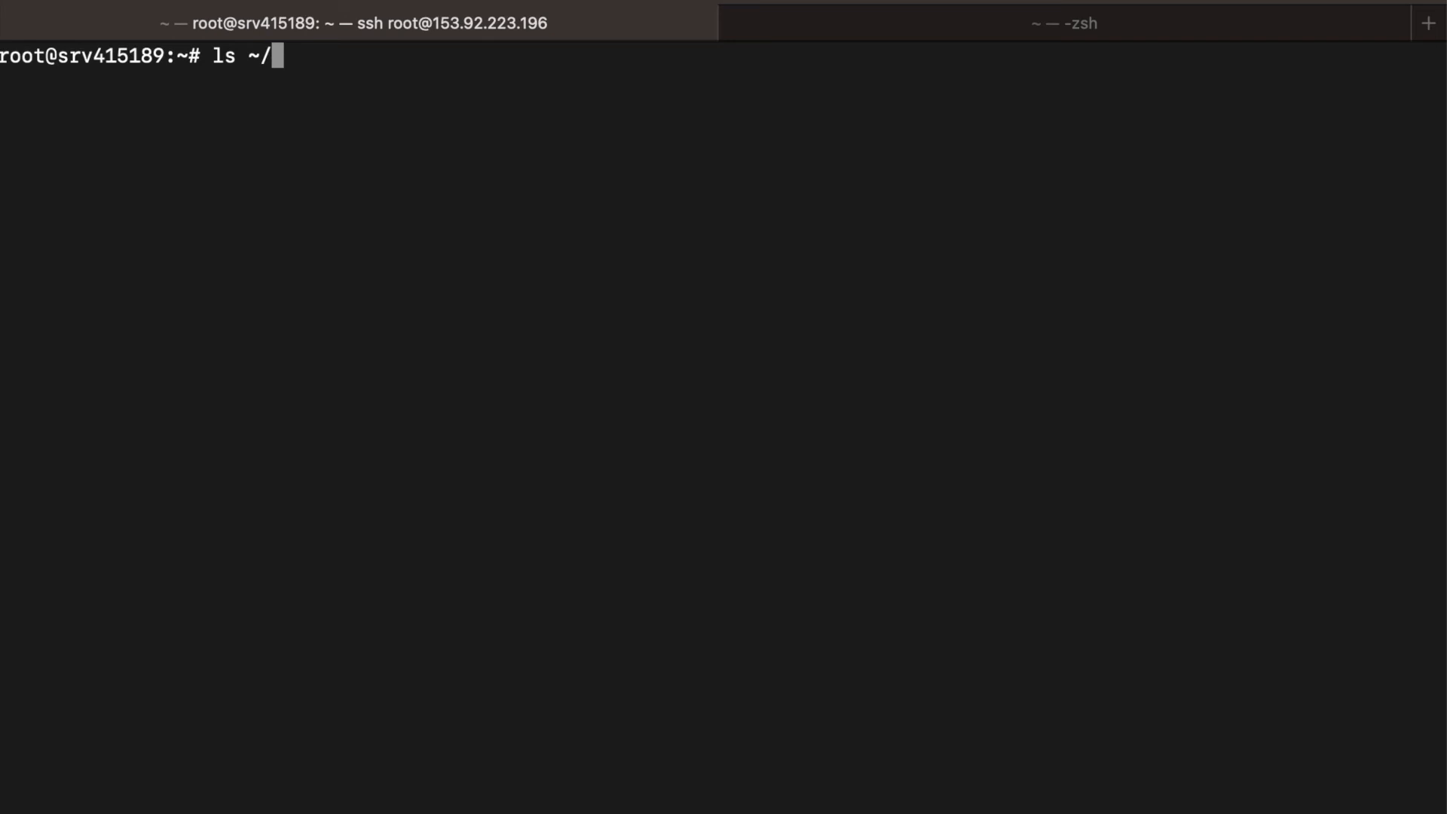
type("-la")
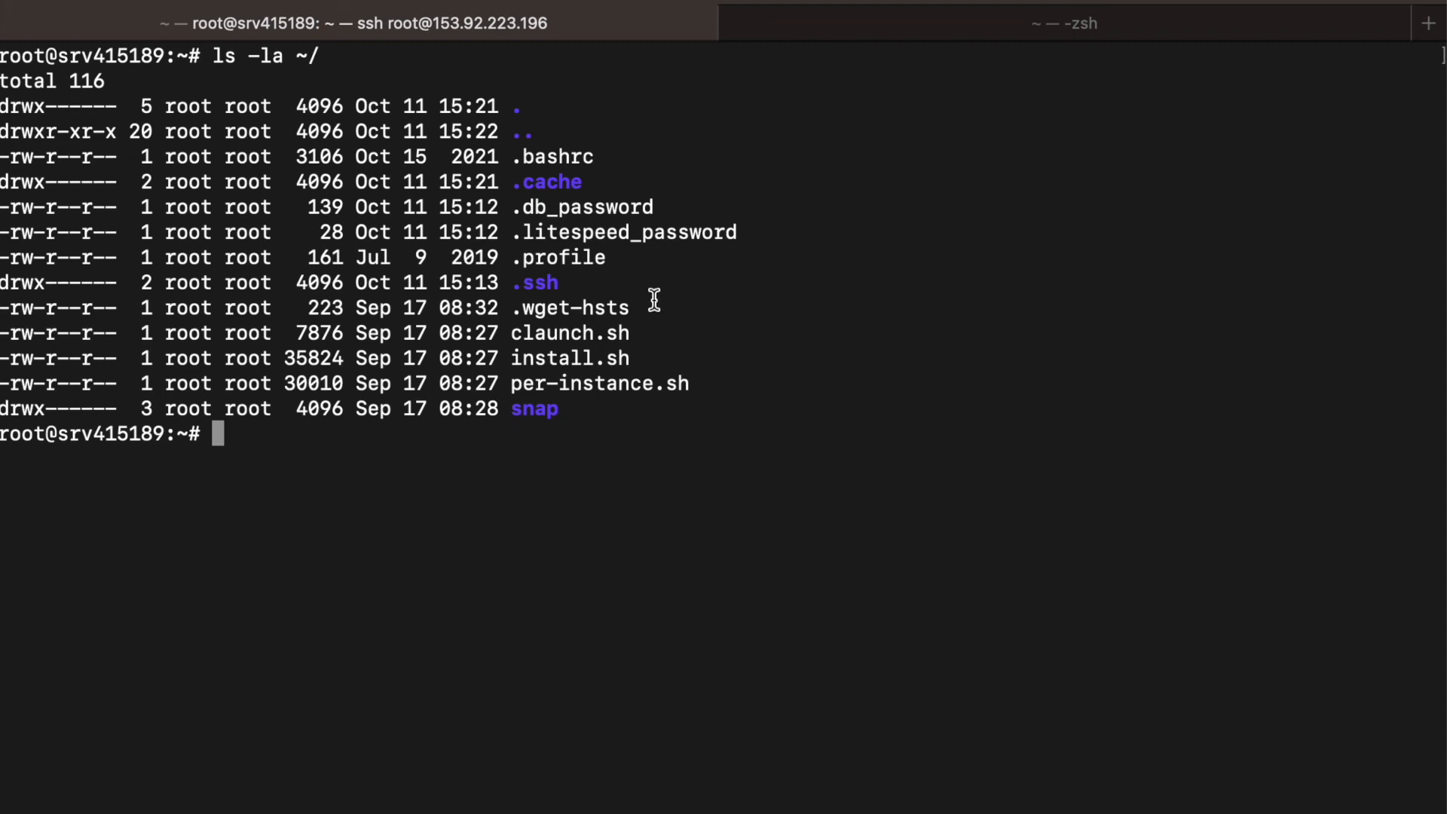
mouse_move(585, 229)
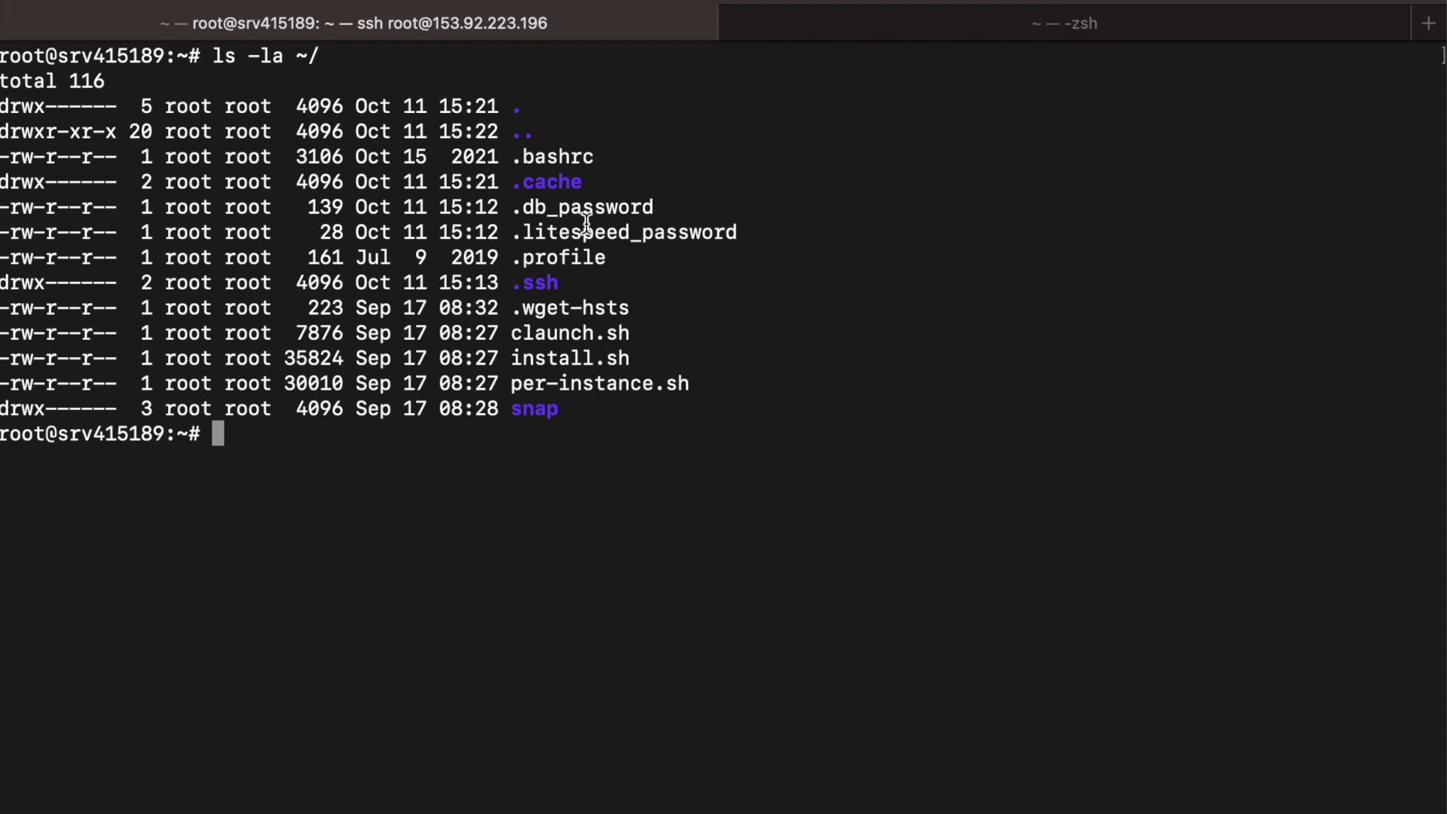
double_click(622, 232)
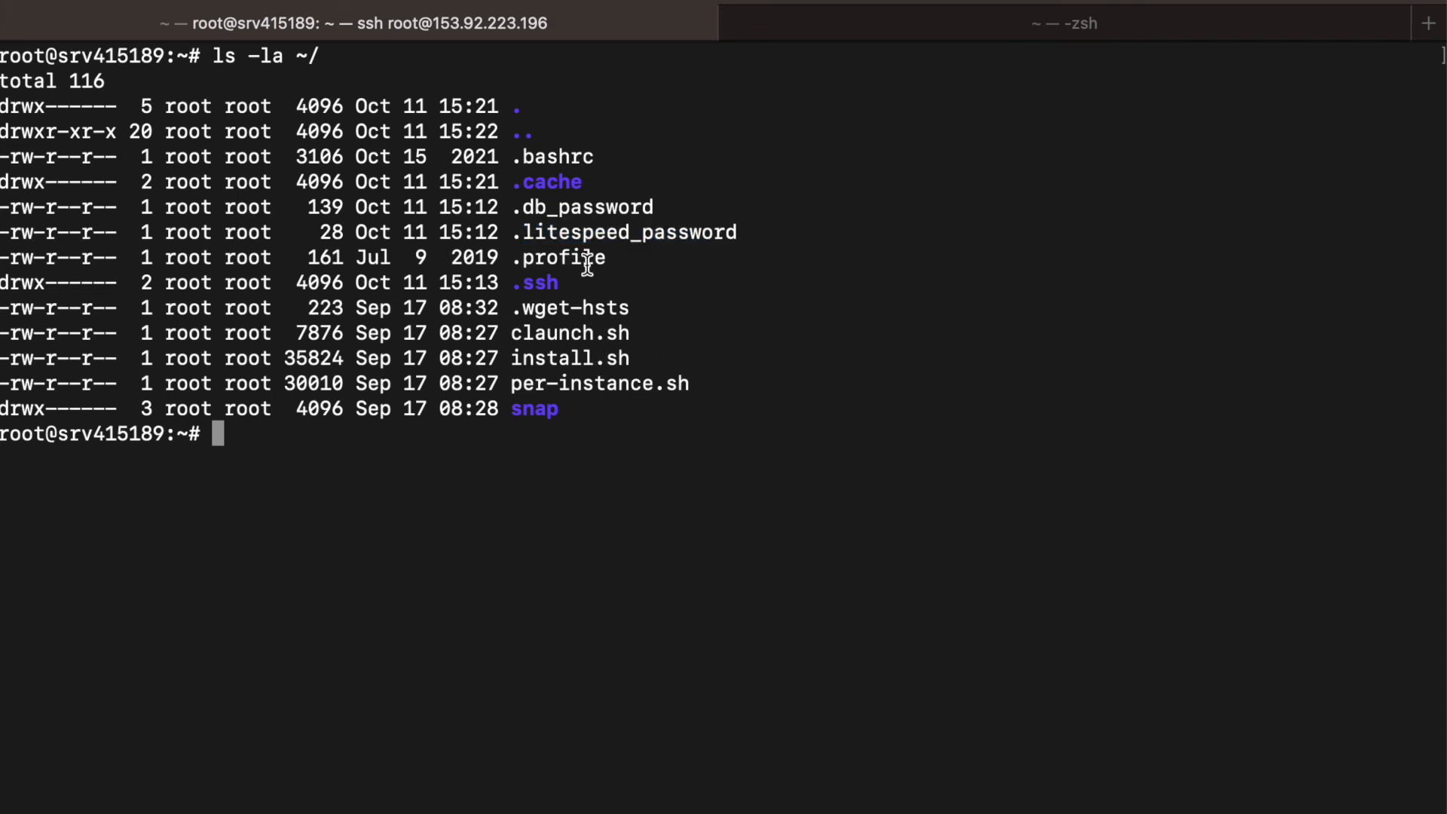
mouse_move(725, 538)
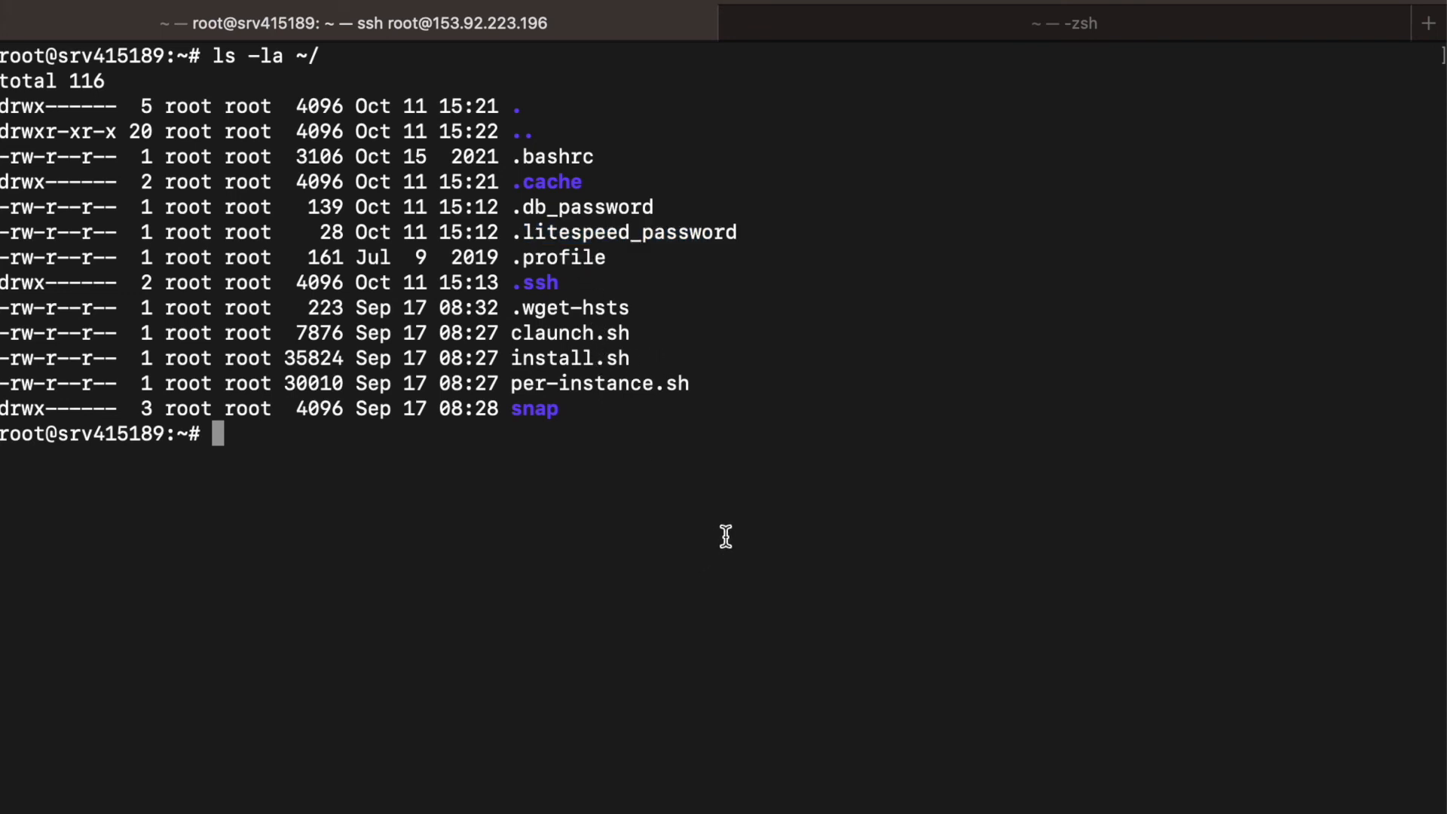
type("cat")
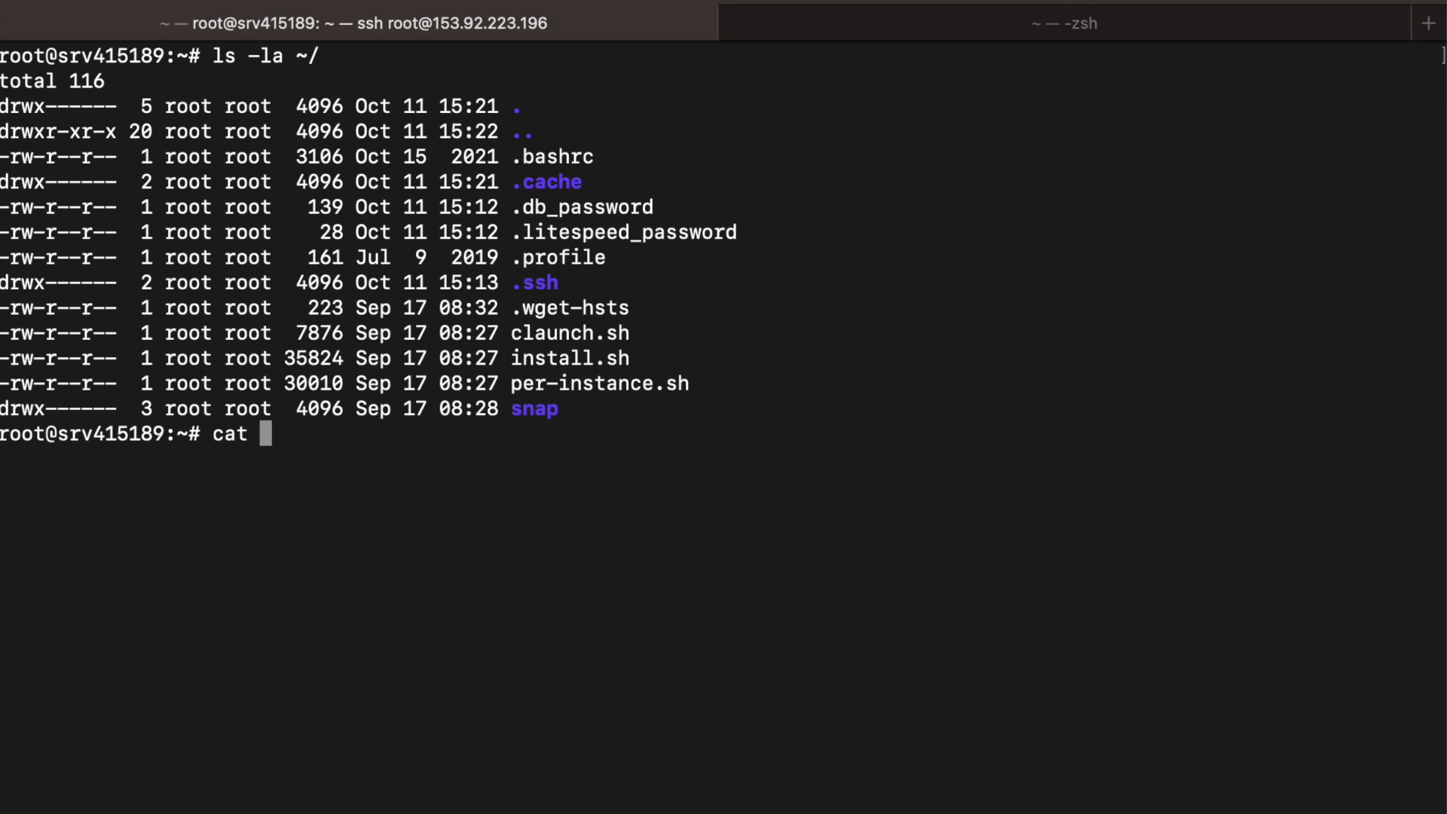
type("~/.")
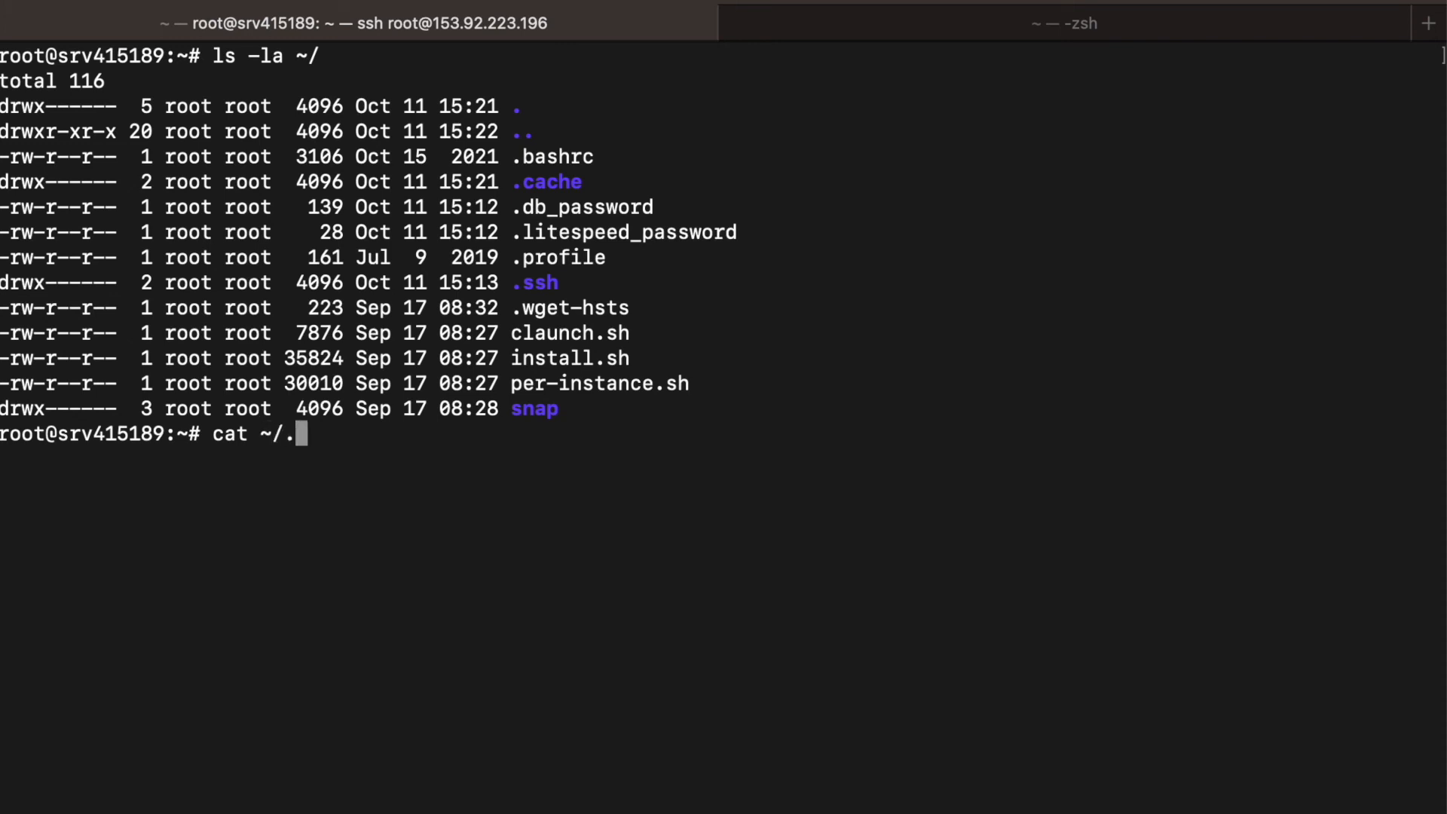
type("db_password")
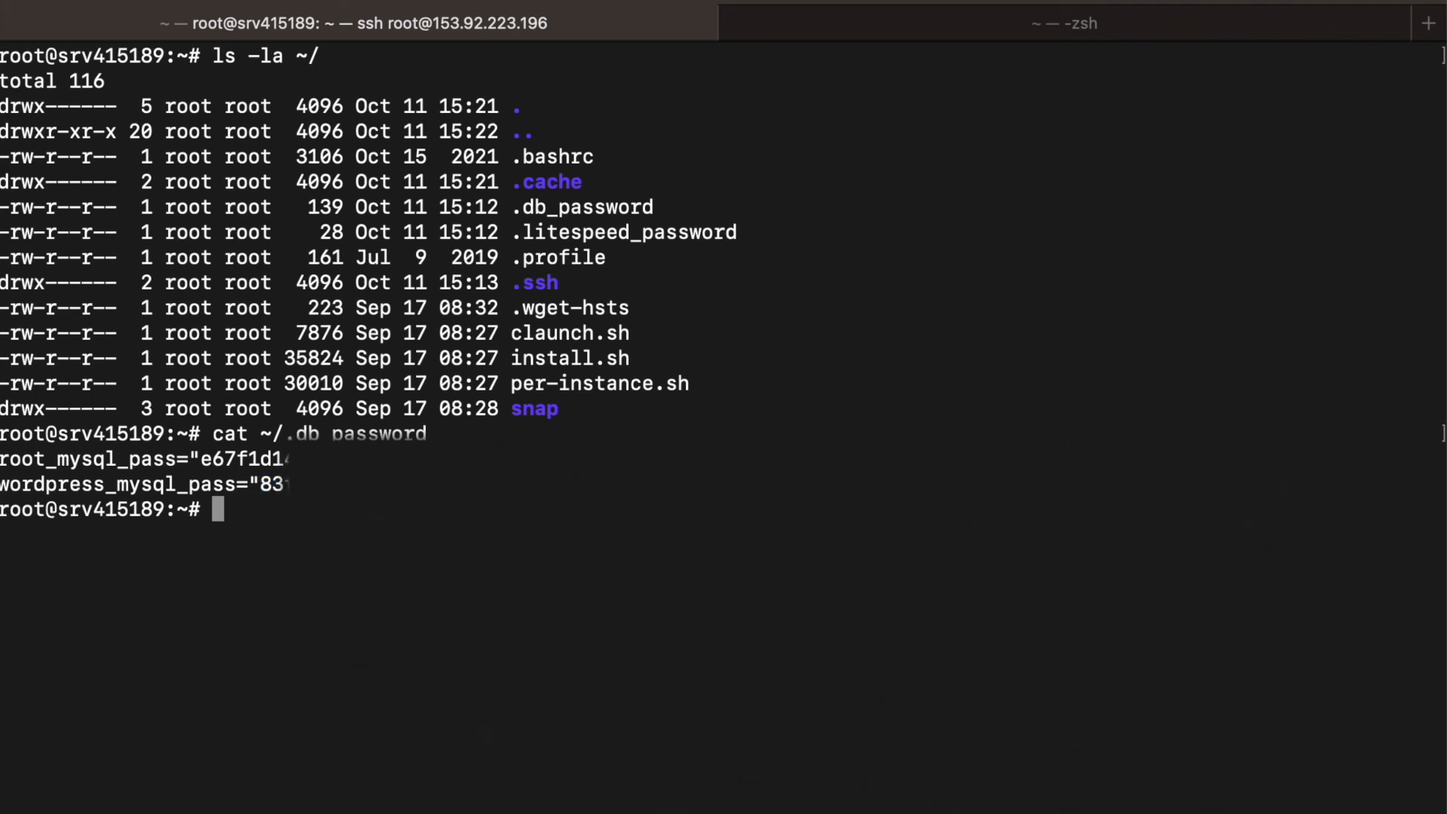
mouse_move(870, 259)
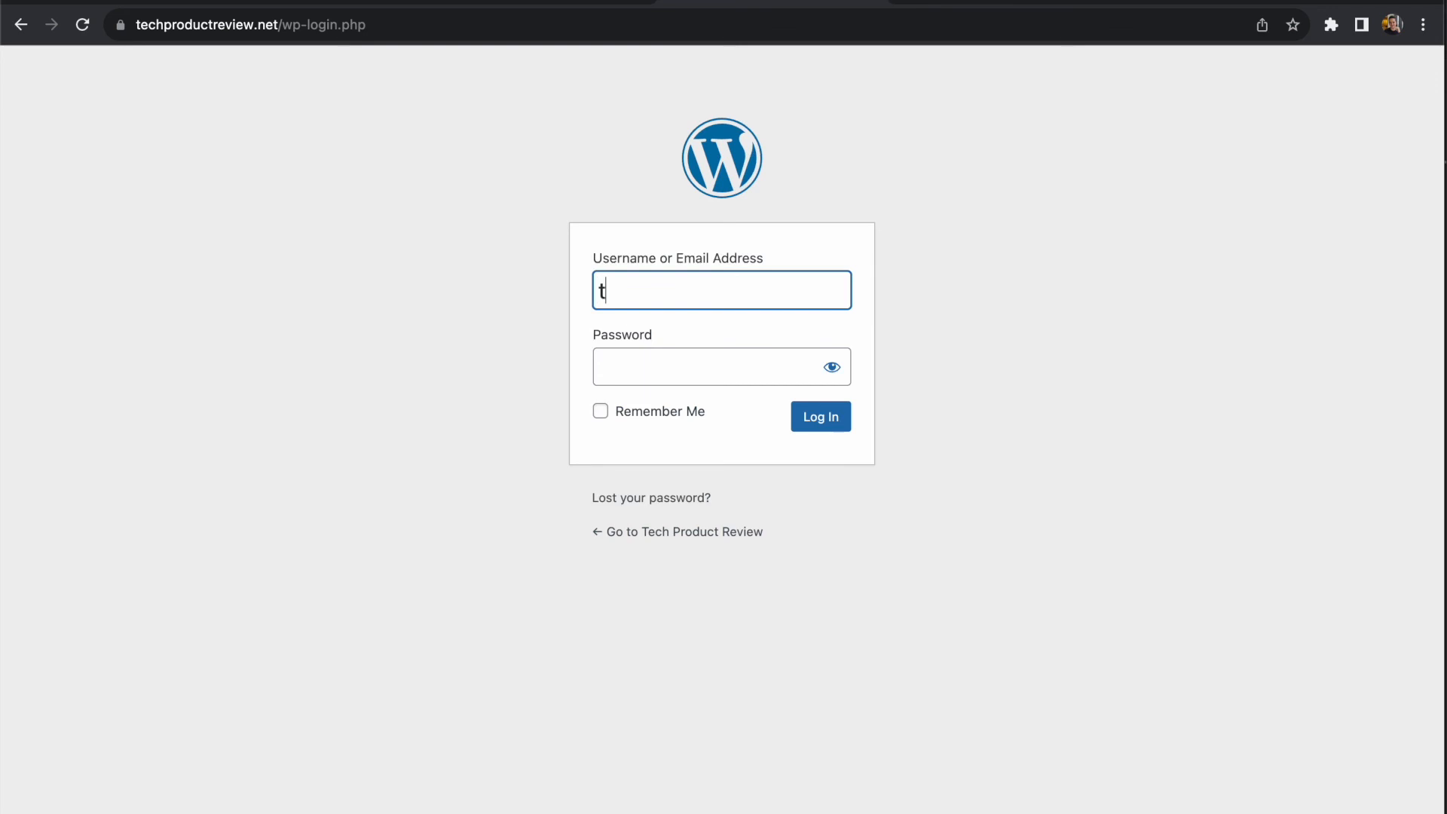
- Log in on wp-login.php as techadmin with the admin password
type("echadmin")
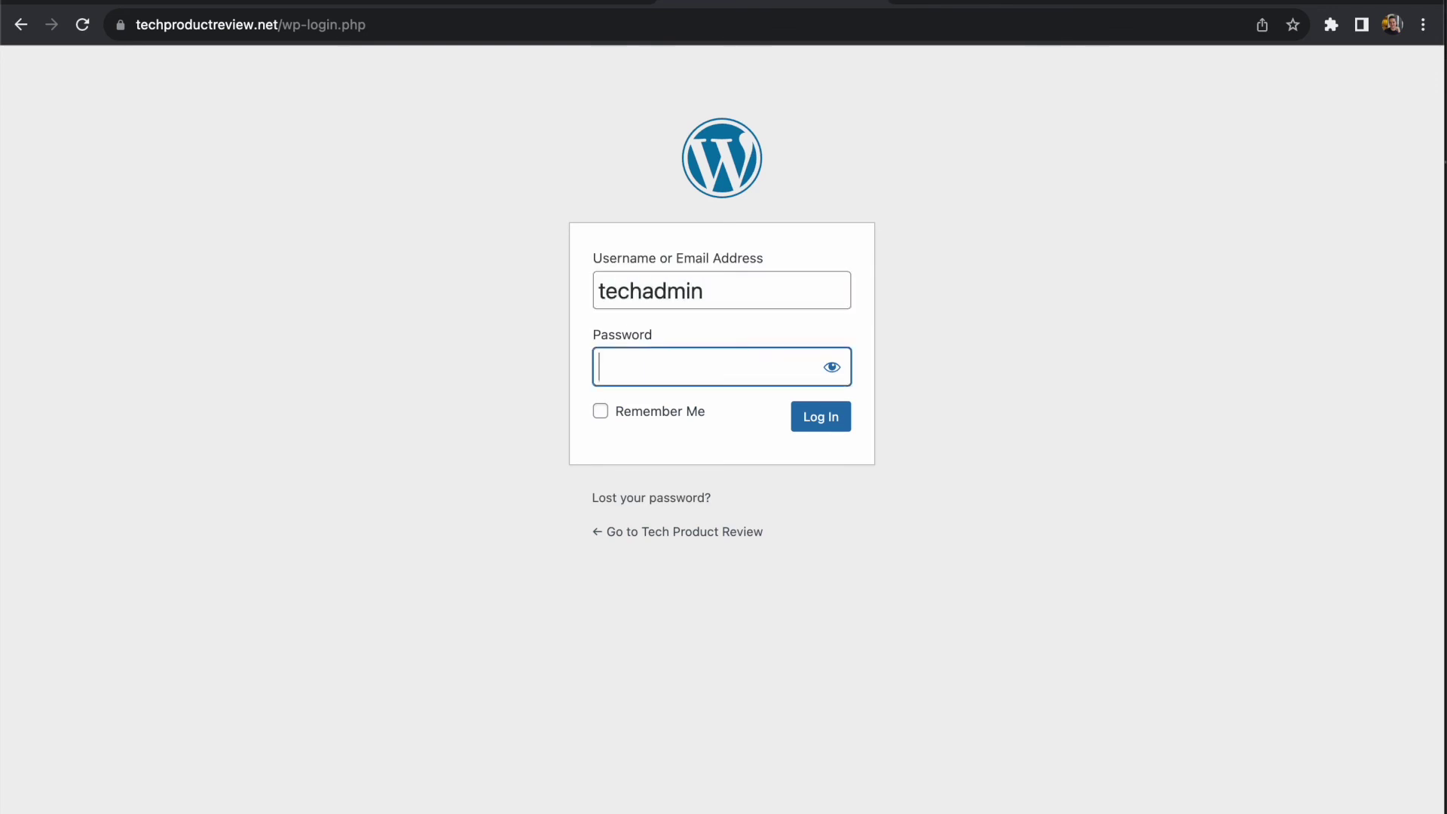
type("password")
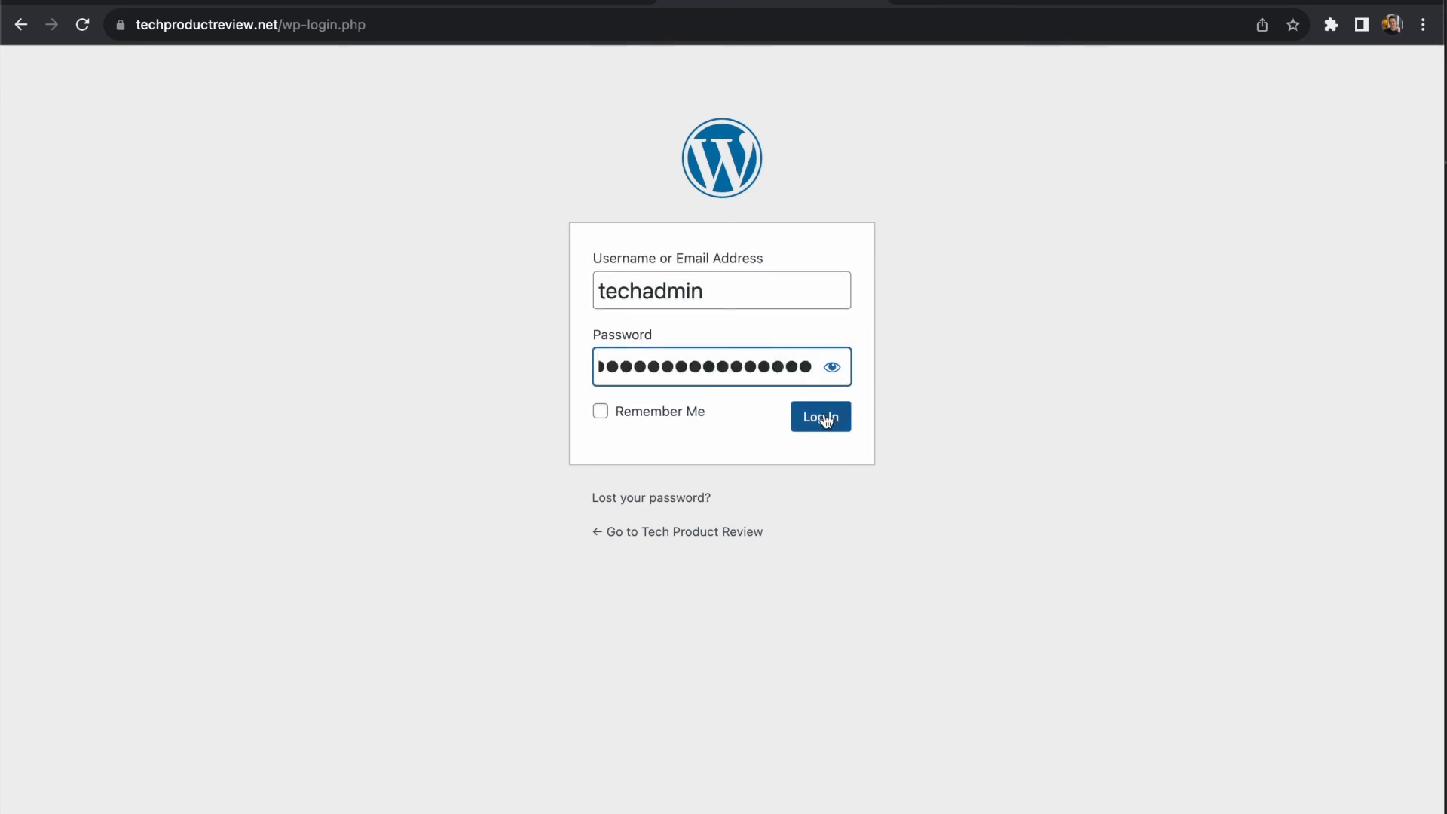
left_click(821, 417)
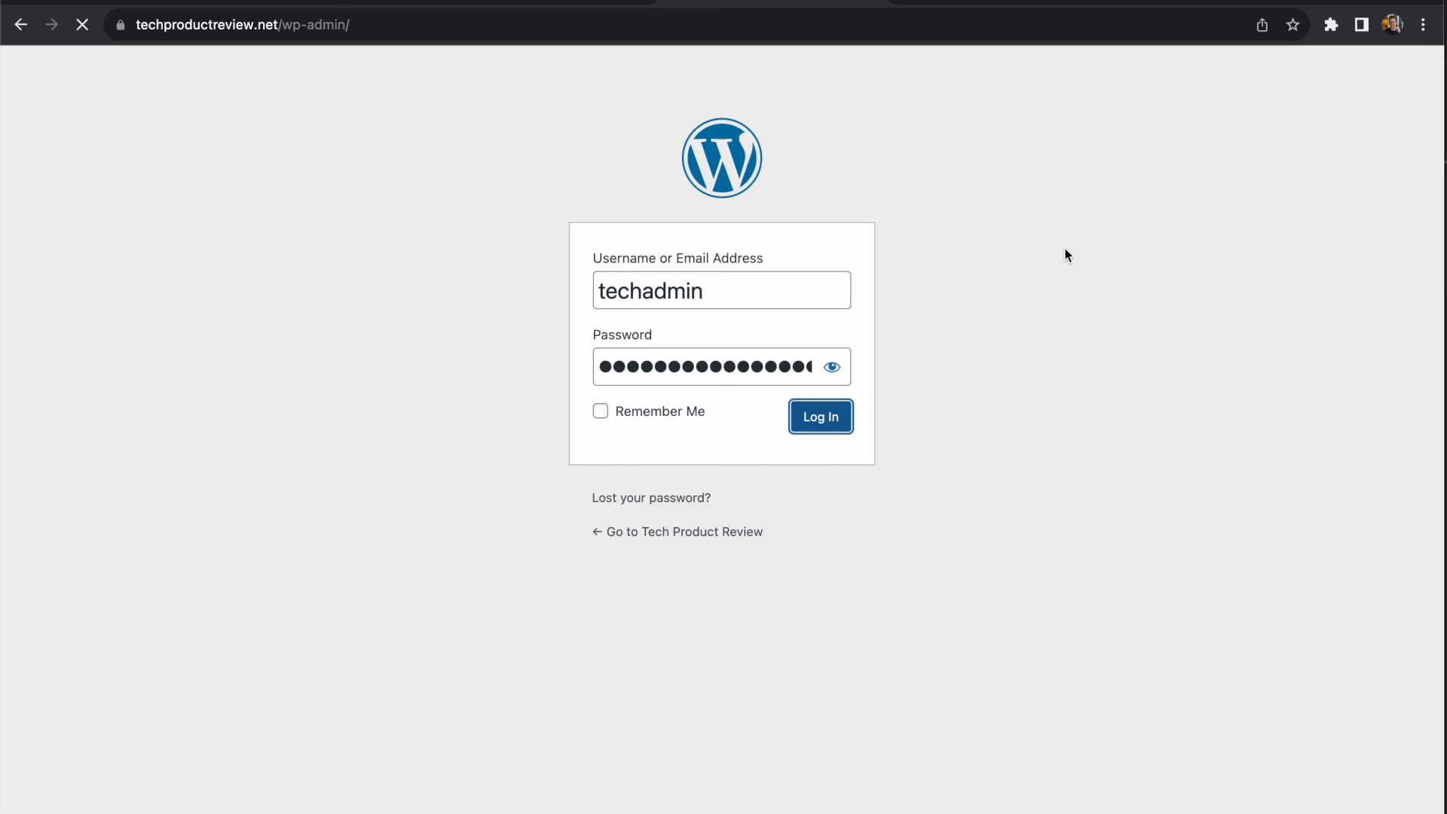
left_click(820, 416)
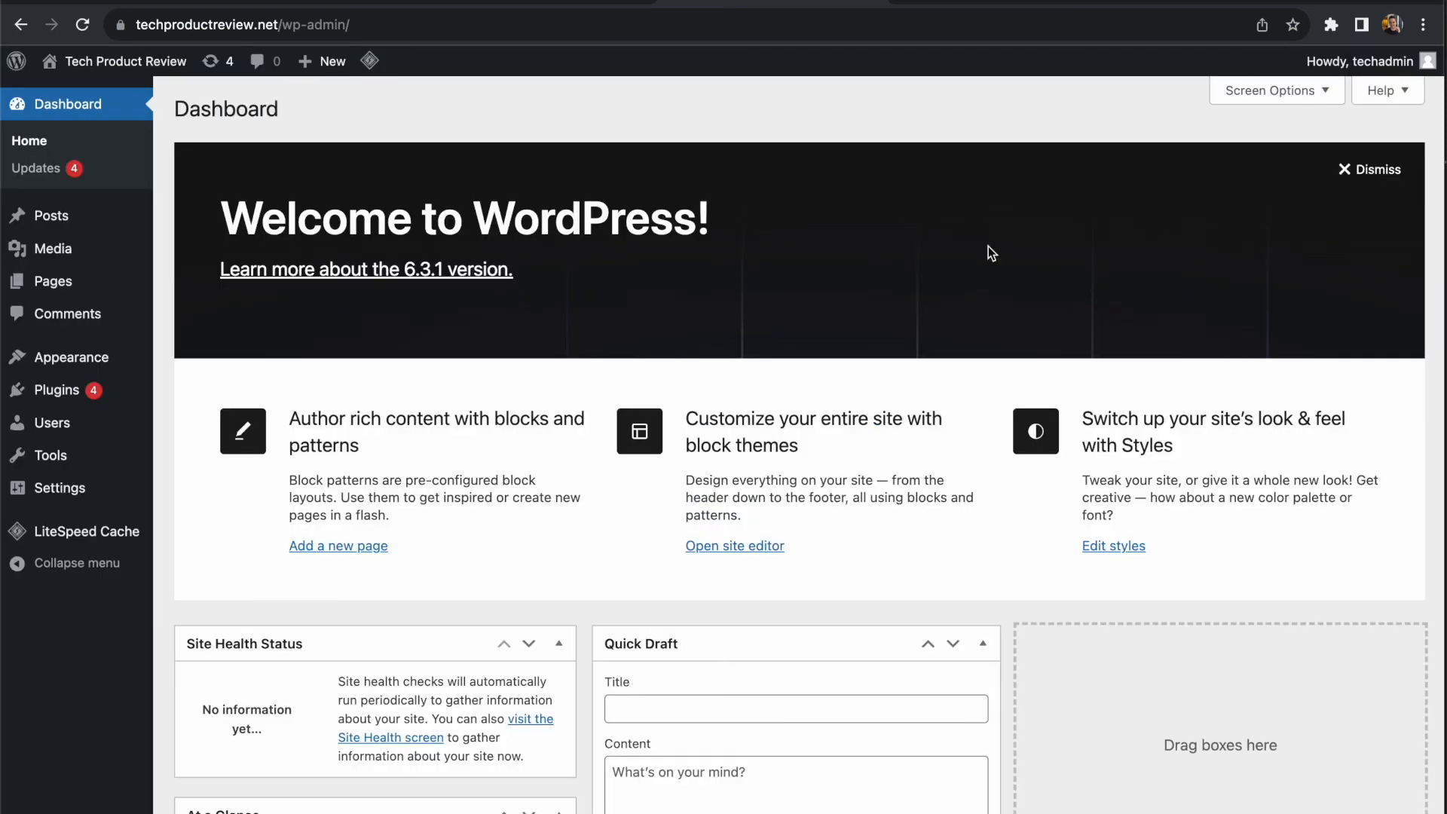
mouse_move(237, 185)
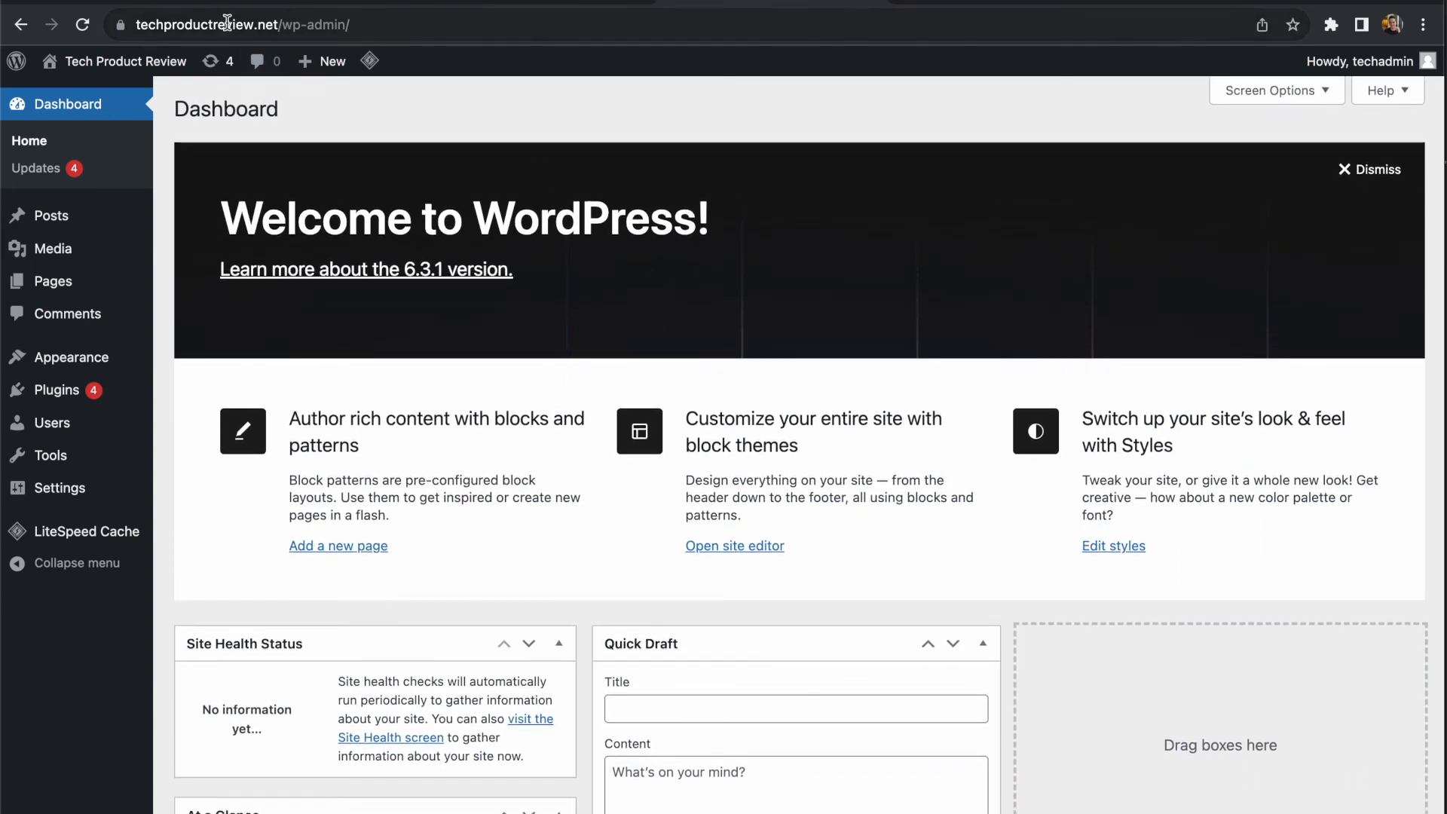
left_click(119, 23)
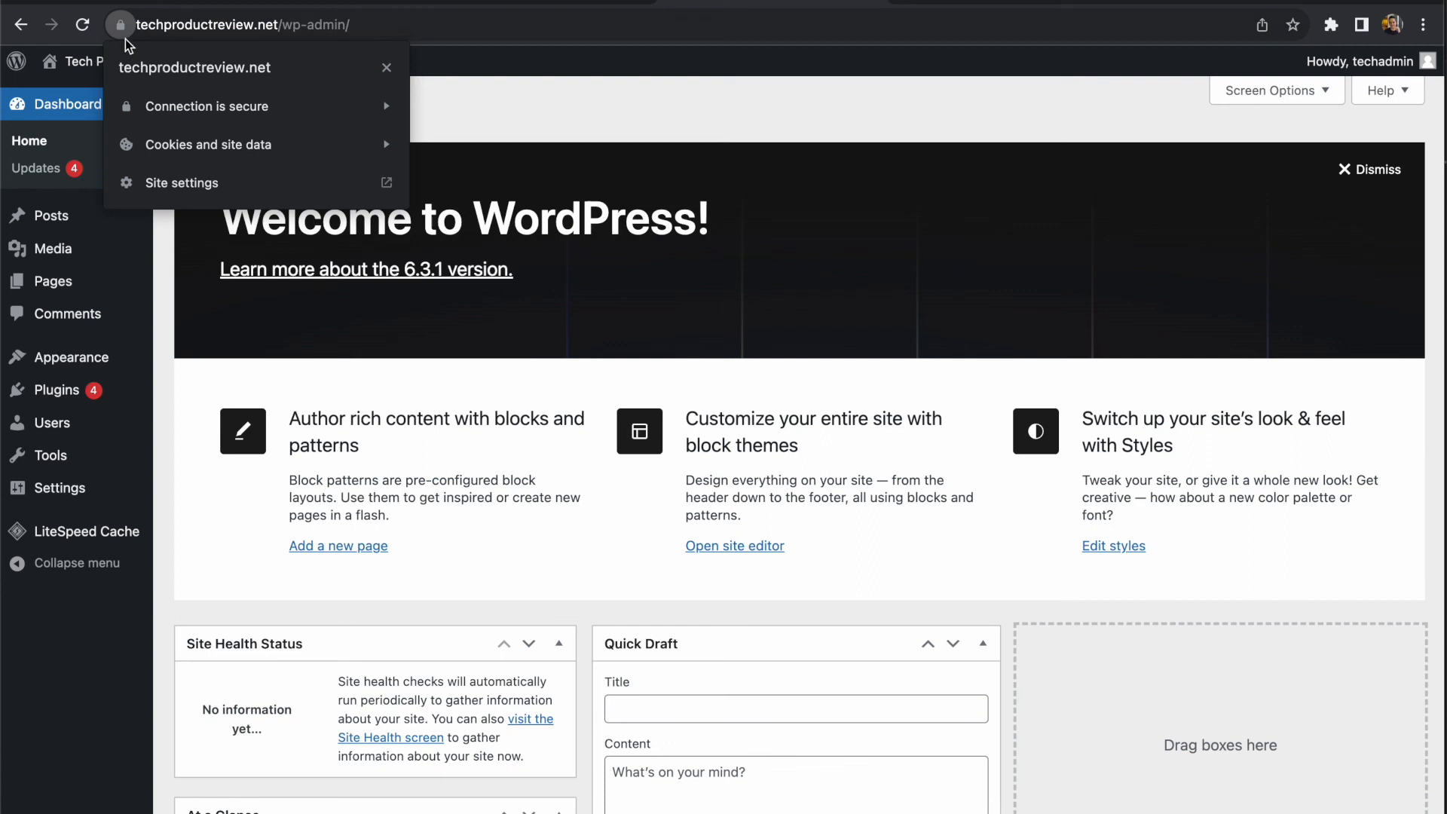
mouse_move(278, 113)
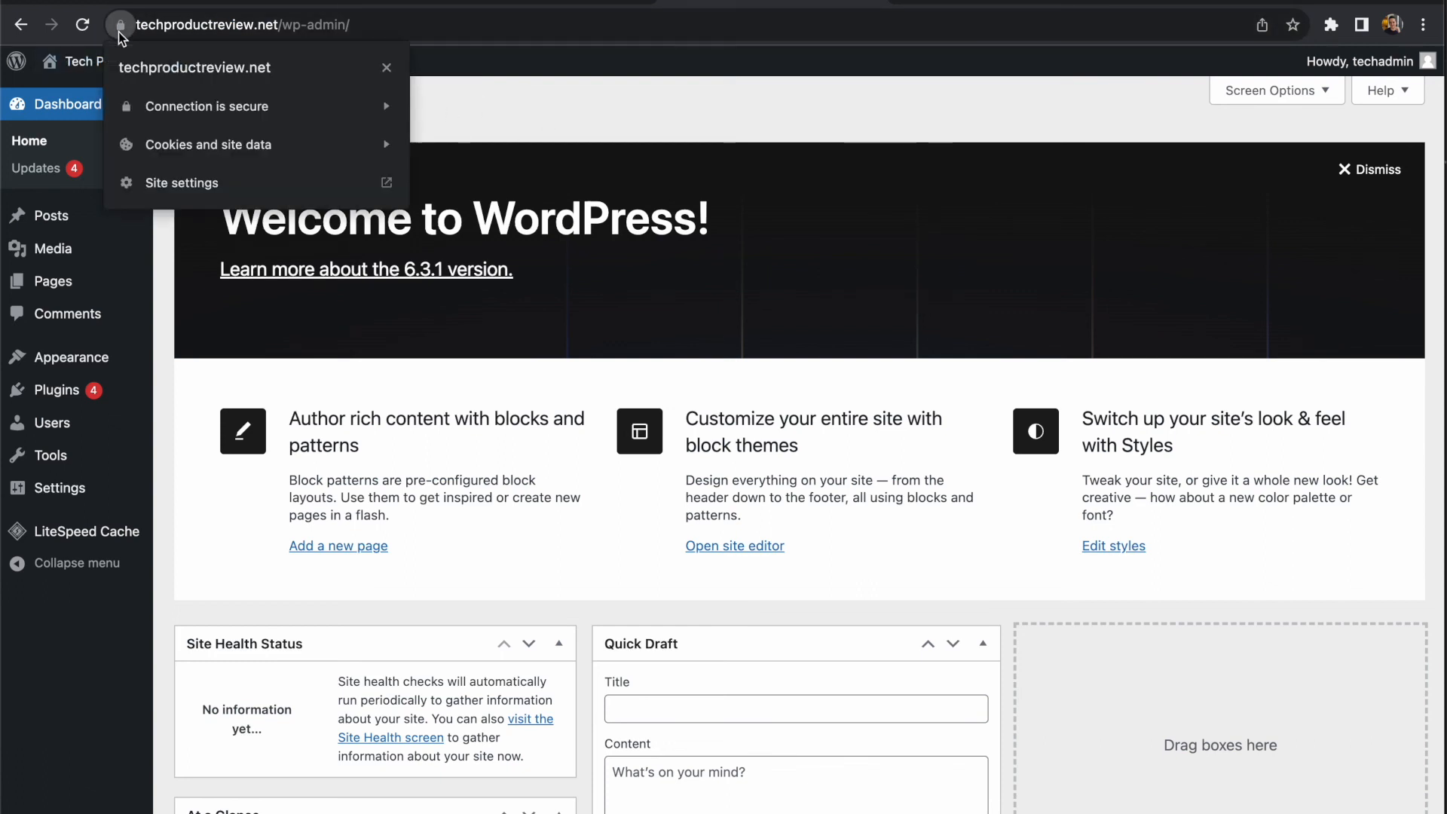
left_click(207, 106)
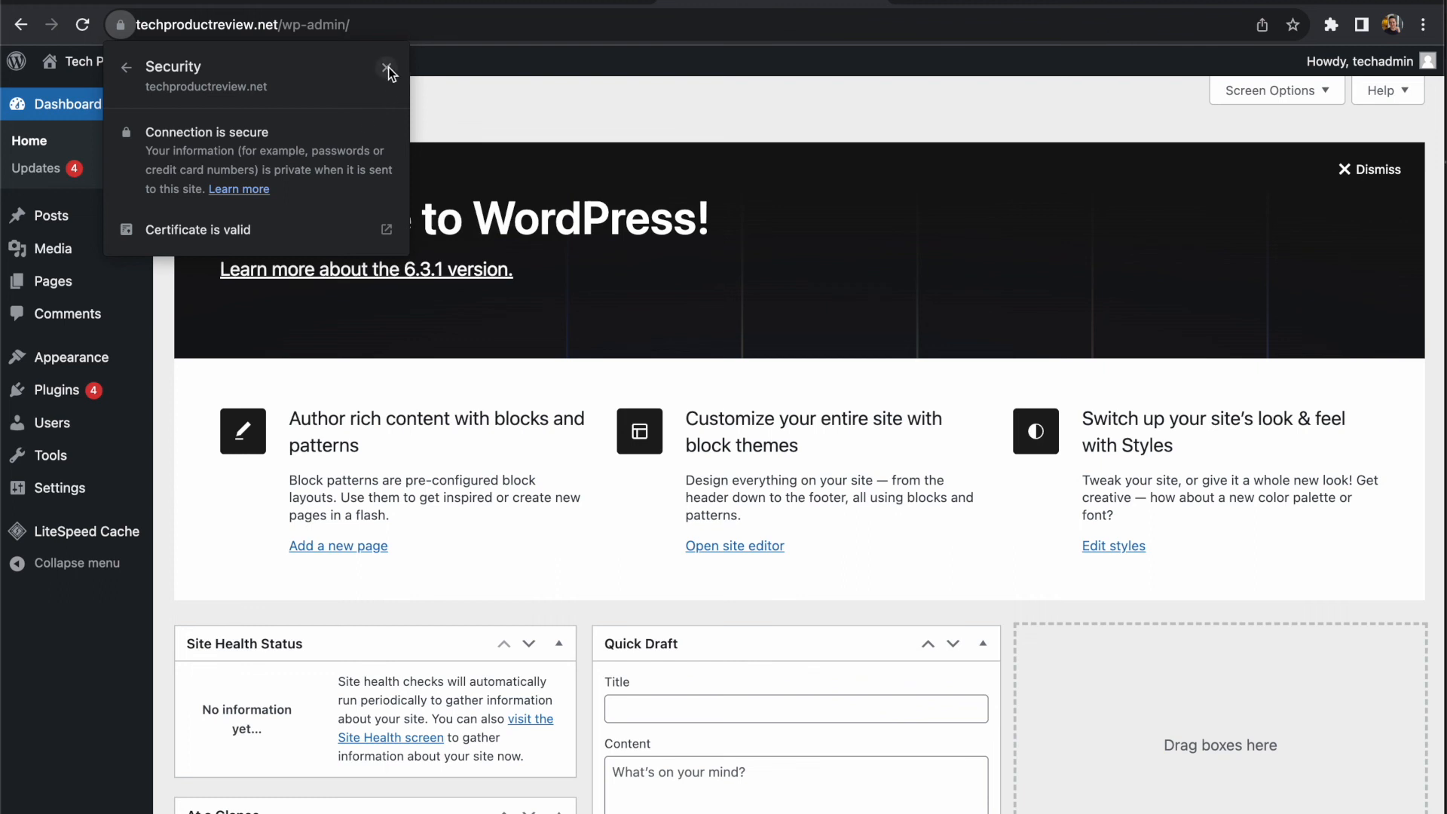
left_click(386, 66)
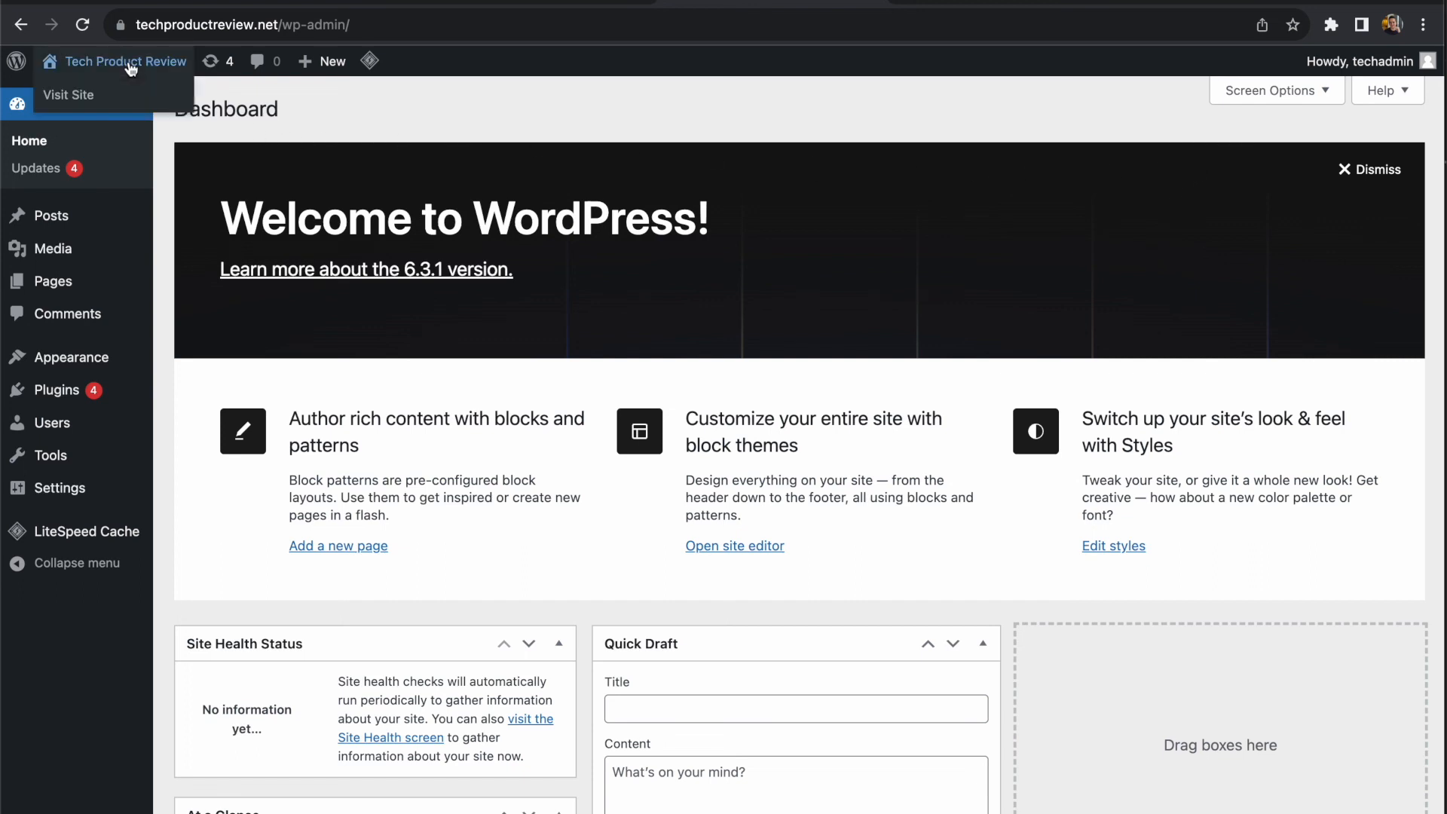
- Visit the live Tech Product Review site and scroll down its front page
left_click(68, 94)
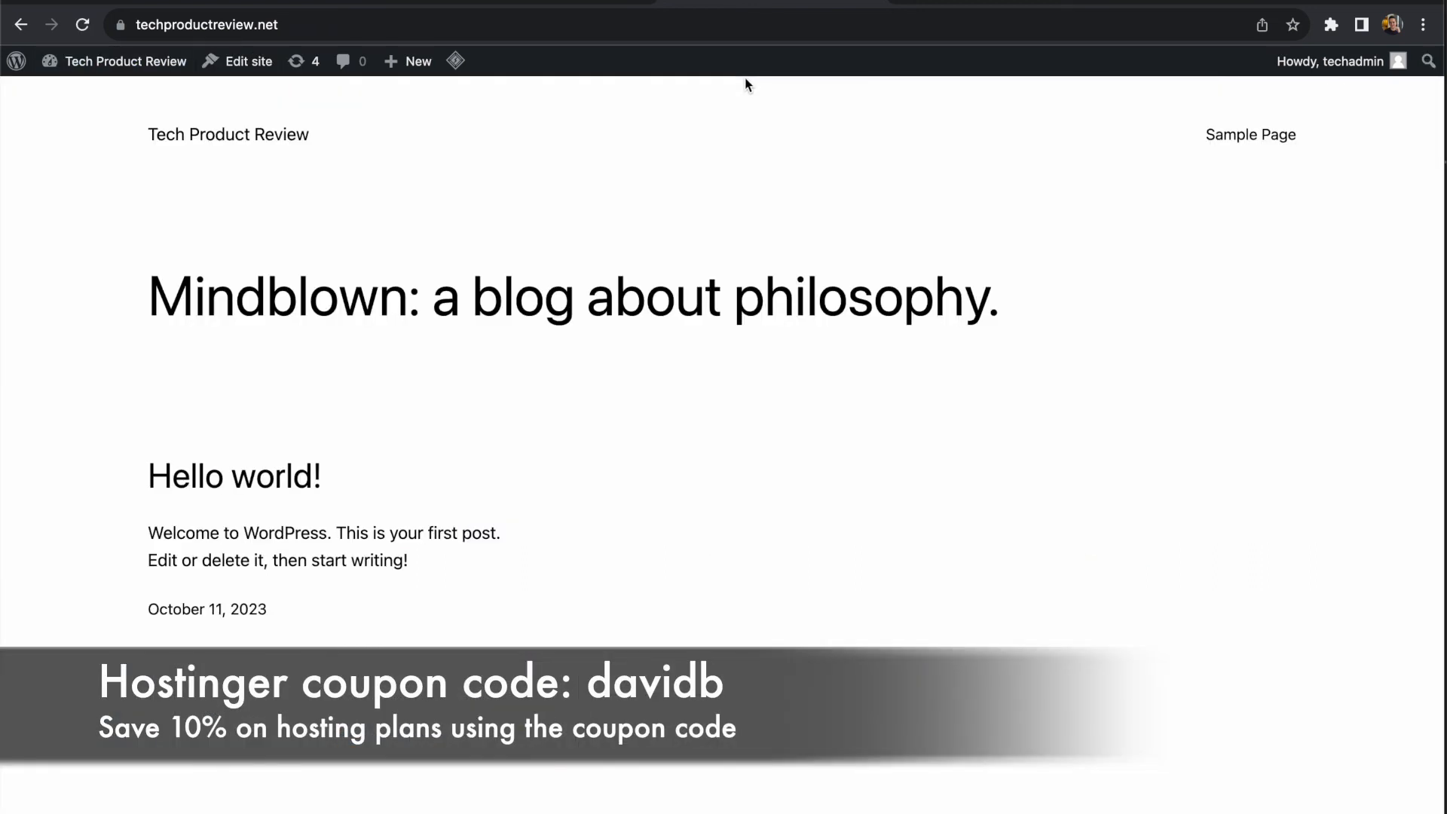
mouse_move(816, 454)
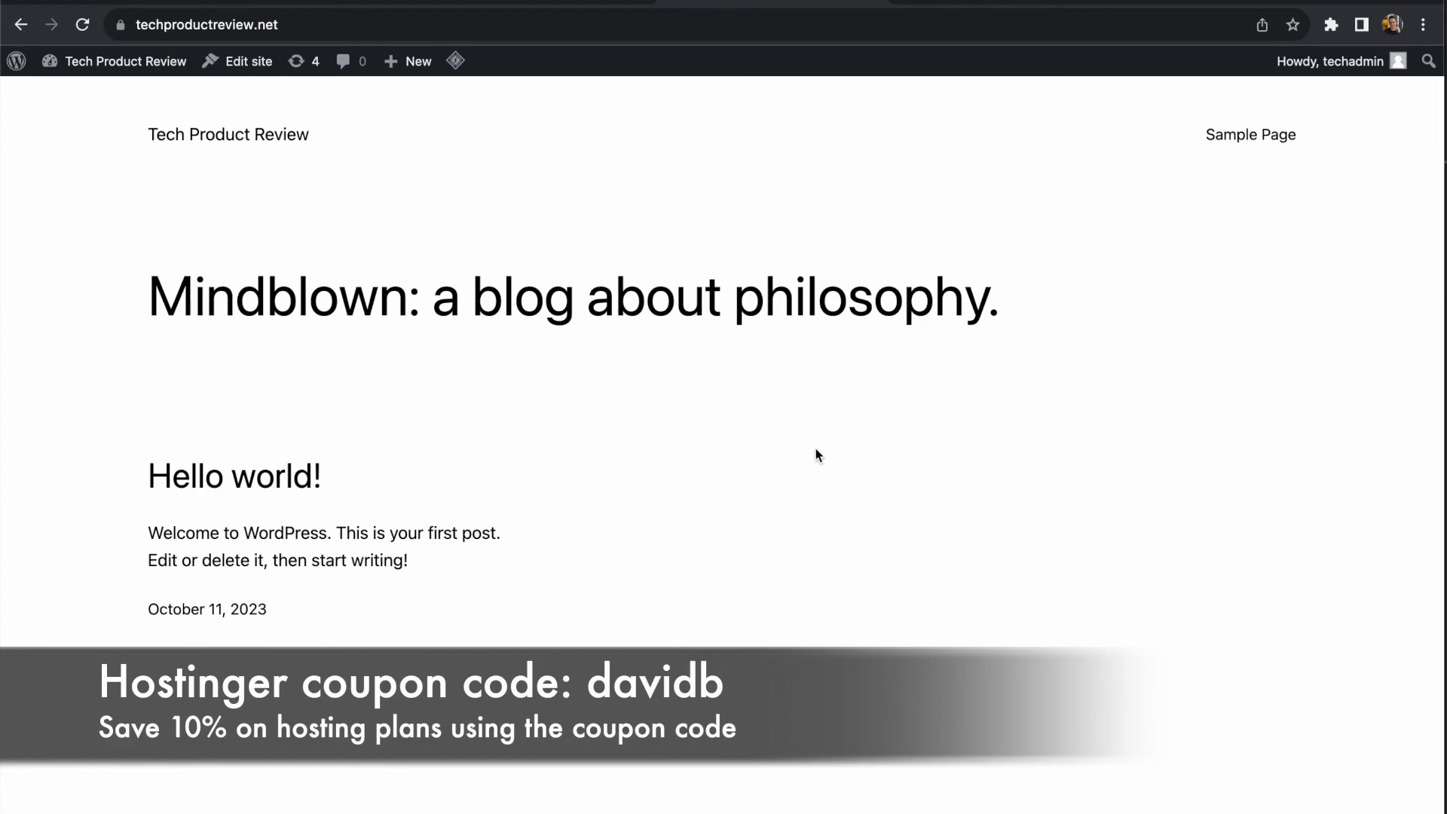
scroll("down", 3)
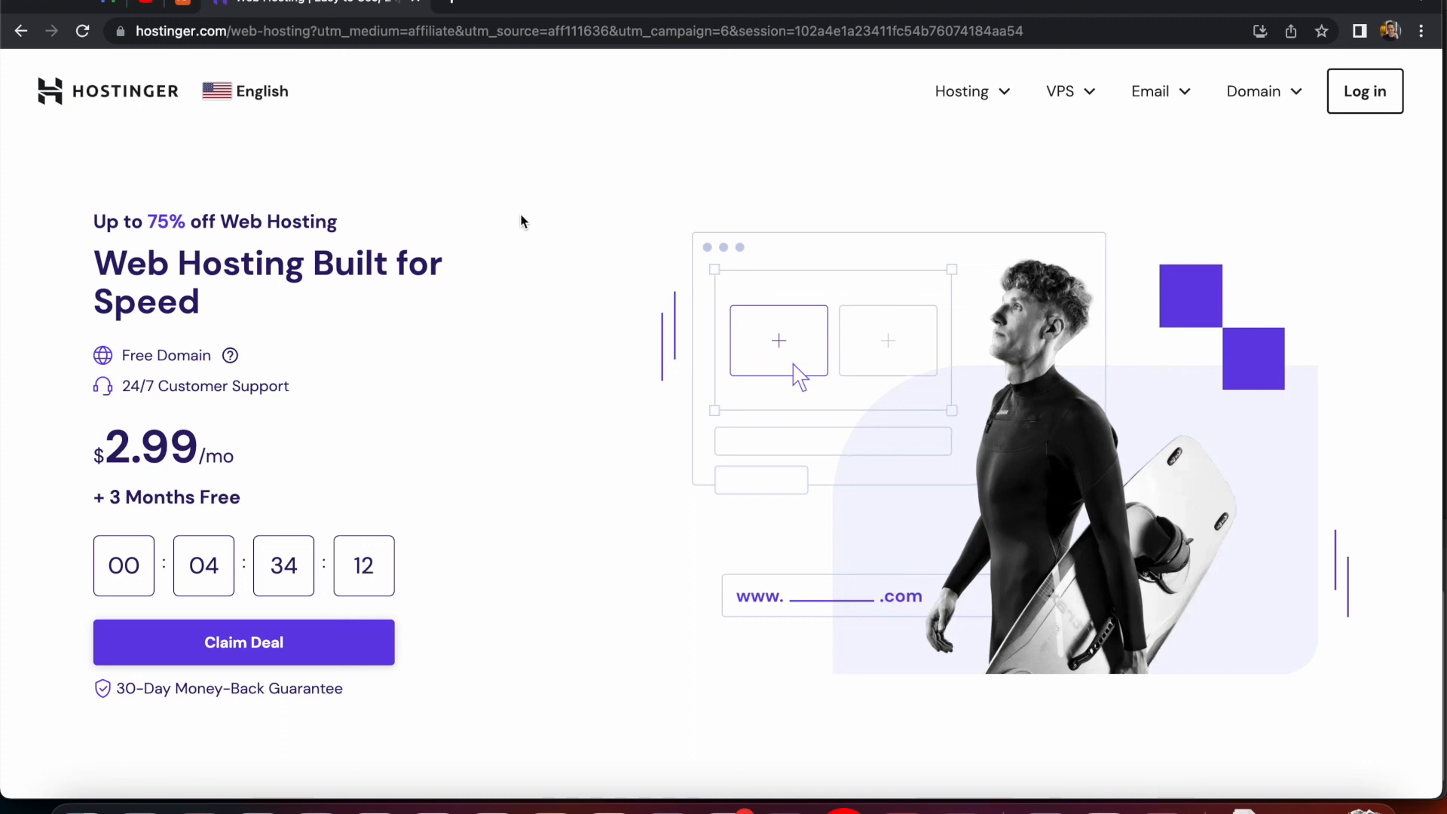
mouse_move(510, 443)
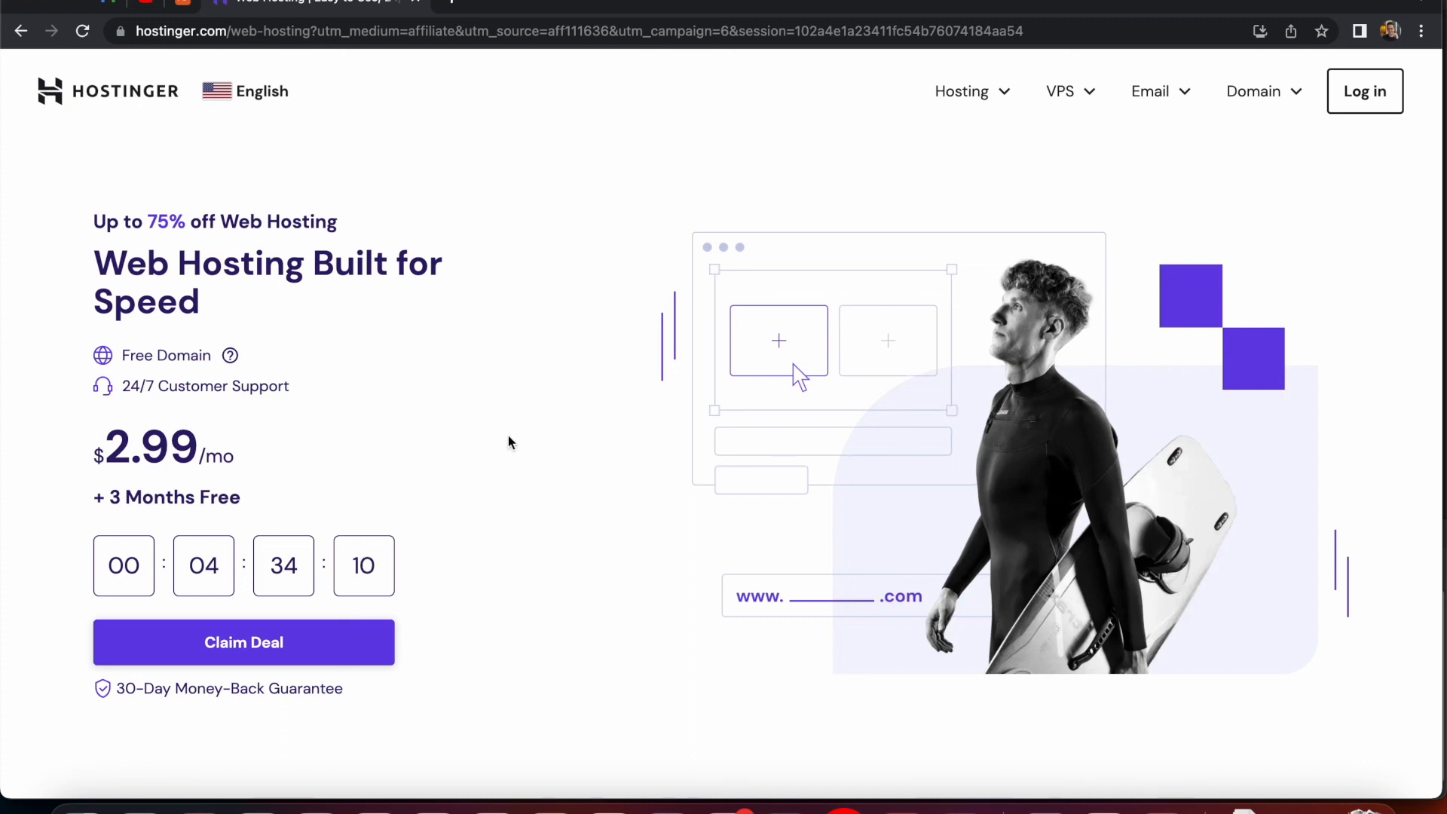